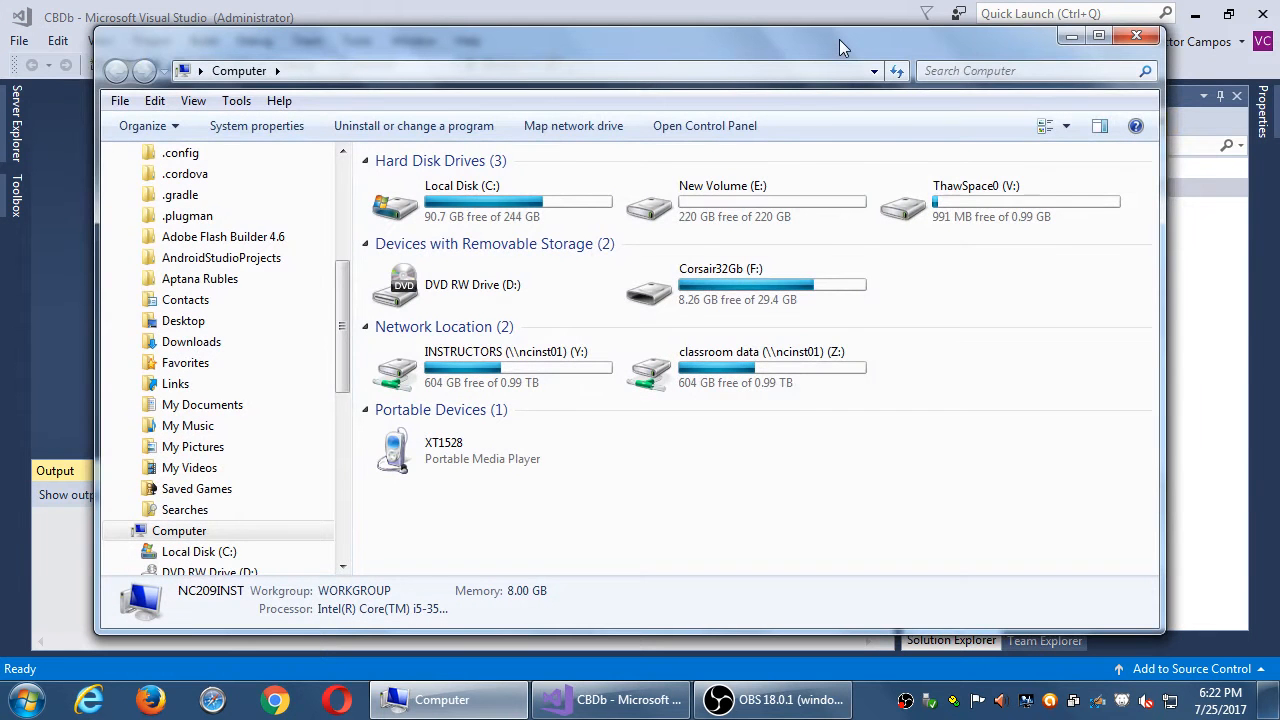
# - Maximize Explorer and browse into Corsair32Gb (F:) > CBDb0725 > CBDb
pyautogui.click(1098, 36)
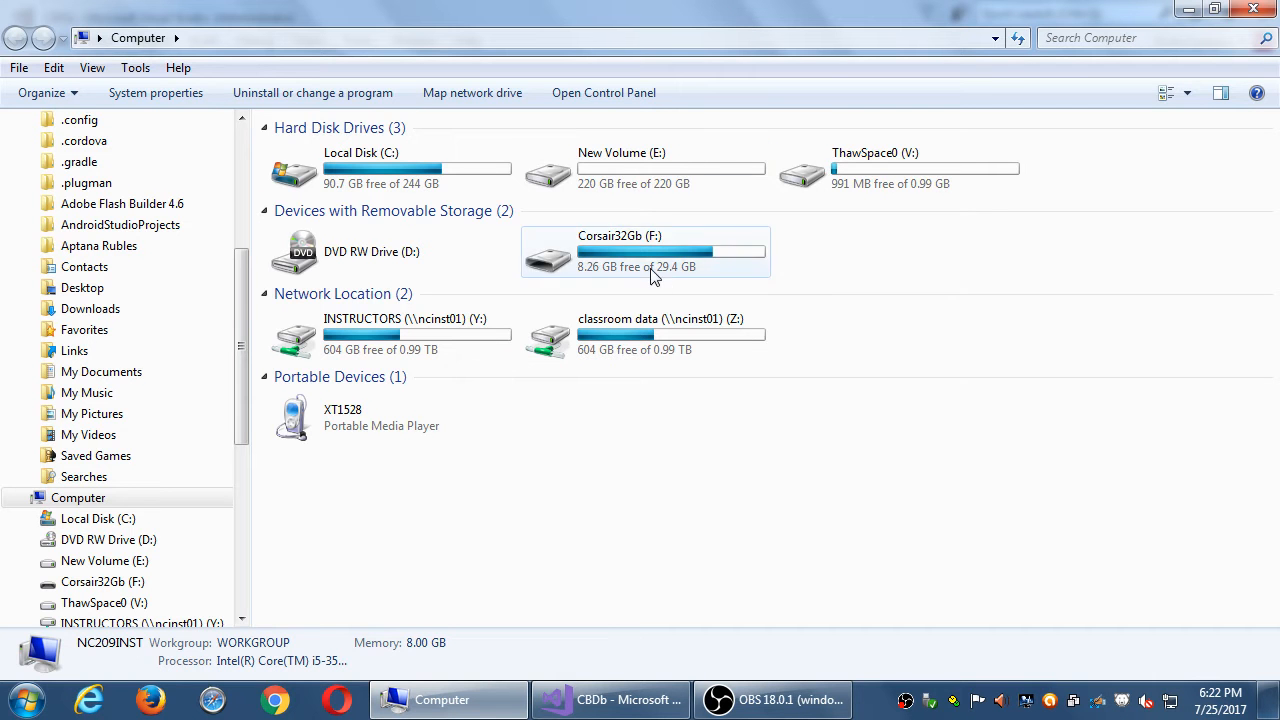
pyautogui.doubleClick(644, 252)
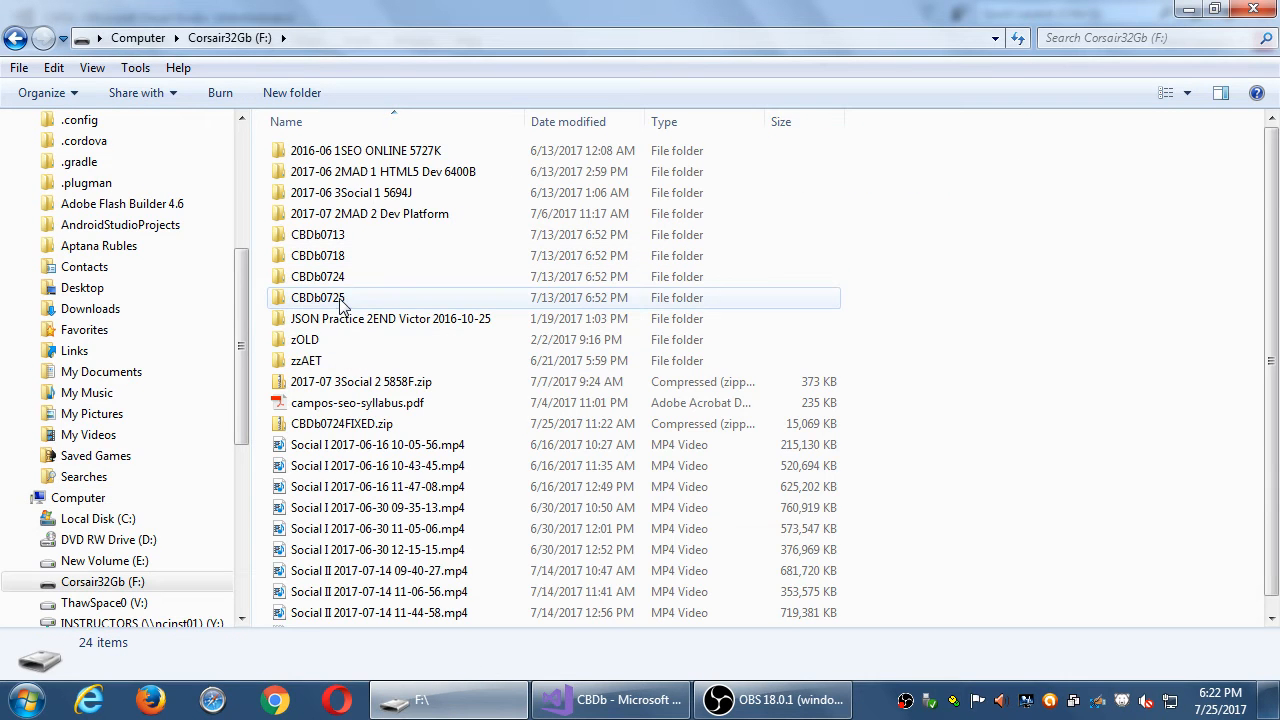
pyautogui.doubleClick(318, 296)
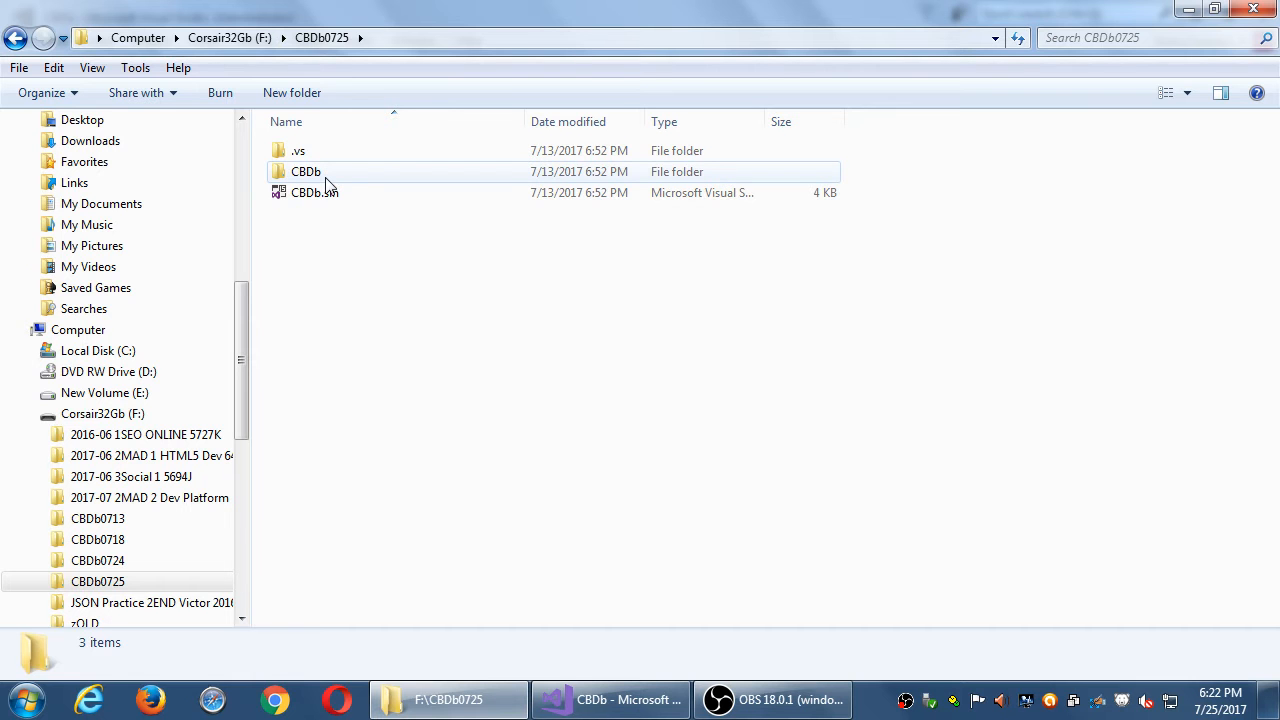
pyautogui.click(304, 172)
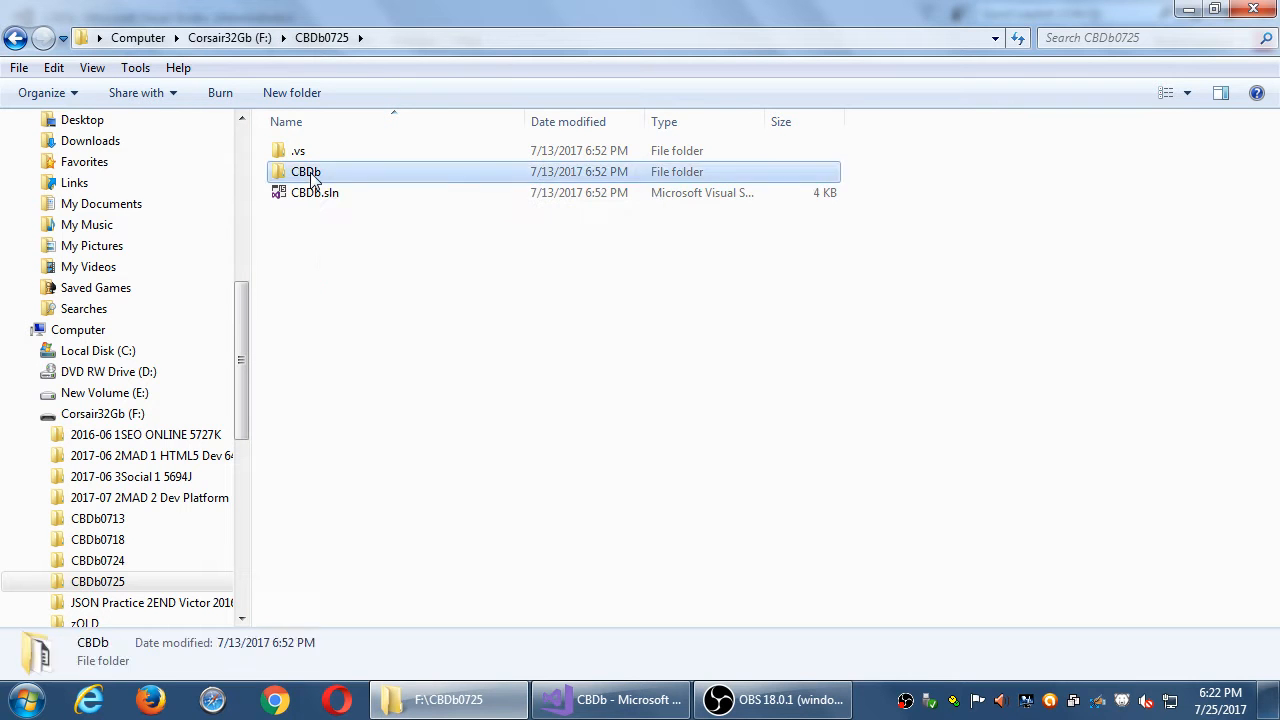
pyautogui.doubleClick(306, 172)
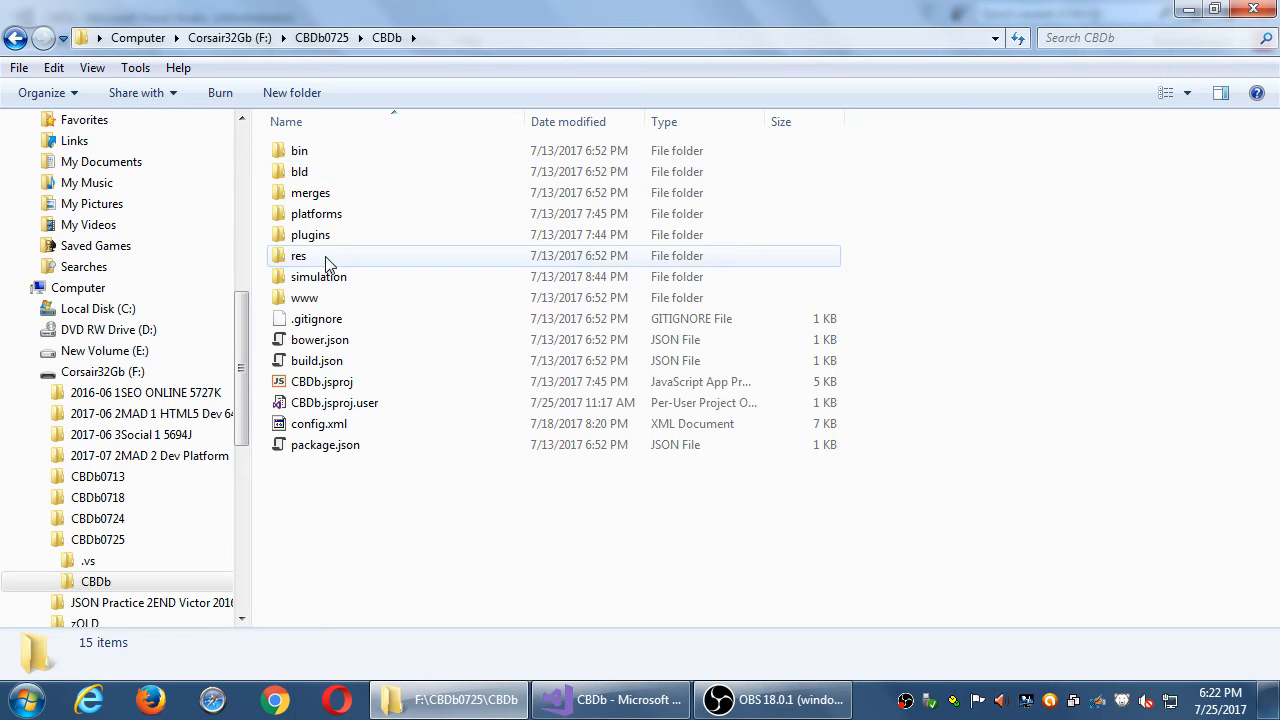
pyautogui.moveTo(298, 256)
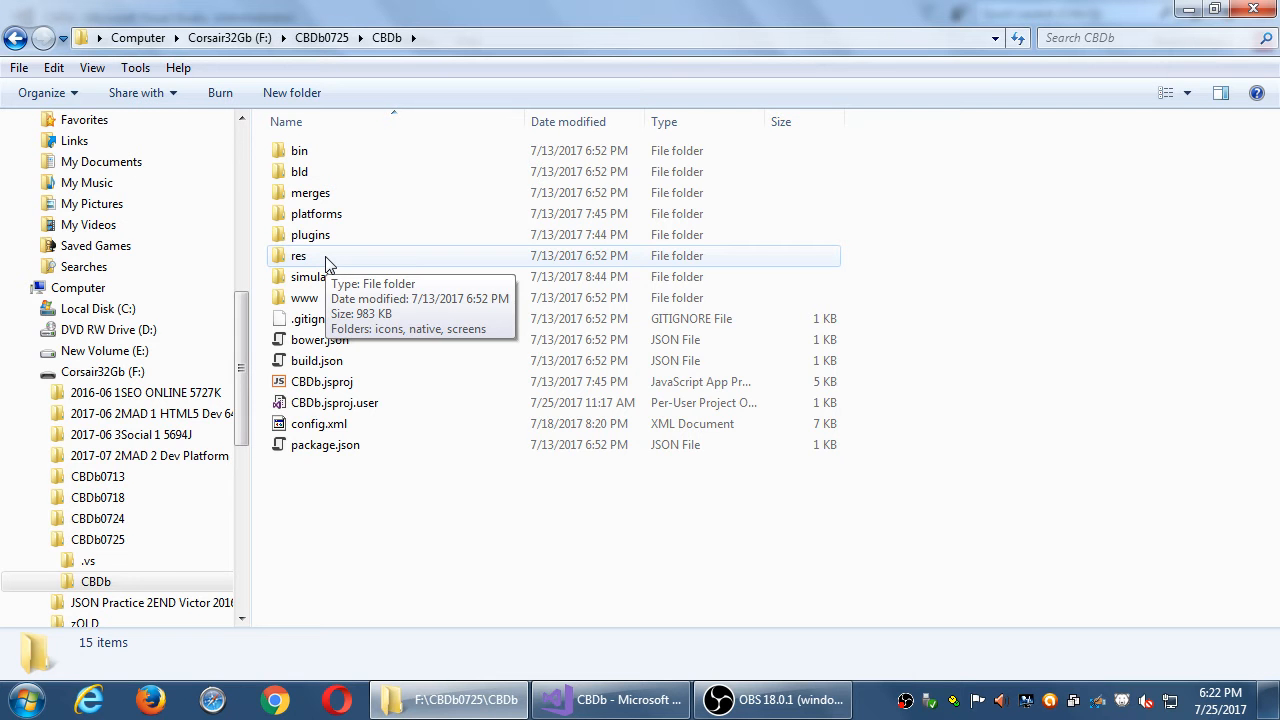
# - Continue into res > icons > android to reach the app icon PNGs
pyautogui.doubleClick(298, 256)
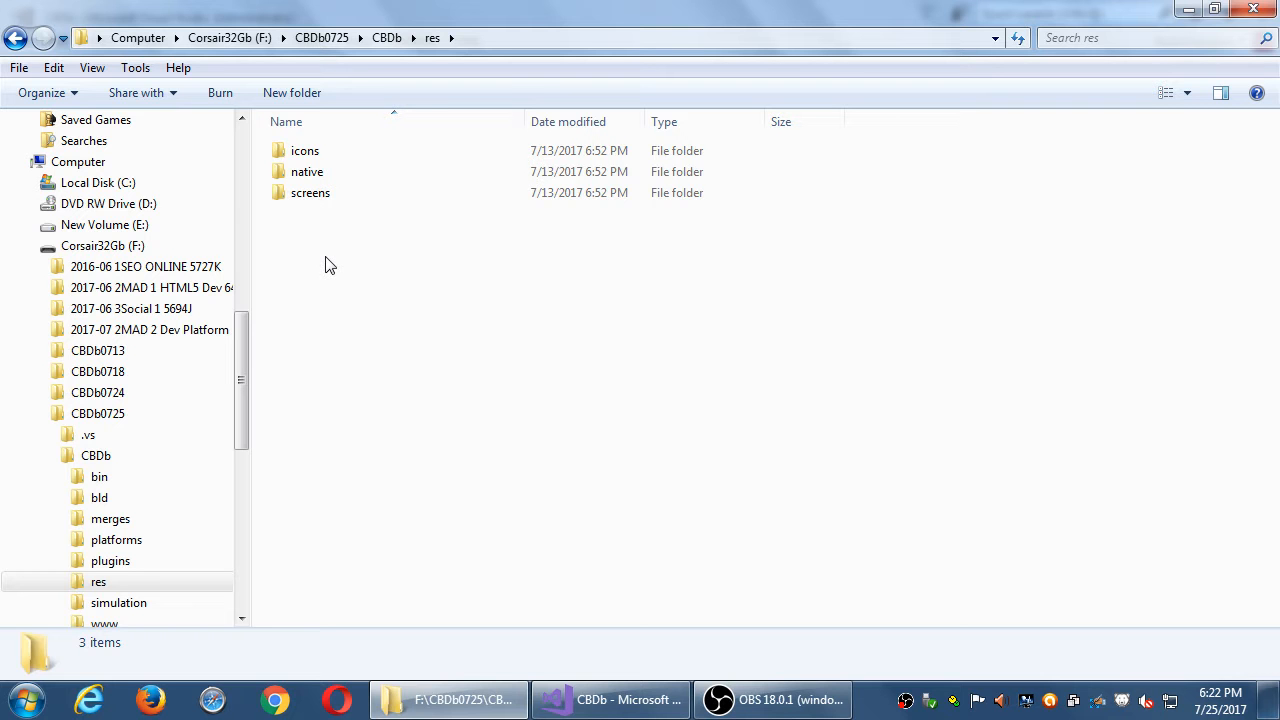
pyautogui.click(304, 152)
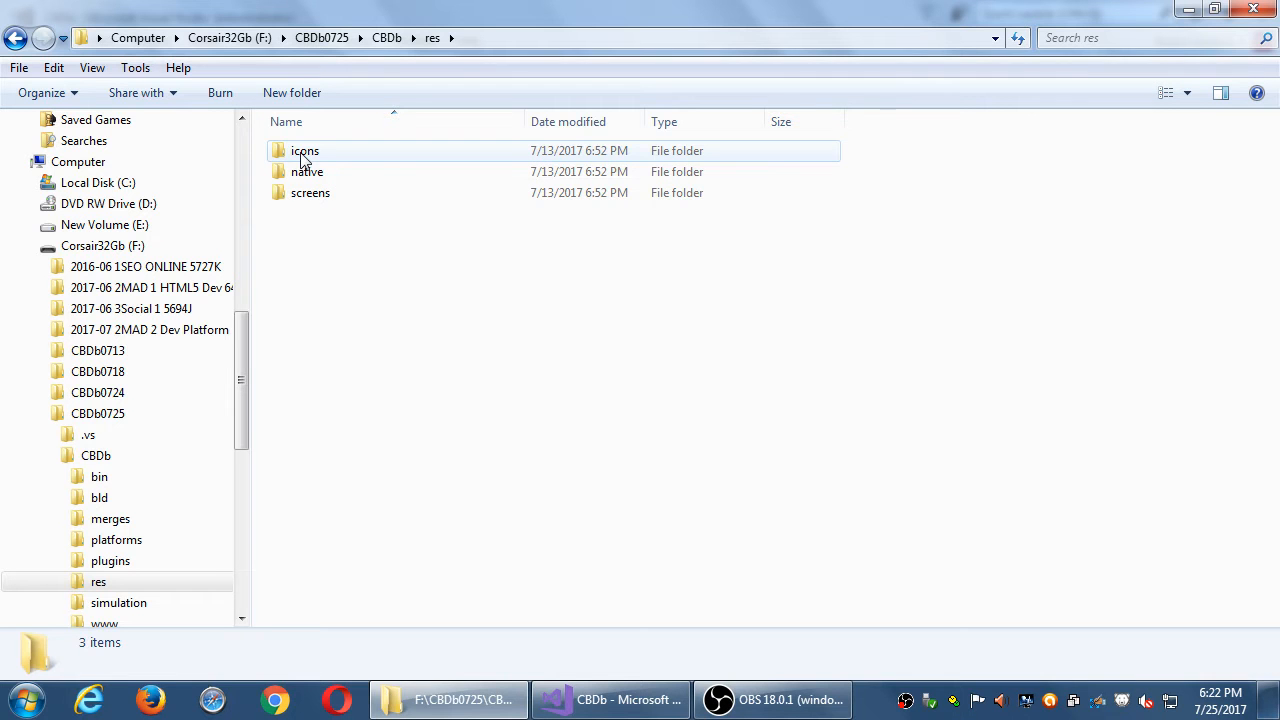
pyautogui.doubleClick(304, 150)
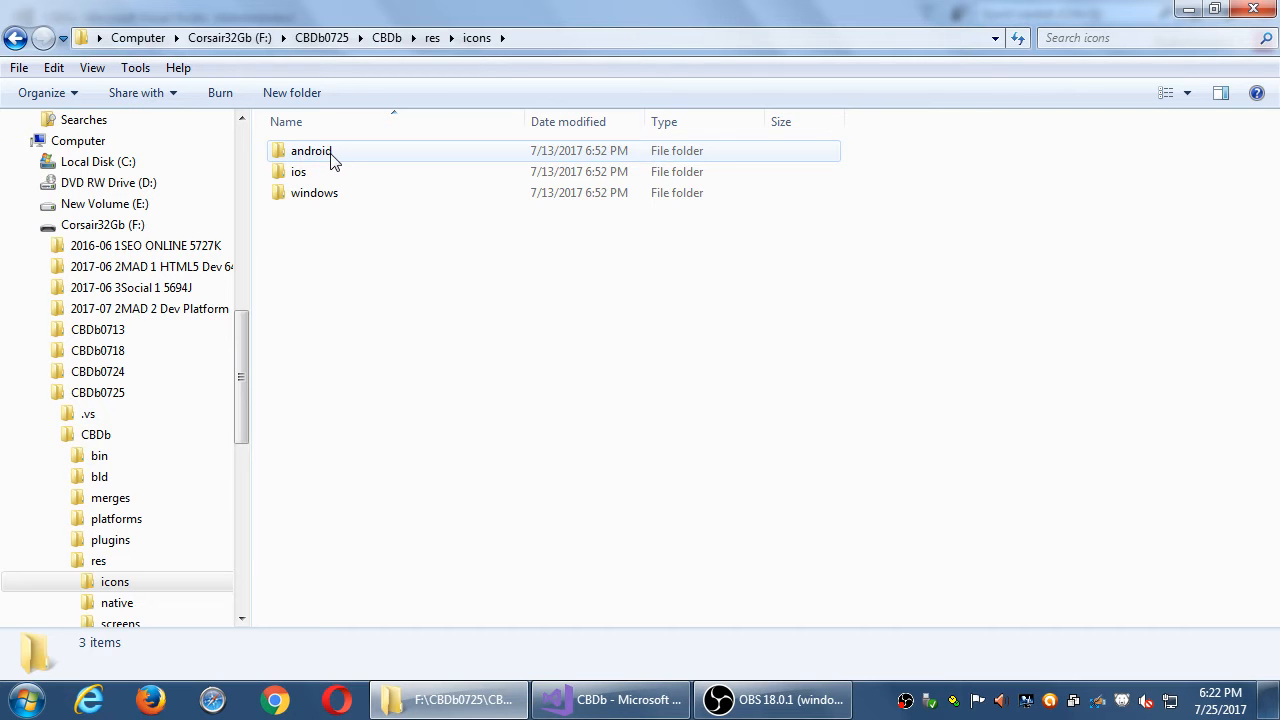
pyautogui.doubleClick(312, 150)
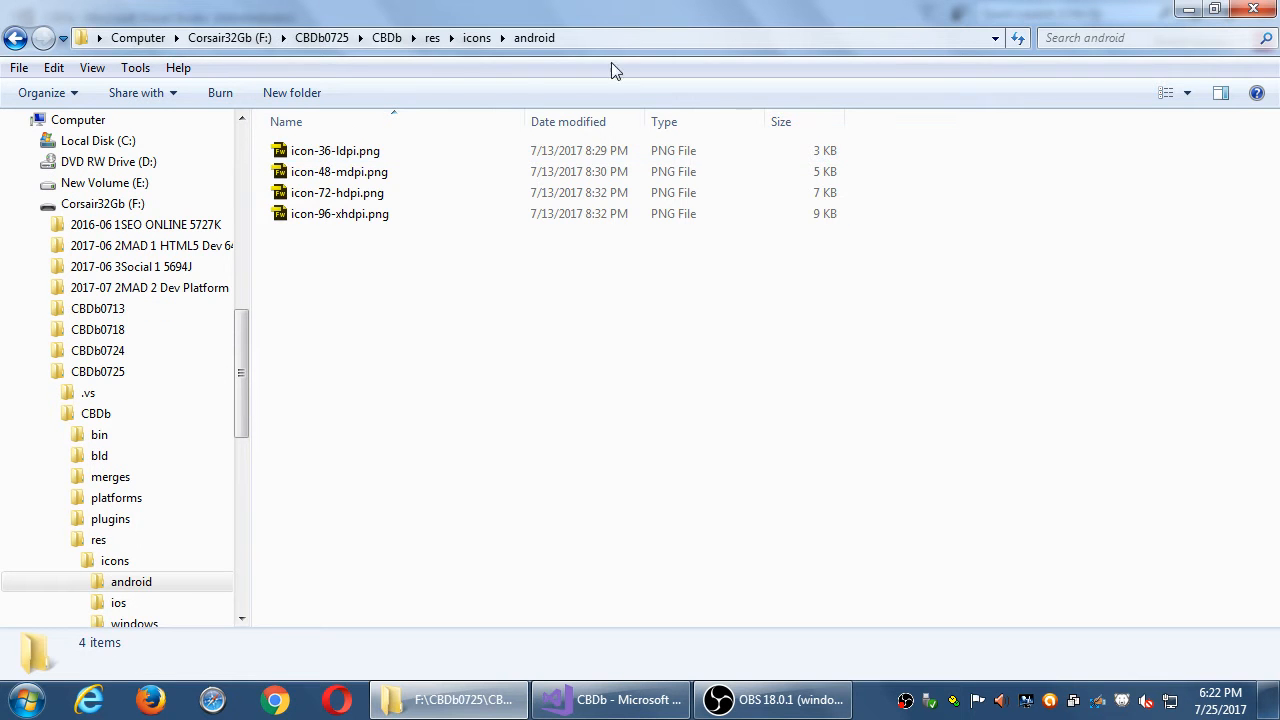
# - Switch the android folder to Large Icons view to preview the four PNGs
pyautogui.click(1186, 94)
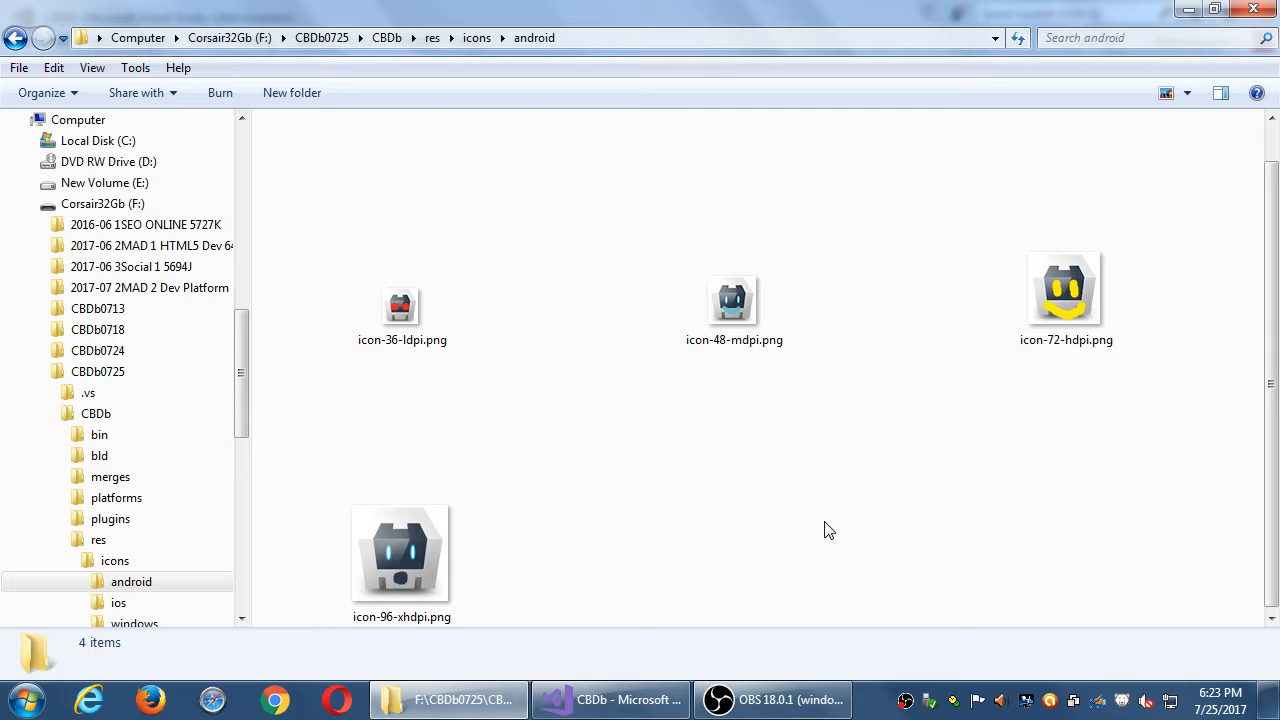
# - Search the Start menu for "photo" to find Adobe Photoshop CC 2015
pyautogui.click(20, 698)
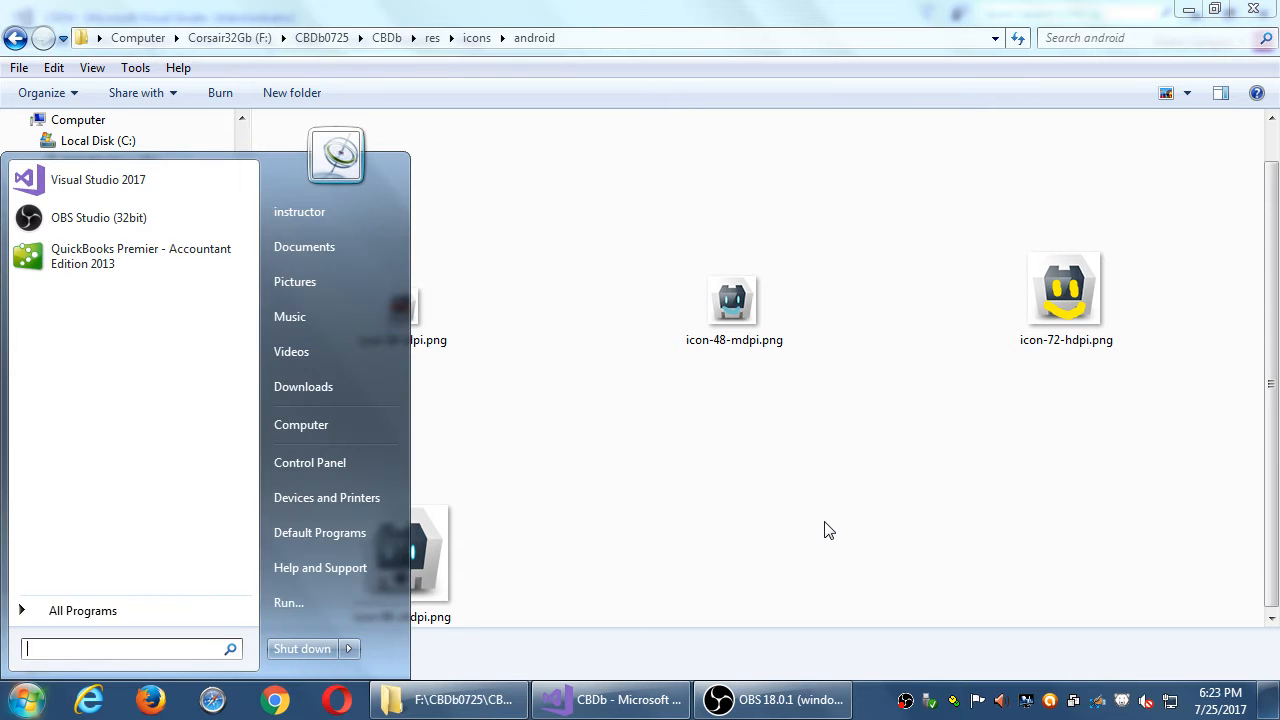
pyautogui.write('photo')
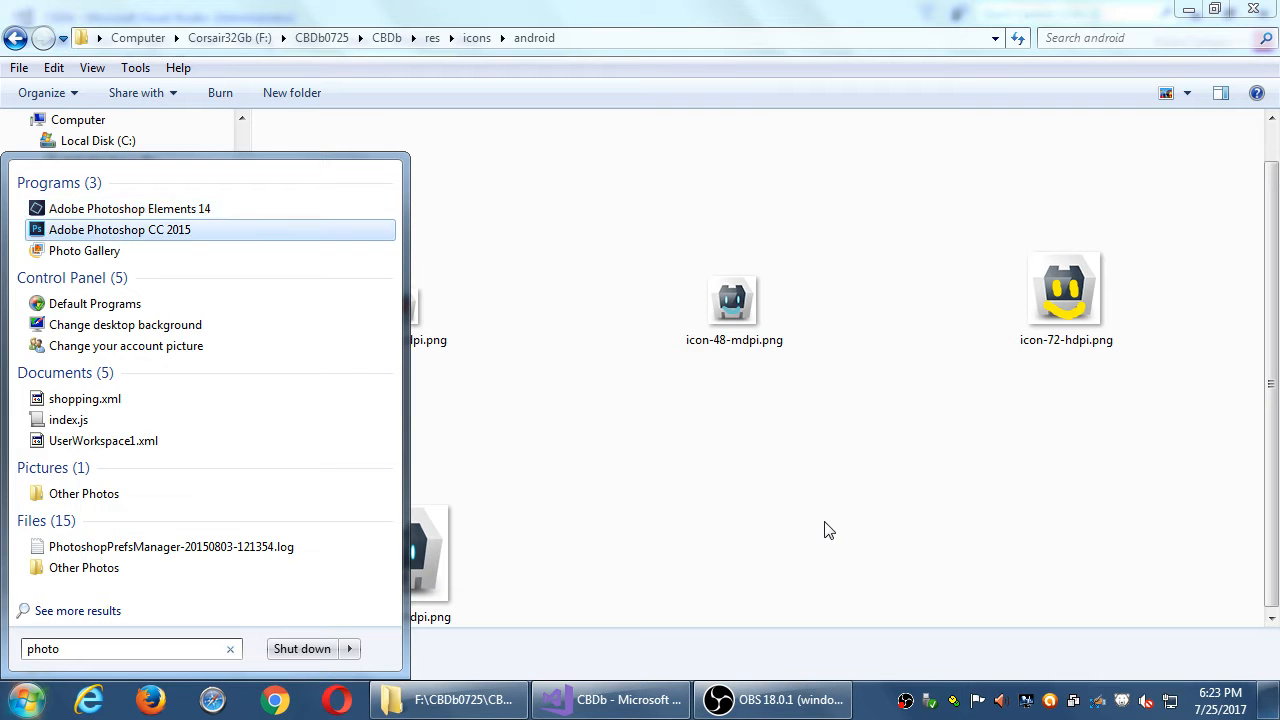
pyautogui.moveTo(120, 228)
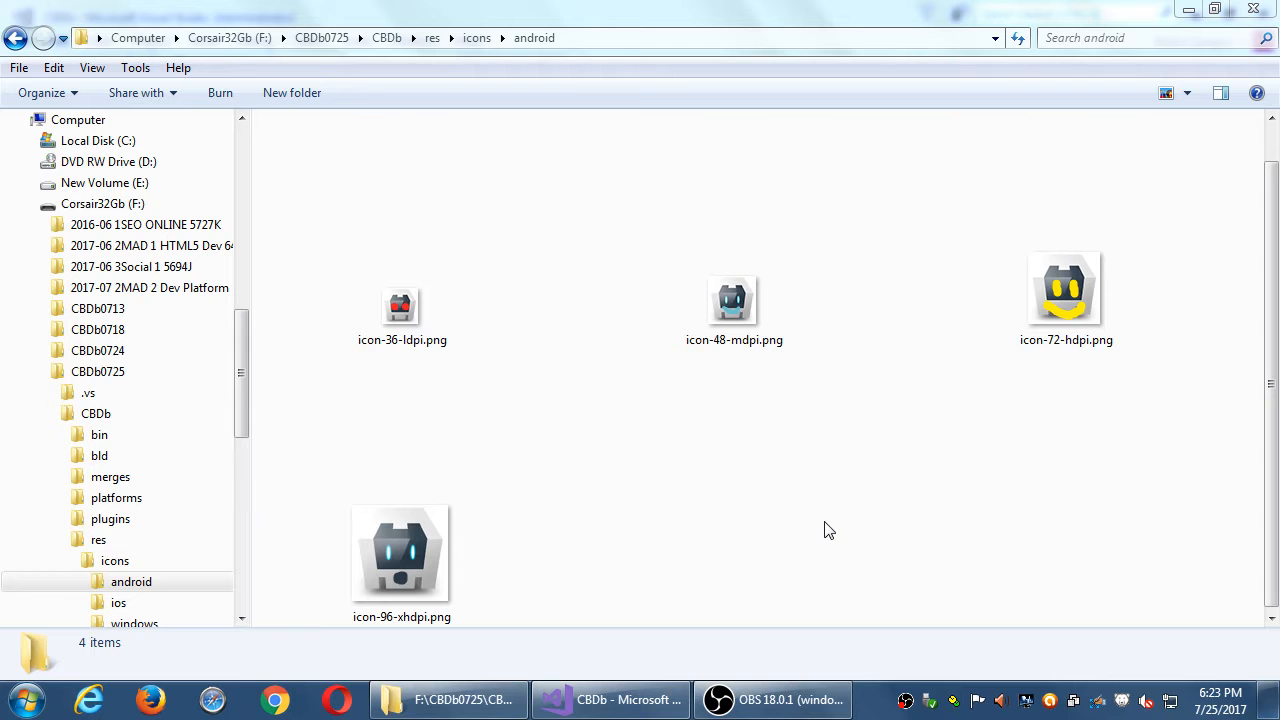
pyautogui.moveTo(830, 528)
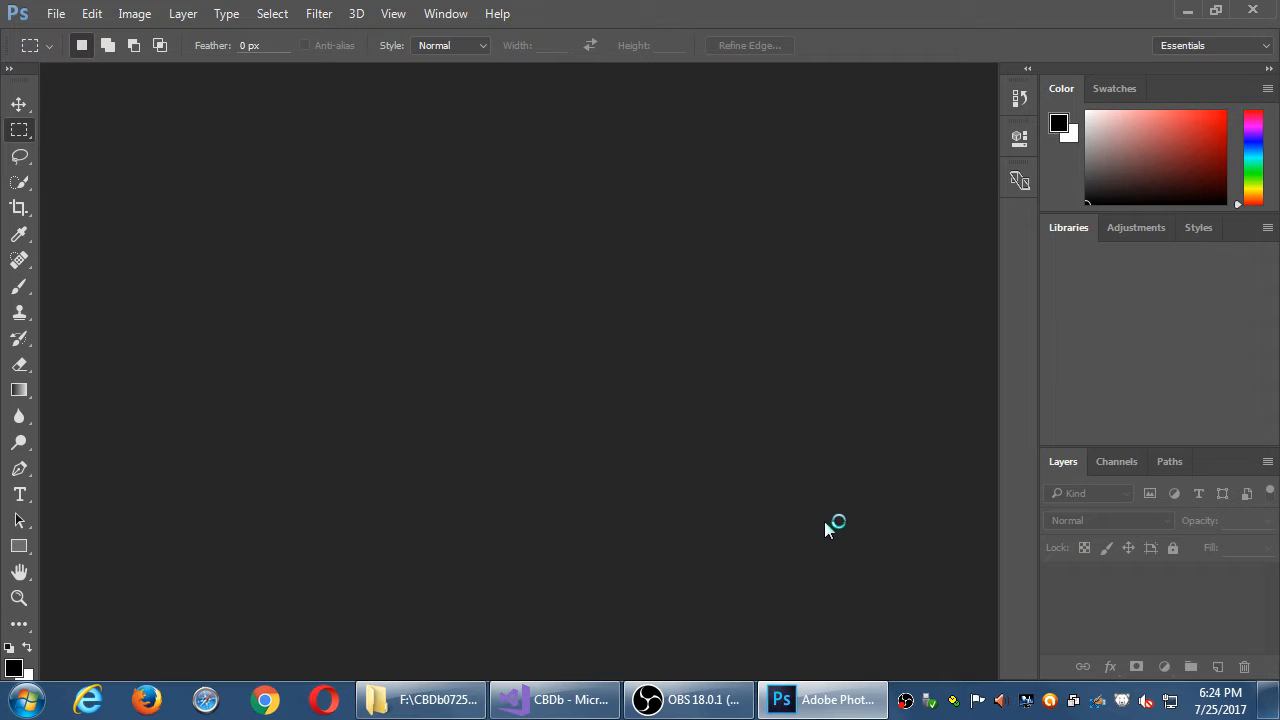
# - Restore the android folder in medium icons and check icon-72-hdpi.png is 72 × 72
pyautogui.click(420, 700)
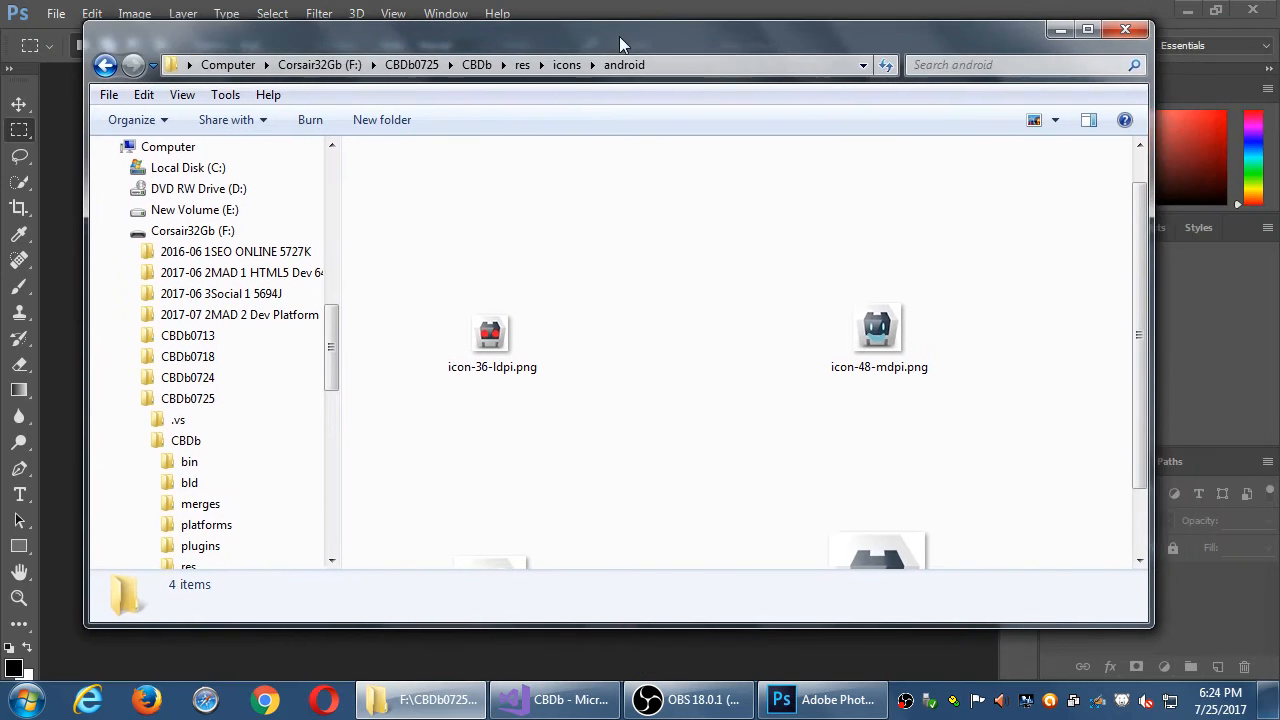
pyautogui.click(1056, 120)
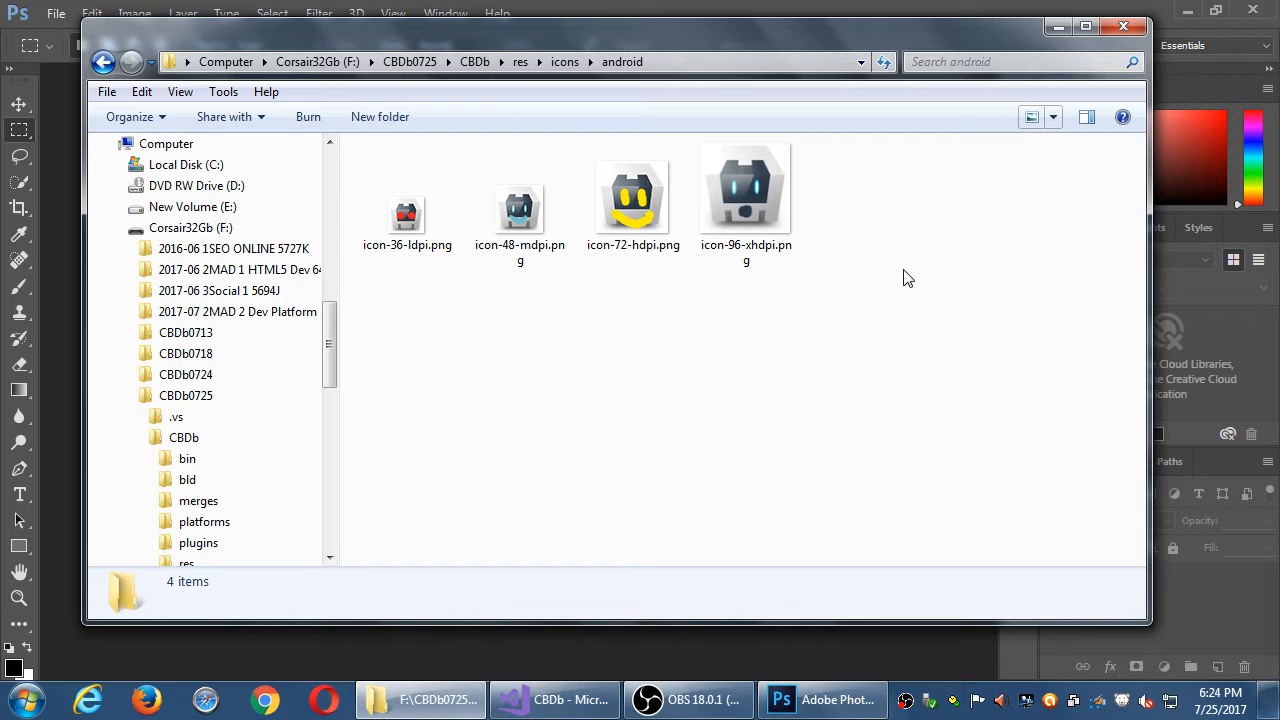
pyautogui.moveTo(904, 278)
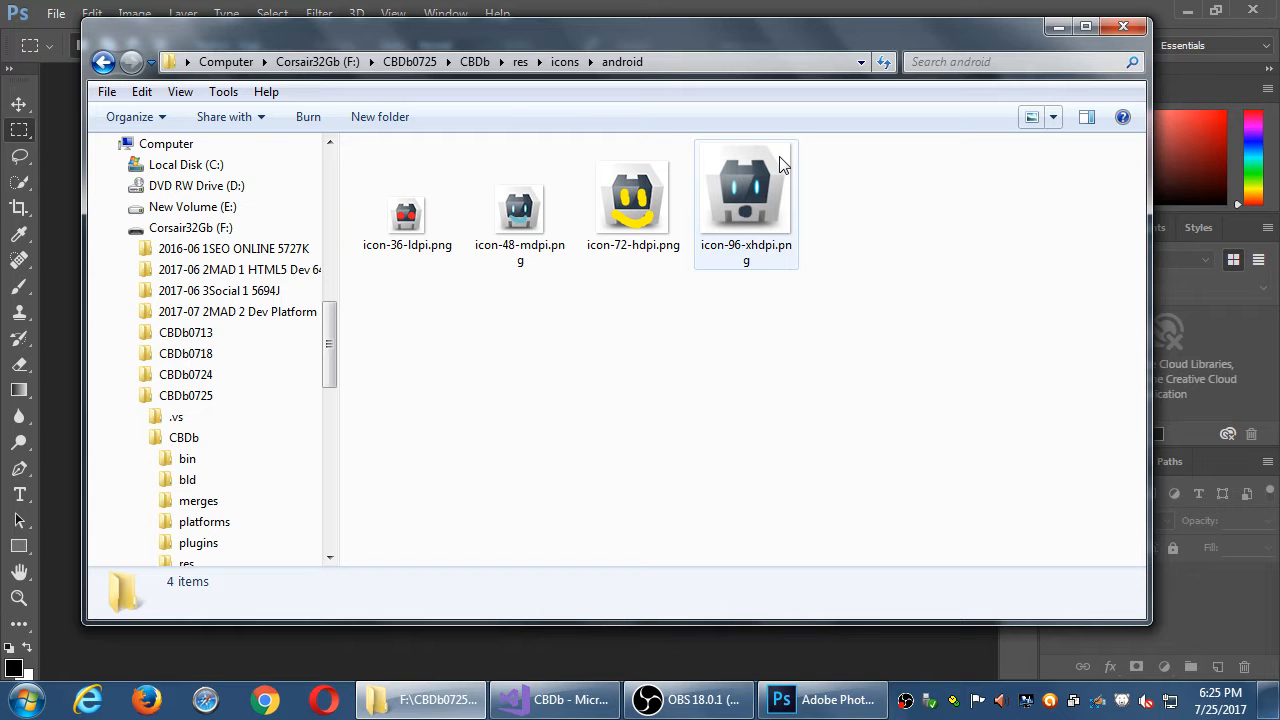
pyautogui.click(418, 288)
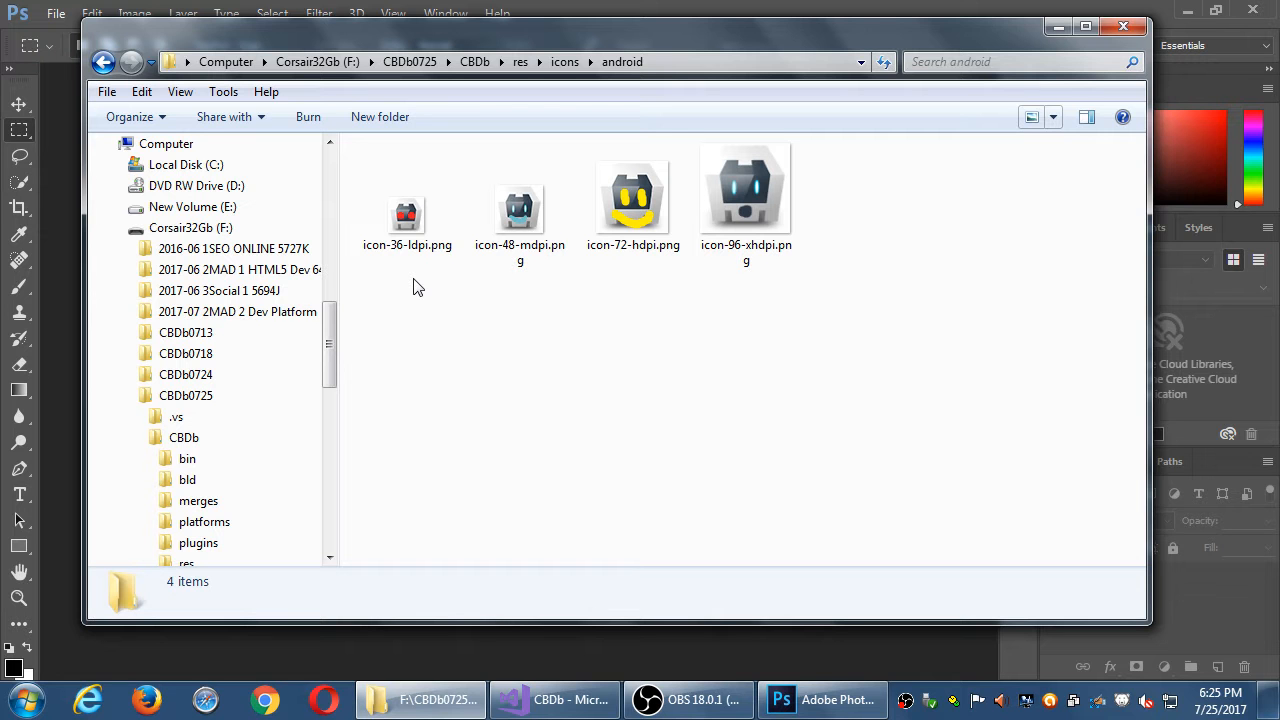
pyautogui.click(632, 198)
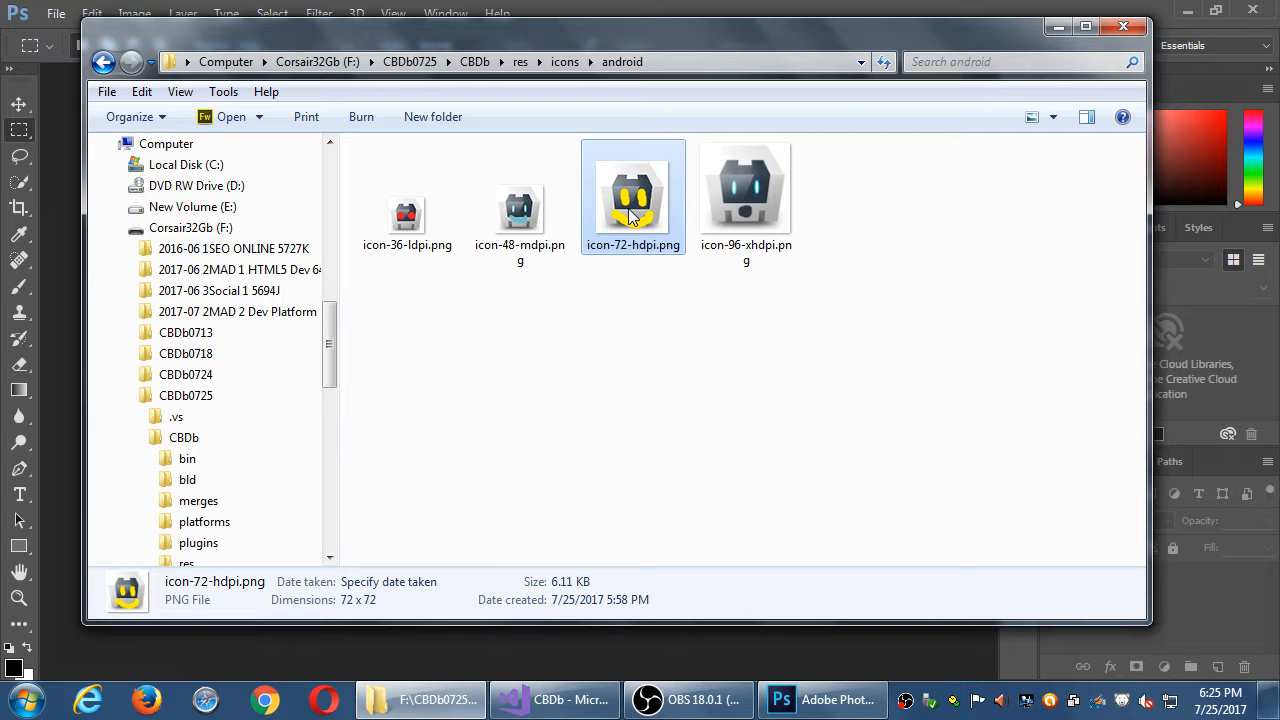
pyautogui.click(746, 184)
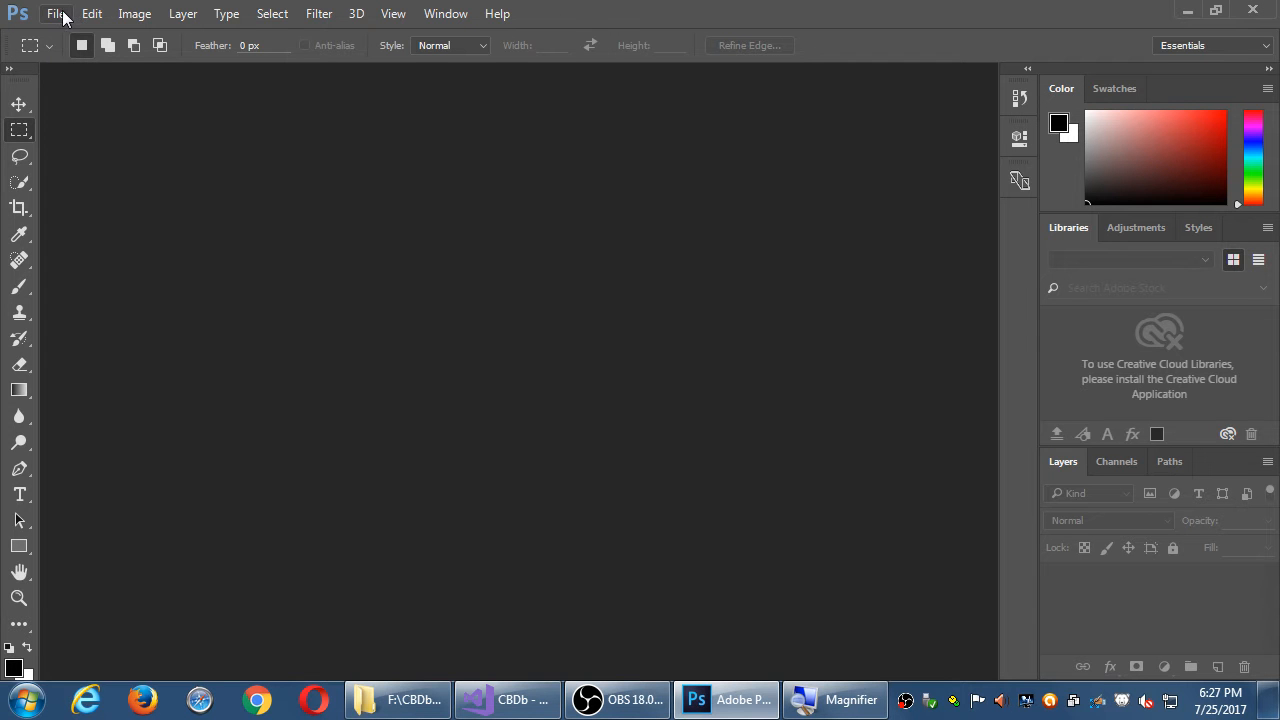
# - Start a new document via File > New
pyautogui.click(56, 12)
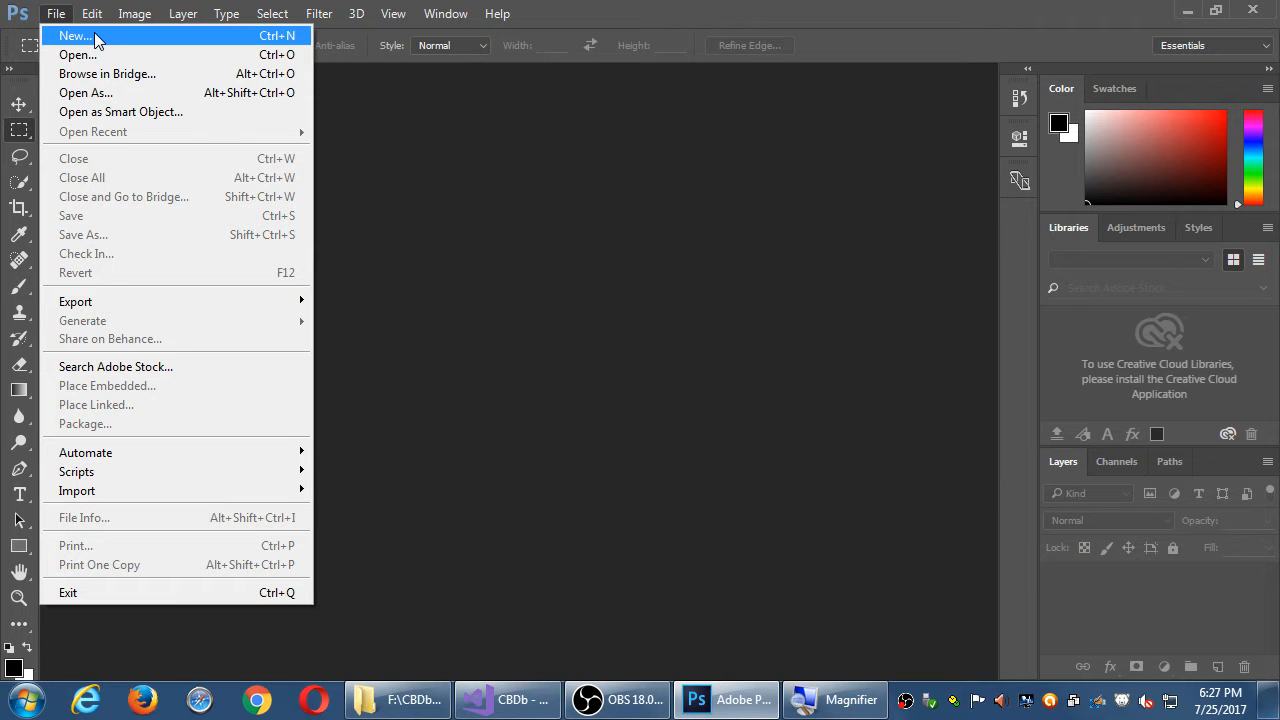
pyautogui.click(74, 36)
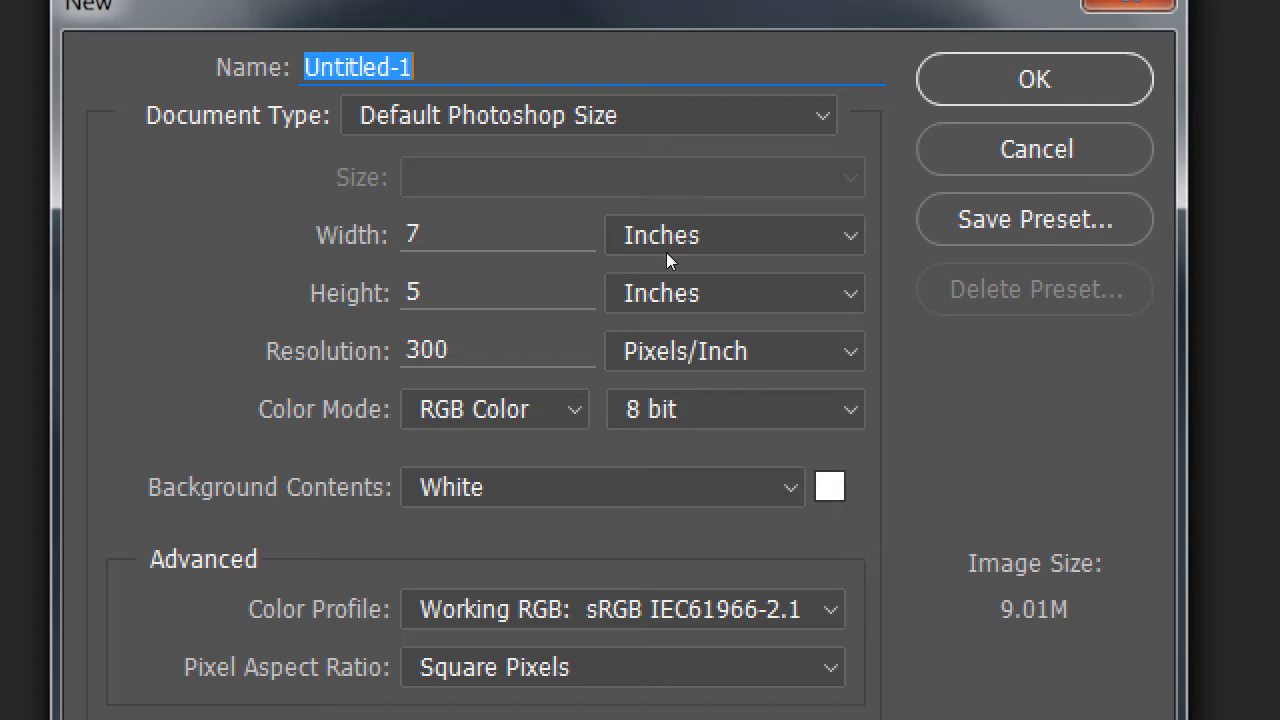
# - Set the new document's resolution to 72 pixels per inch
pyautogui.click(734, 234)
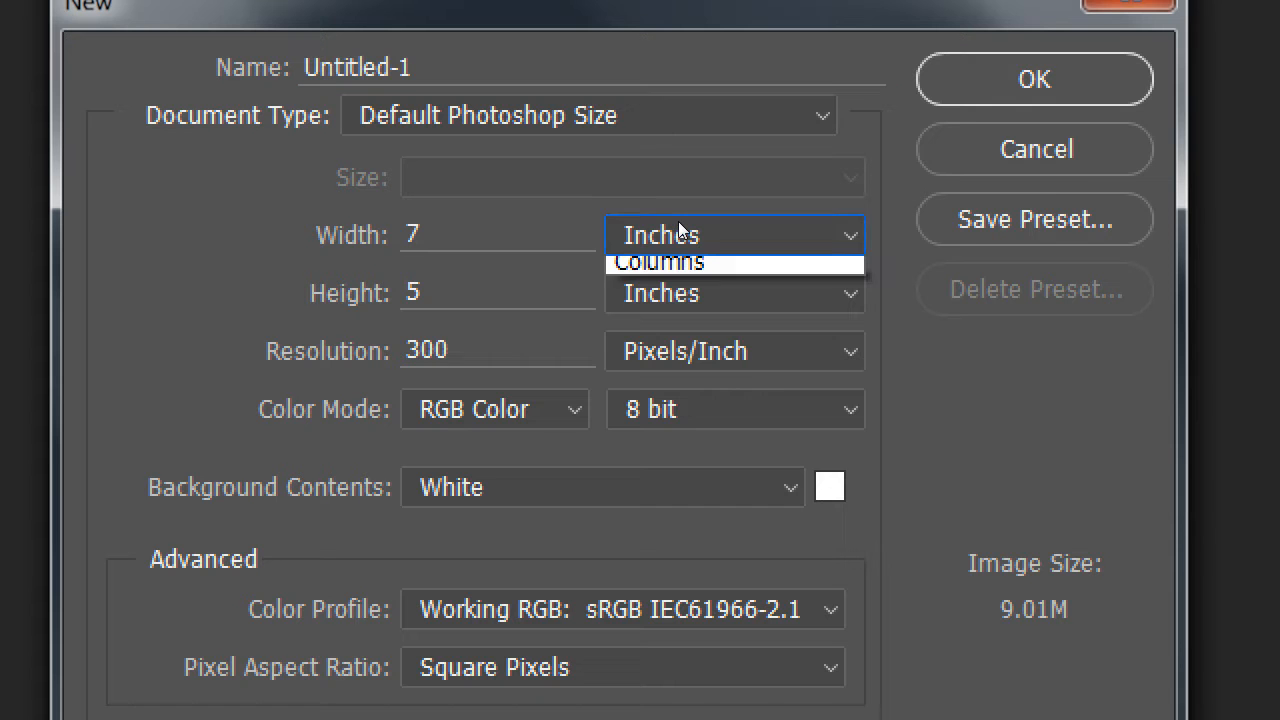
pyautogui.click(660, 234)
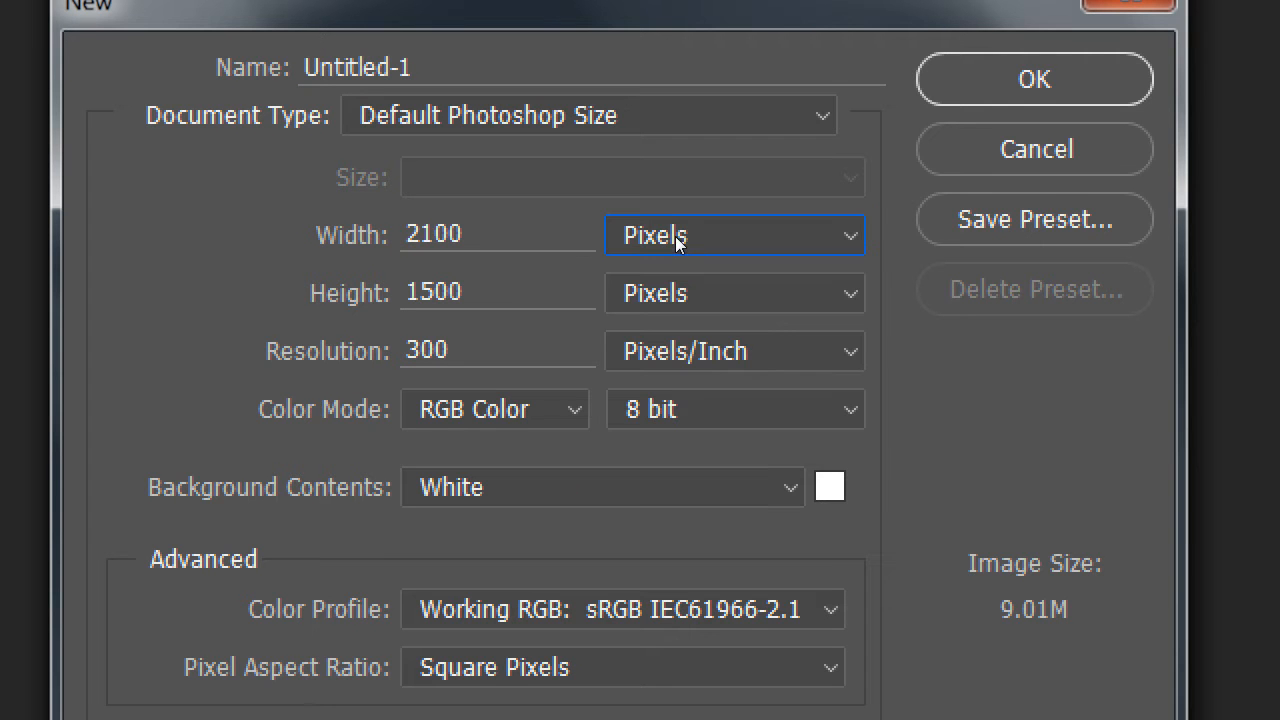
pyautogui.moveTo(684, 258)
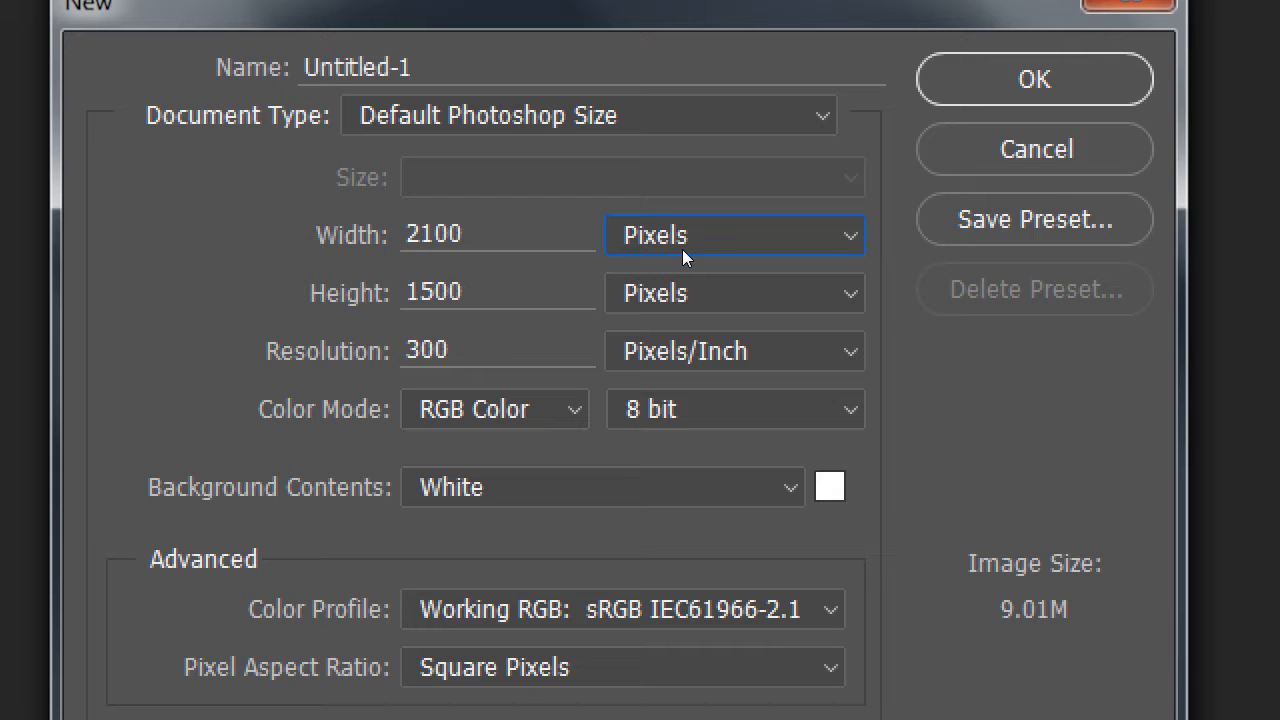
pyautogui.moveTo(628, 292)
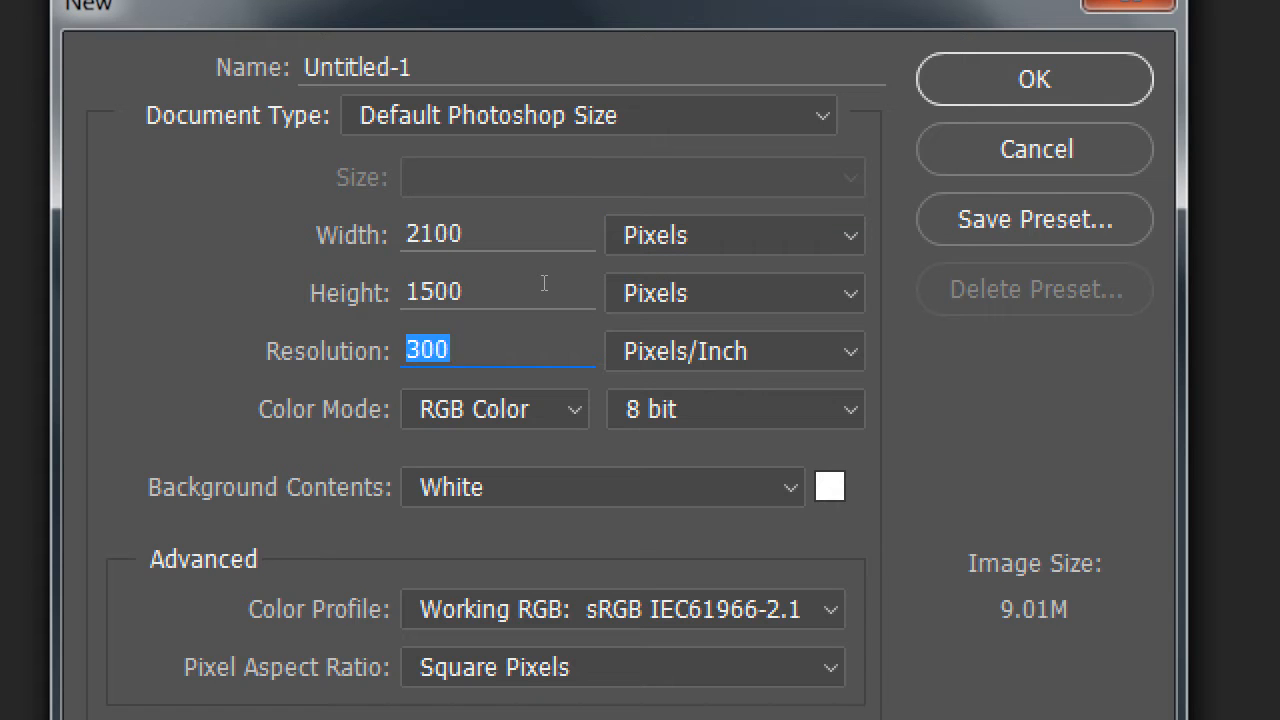
pyautogui.write('72')
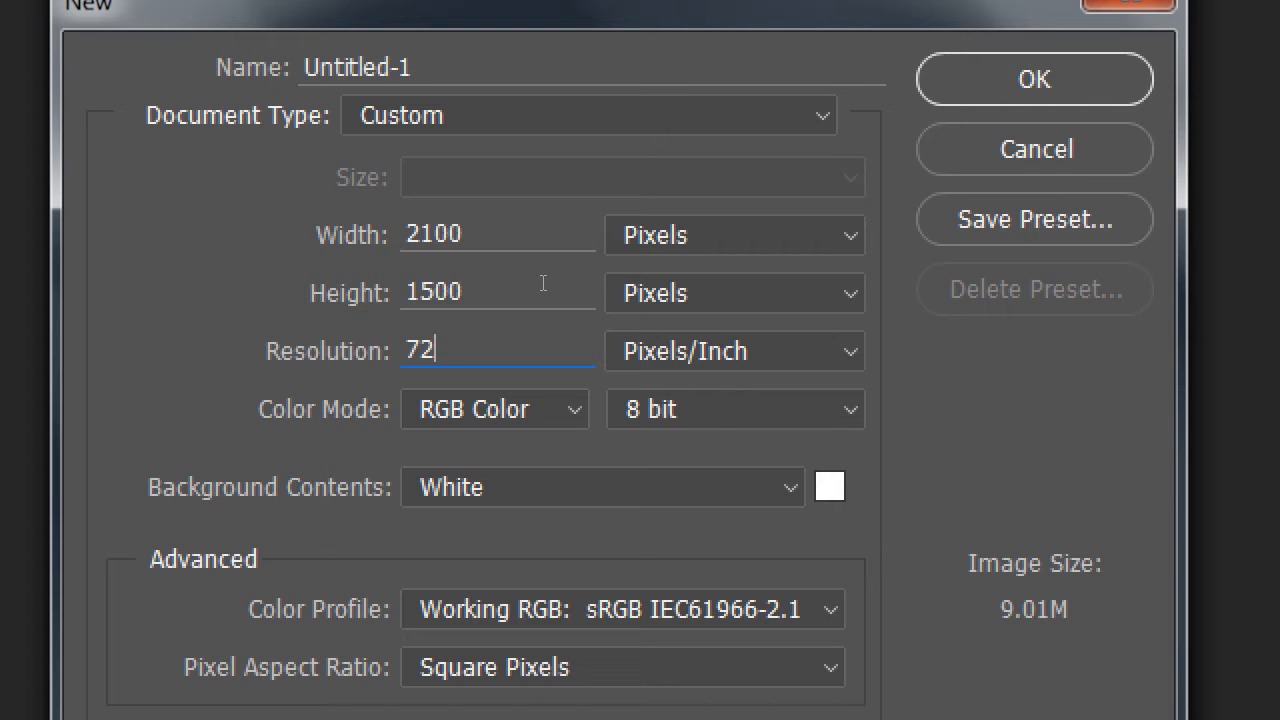
pyautogui.click(734, 352)
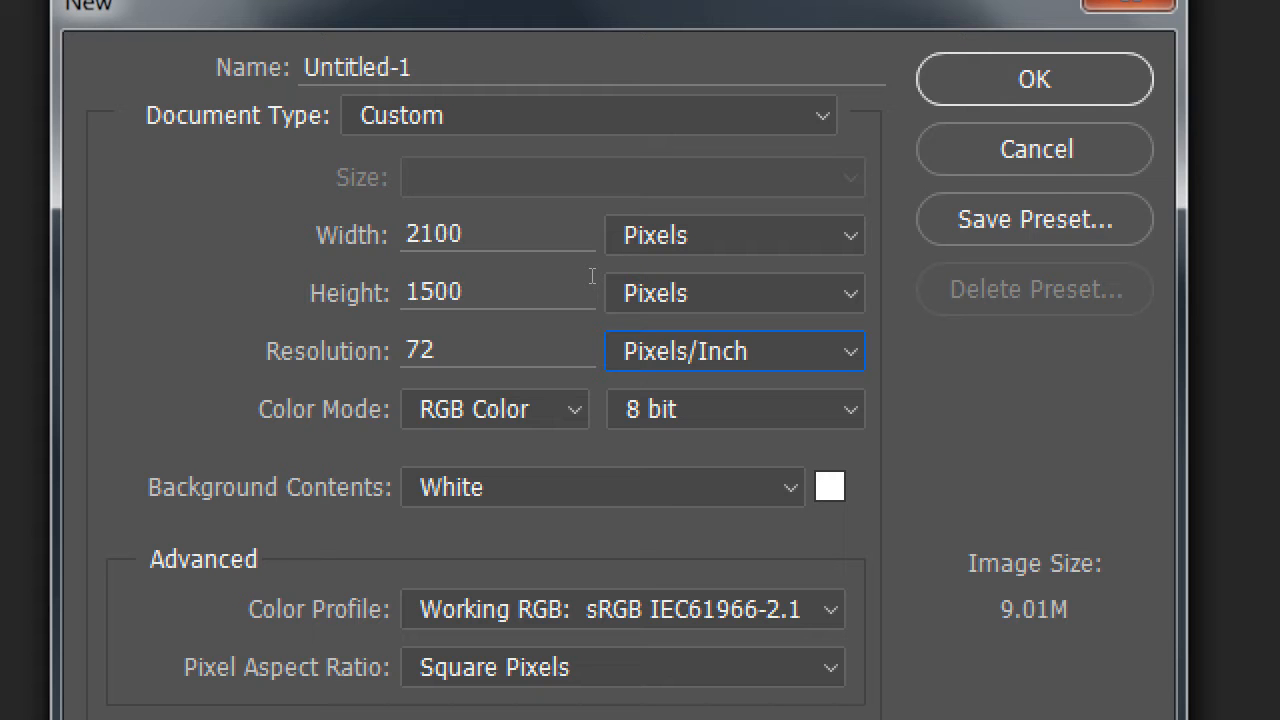
# - Make the new document 512 × 512 pixels
pyautogui.write('5')
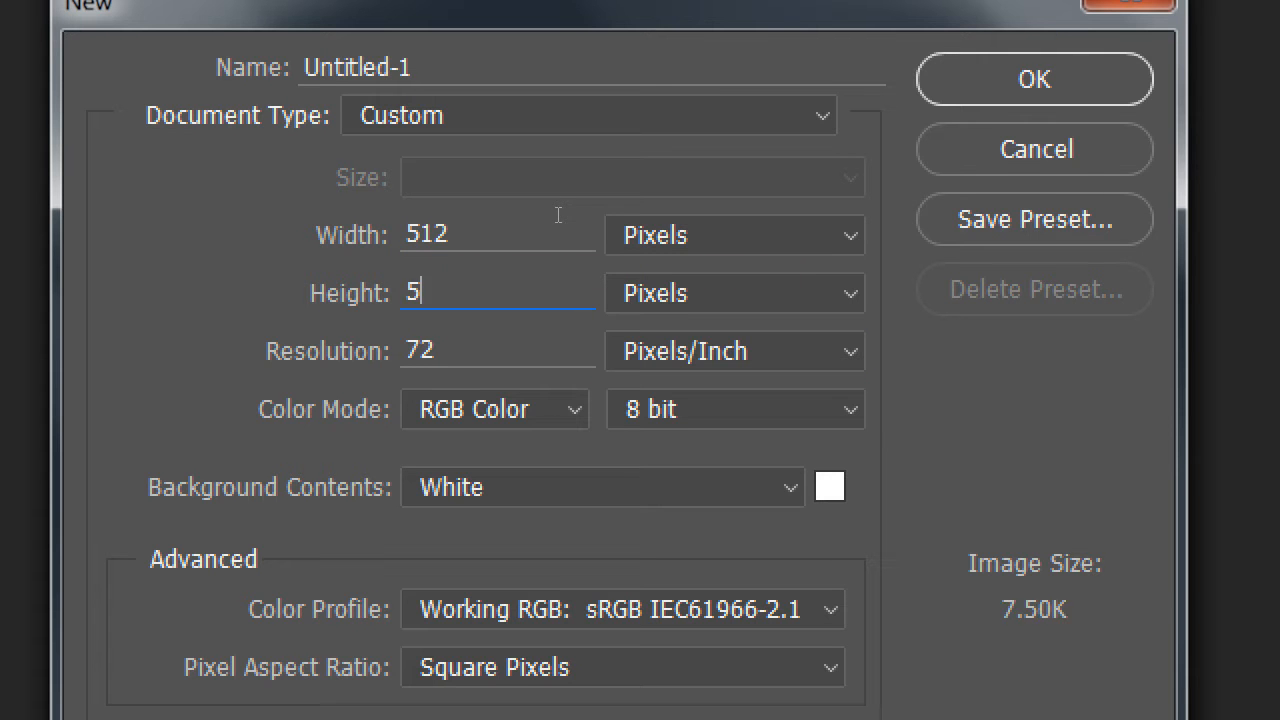
pyautogui.write('12')
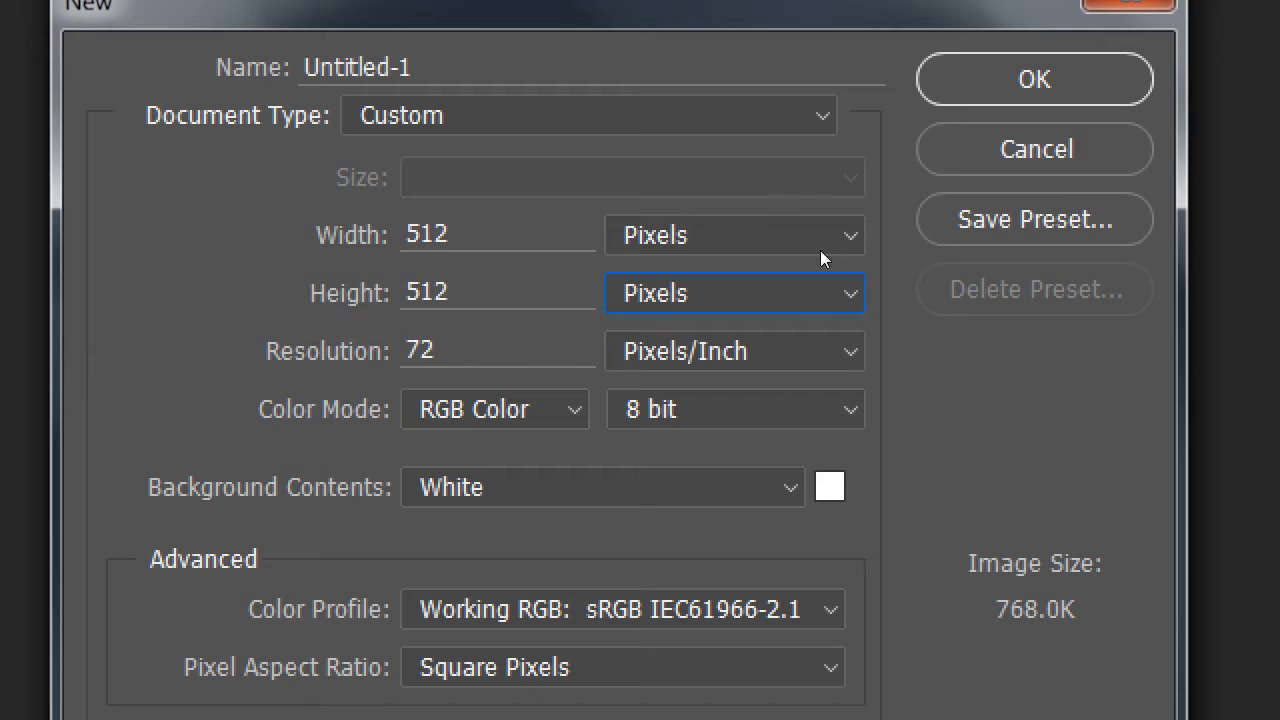
pyautogui.moveTo(820, 308)
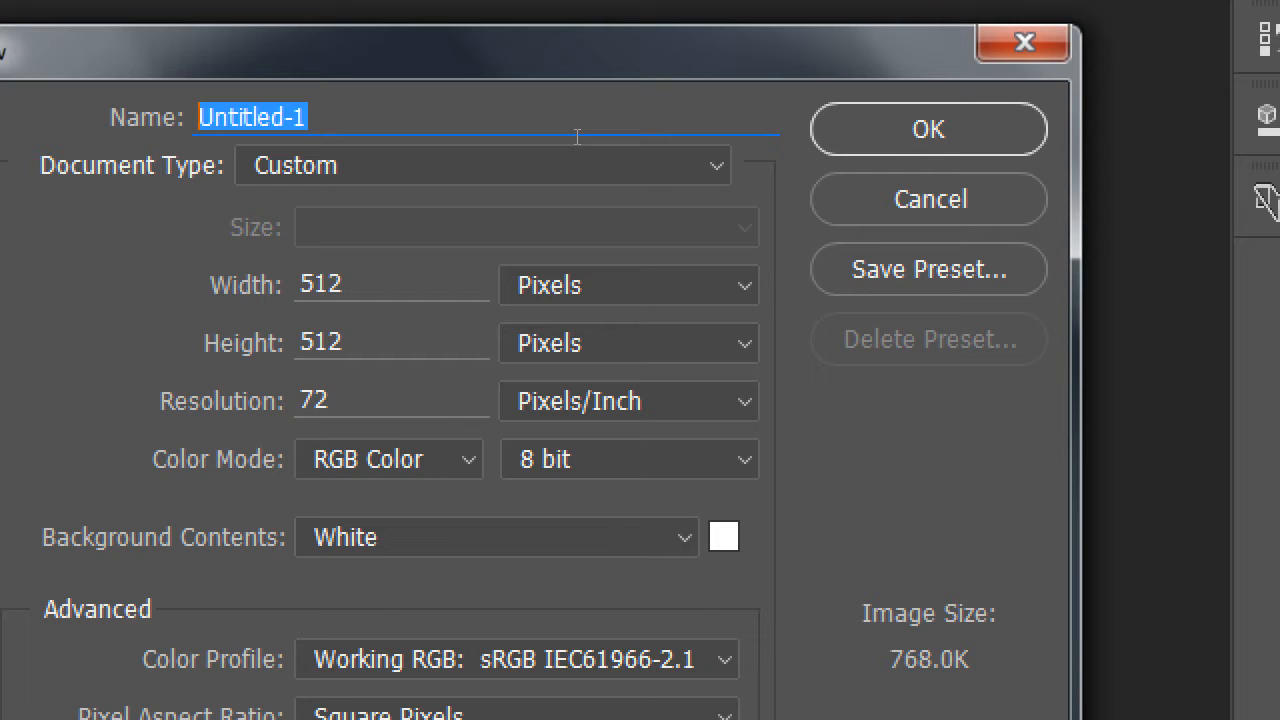
# - Set the new document's Background Contents to Transparent
pyautogui.click(484, 164)
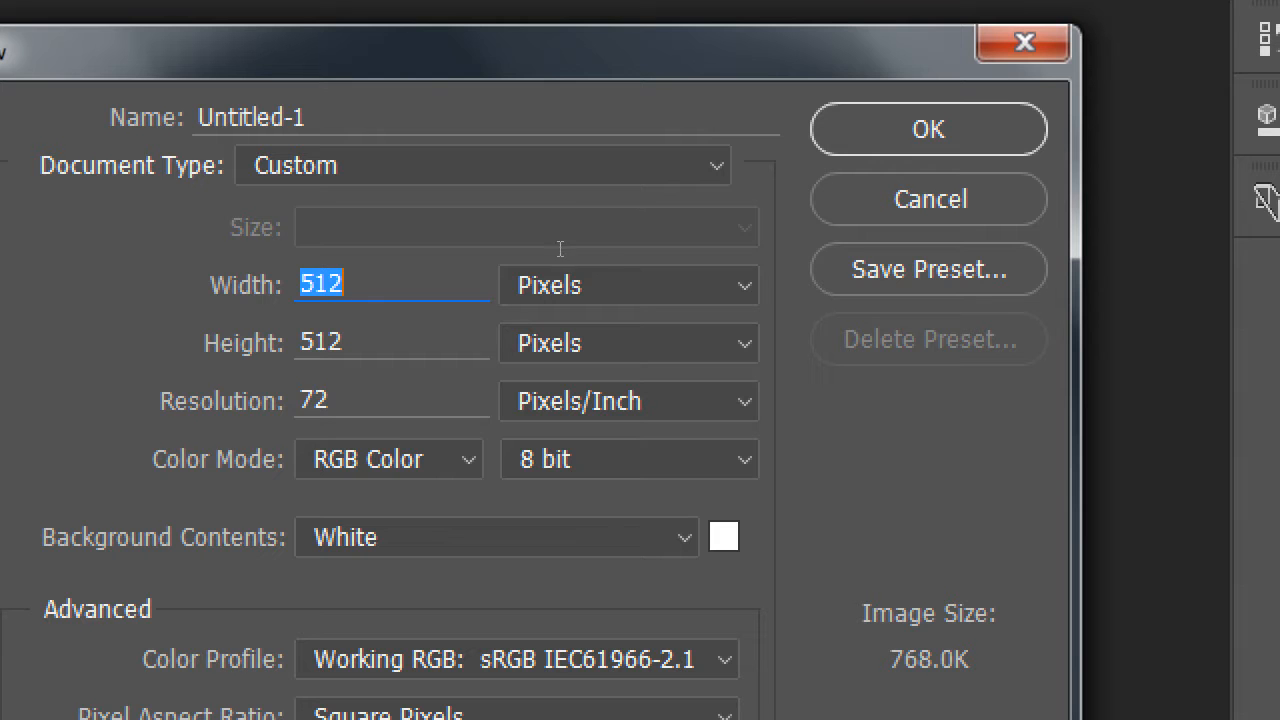
pyautogui.moveTo(544, 278)
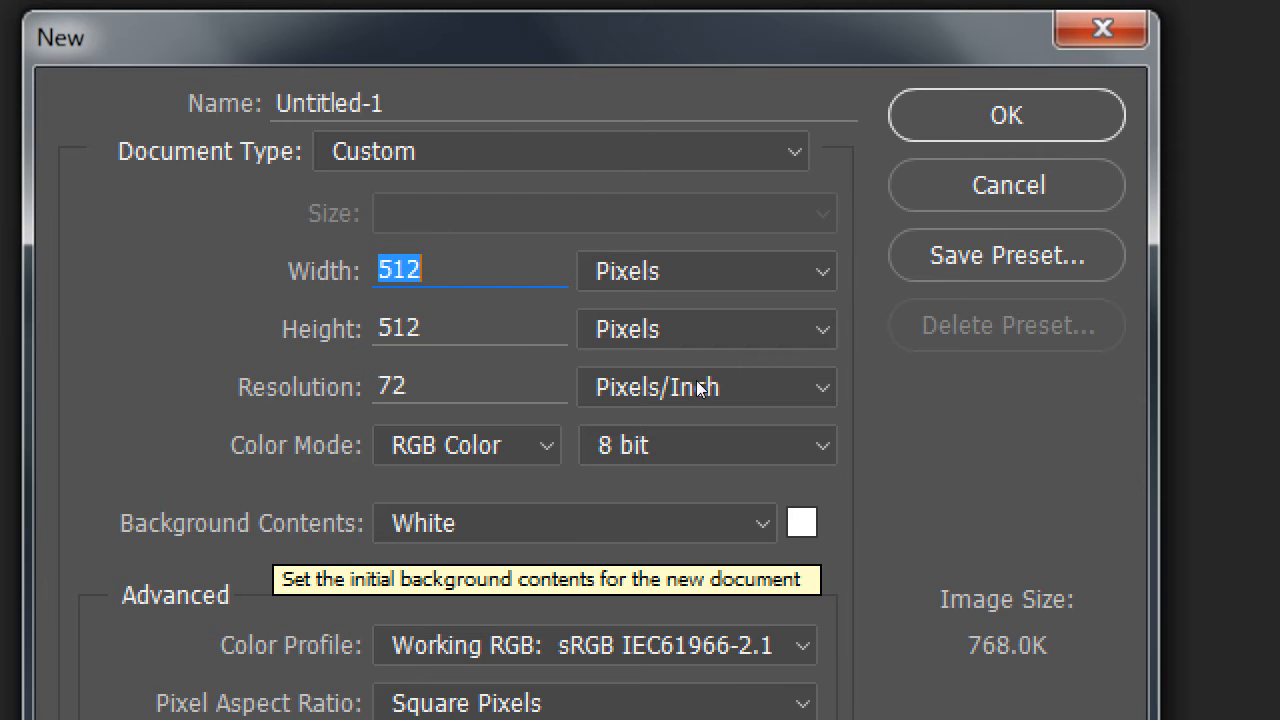
pyautogui.click(572, 522)
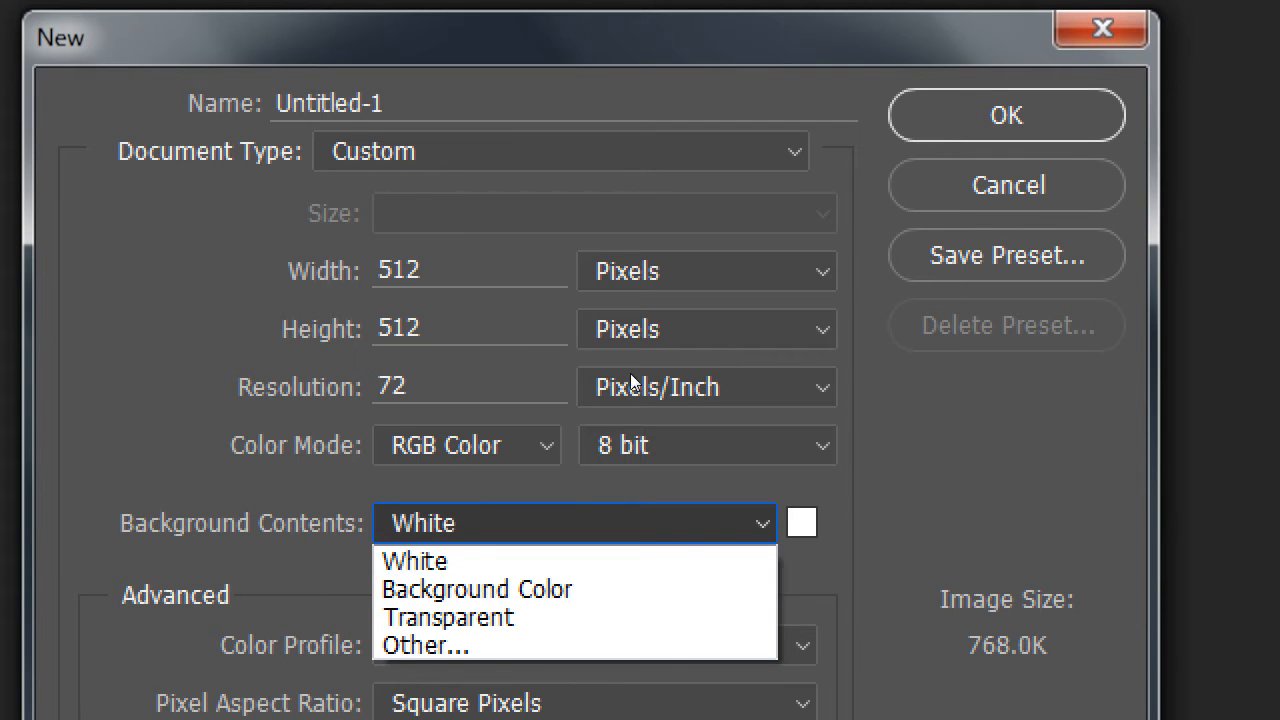
pyautogui.click(448, 616)
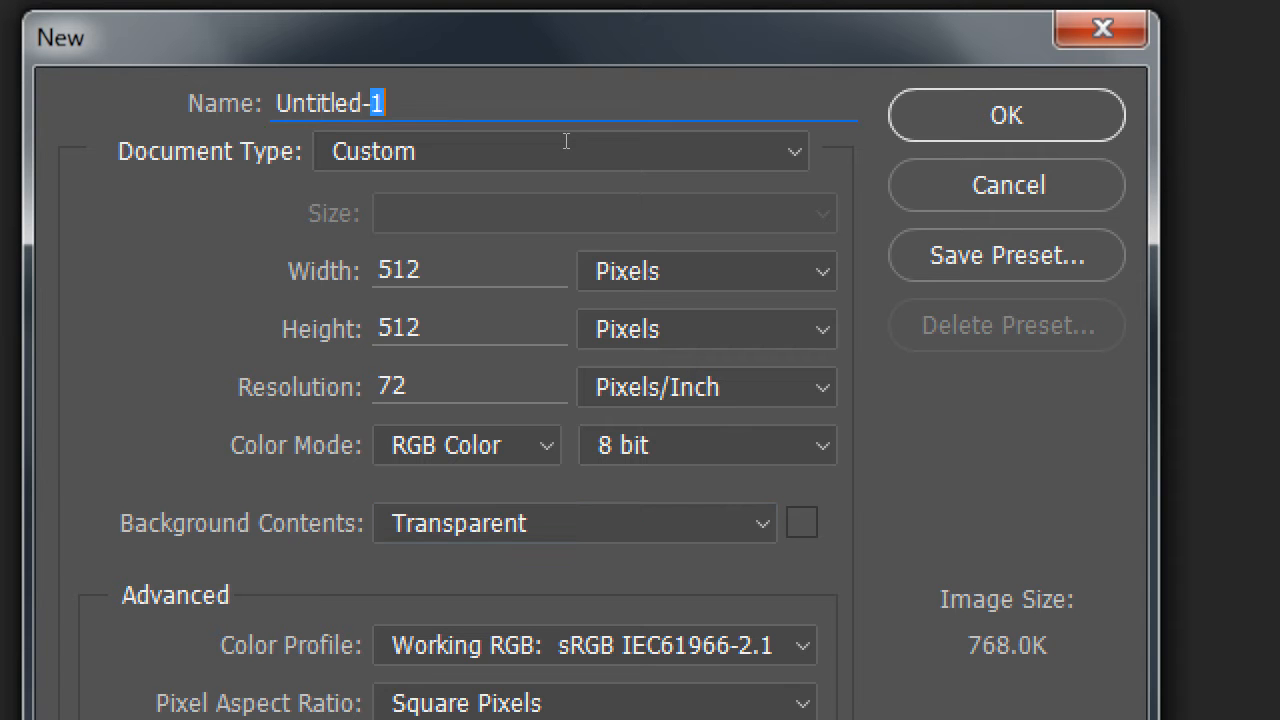
# - Rename the new document from Untitled-1 to 512icon
pyautogui.press('Backspace')
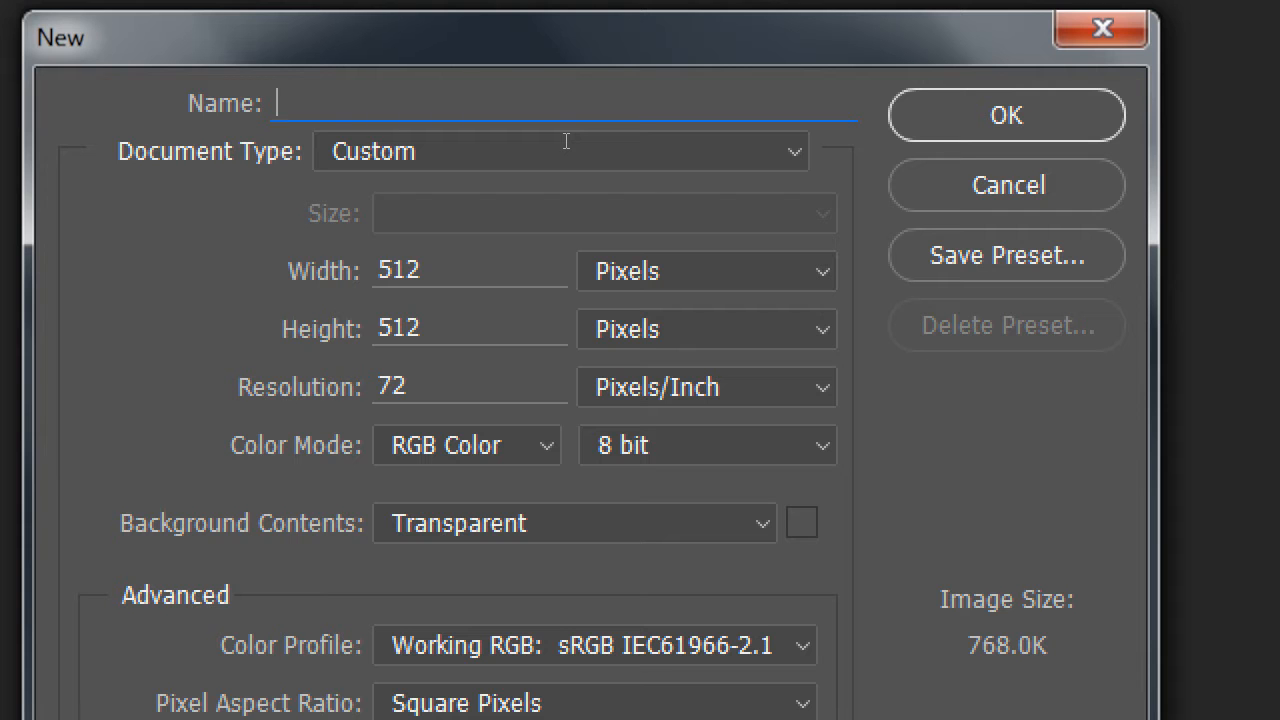
pyautogui.write('512')
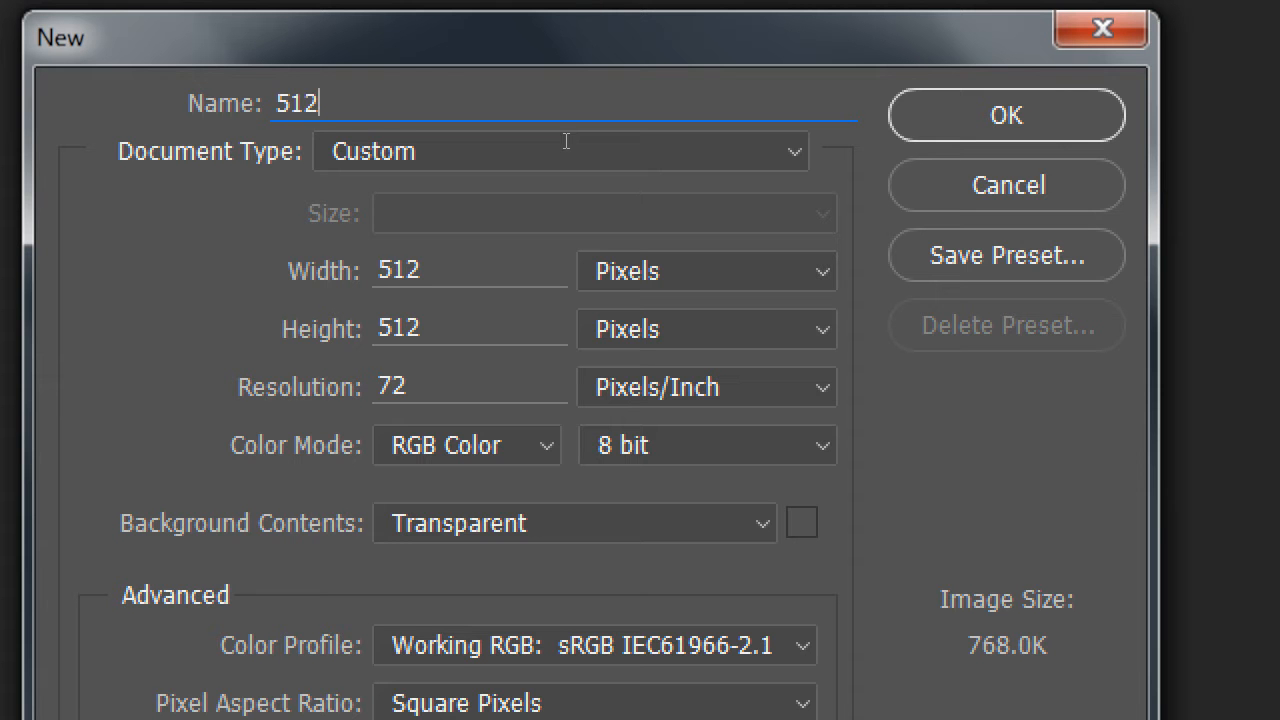
pyautogui.write('icon')
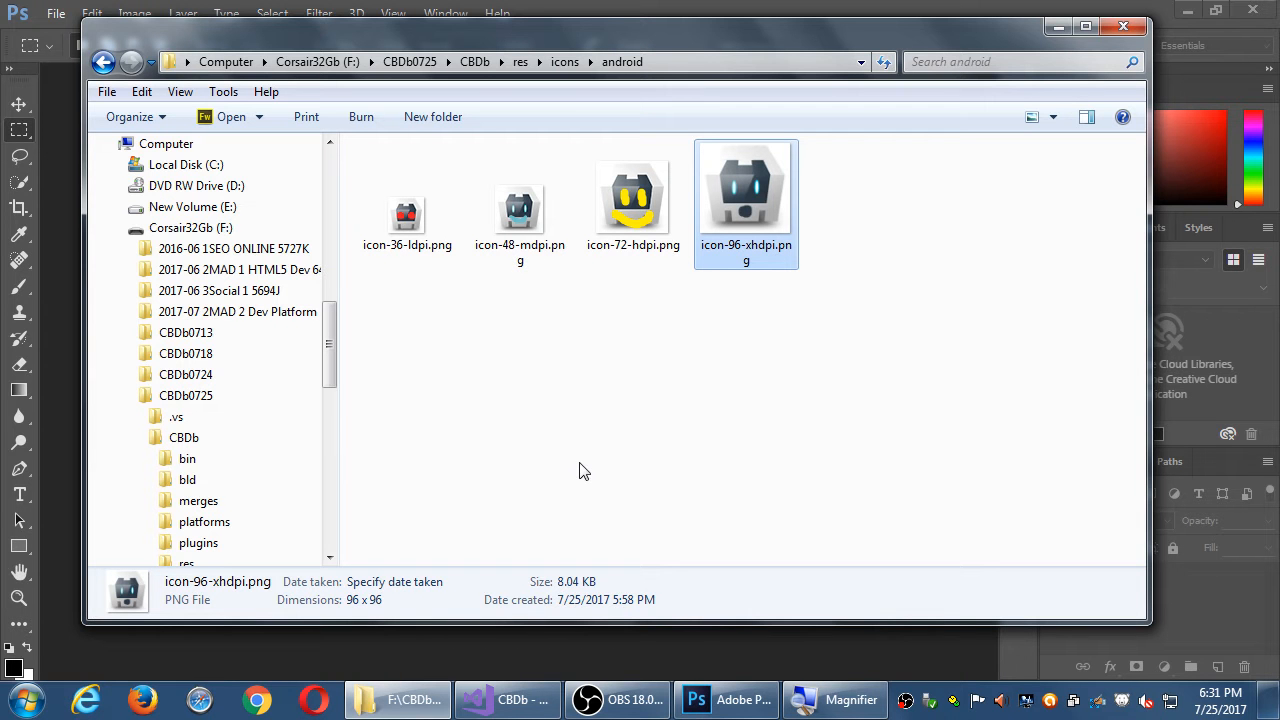
pyautogui.moveTo(612, 464)
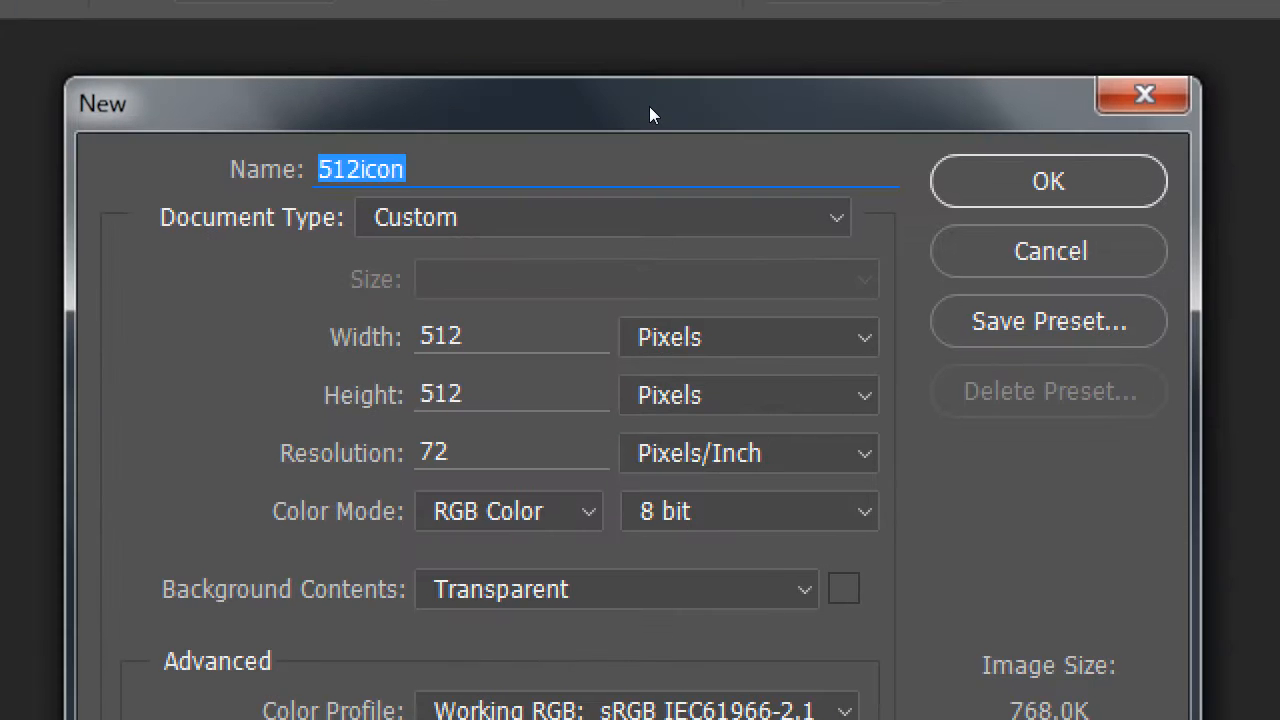
pyautogui.moveTo(648, 236)
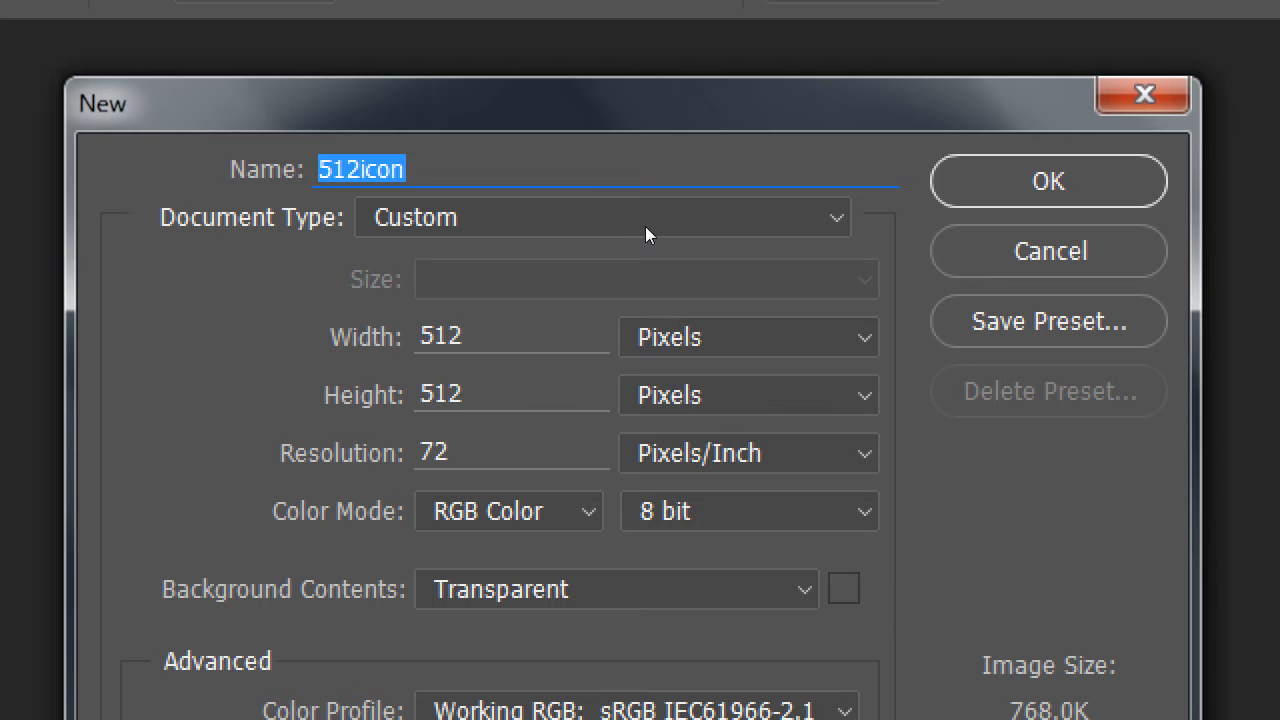
pyautogui.moveTo(676, 264)
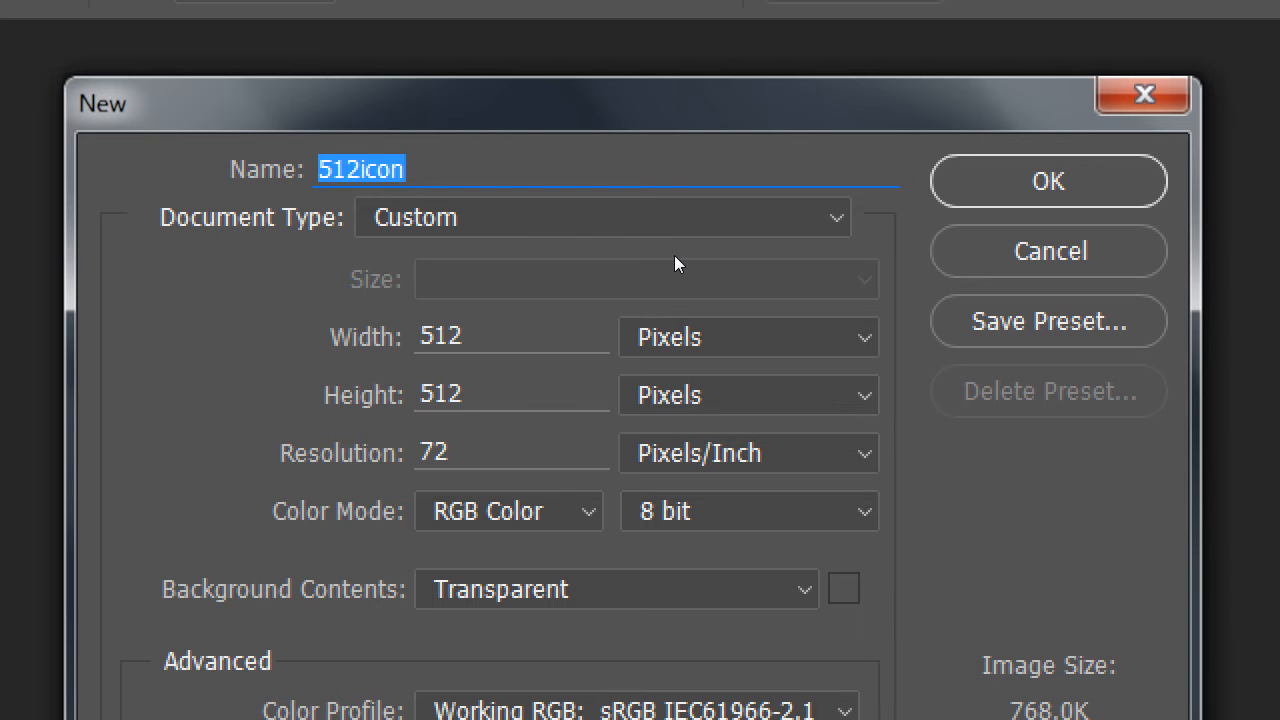
pyautogui.moveTo(552, 284)
pyautogui.write('paint')
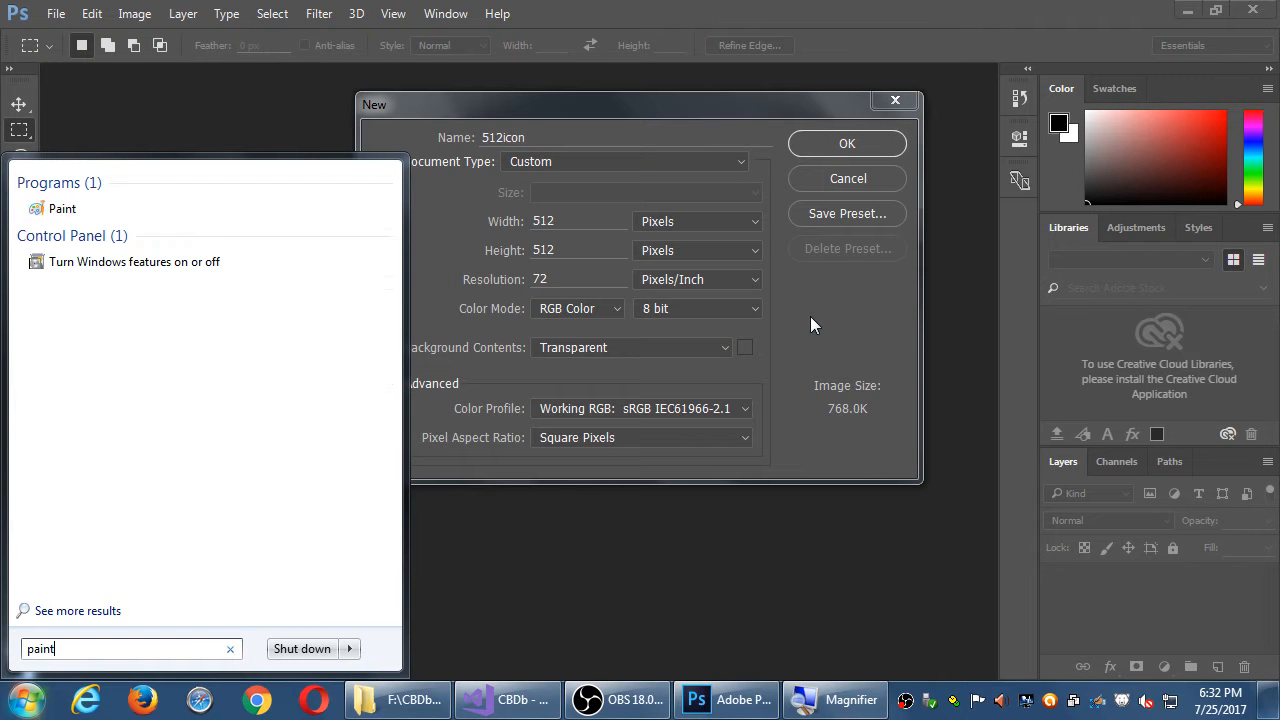
# - Launch Paint and save the settings screenshot to the Desktop as "android-ic"
pyautogui.click(62, 208)
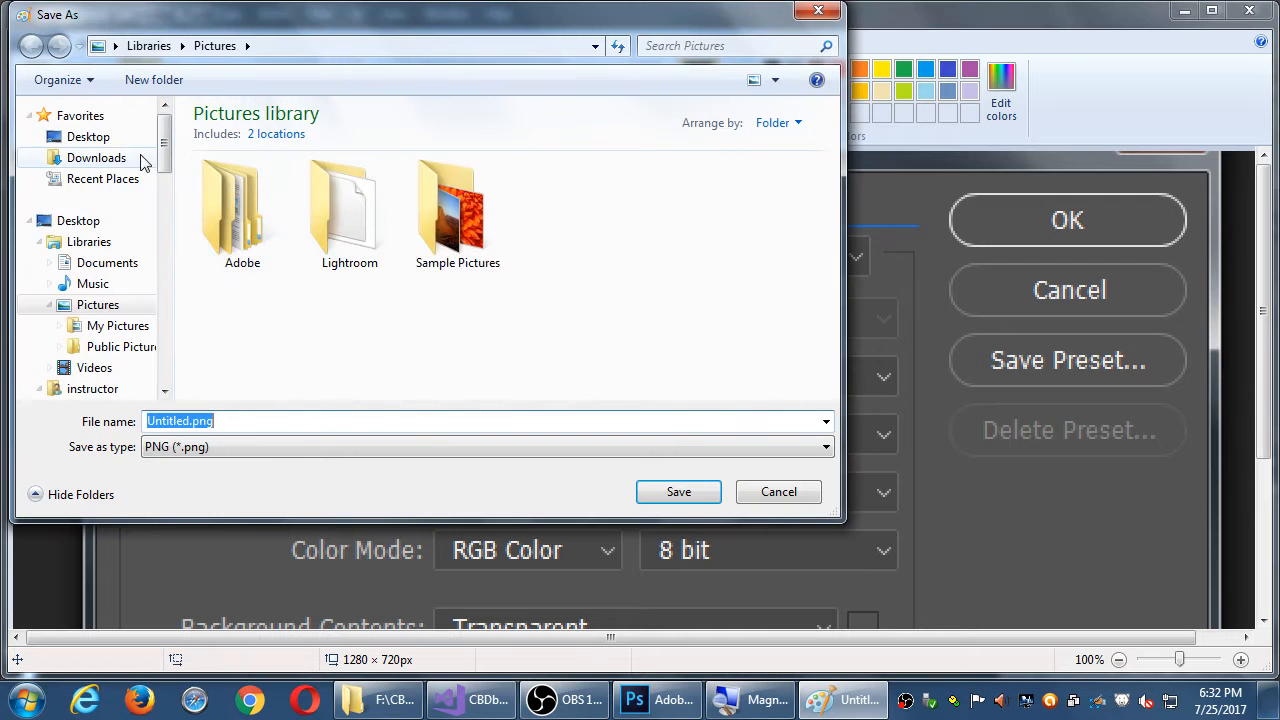
pyautogui.click(88, 220)
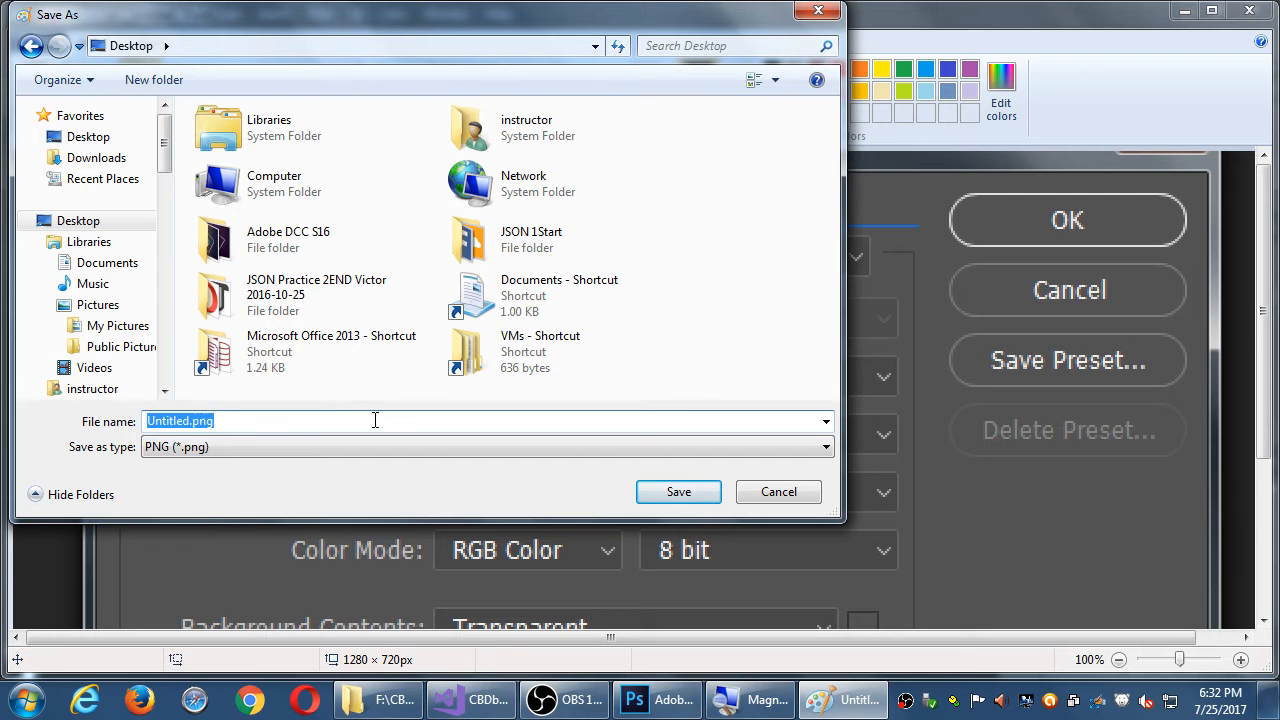
pyautogui.write('android-ic')
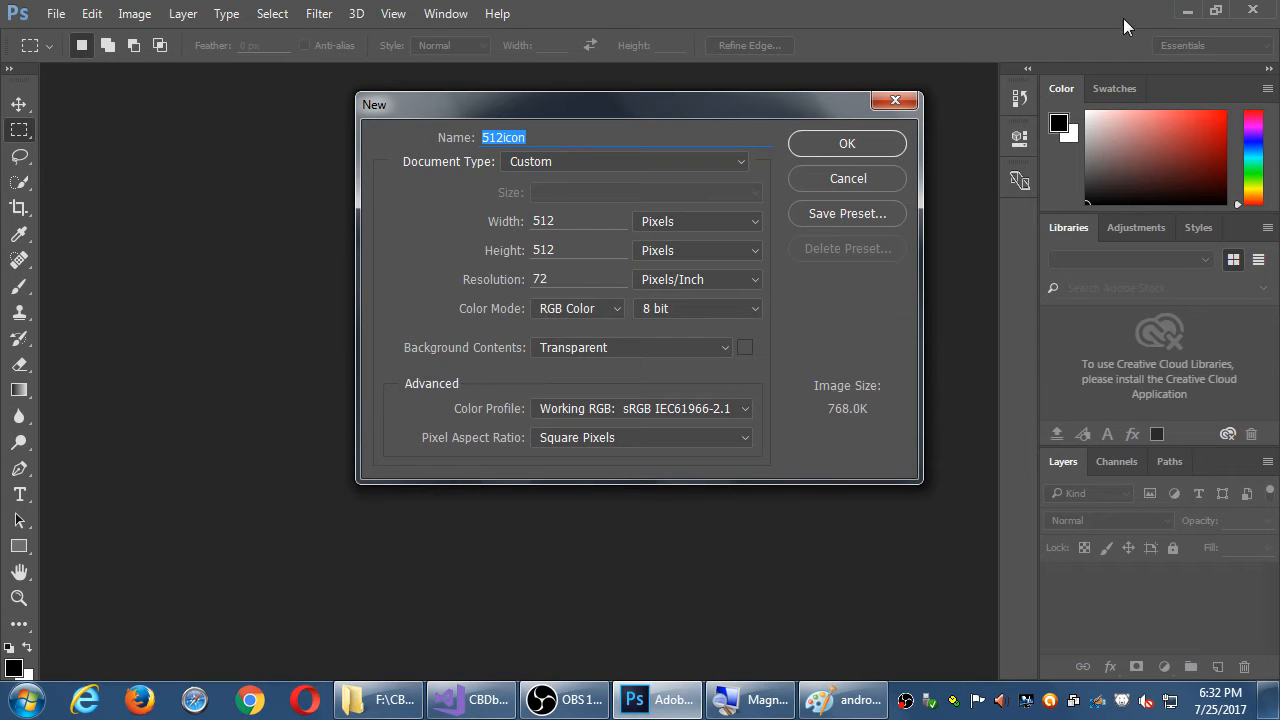
pyautogui.moveTo(784, 140)
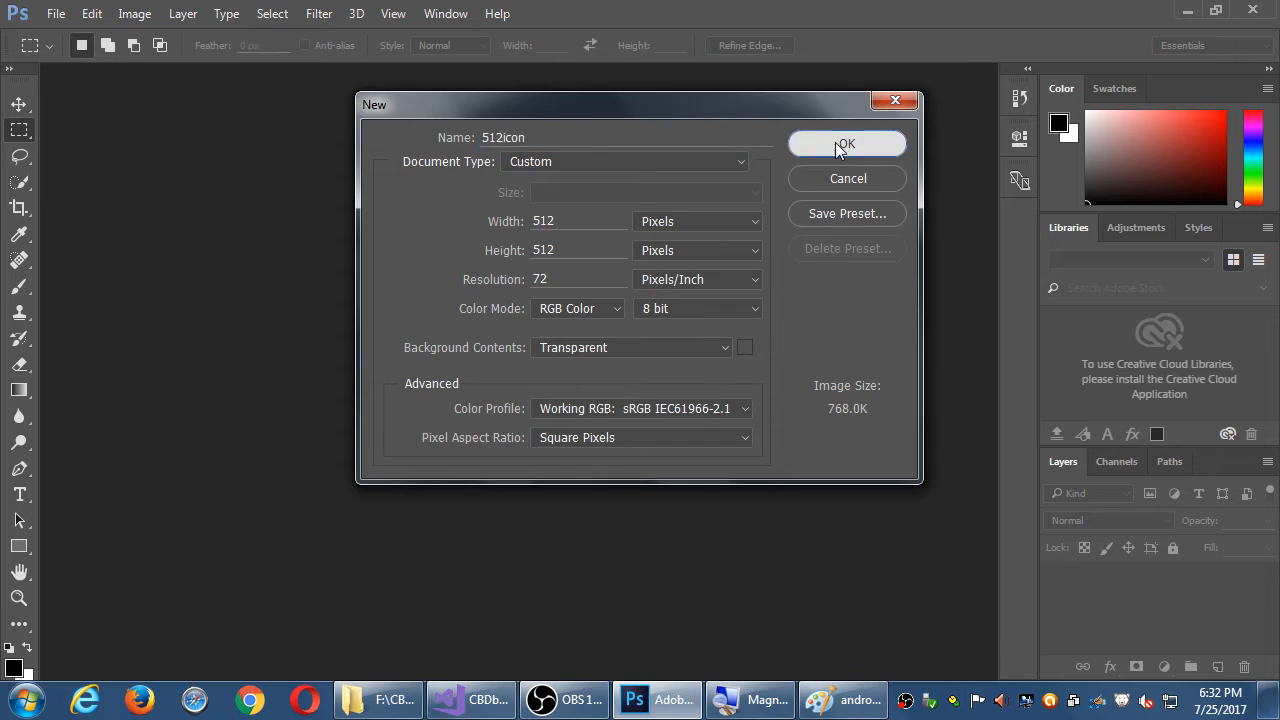
# - Confirm the New dialog to create the transparent 512icon canvas
pyautogui.click(848, 144)
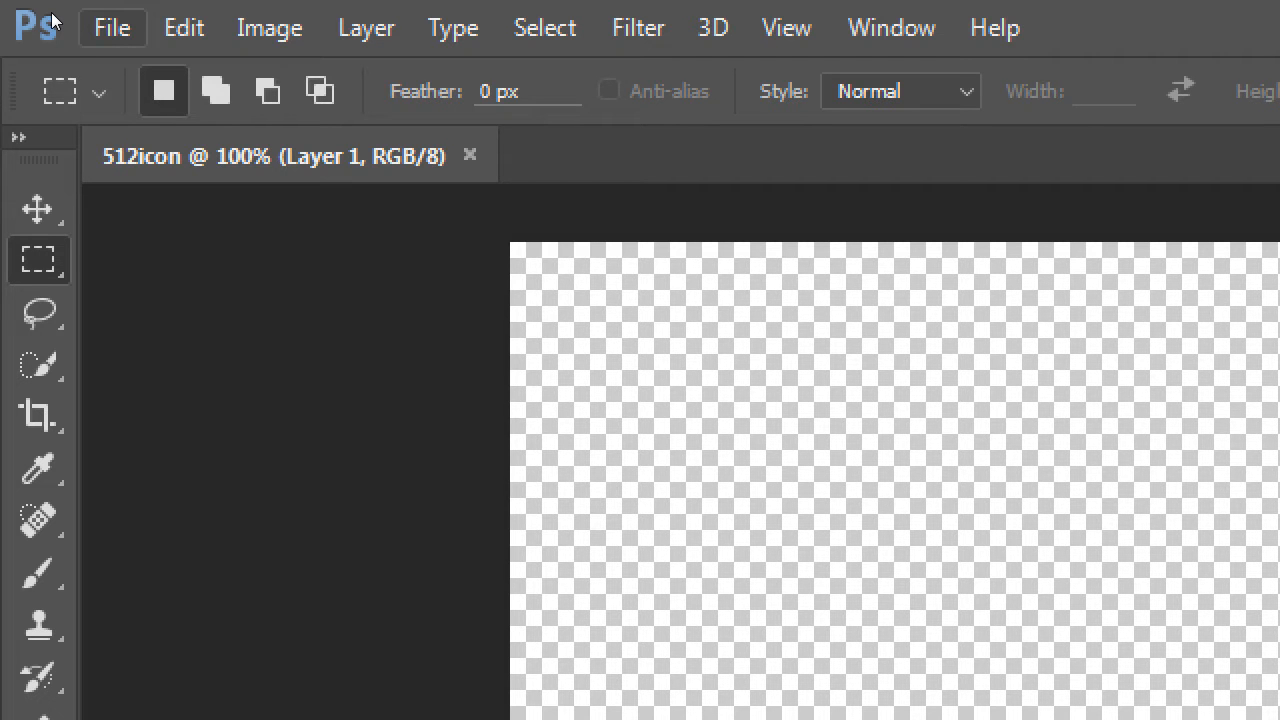
# - Browse Save As to the 2017-07 2MAD 2 Dev Platform folder on the Corsair32Gb drive
pyautogui.click(112, 28)
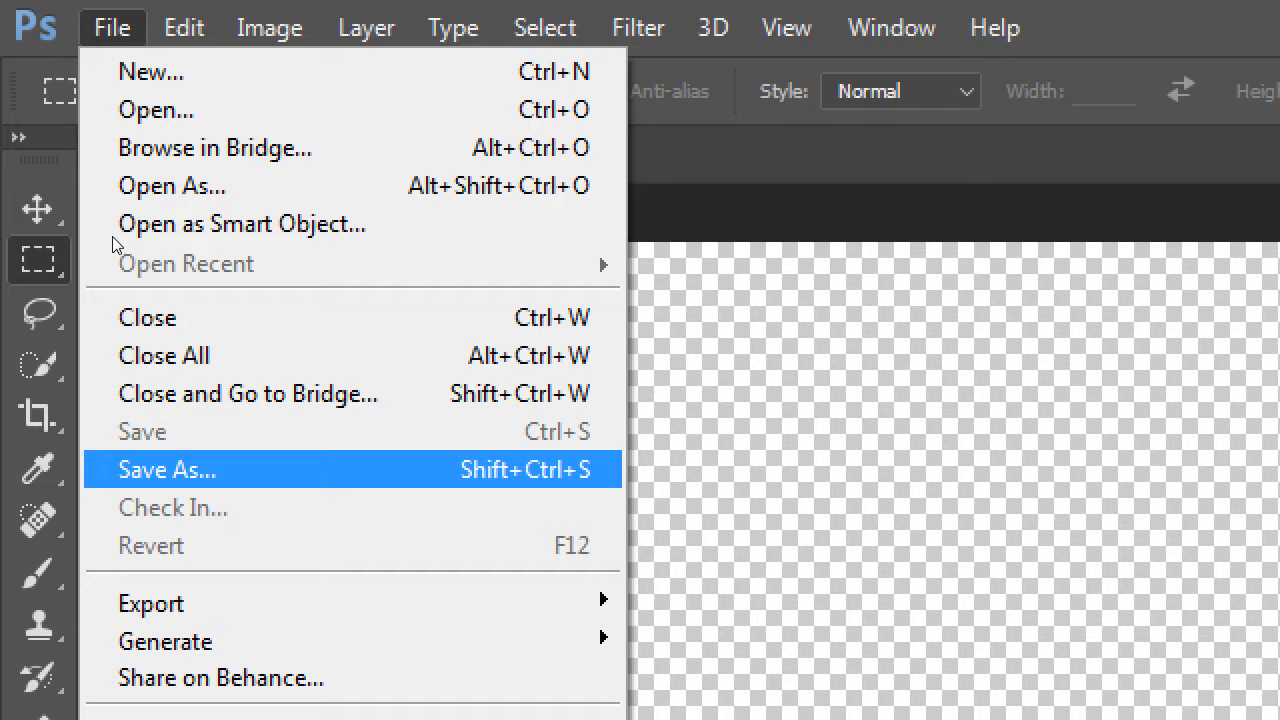
pyautogui.click(168, 468)
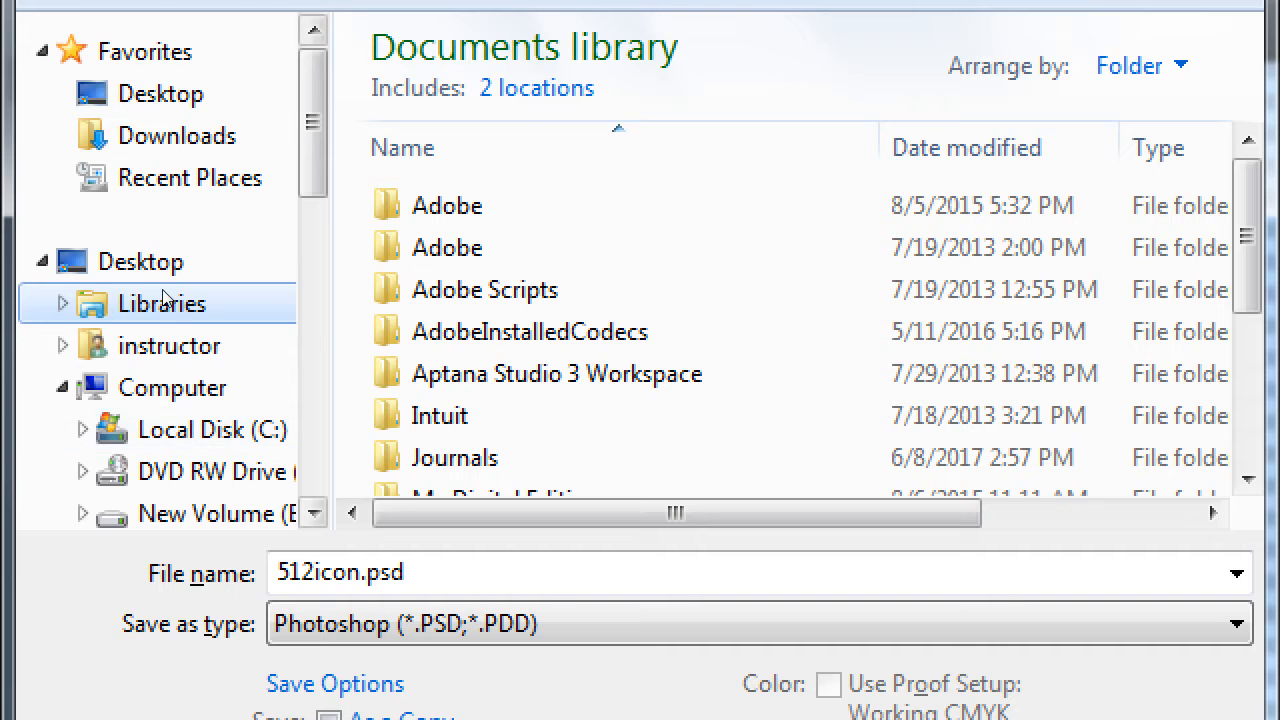
pyautogui.scroll(-3)
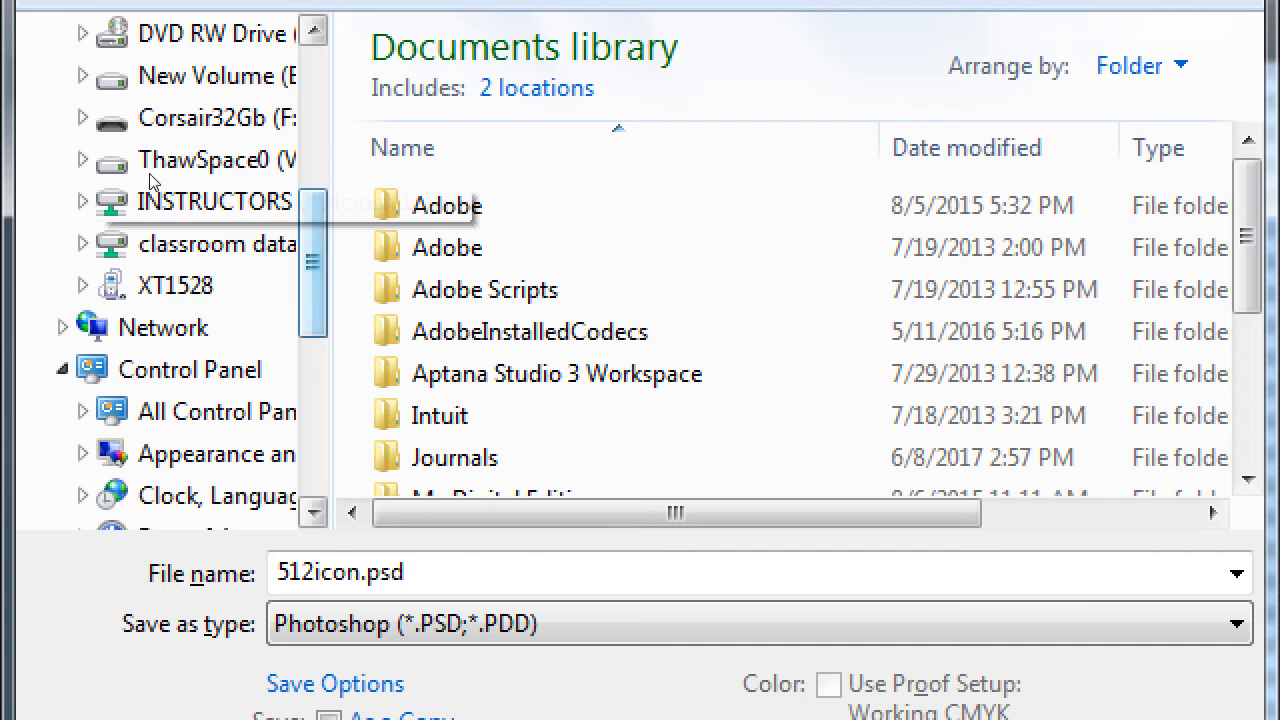
pyautogui.click(210, 118)
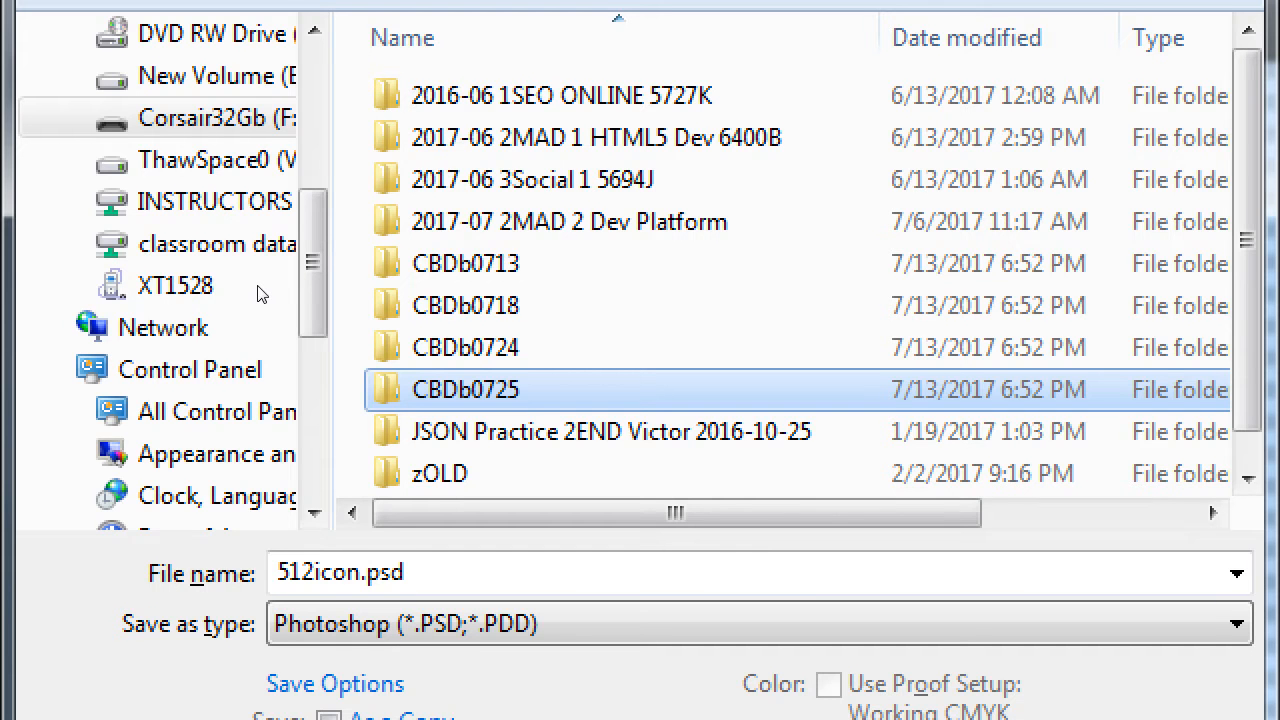
pyautogui.click(568, 220)
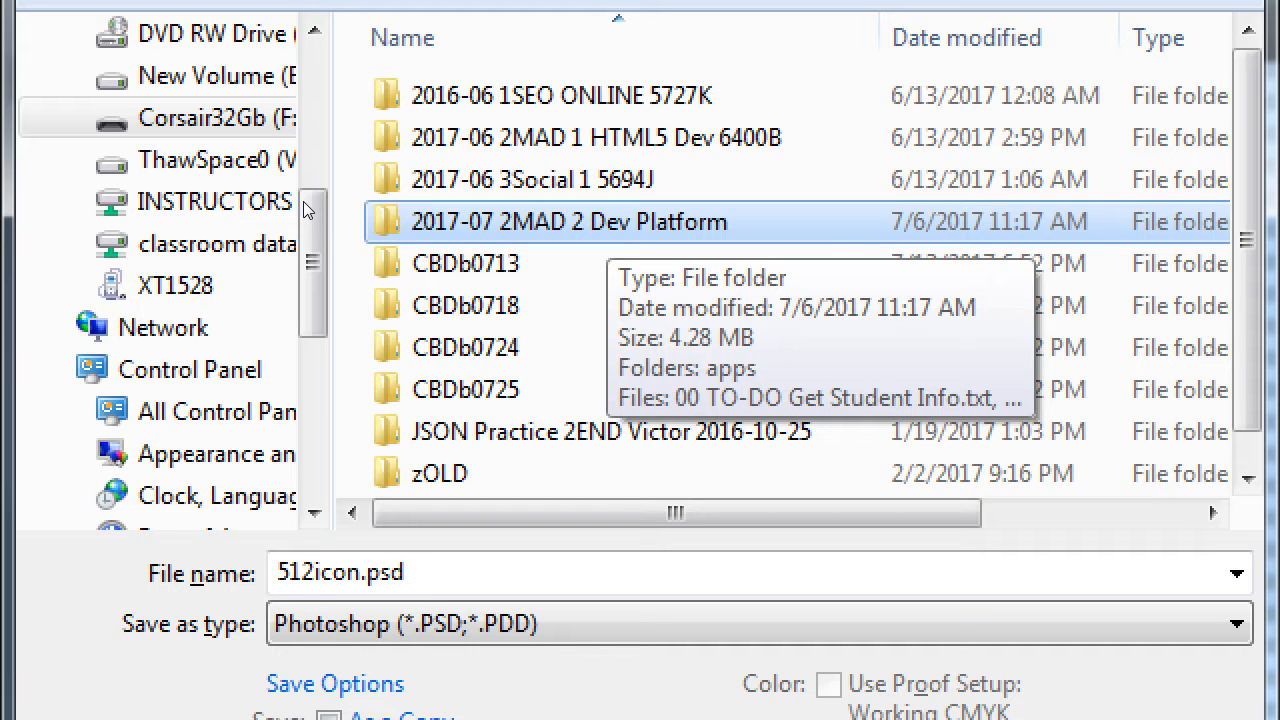
pyautogui.doubleClick(568, 220)
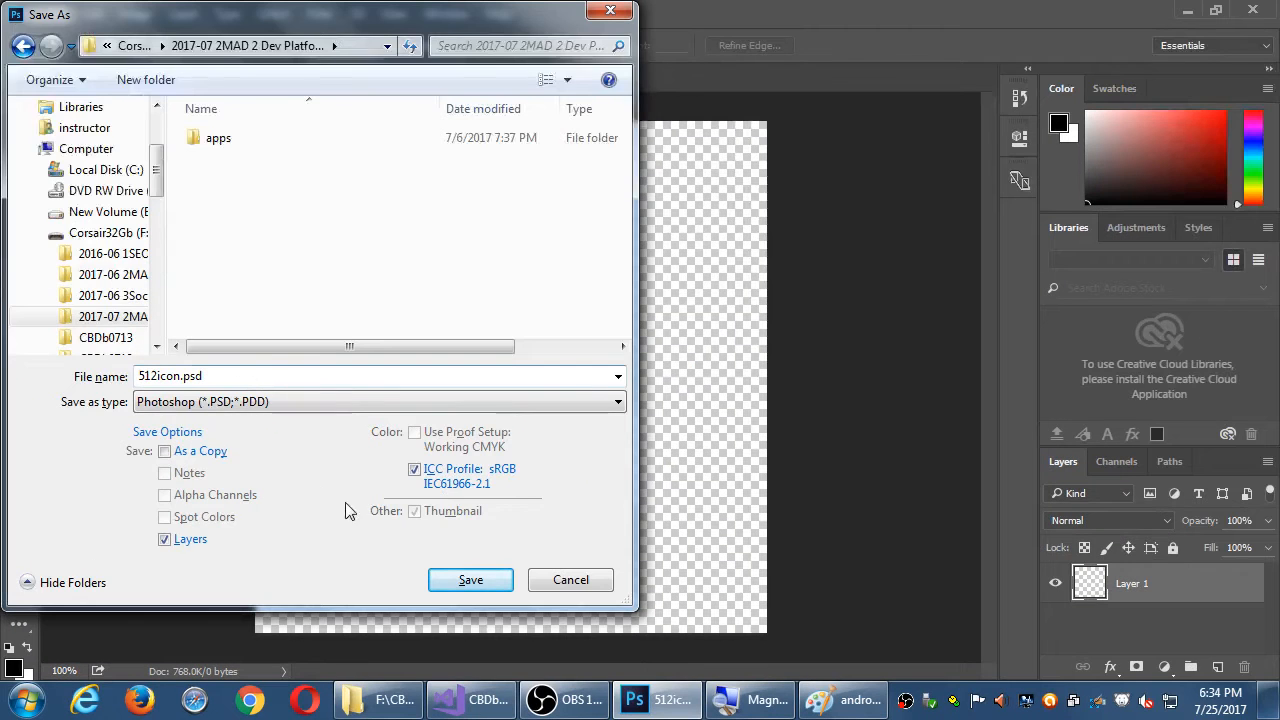
# - Save 512icon.psd and confirm the format options with Maximize Compatibility checked
pyautogui.click(470, 580)
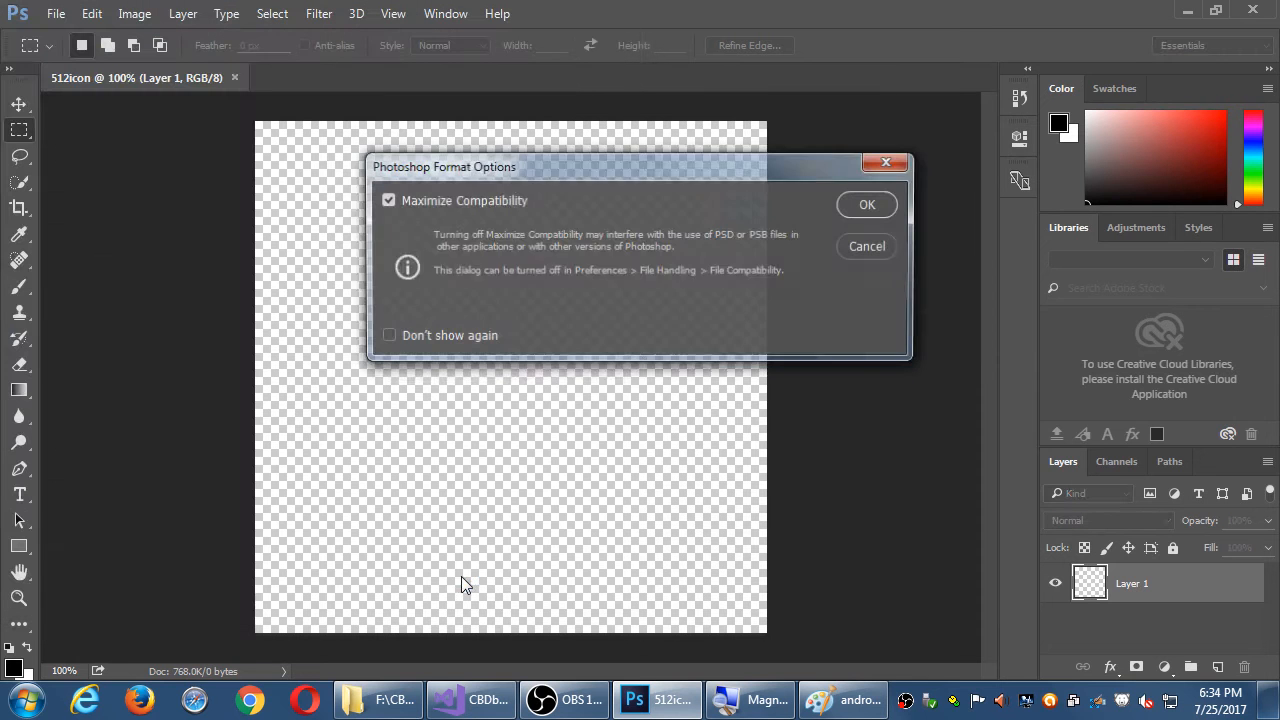
pyautogui.moveTo(444, 166); pyautogui.dragTo(434, 252)
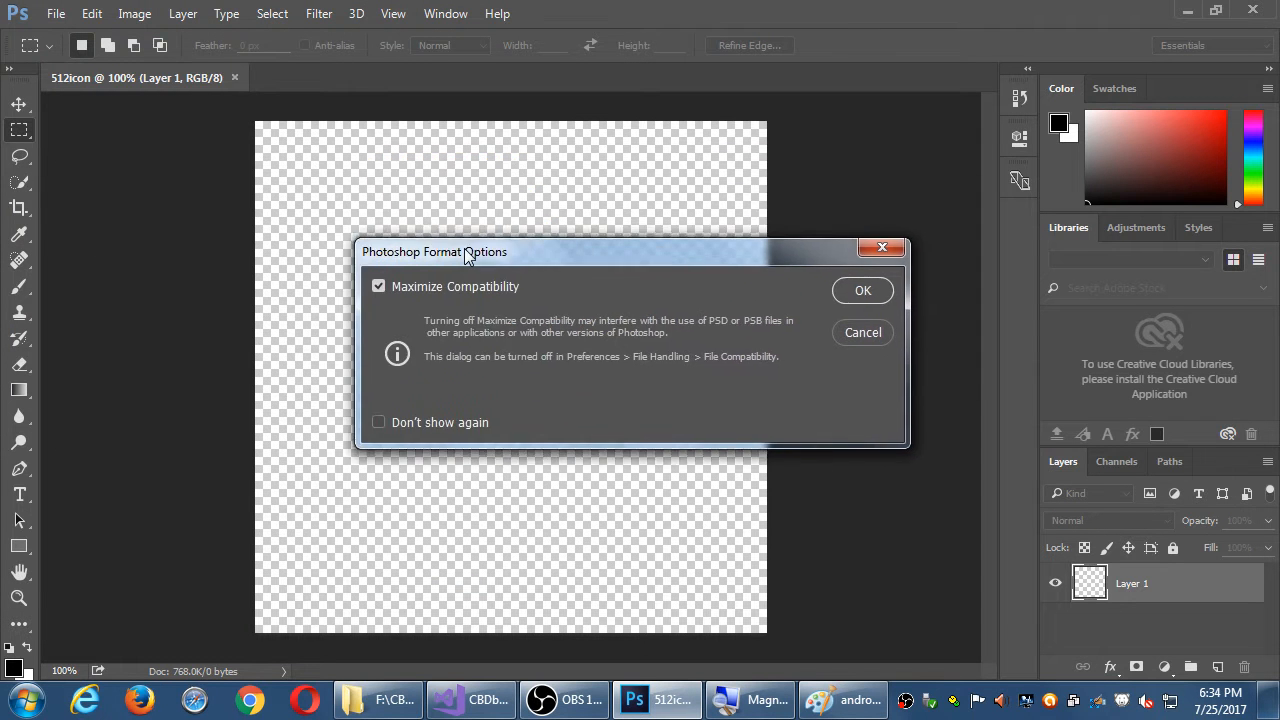
pyautogui.moveTo(464, 252); pyautogui.dragTo(490, 160)
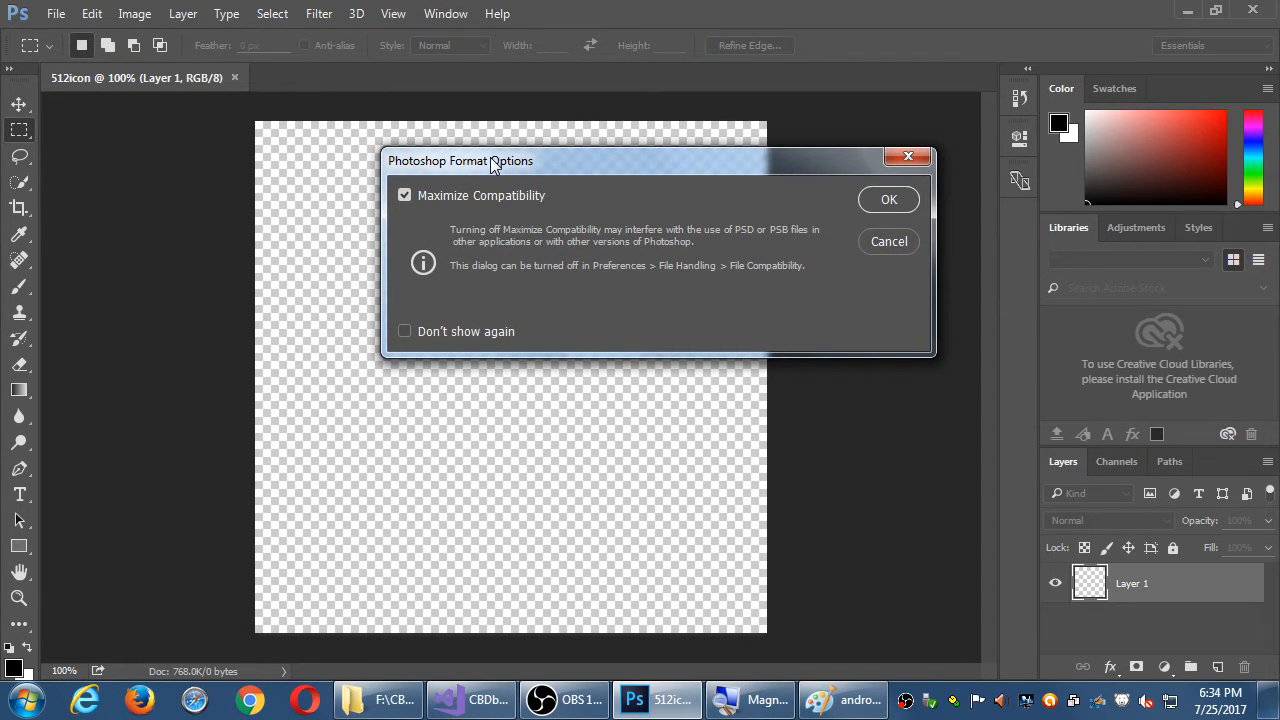
pyautogui.moveTo(828, 176)
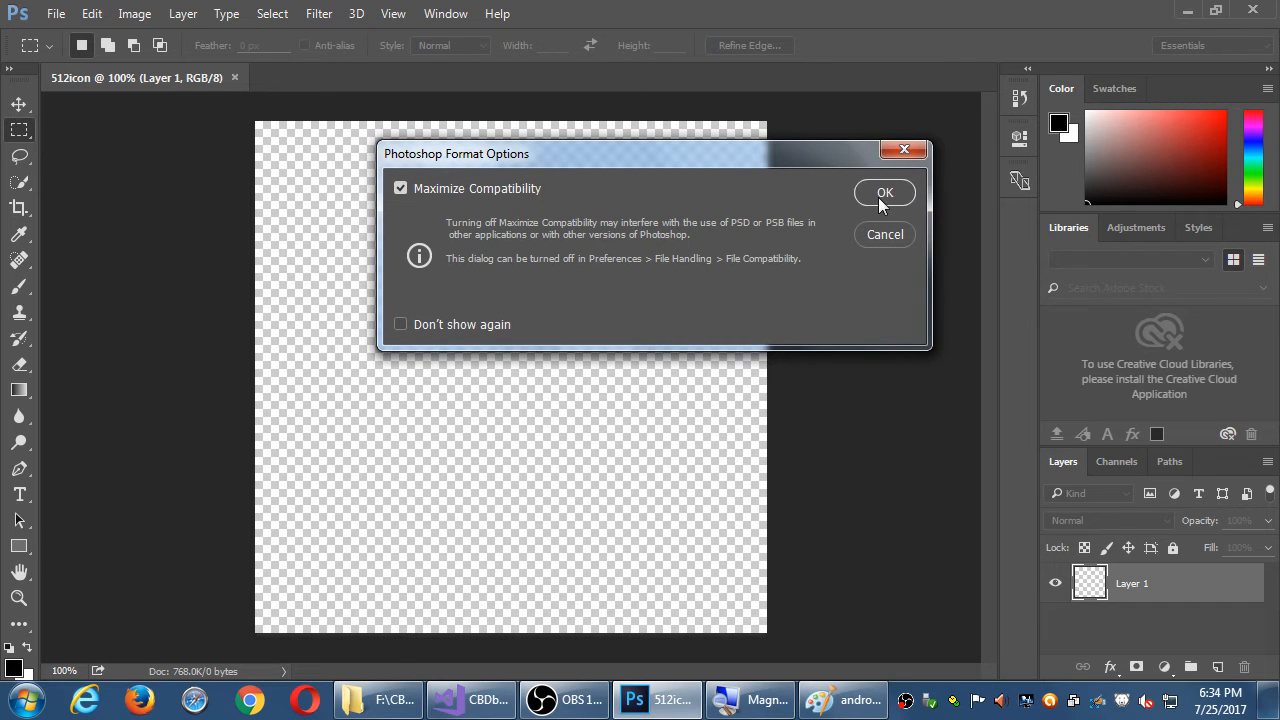
pyautogui.click(884, 192)
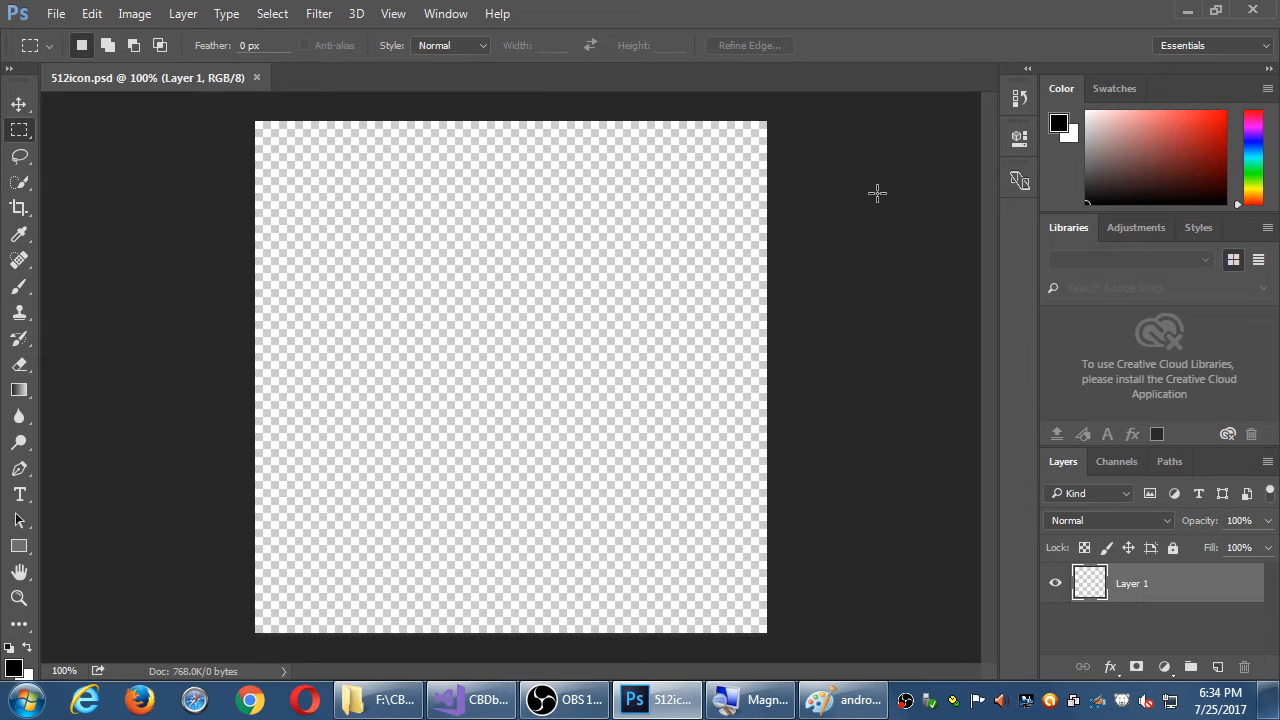
pyautogui.moveTo(856, 176)
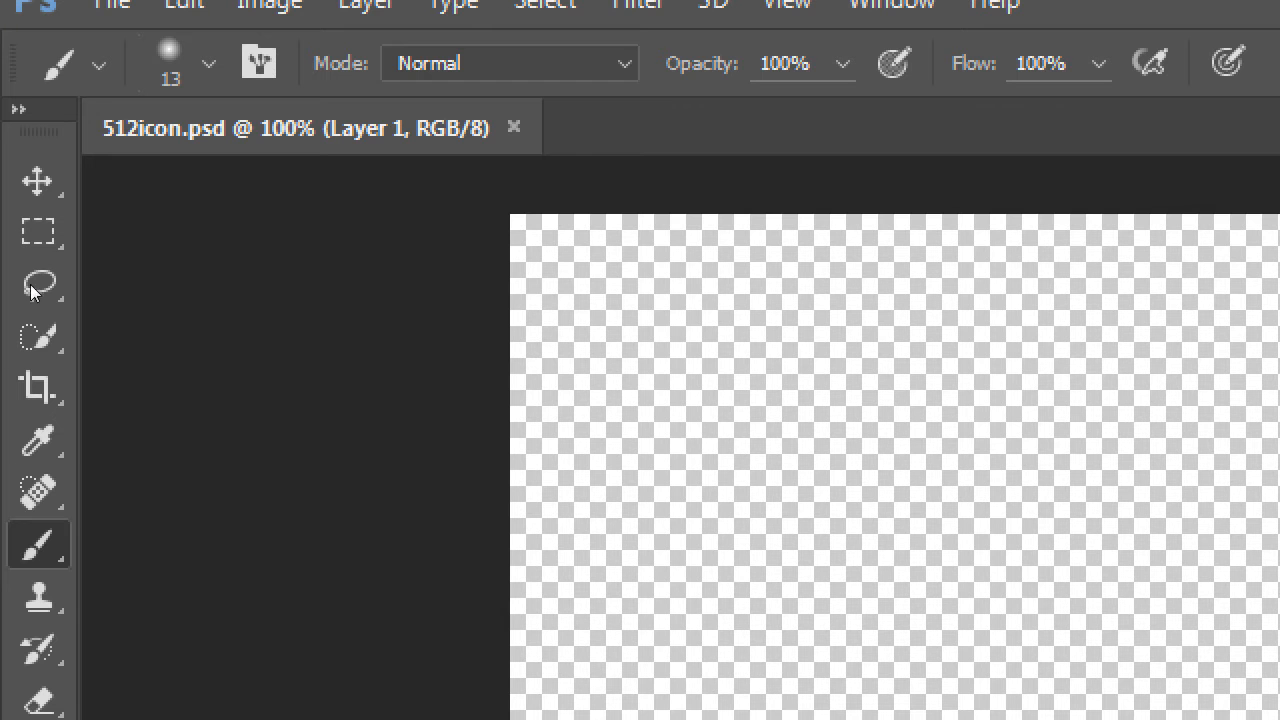
pyautogui.moveTo(38, 544)
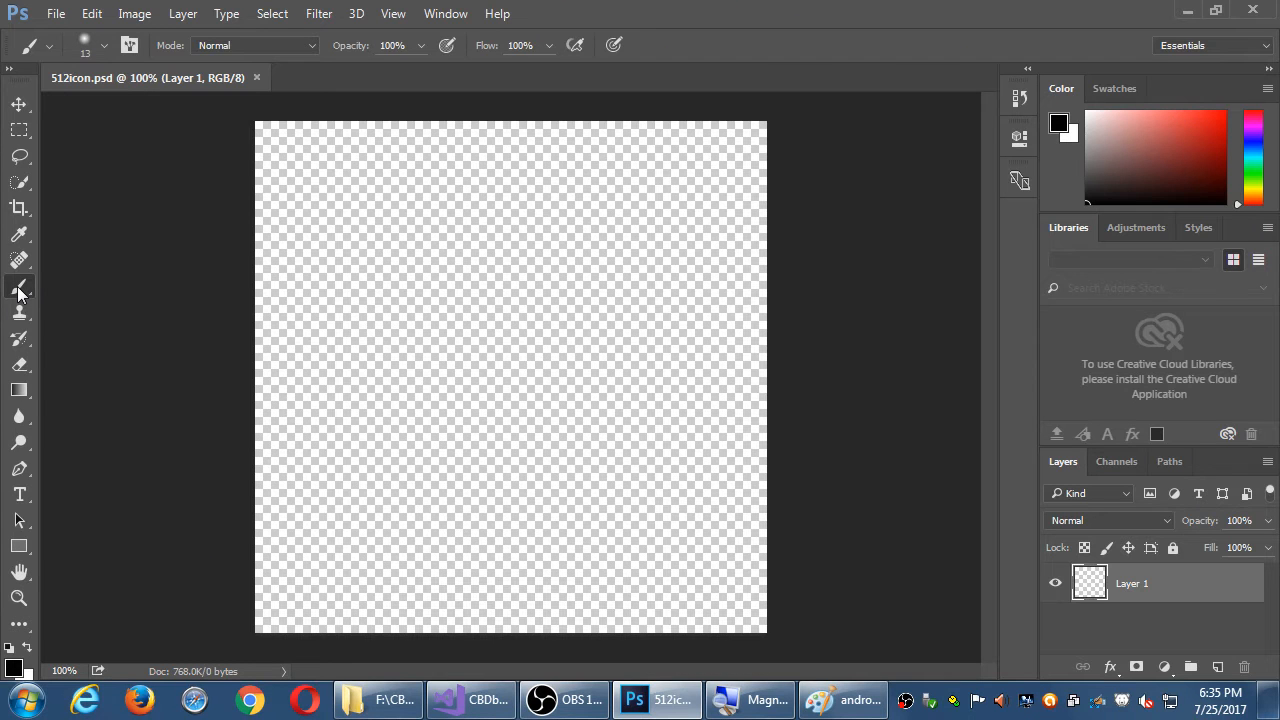
pyautogui.moveTo(478, 212); pyautogui.dragTo(592, 204)
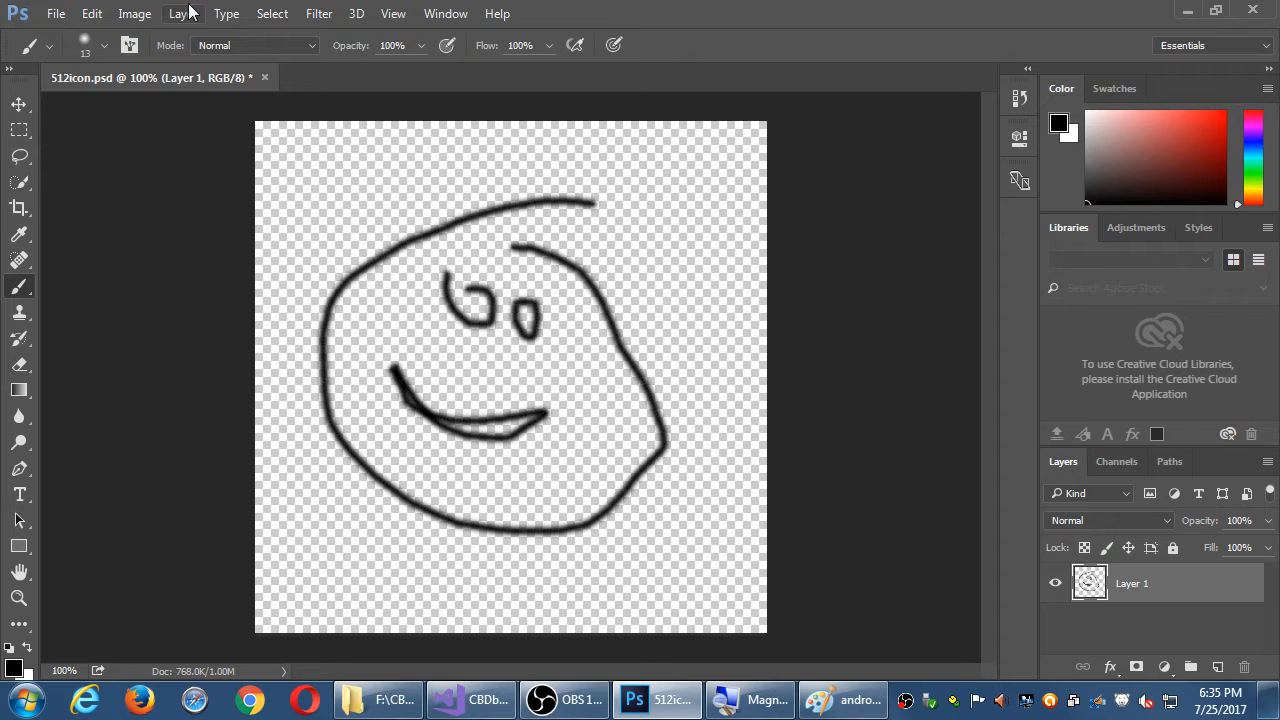
pyautogui.click(92, 12)
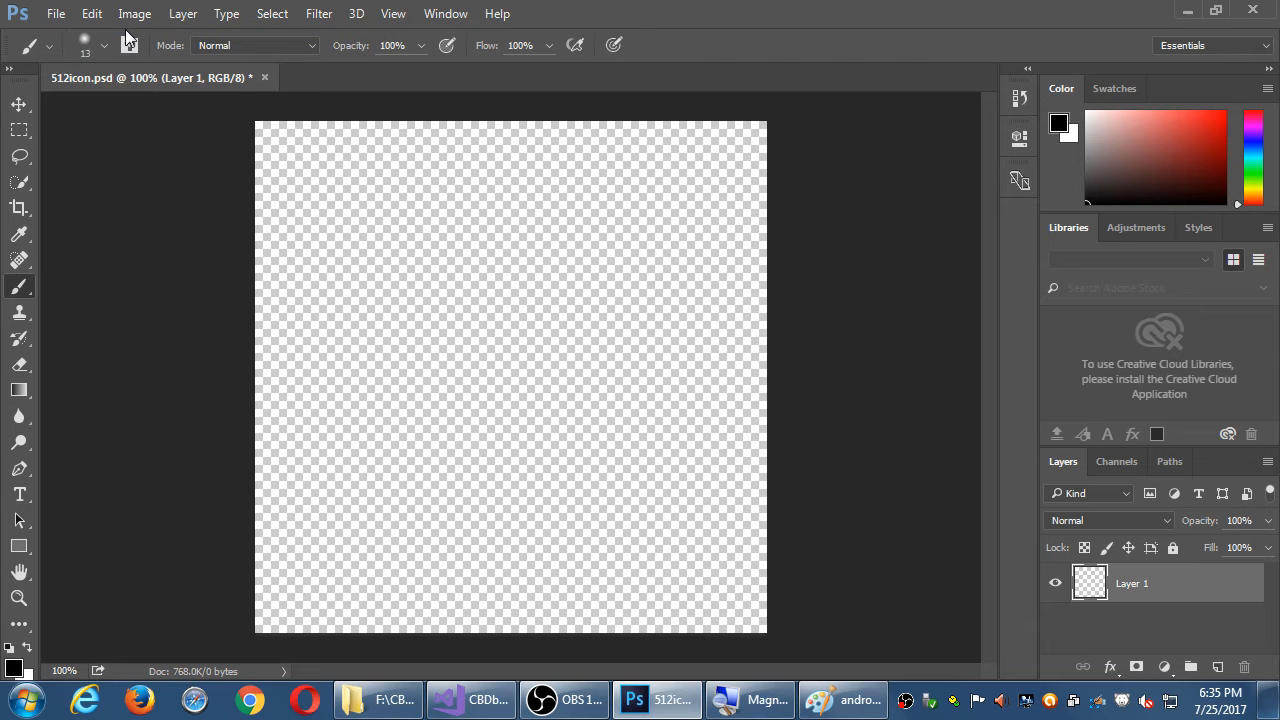
pyautogui.moveTo(24, 288)
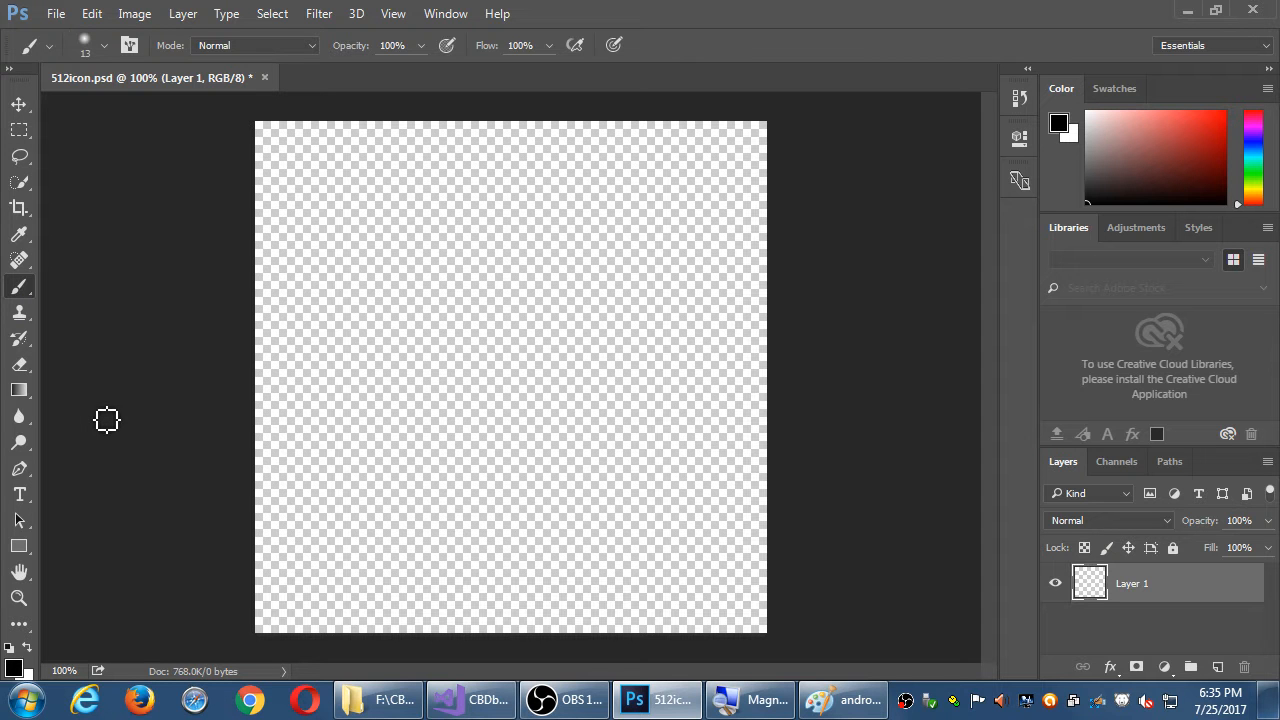
pyautogui.moveTo(100, 502)
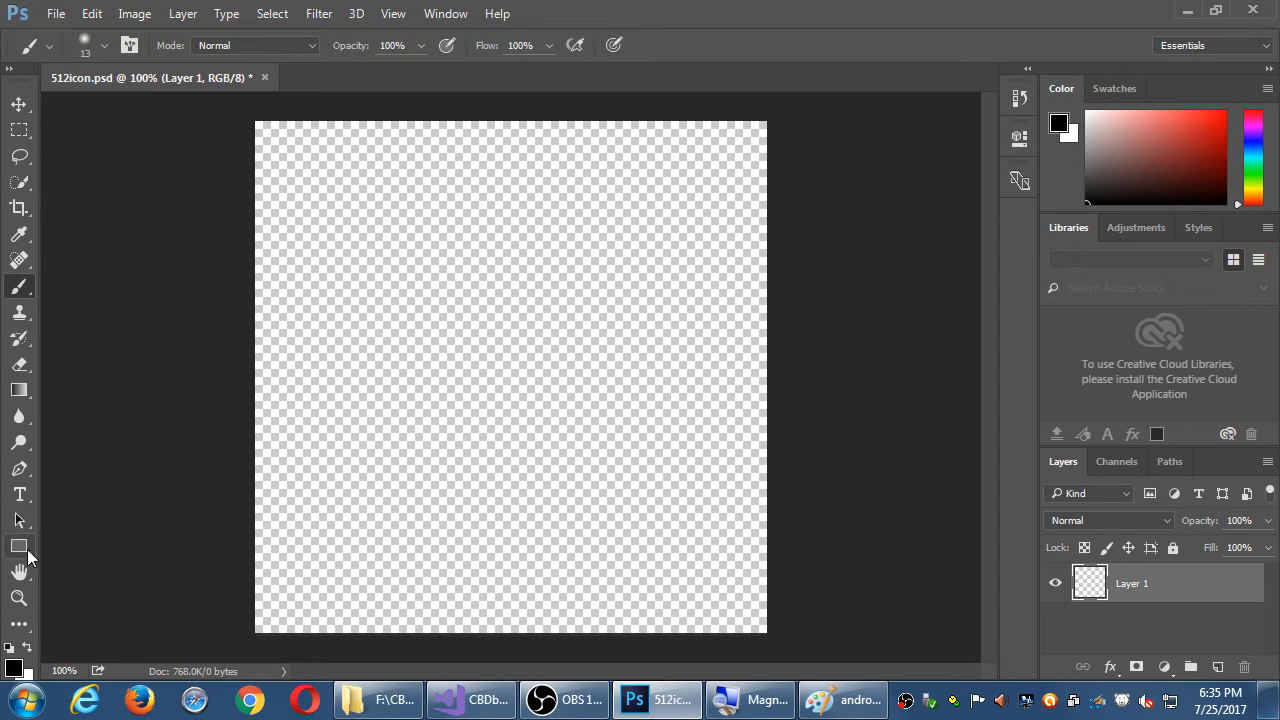
pyautogui.click(20, 544)
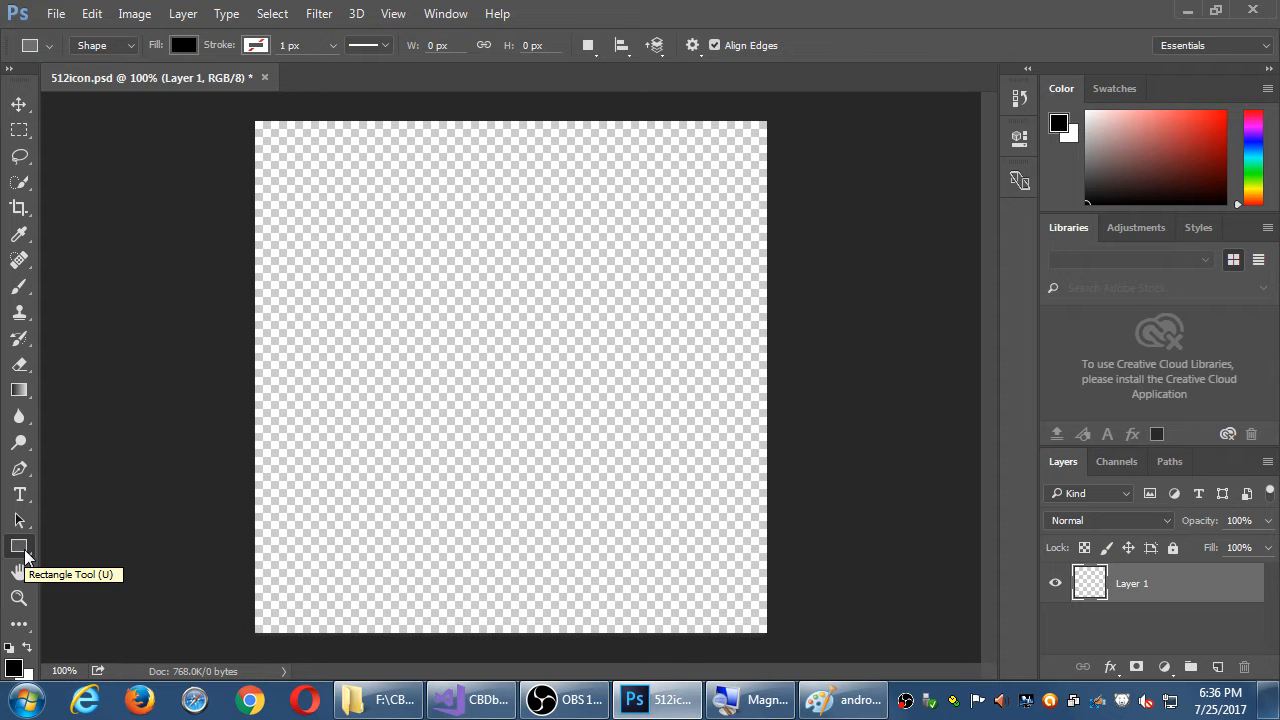
pyautogui.moveTo(344, 384)
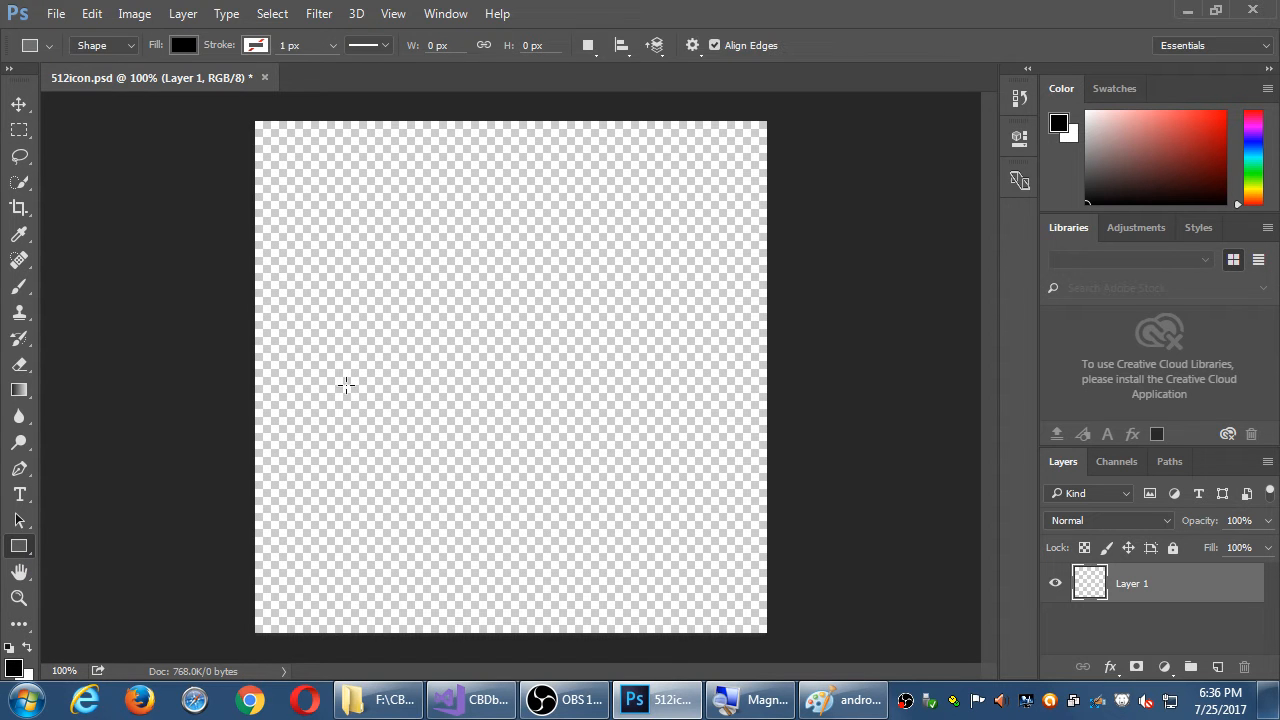
# - Try a rectangle drag on the canvas, then bring up the shape's Fill colour choices
pyautogui.moveTo(364, 240); pyautogui.dragTo(604, 500)
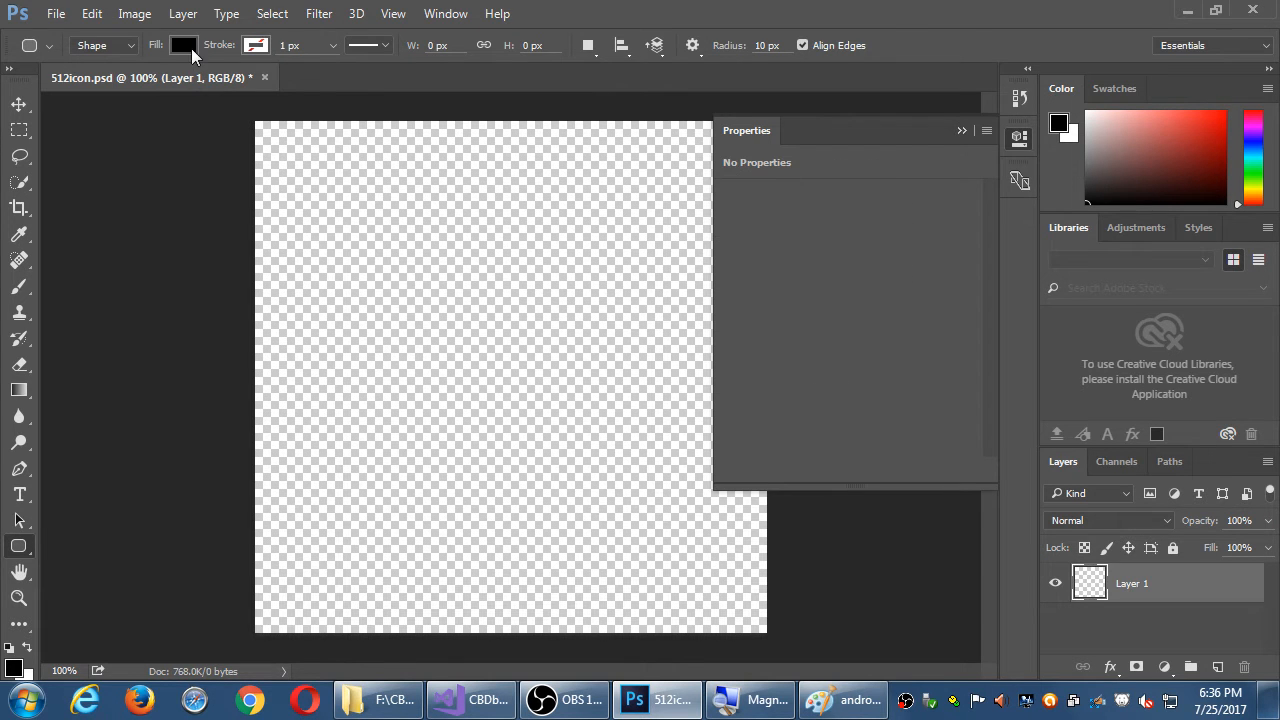
pyautogui.moveTo(184, 44)
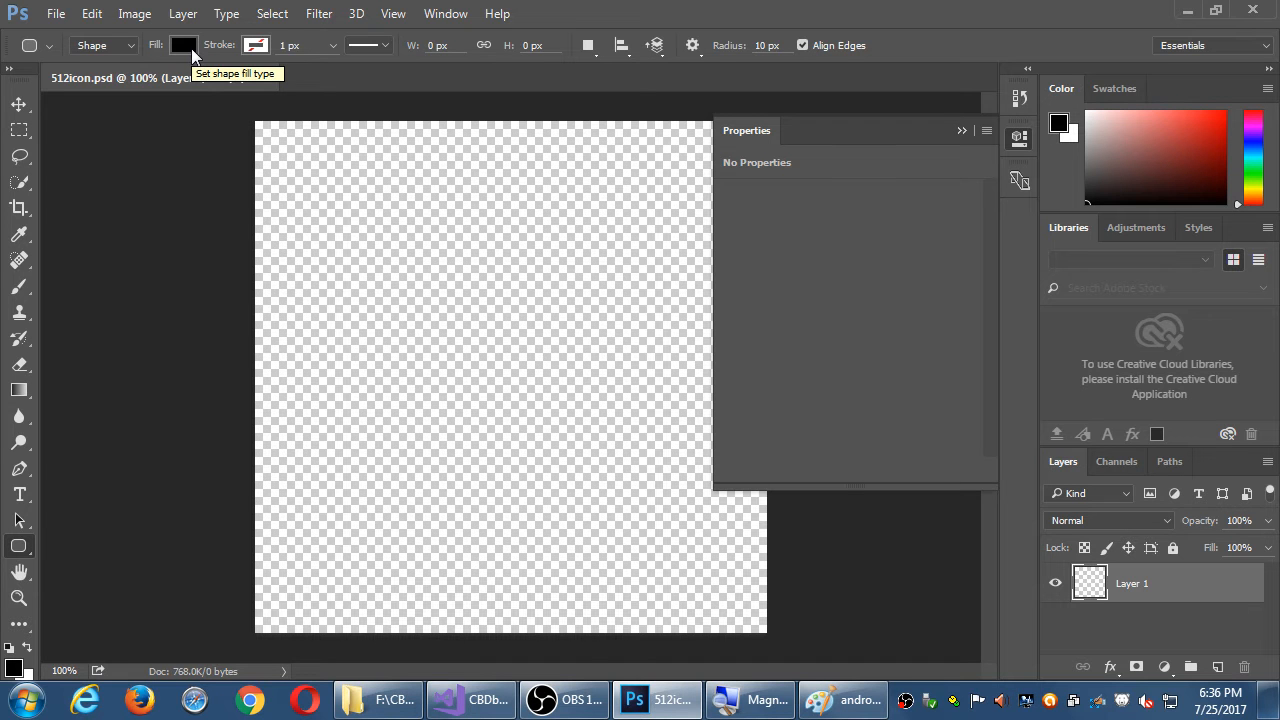
pyautogui.click(184, 44)
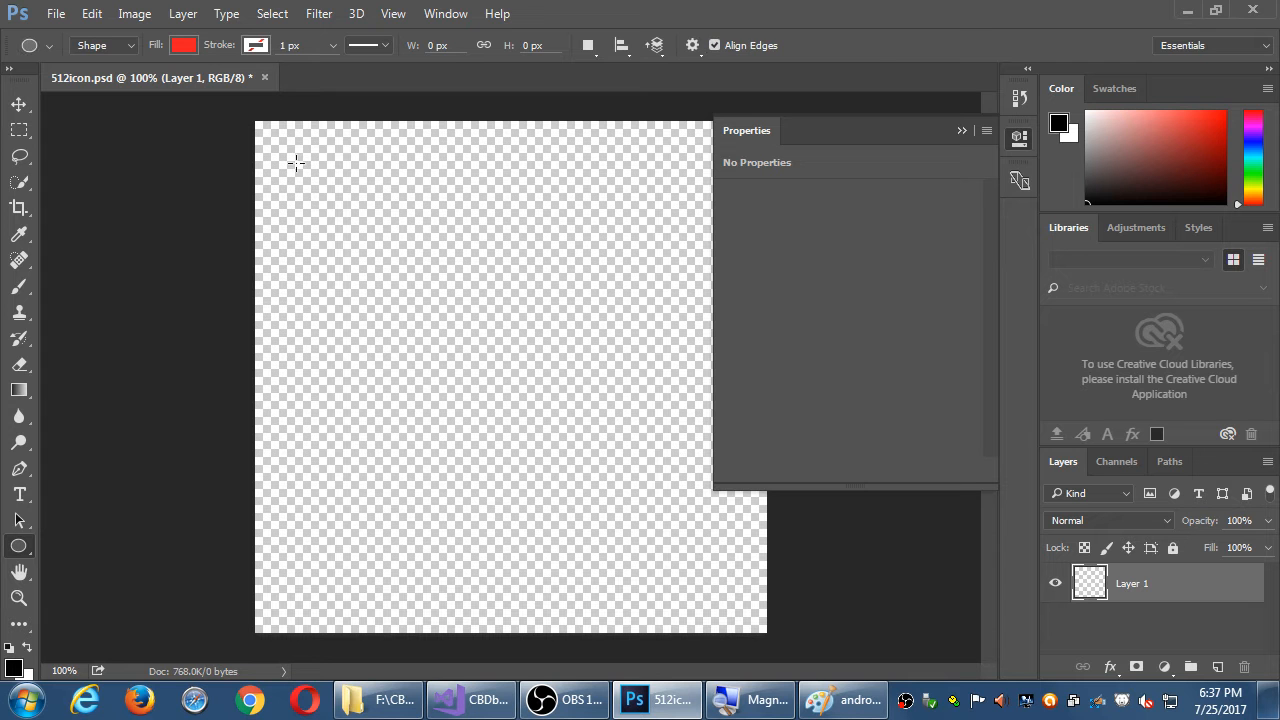
pyautogui.moveTo(292, 164); pyautogui.dragTo(712, 600)
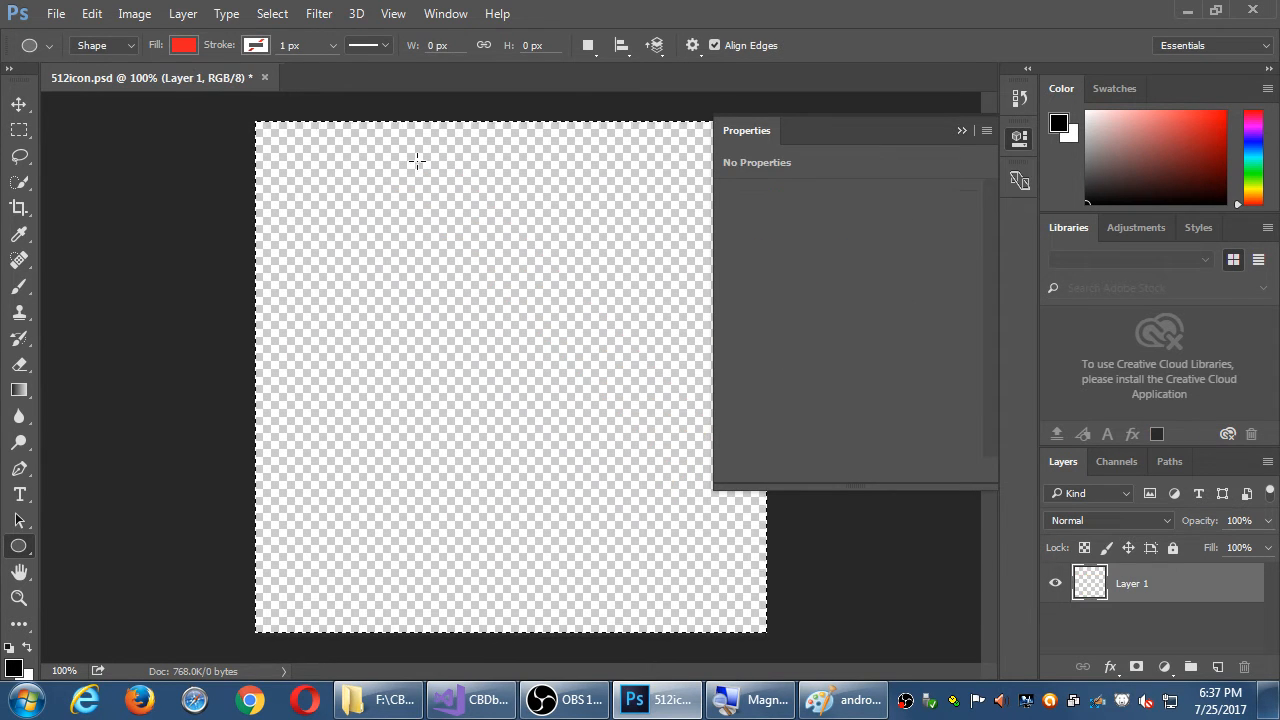
pyautogui.moveTo(416, 160); pyautogui.dragTo(612, 608)
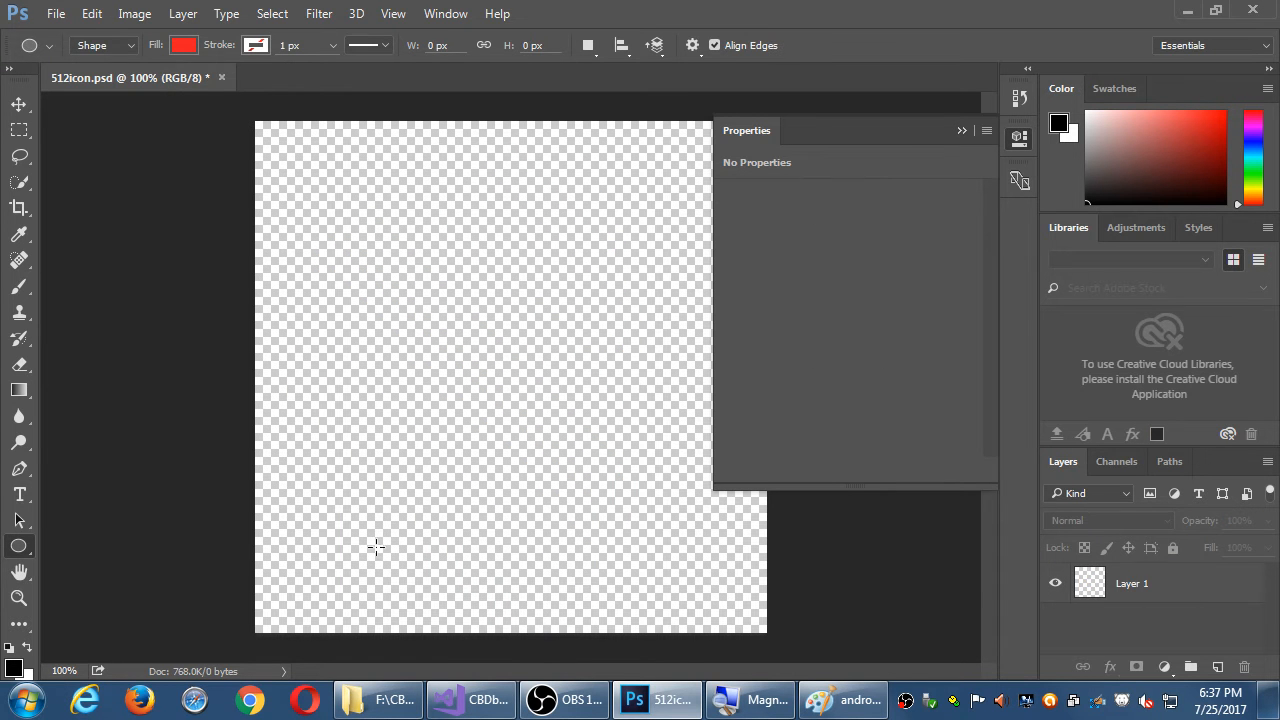
# - Step backward through history from the Edit menu to remove the two red ellipses
pyautogui.click(92, 12)
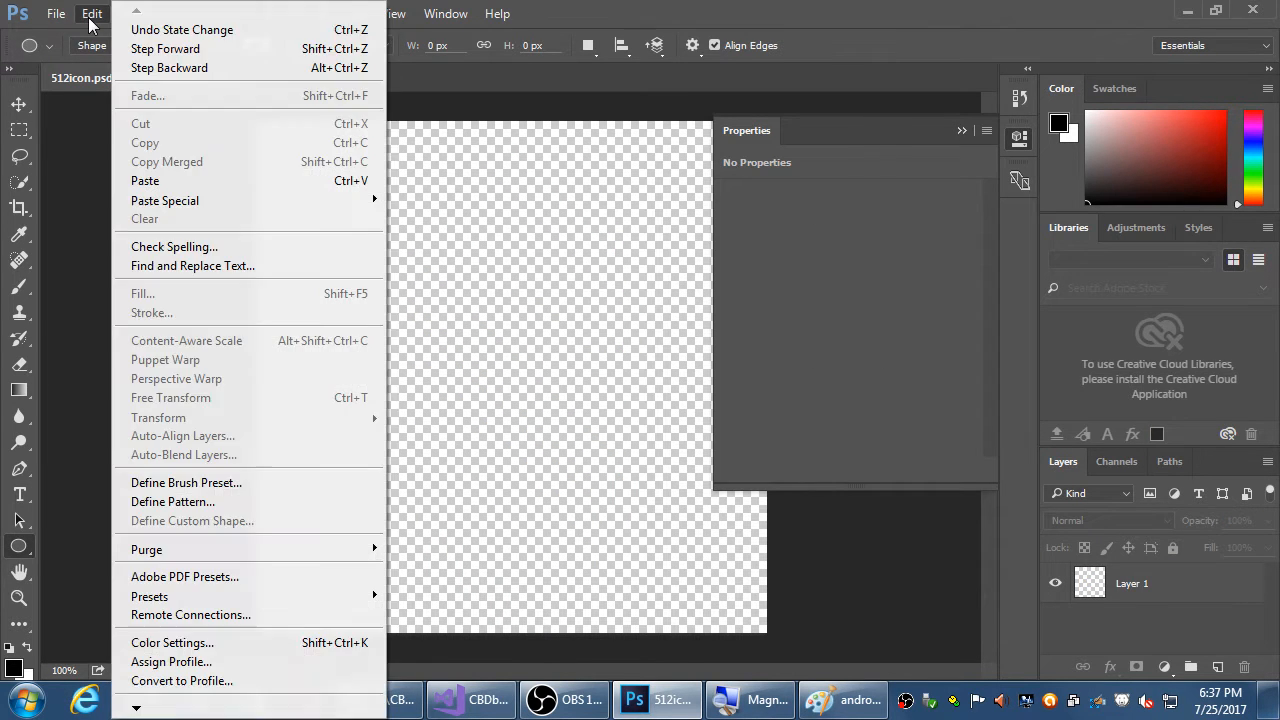
pyautogui.moveTo(180, 30)
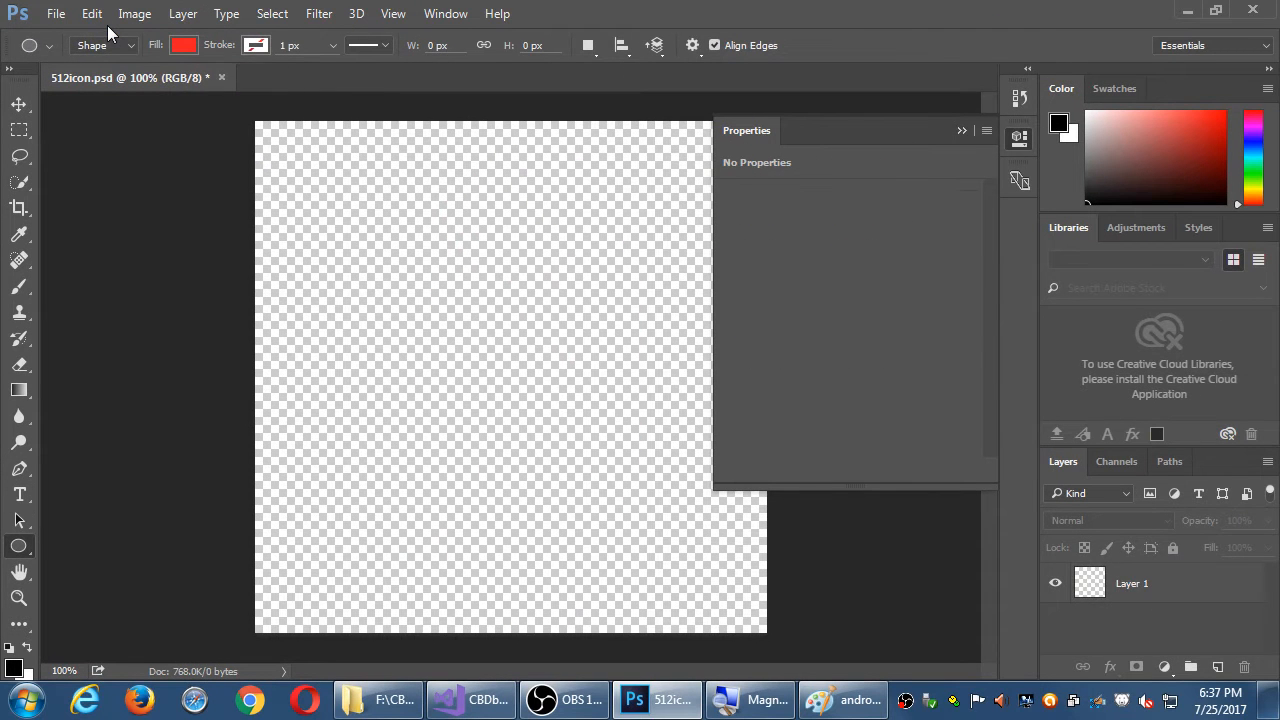
pyautogui.moveTo(396, 170); pyautogui.dragTo(444, 316)
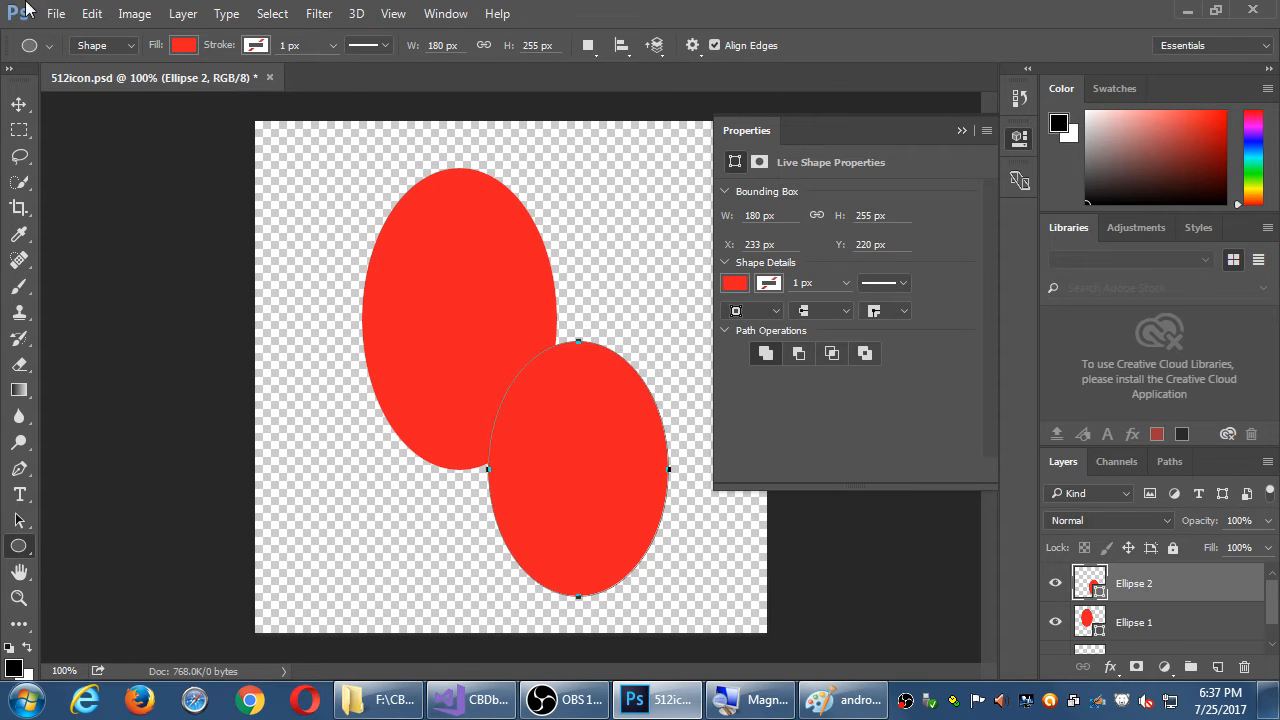
pyautogui.click(92, 12)
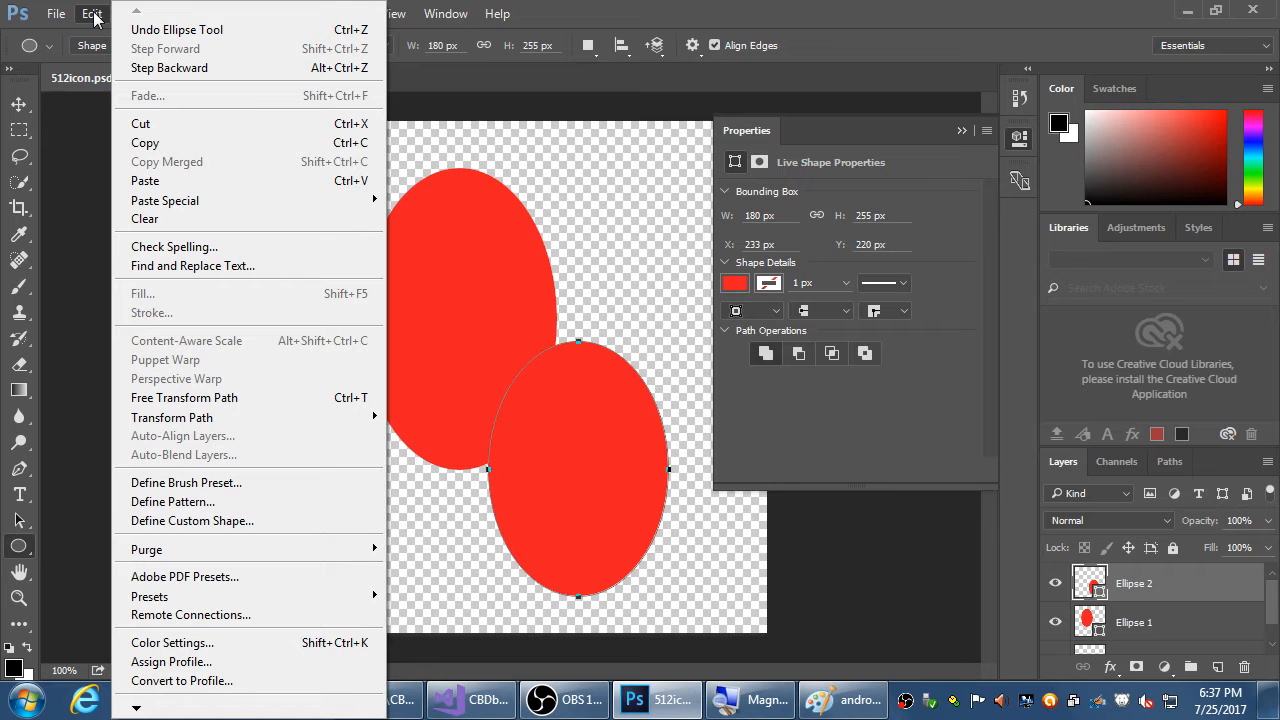
pyautogui.click(56, 12)
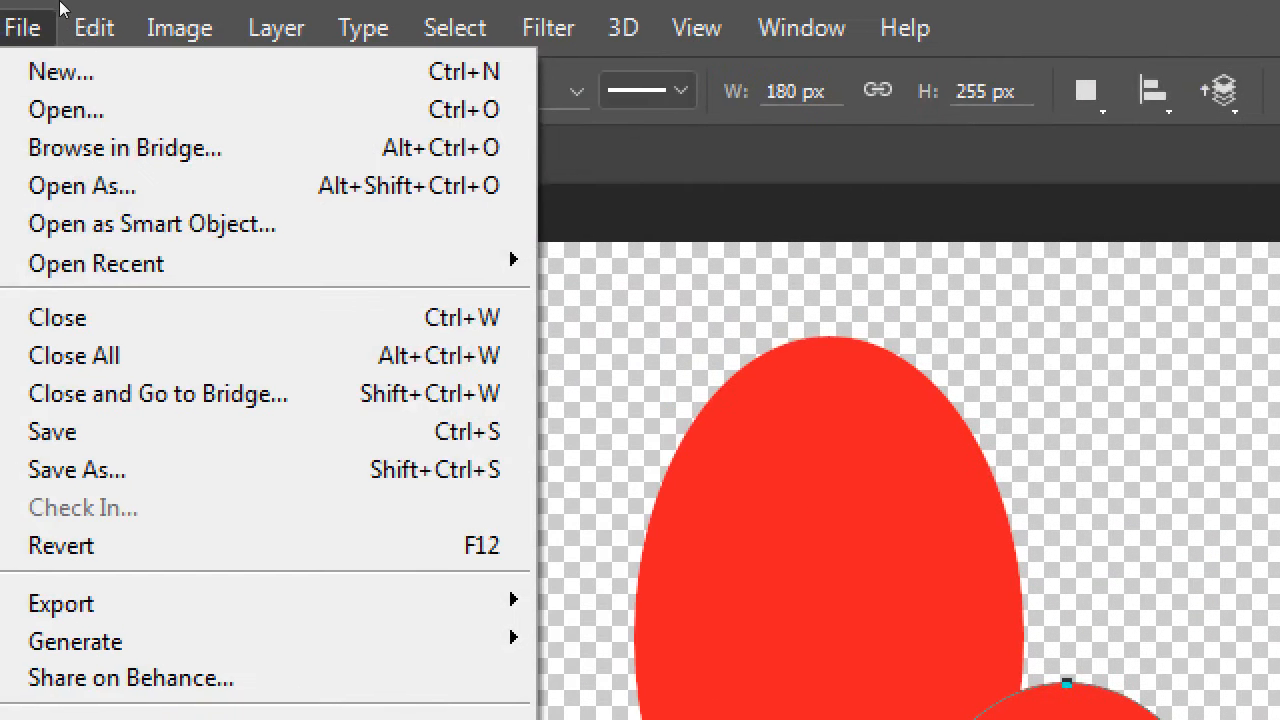
pyautogui.click(92, 28)
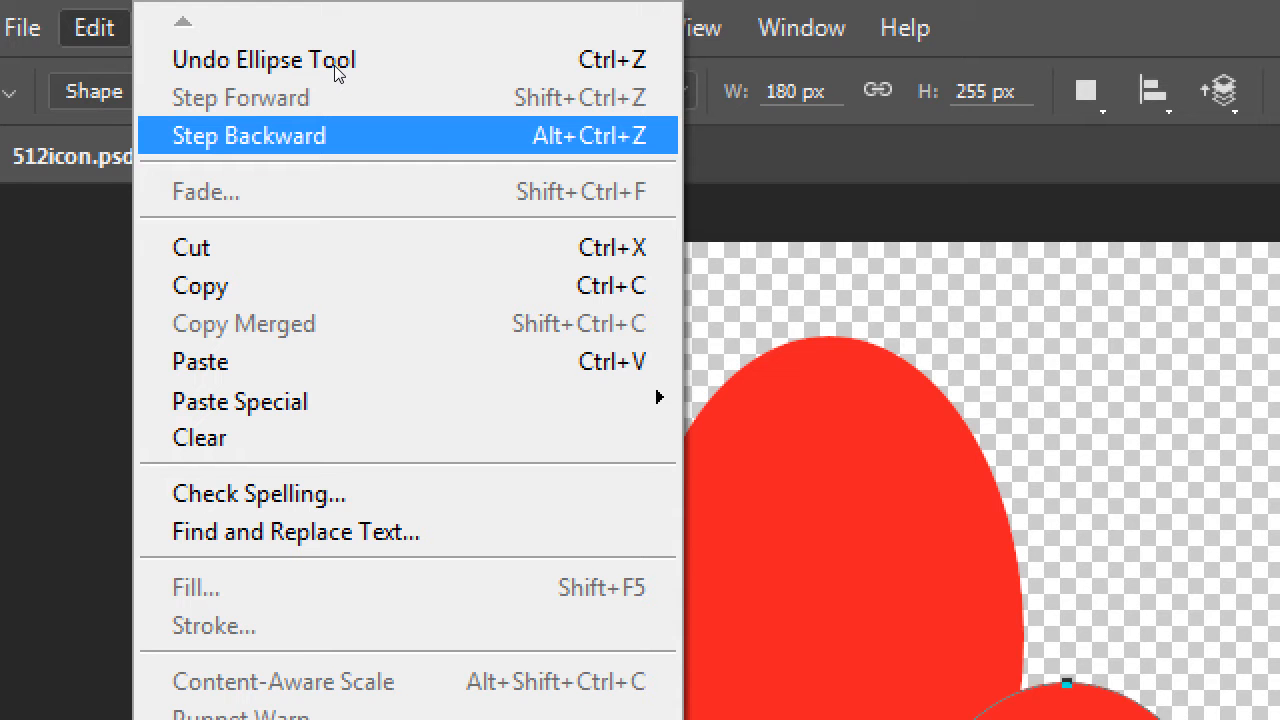
pyautogui.click(248, 136)
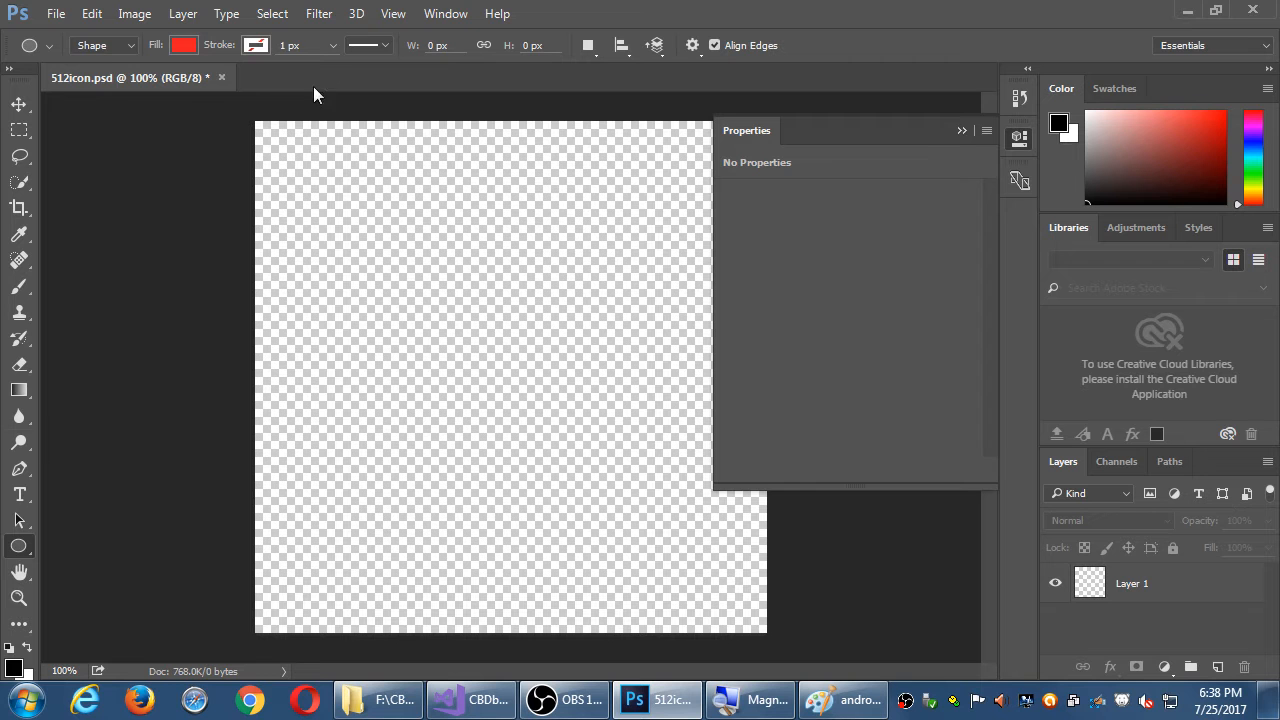
# - Choose the Custom Shape Tool from the shape tools flyout
pyautogui.click(20, 546)
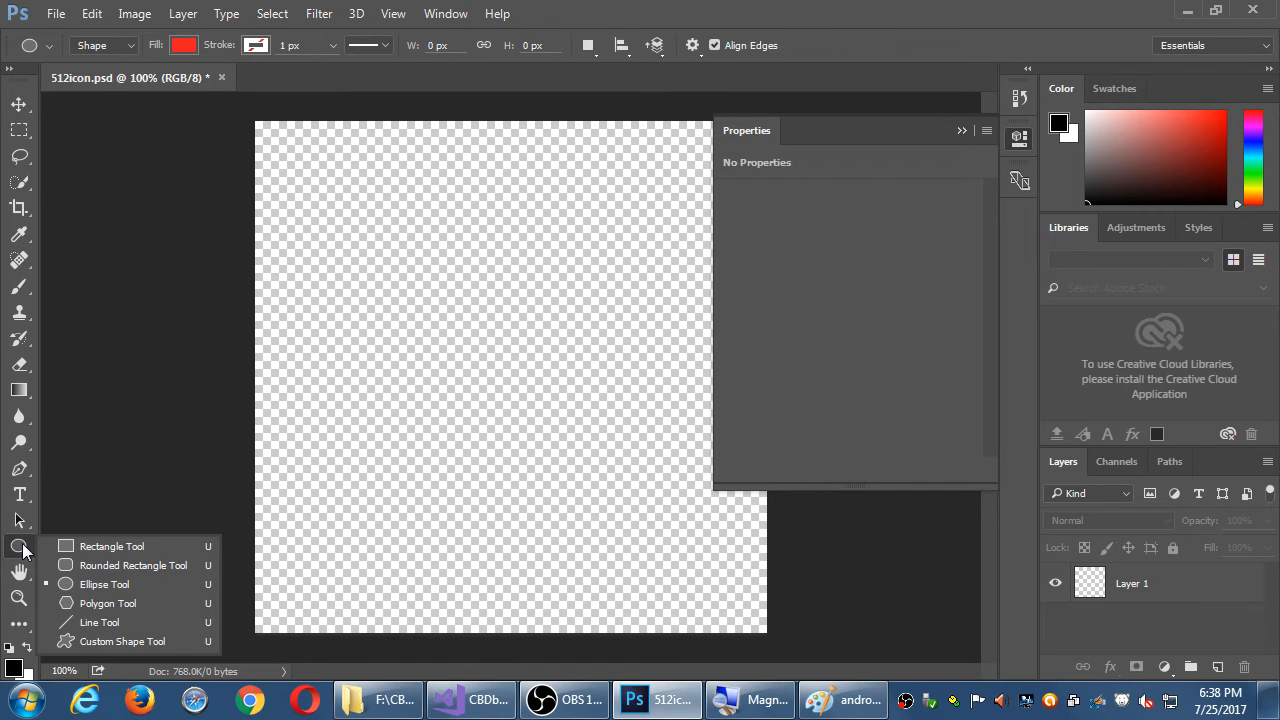
pyautogui.moveTo(100, 622)
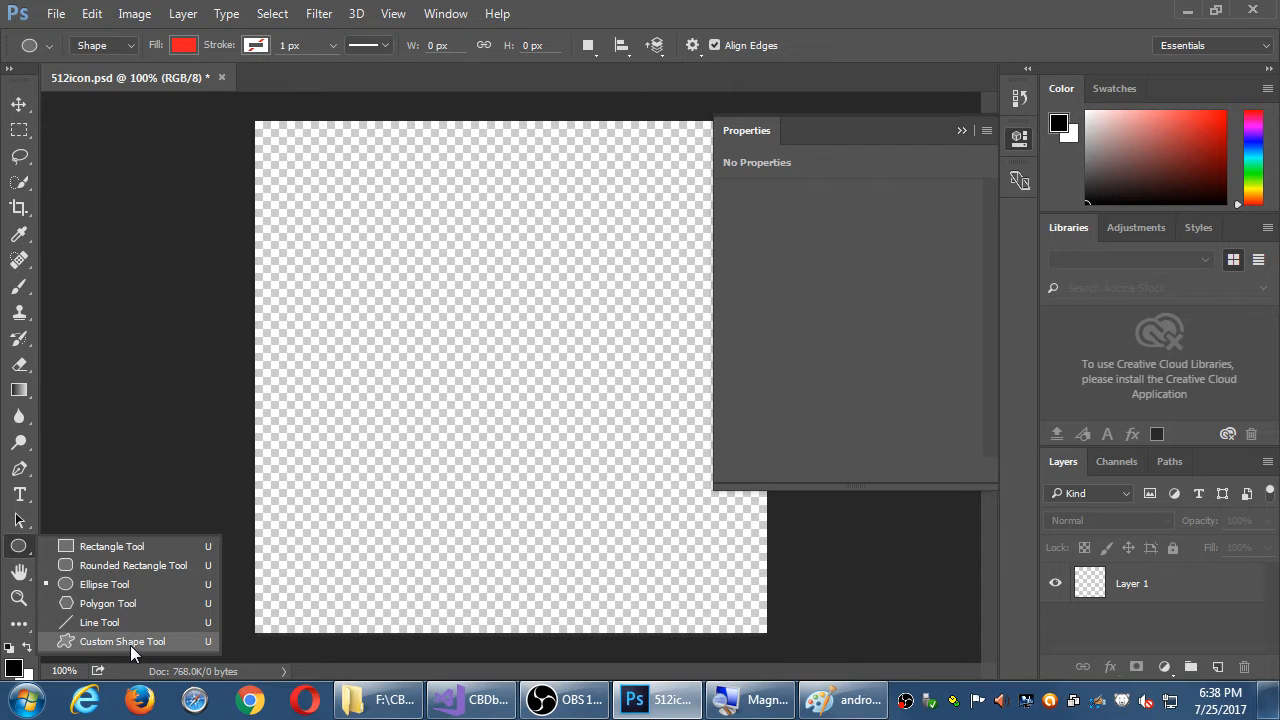
pyautogui.moveTo(122, 652)
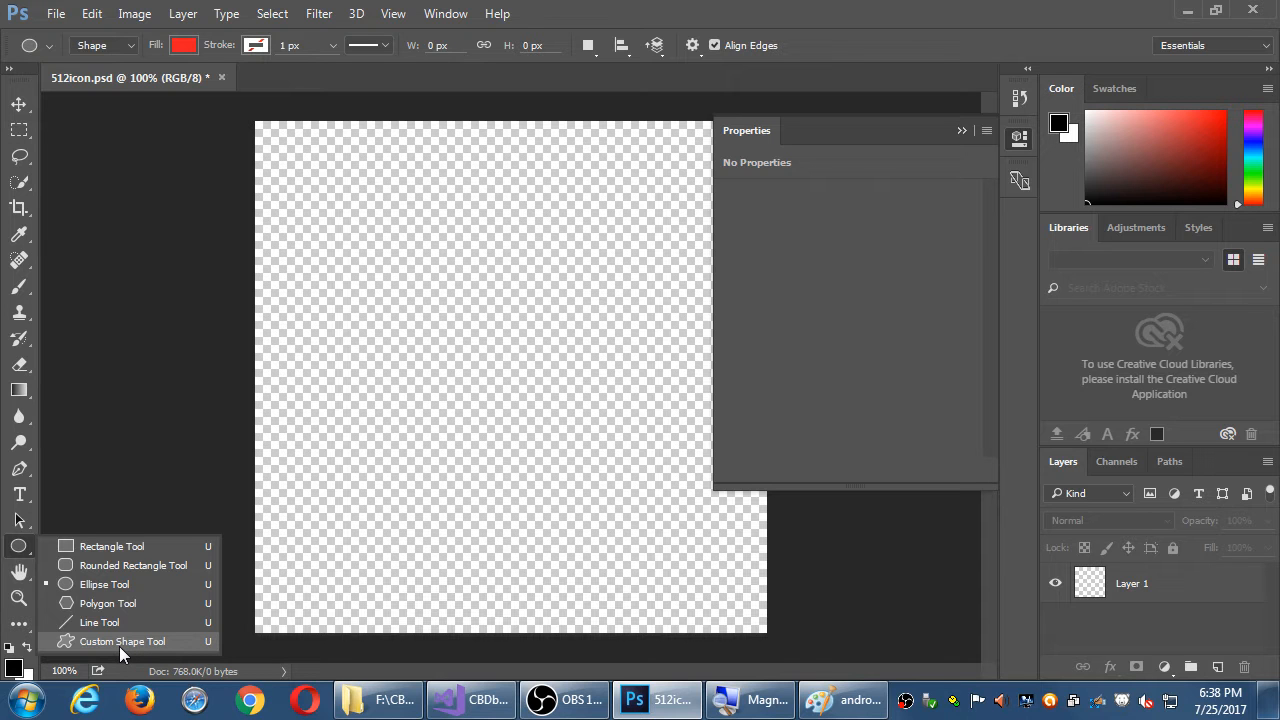
pyautogui.click(122, 640)
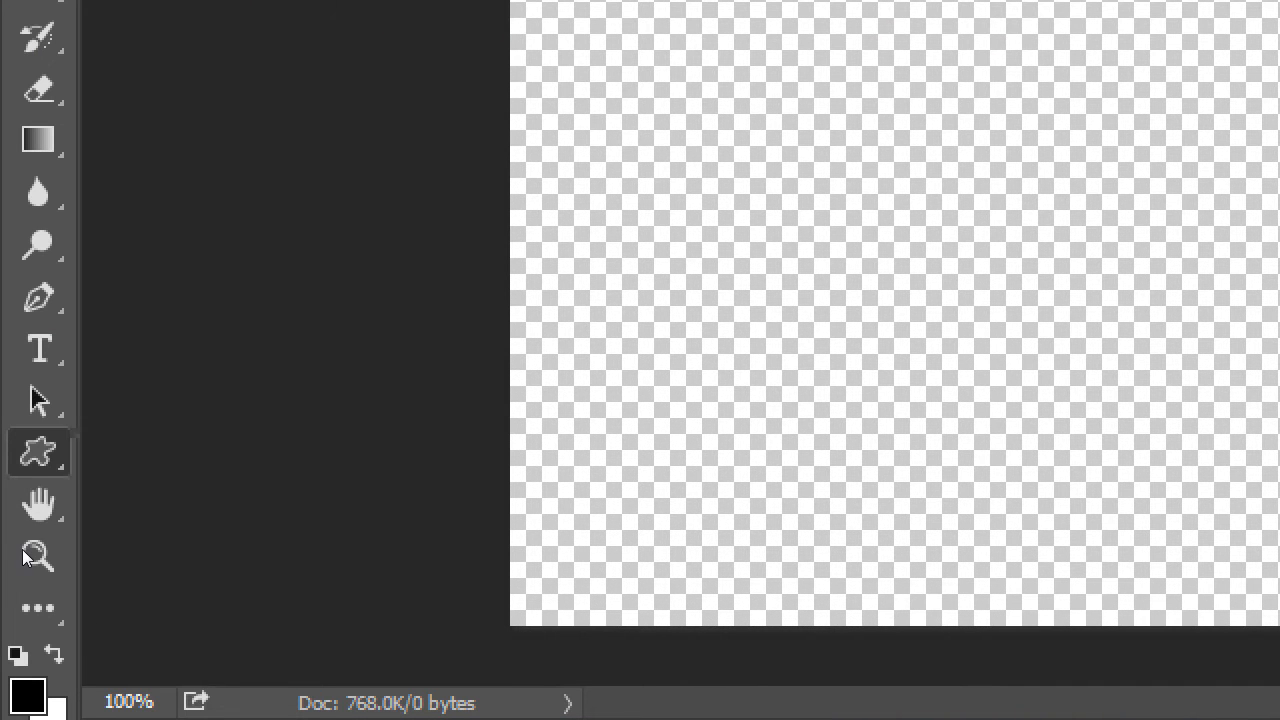
pyautogui.click(38, 452)
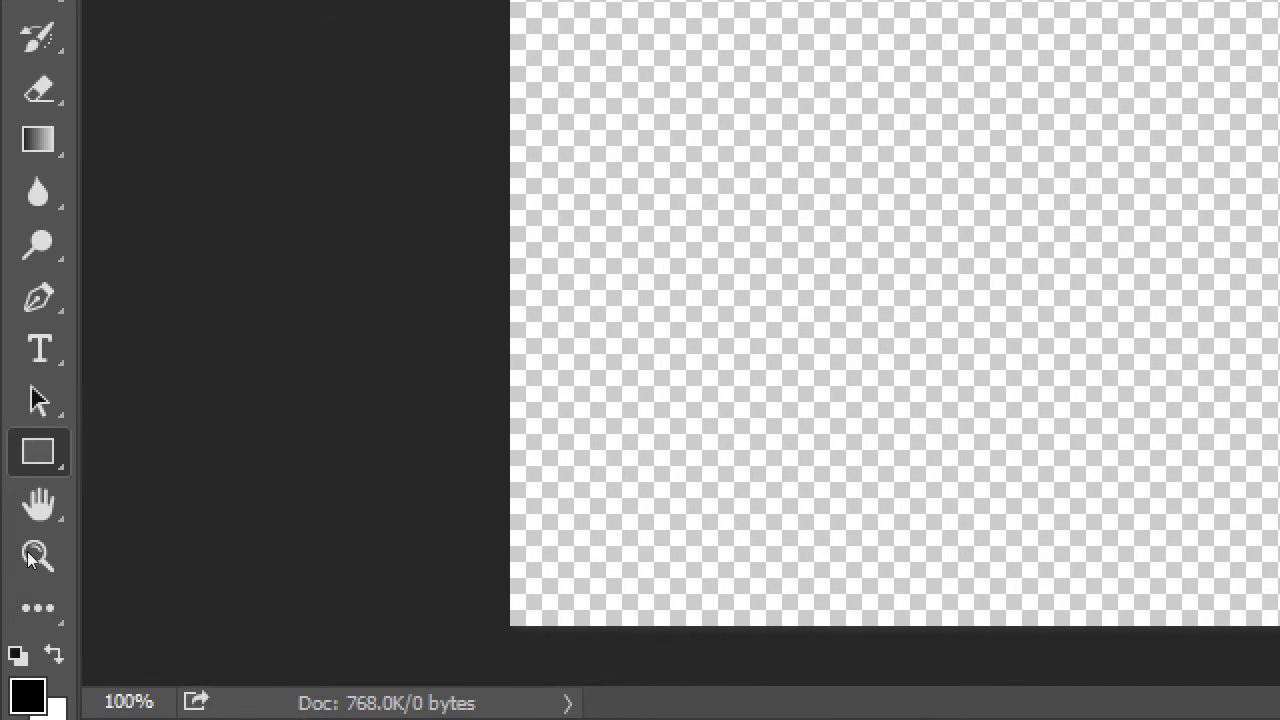
pyautogui.click(38, 452)
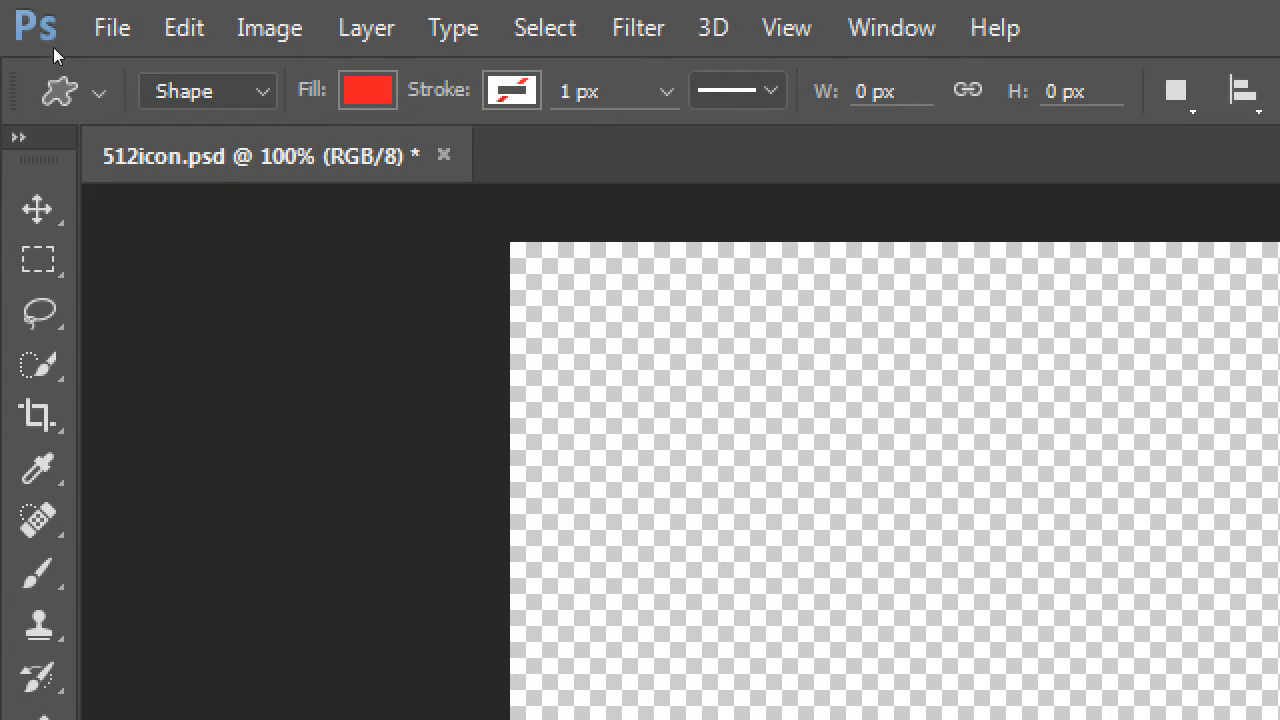
pyautogui.moveTo(360, 42)
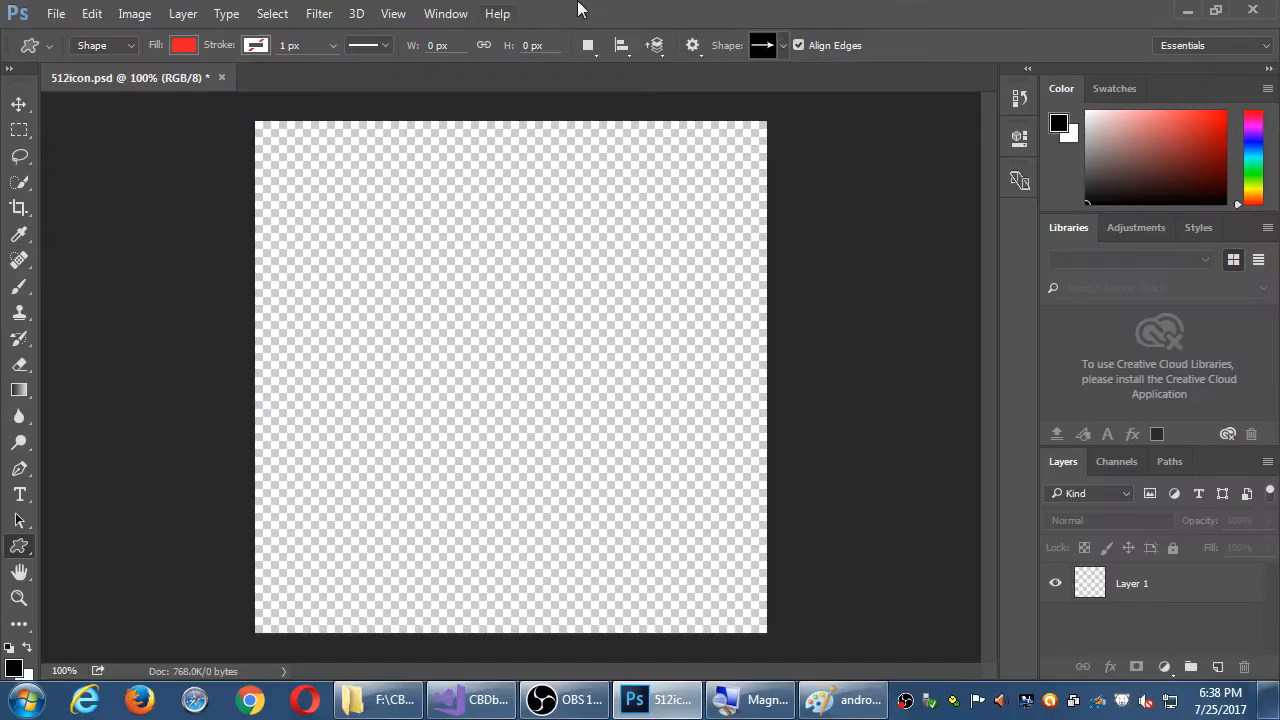
pyautogui.click(18, 288)
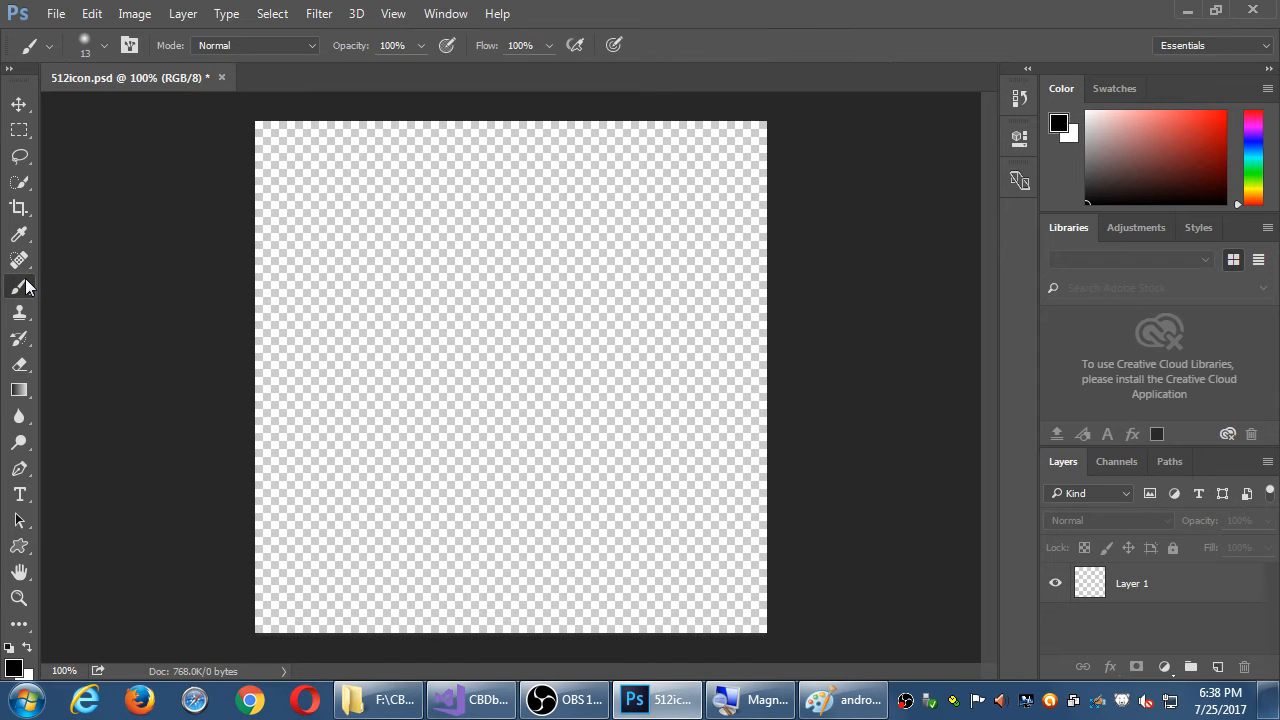
pyautogui.moveTo(20, 288)
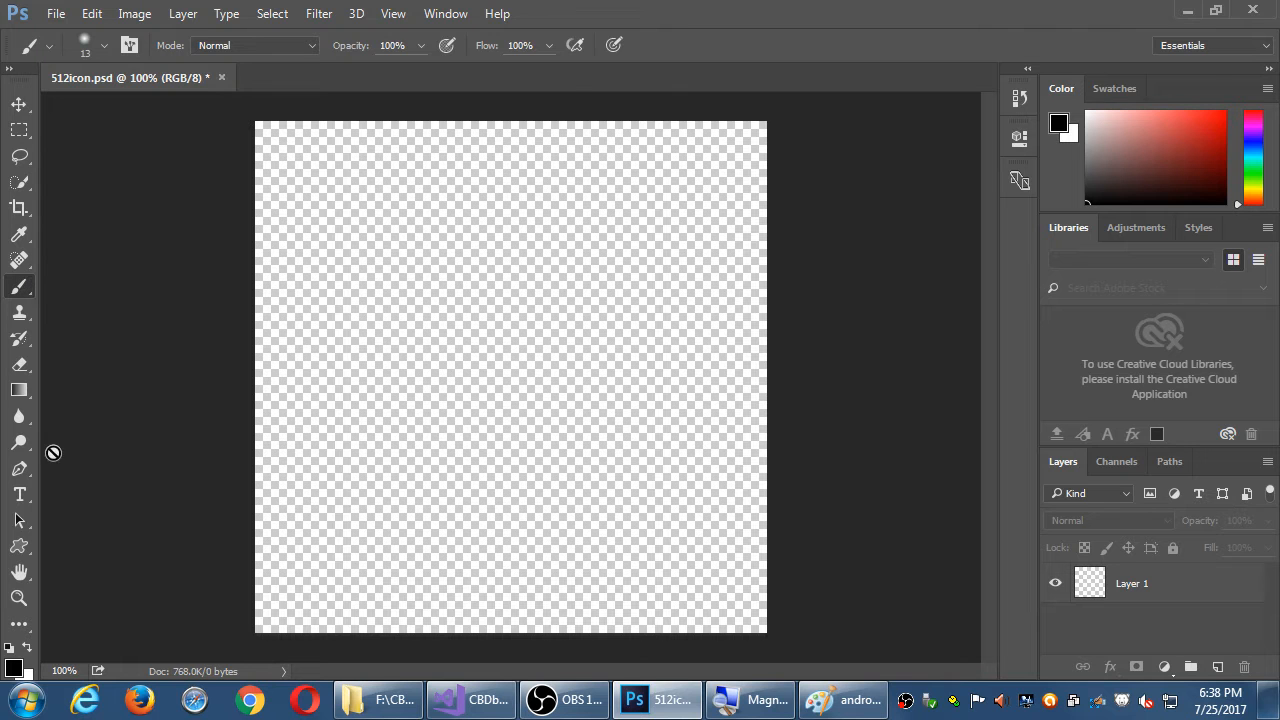
pyautogui.click(20, 546)
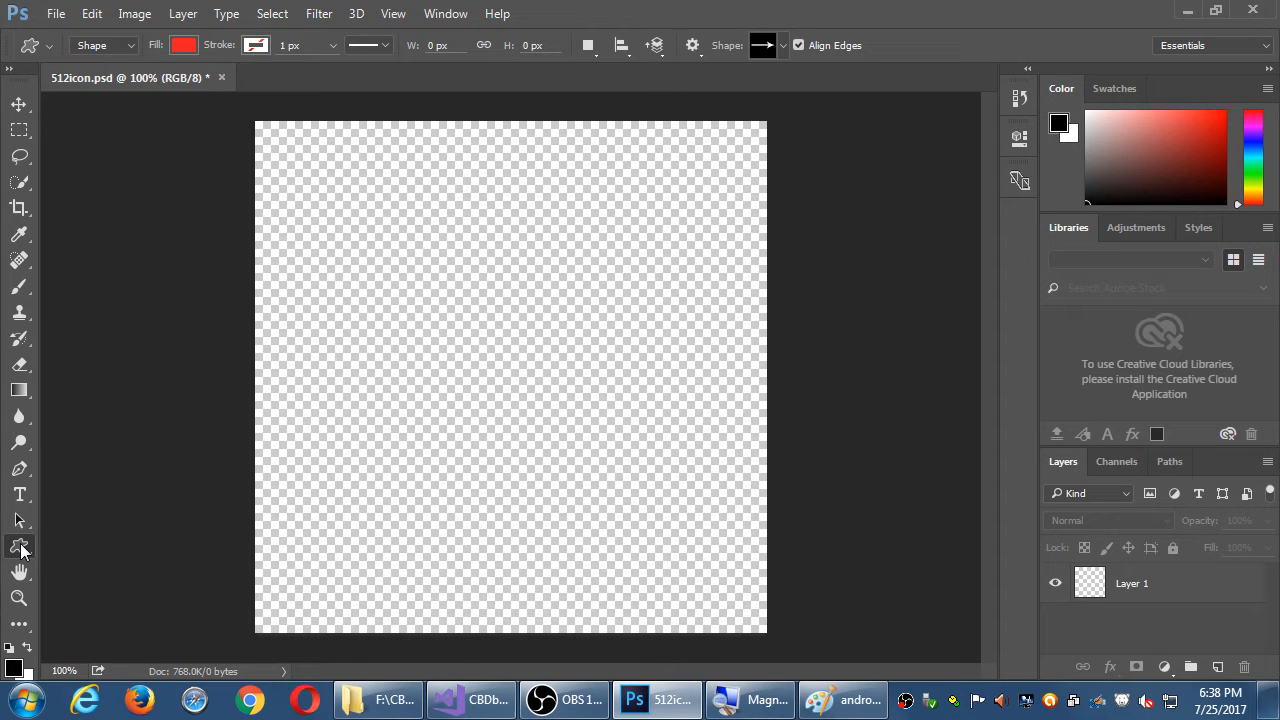
pyautogui.moveTo(20, 548)
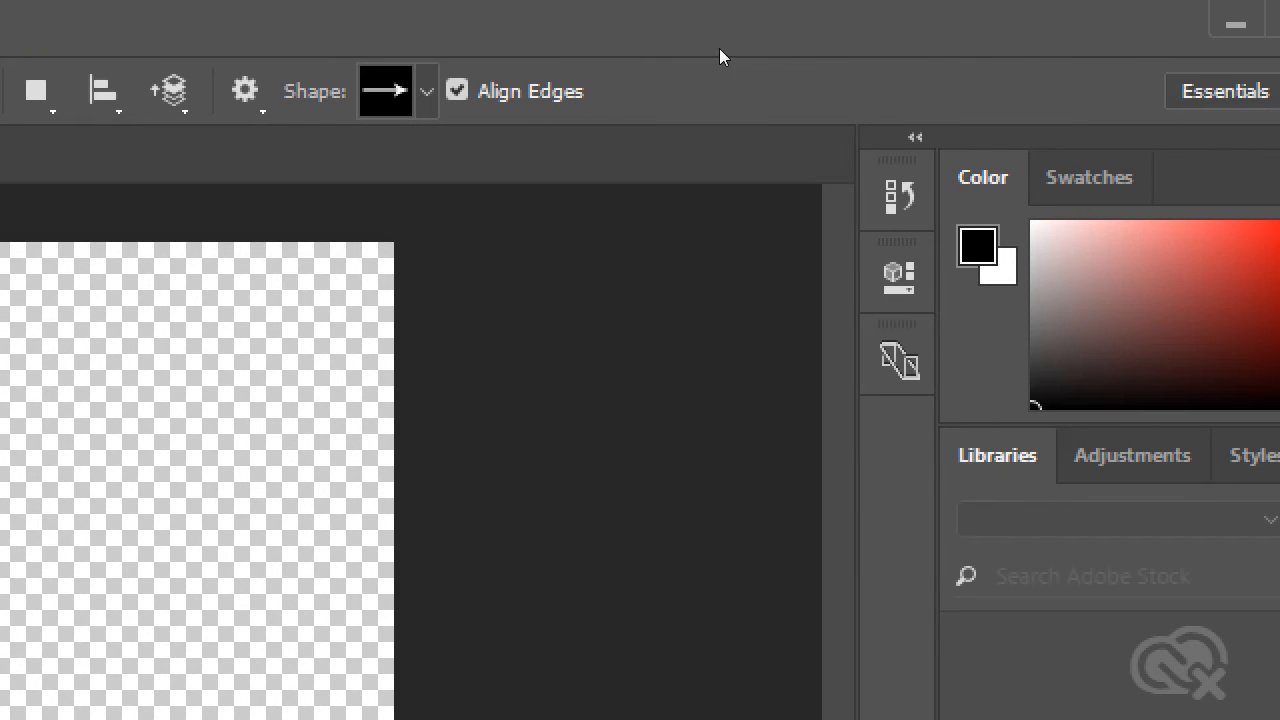
pyautogui.moveTo(786, 54)
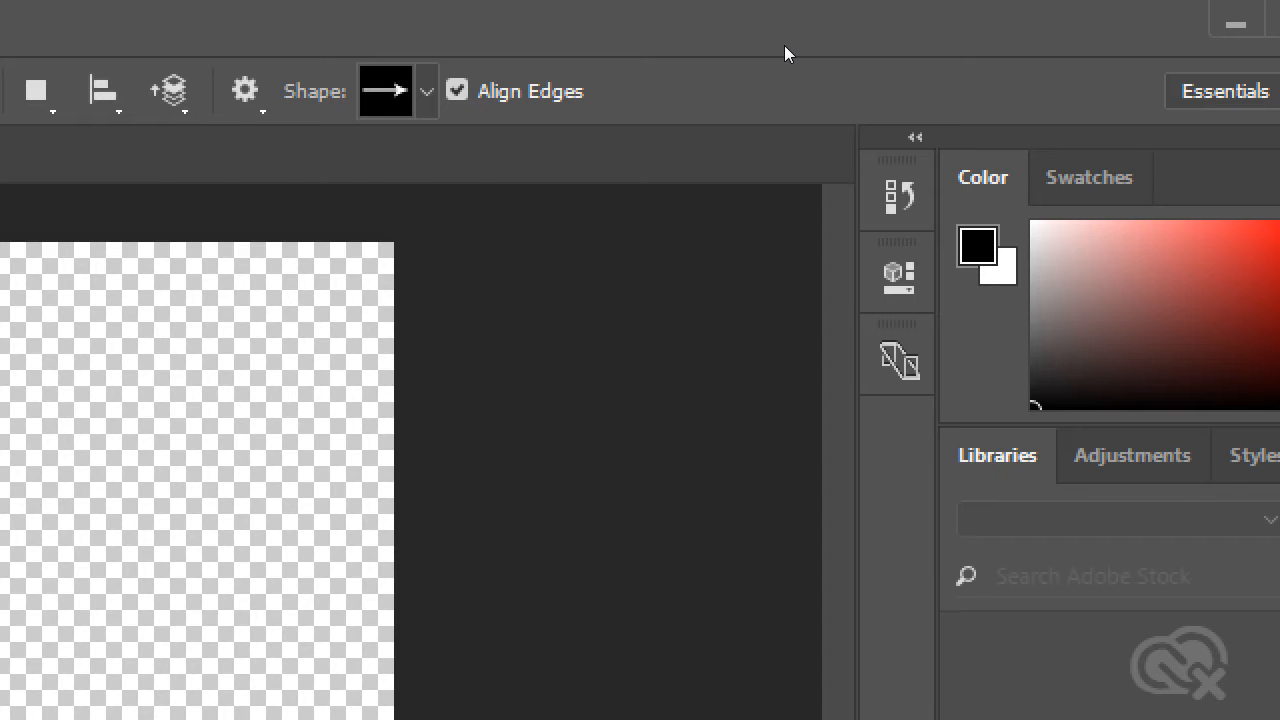
# - Pick the Fleur-De-Lis preset from the shape picker and reopen the custom shapes collection
pyautogui.click(424, 90)
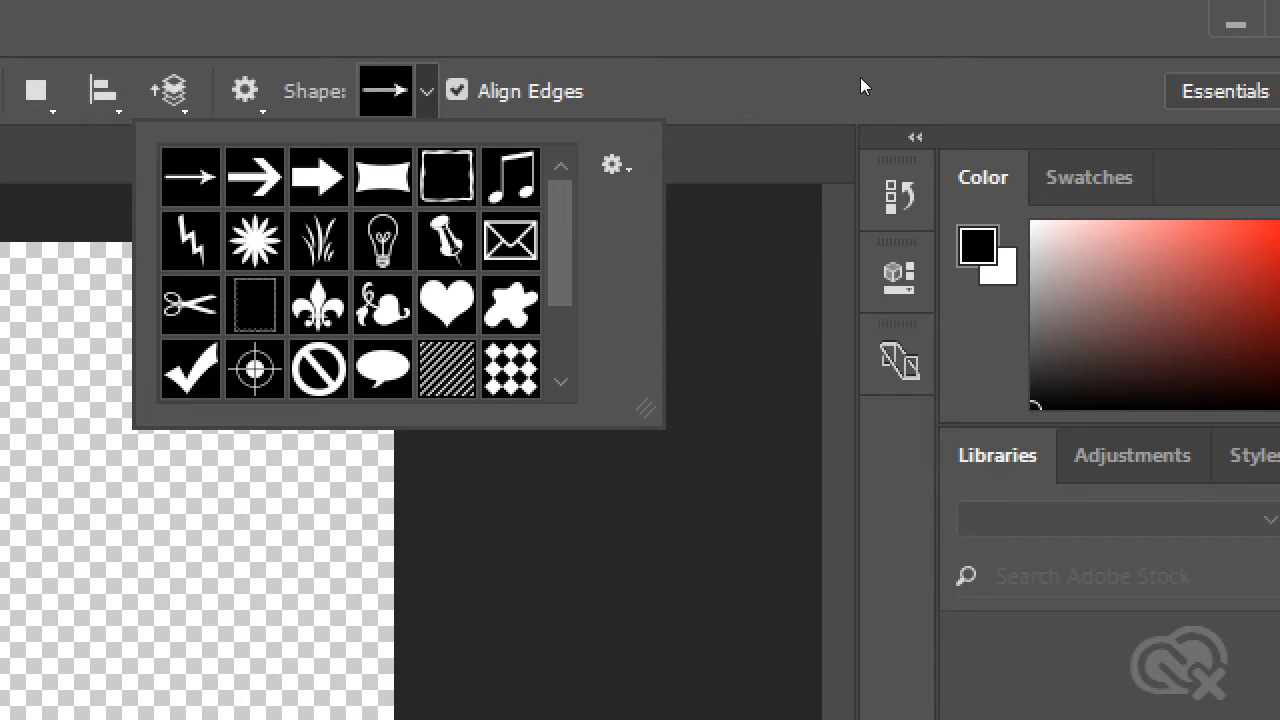
pyautogui.moveTo(844, 100)
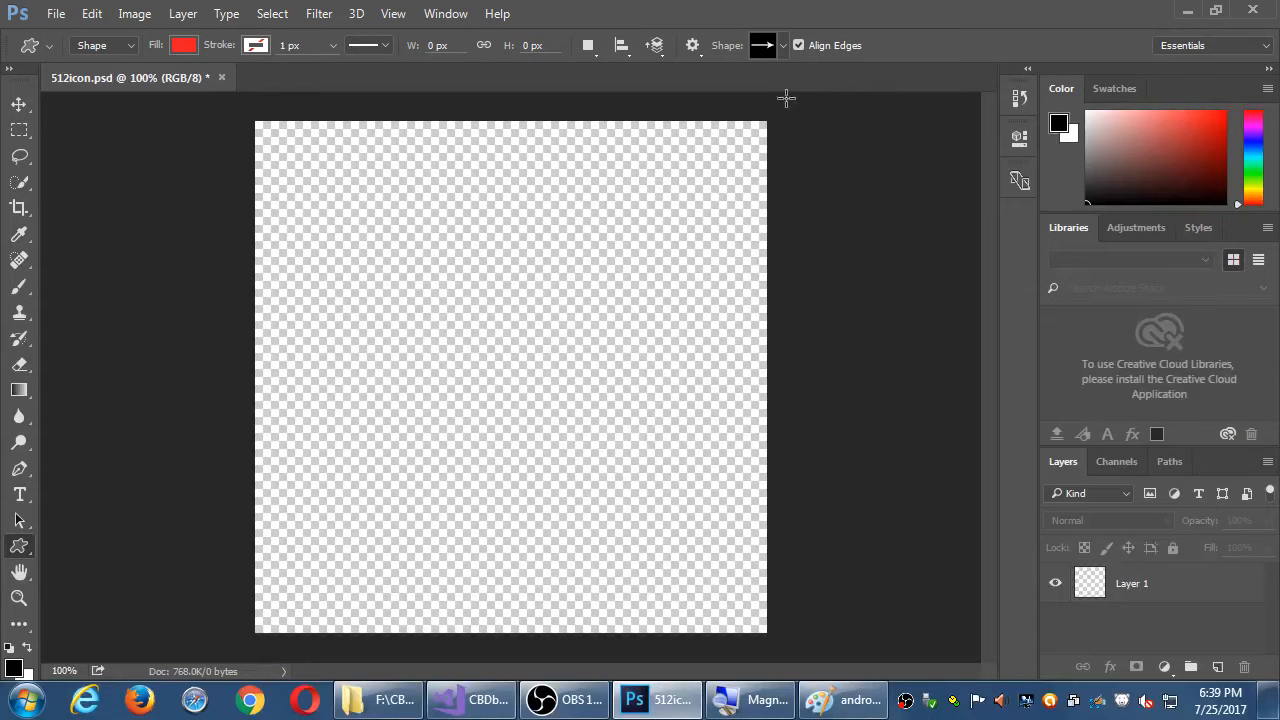
pyautogui.click(780, 44)
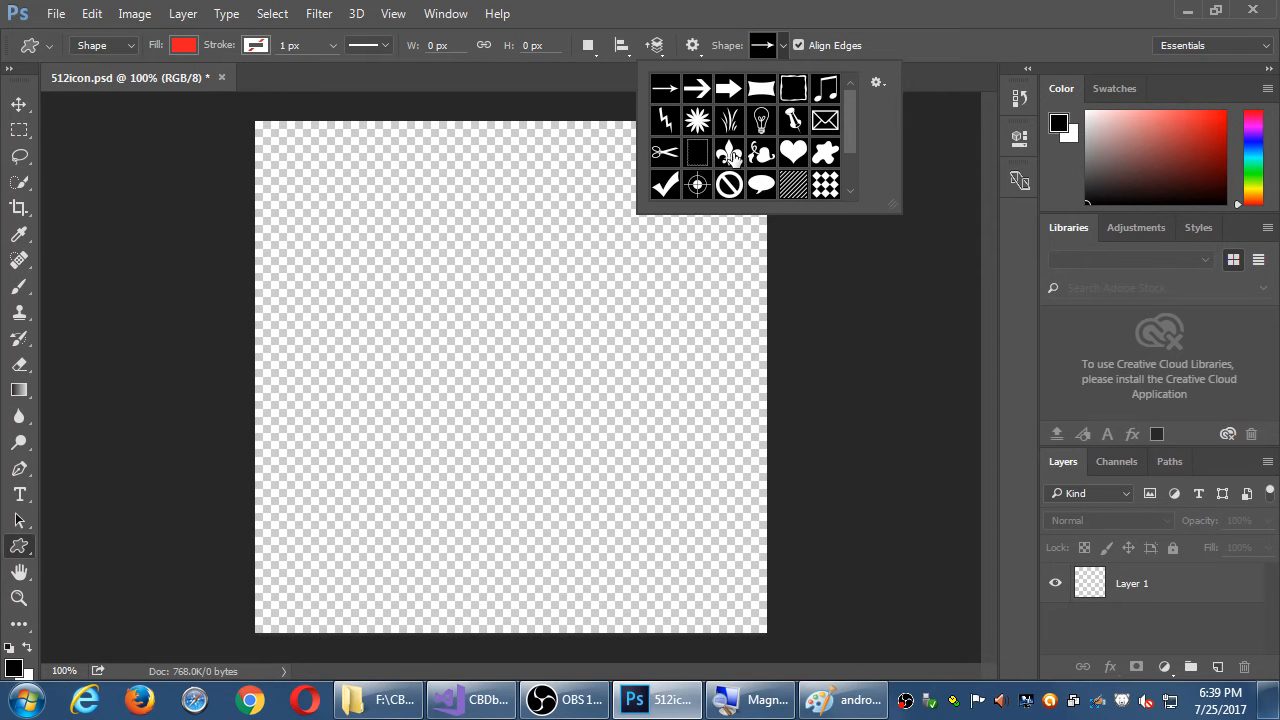
pyautogui.moveTo(730, 152)
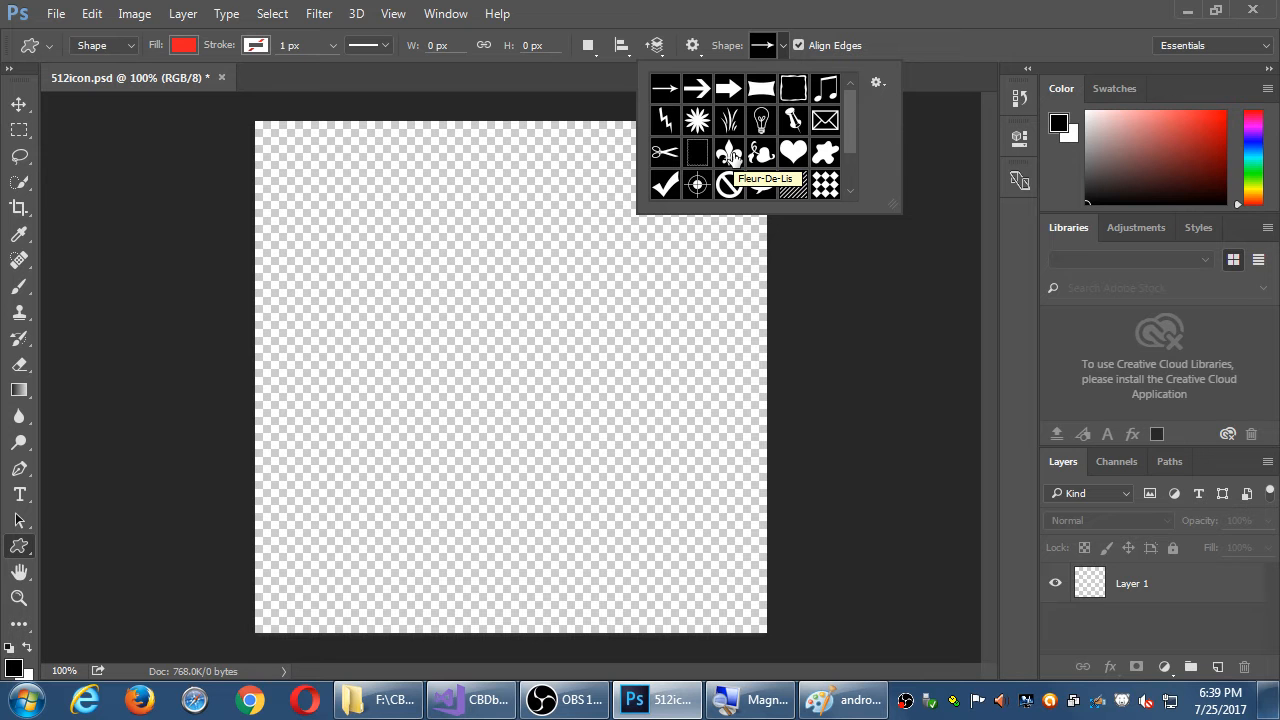
pyautogui.click(728, 152)
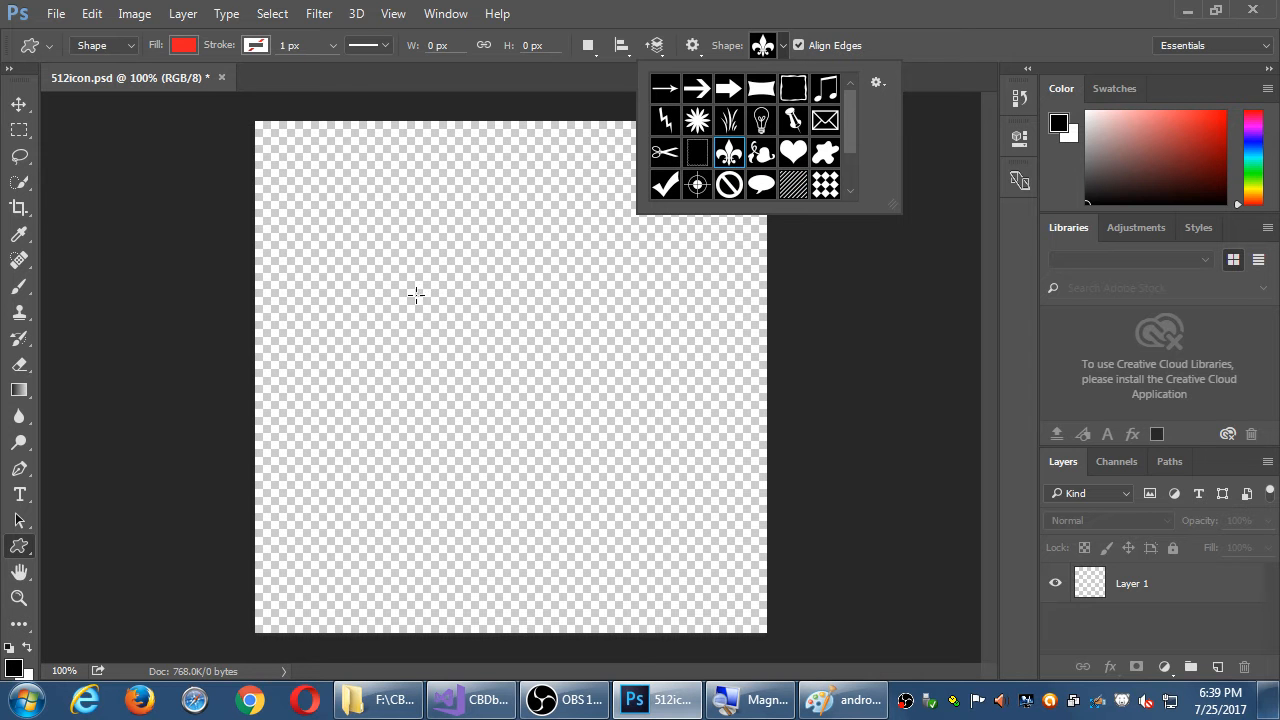
pyautogui.click(728, 152)
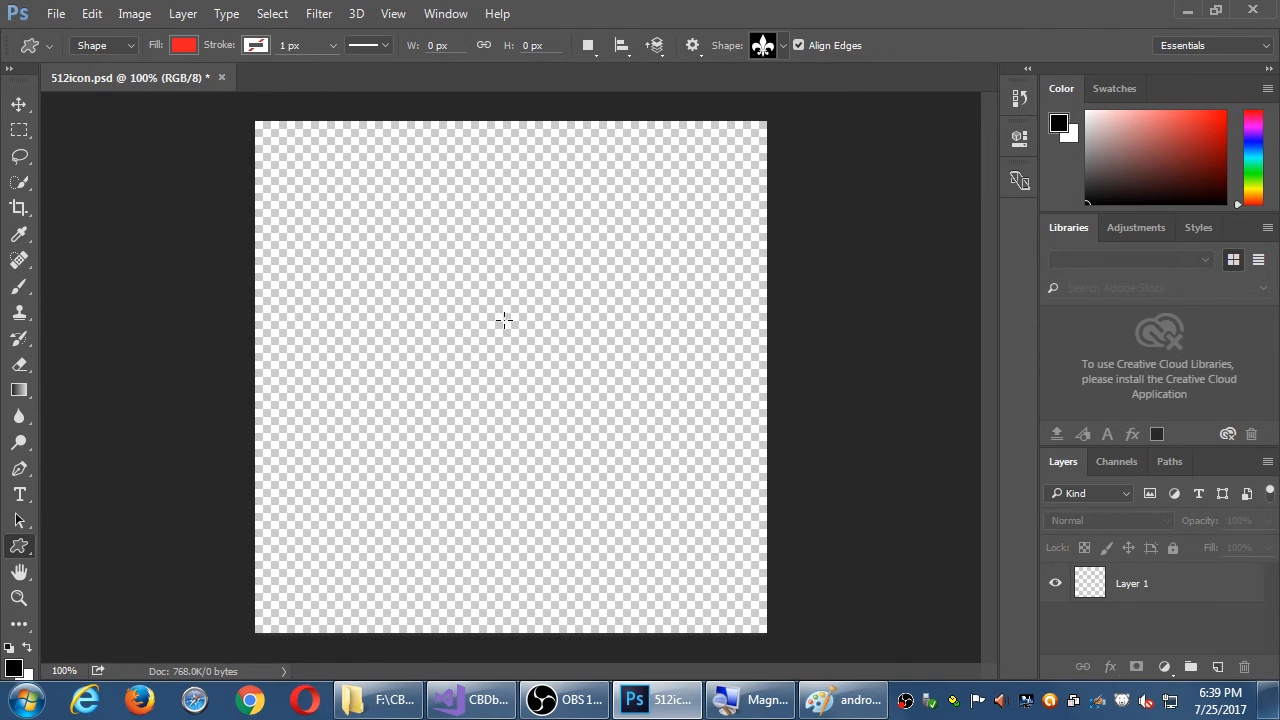
pyautogui.moveTo(776, 352)
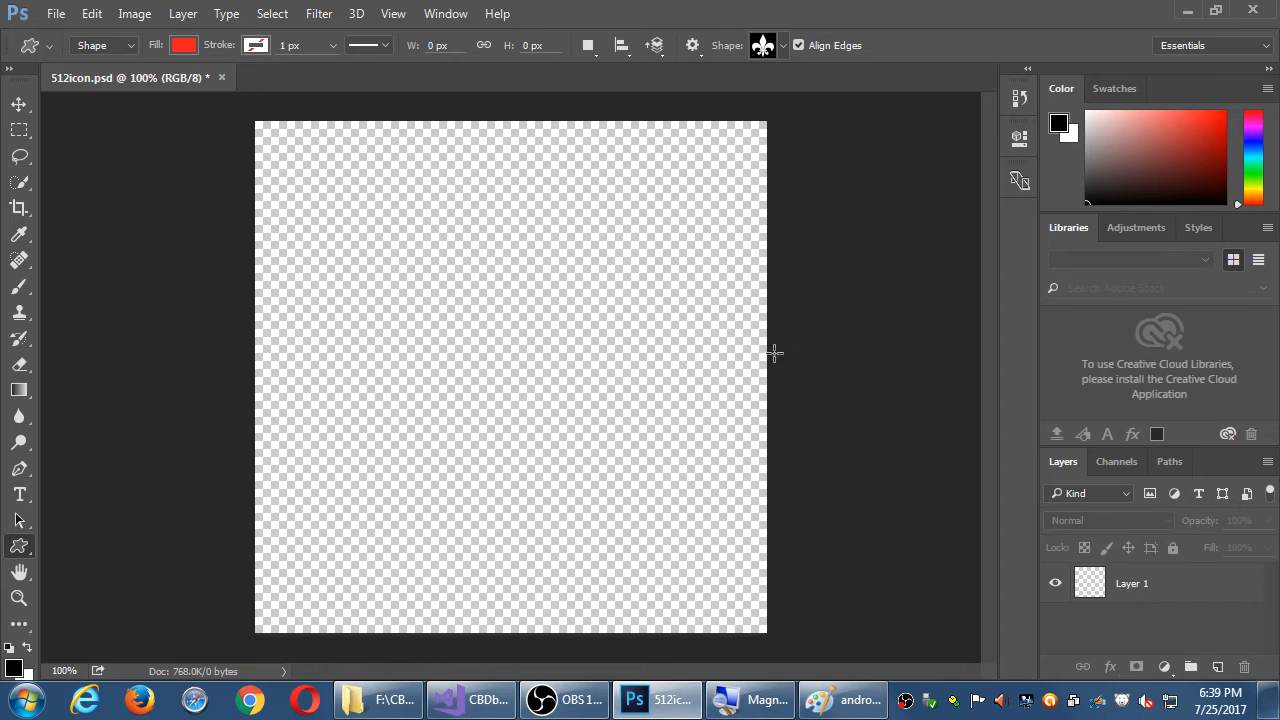
pyautogui.click(764, 44)
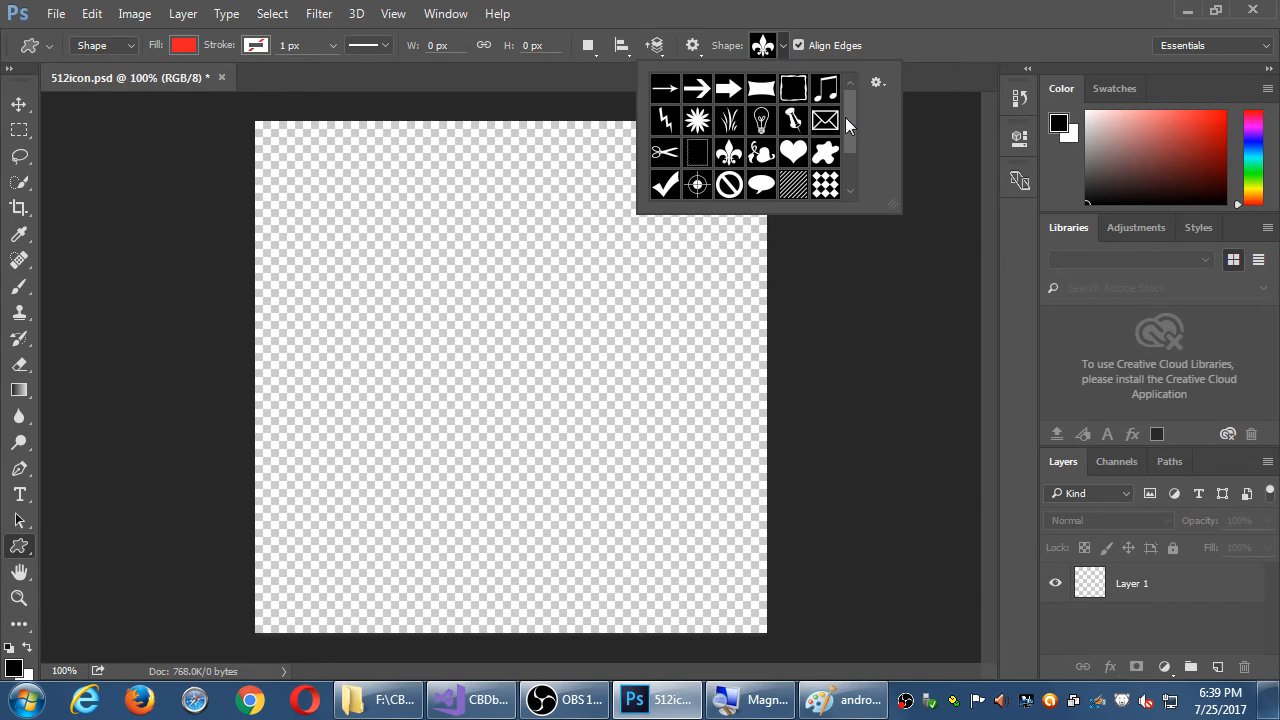
pyautogui.moveTo(844, 110)
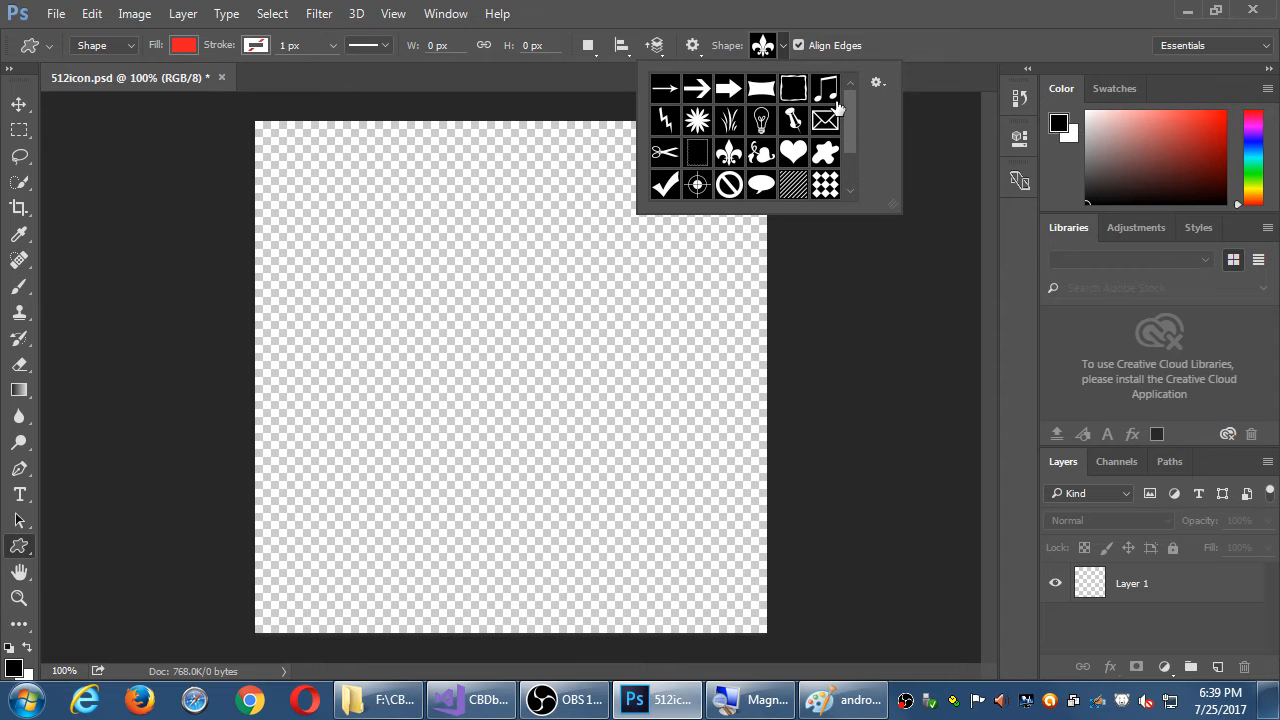
pyautogui.moveTo(832, 110)
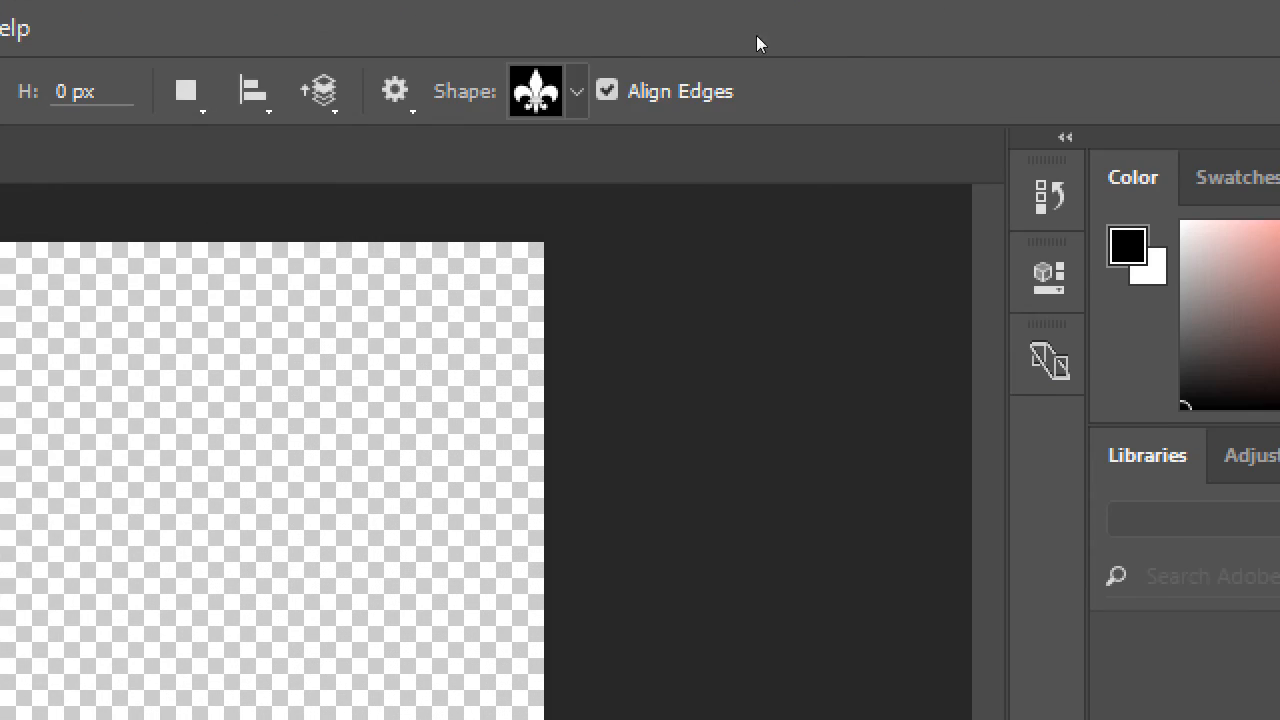
pyautogui.moveTo(784, 52)
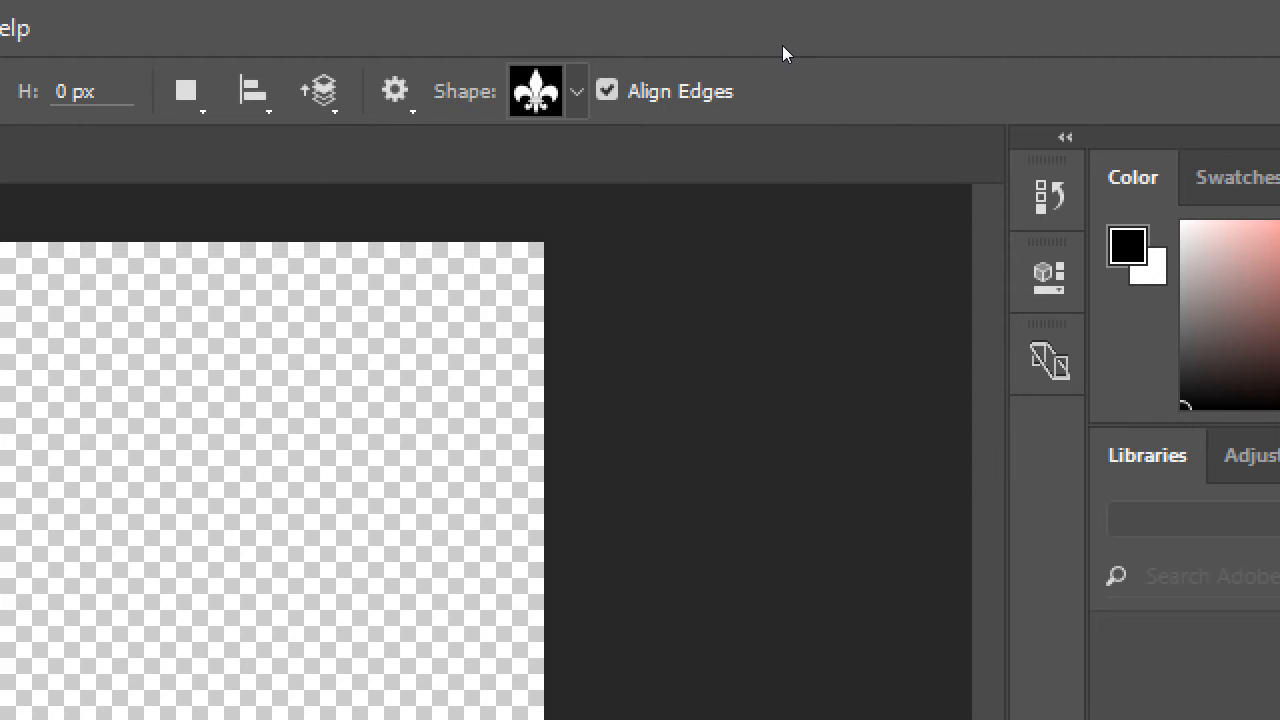
pyautogui.click(576, 92)
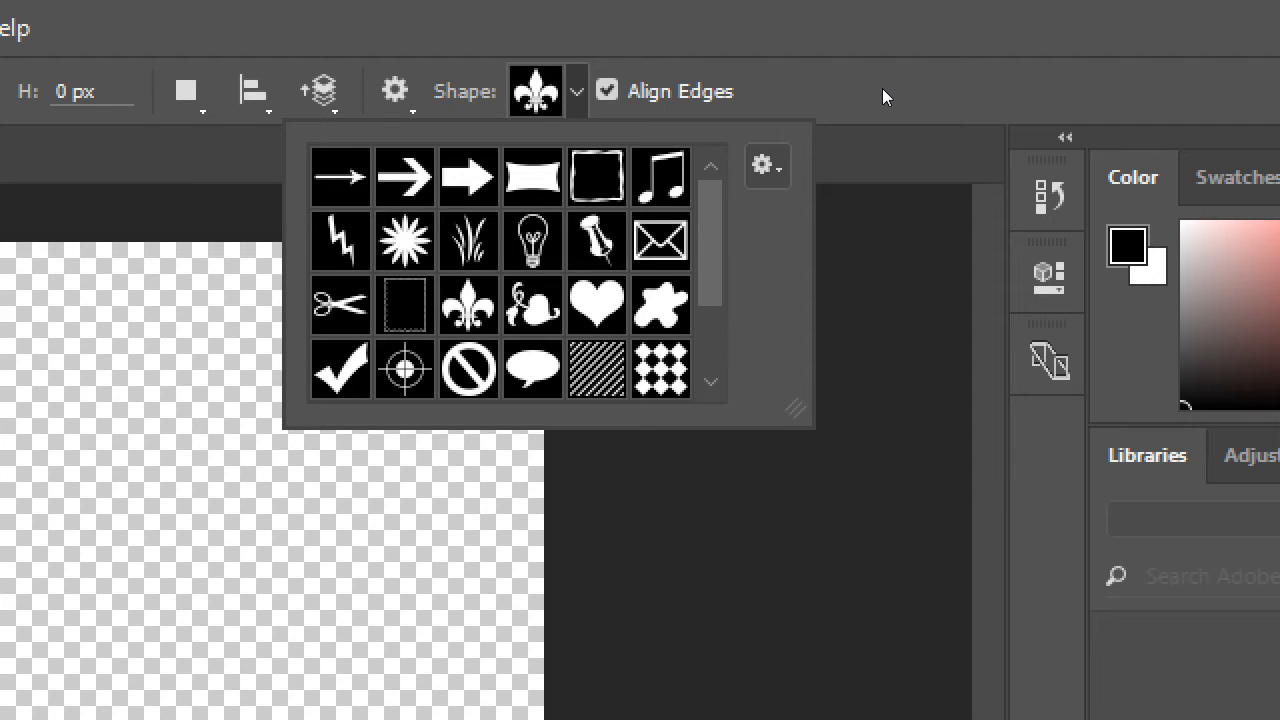
# - Replace the shape picker's contents with the Animals set and look at the loaded shapes
pyautogui.click(766, 164)
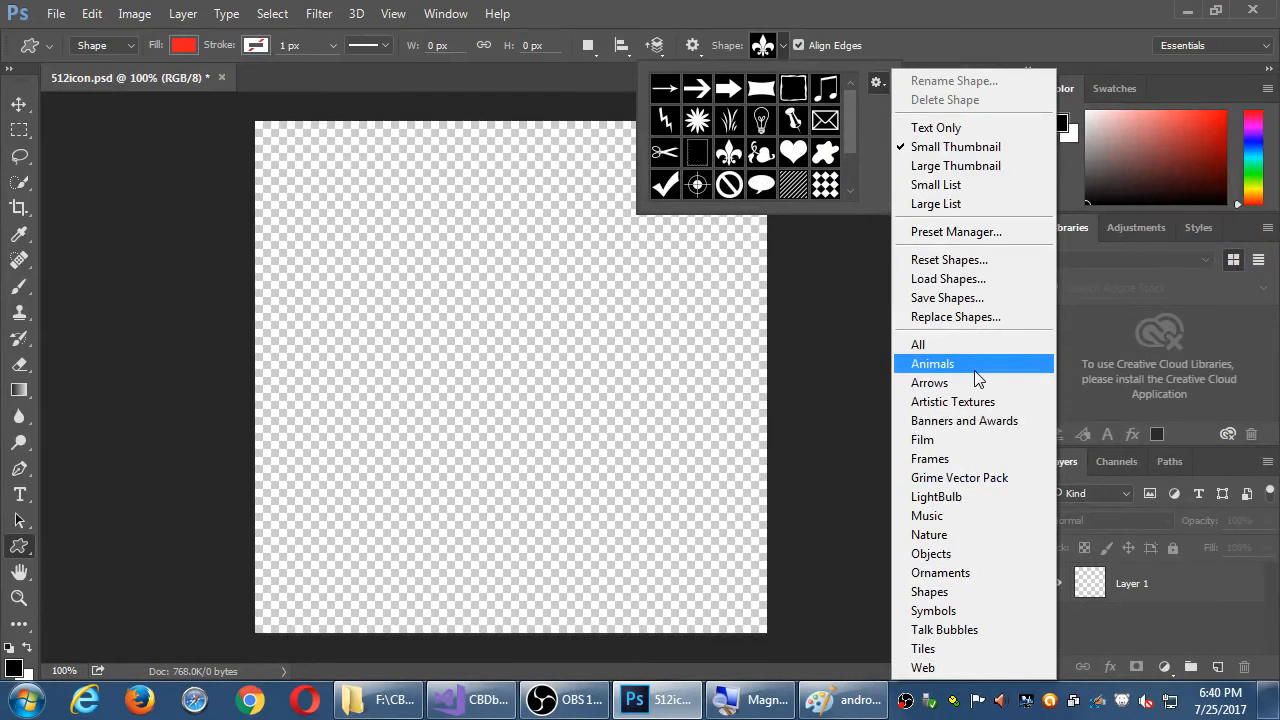
pyautogui.click(932, 364)
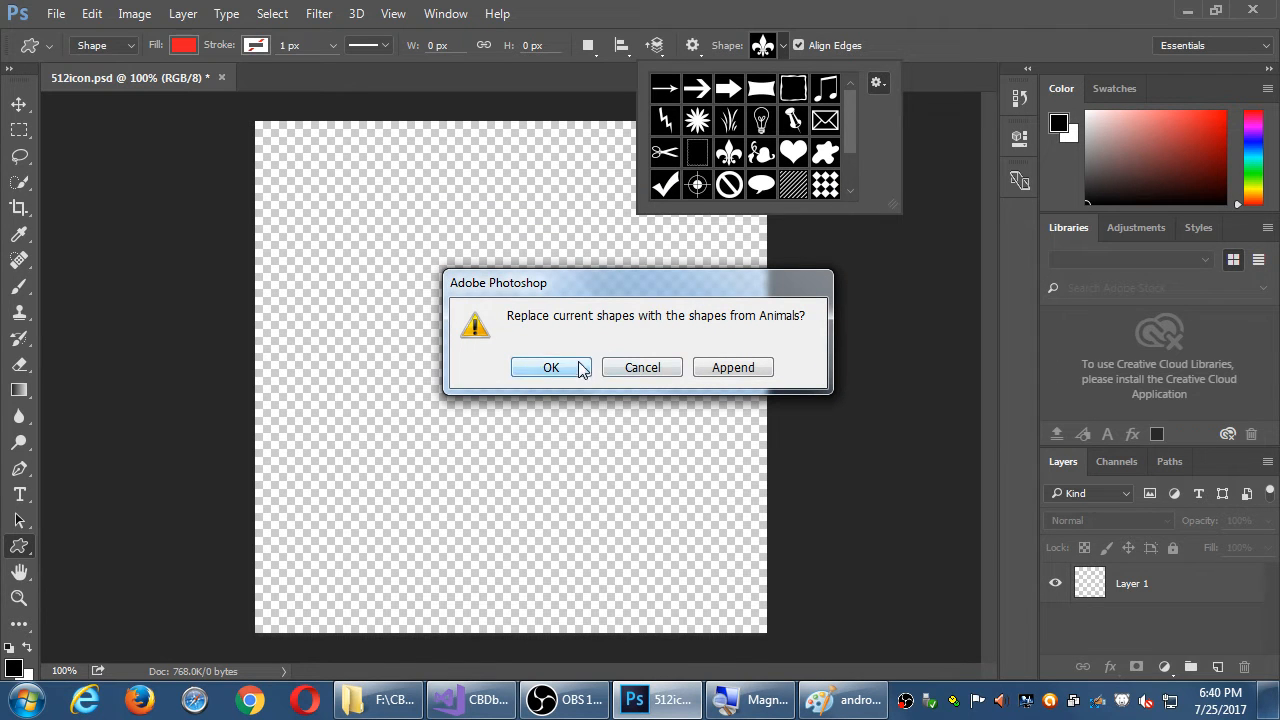
pyautogui.click(550, 368)
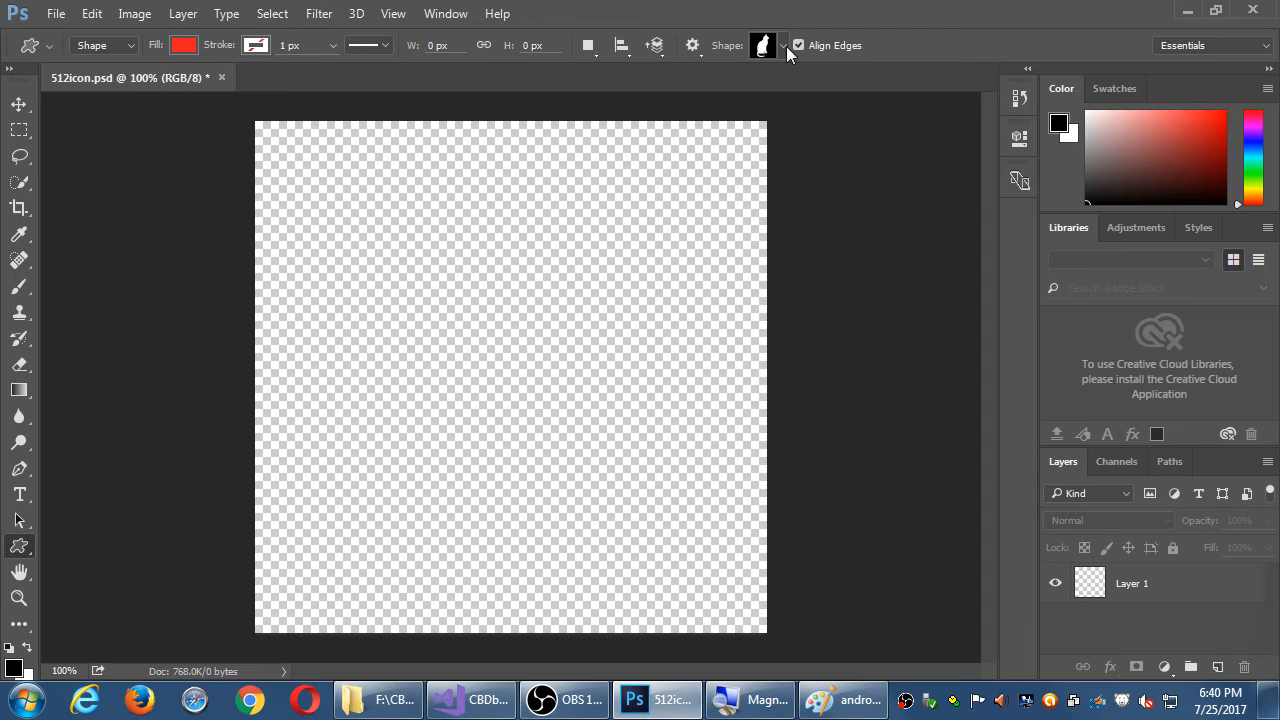
pyautogui.click(784, 44)
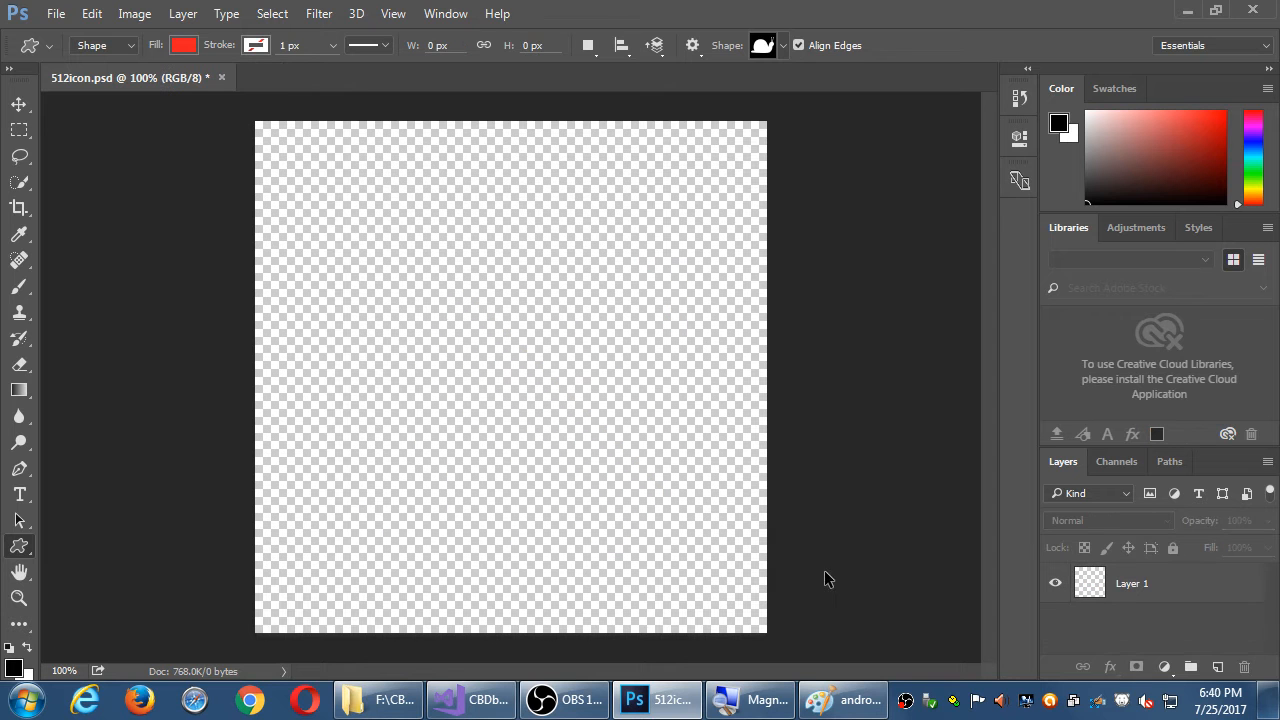
pyautogui.click(780, 44)
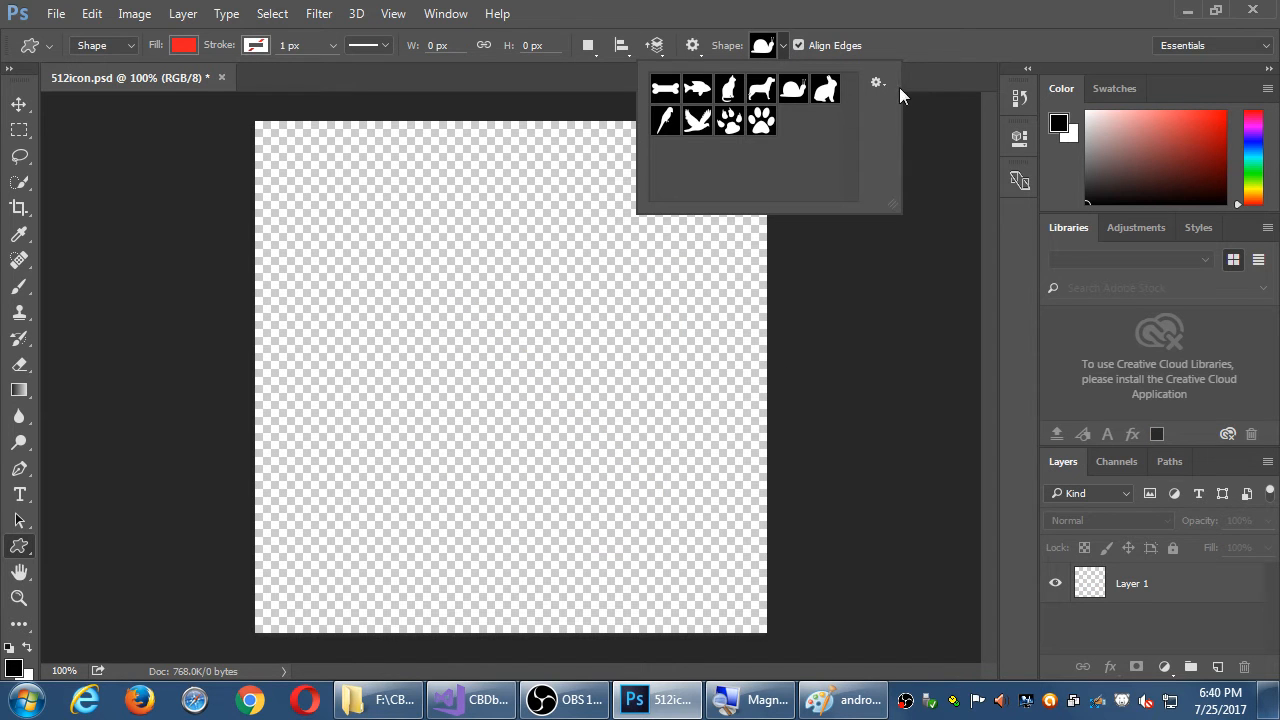
# - Replace the shapes with the Ornaments set, then with the full All library
pyautogui.click(876, 82)
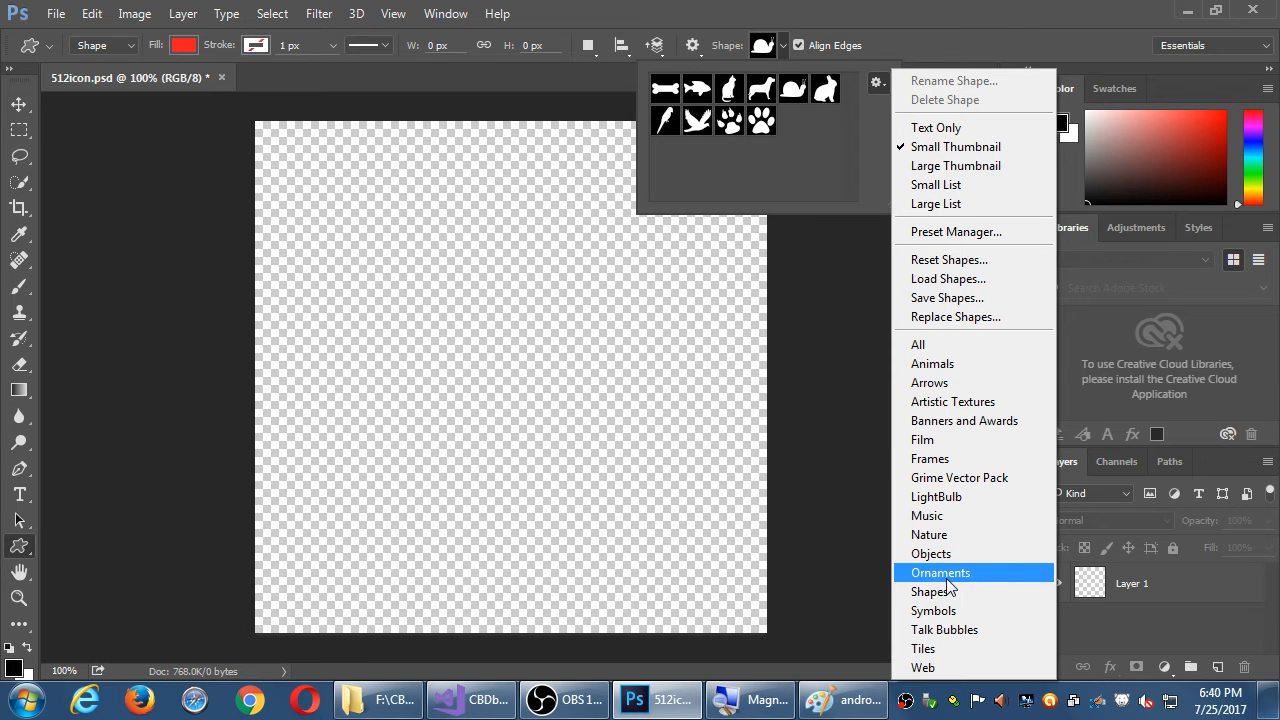
pyautogui.click(940, 572)
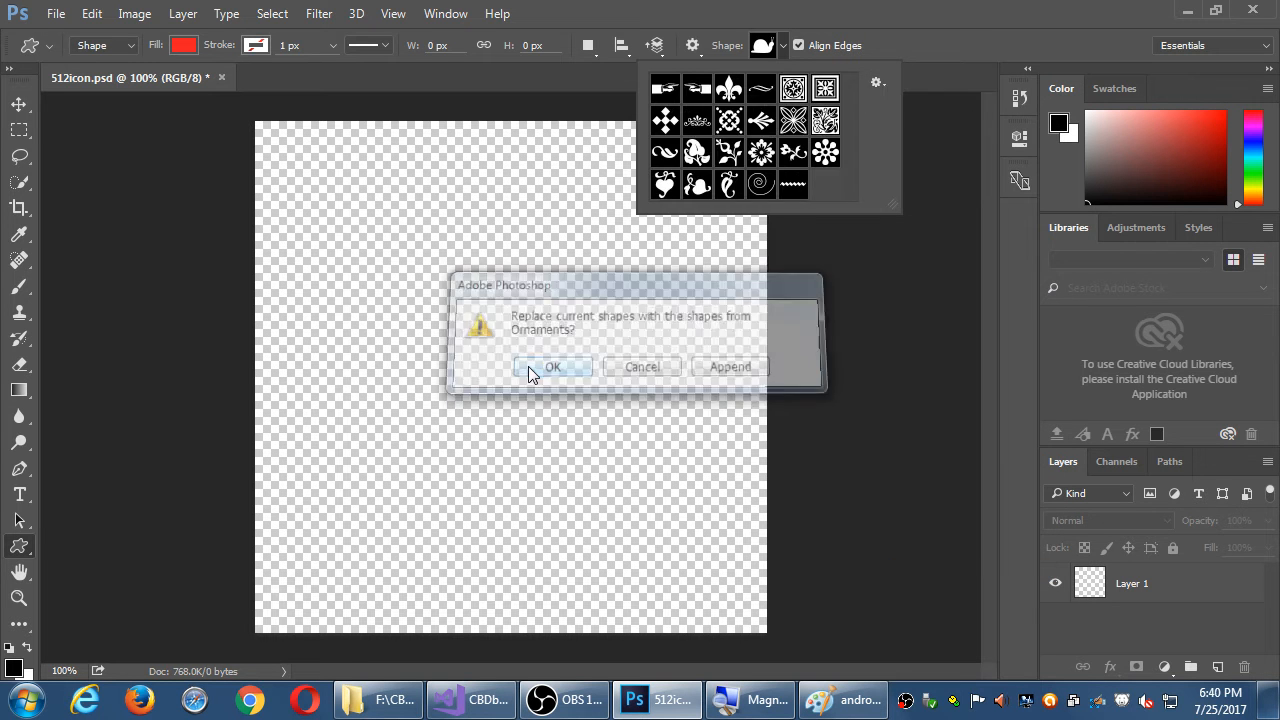
pyautogui.click(552, 366)
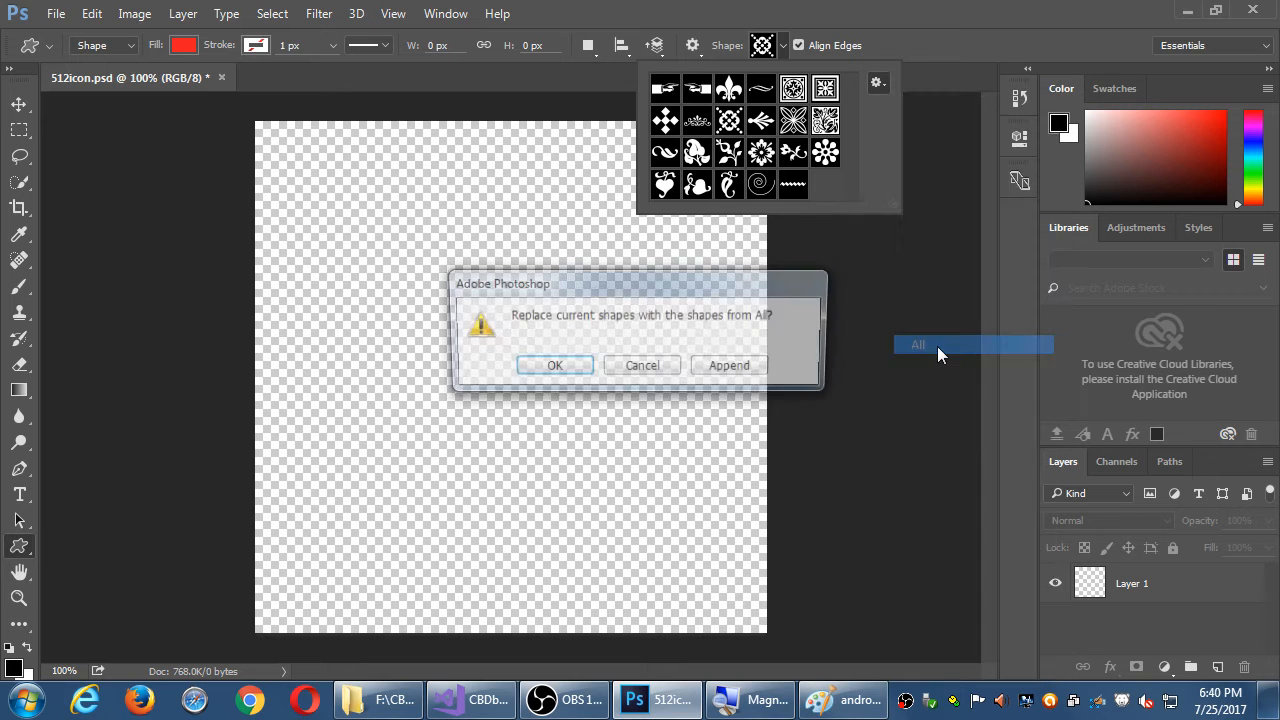
pyautogui.click(556, 364)
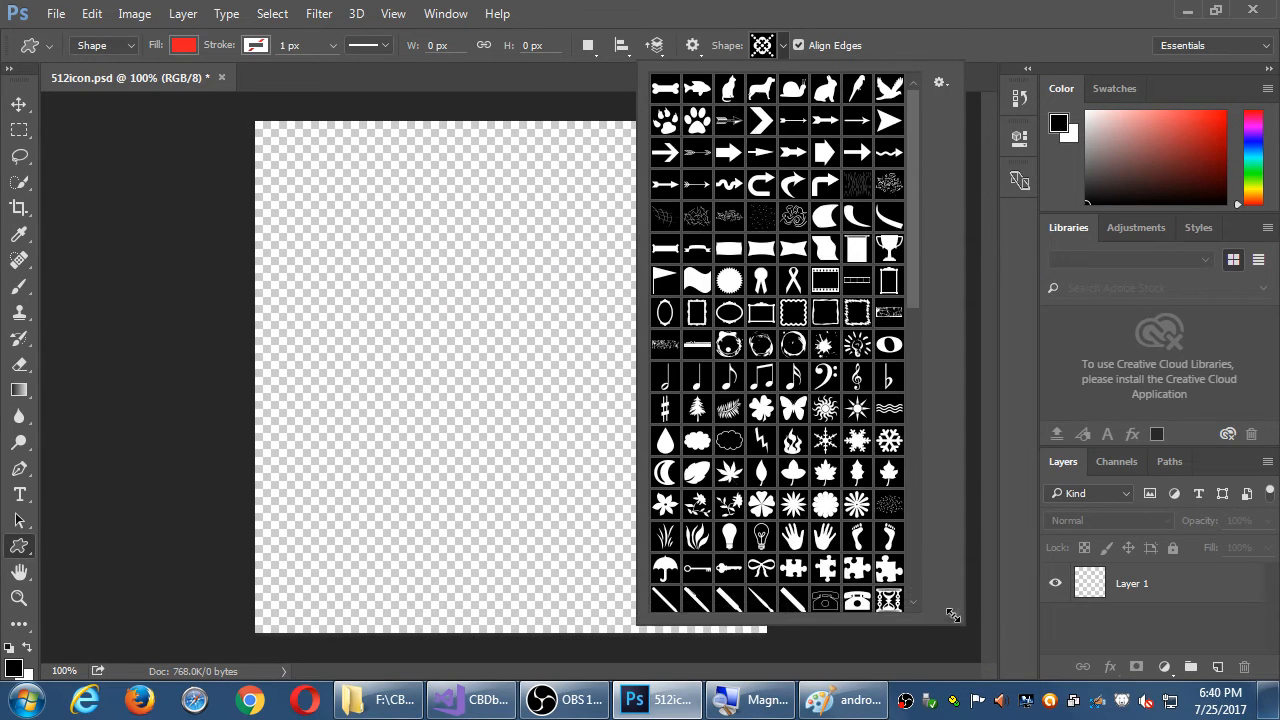
# - Bring up the shape picker's gear menu of loadable shape sets
pyautogui.click(938, 82)
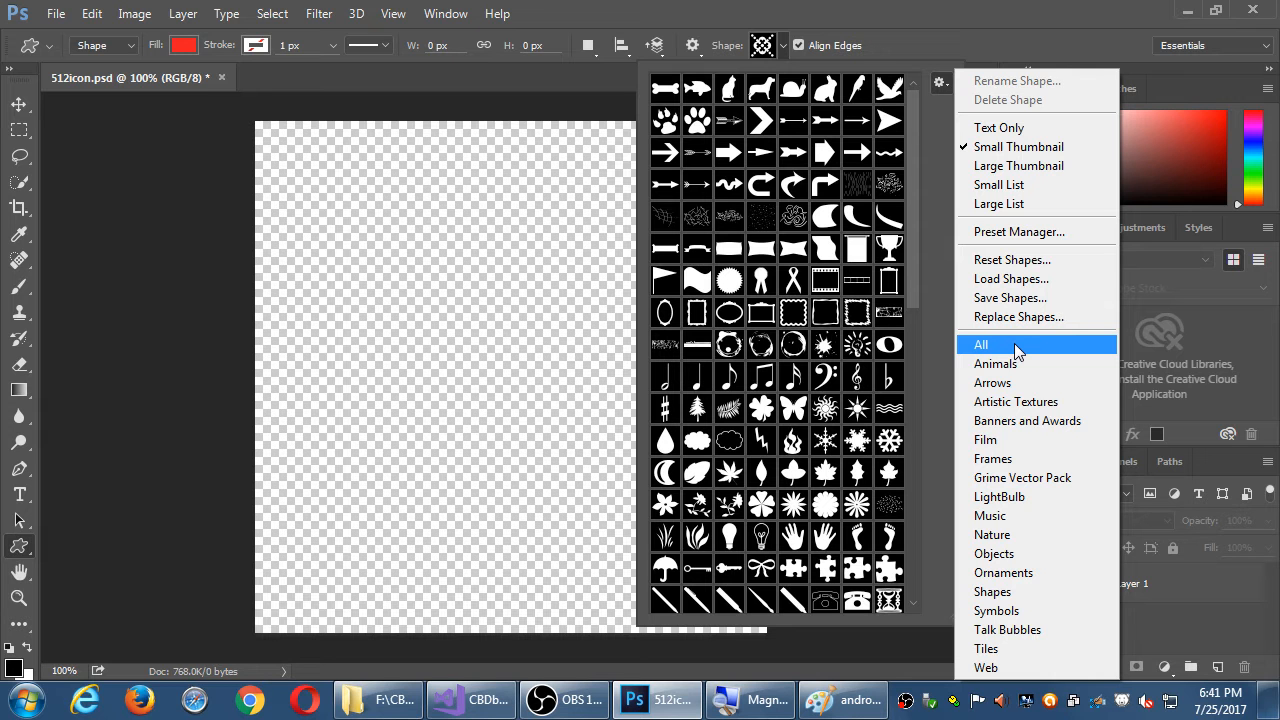
# - Draw the red trophy custom shape and move it toward the canvas's top left
pyautogui.click(980, 344)
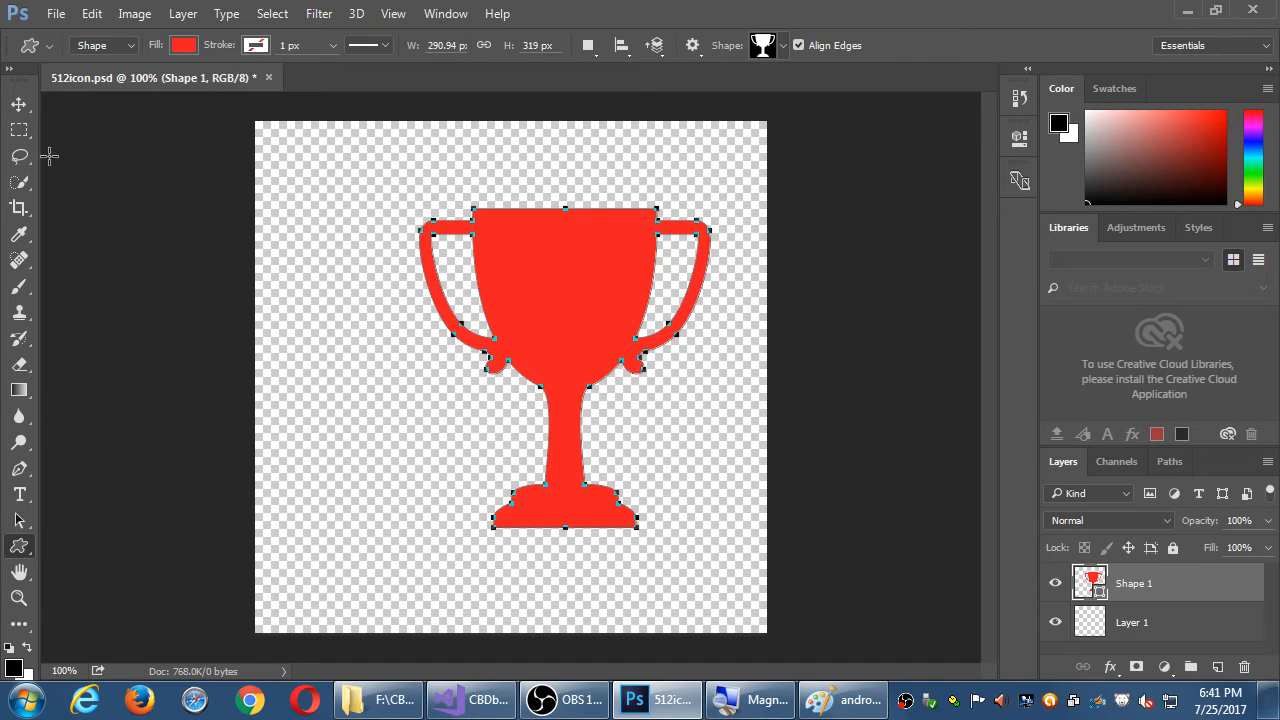
pyautogui.click(20, 104)
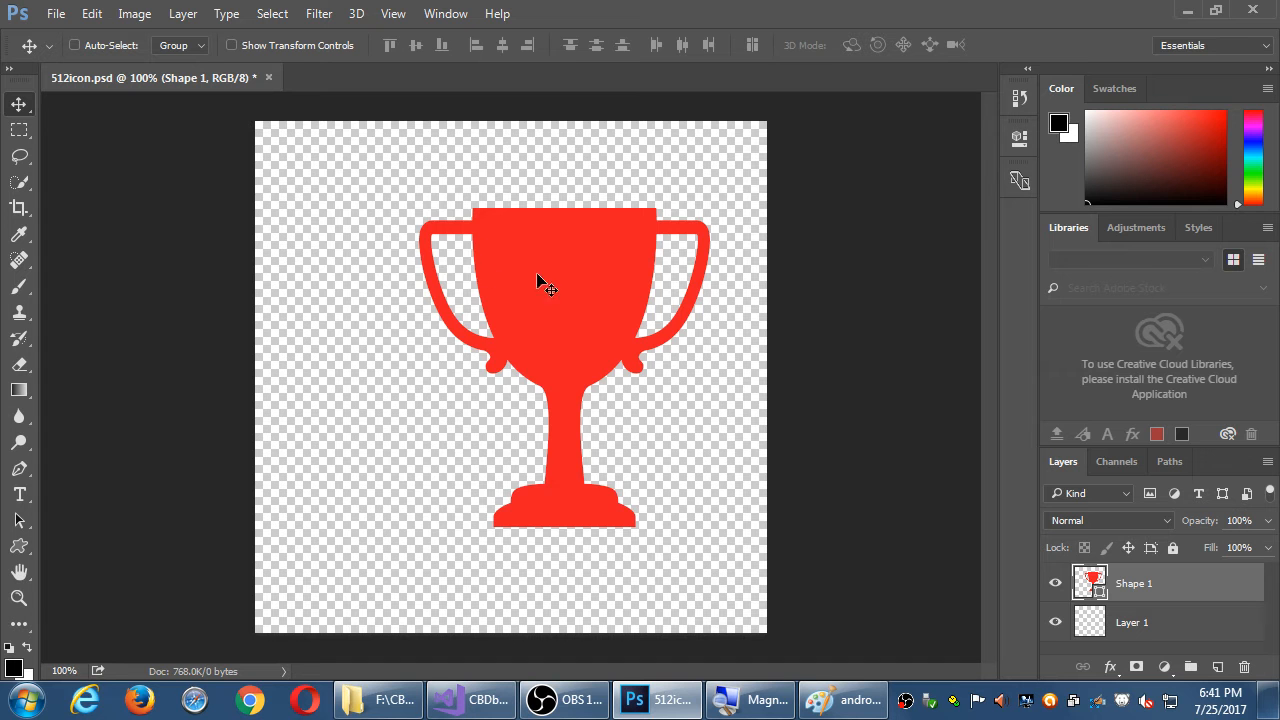
pyautogui.moveTo(544, 284); pyautogui.dragTo(418, 204)
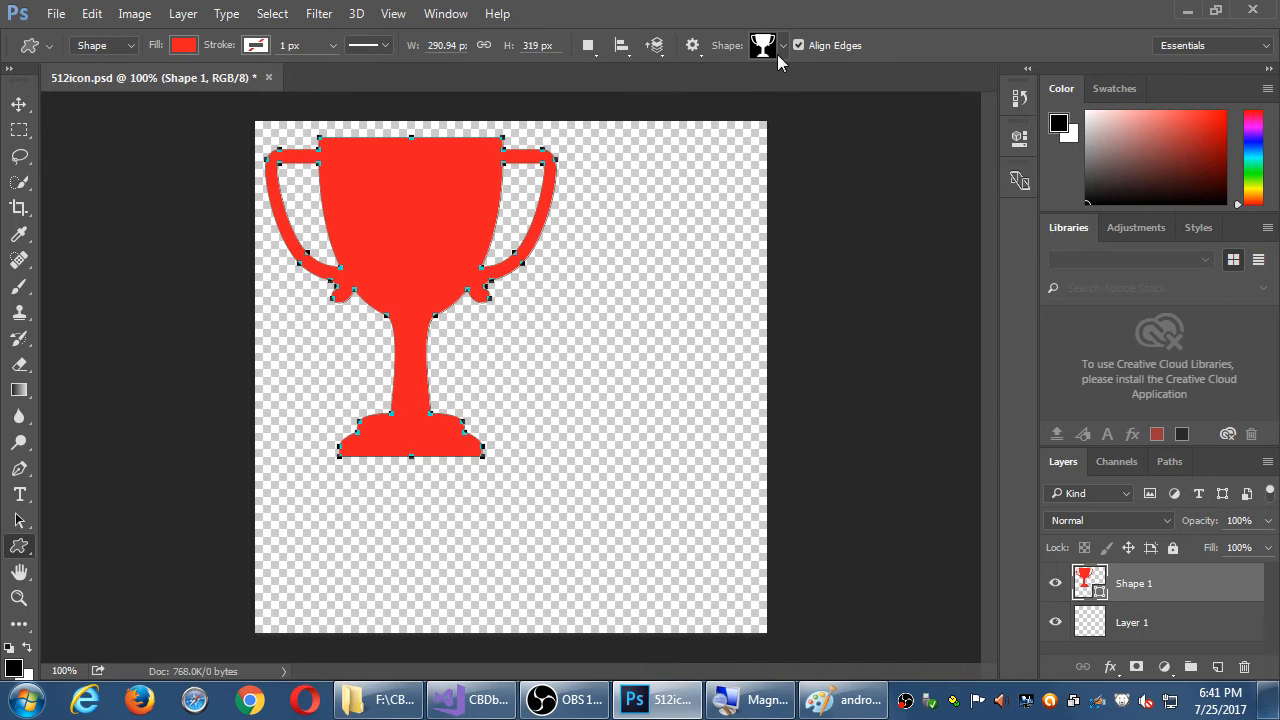
# - Draw a red frame shape and position it along the canvas's bottom edge
pyautogui.click(762, 44)
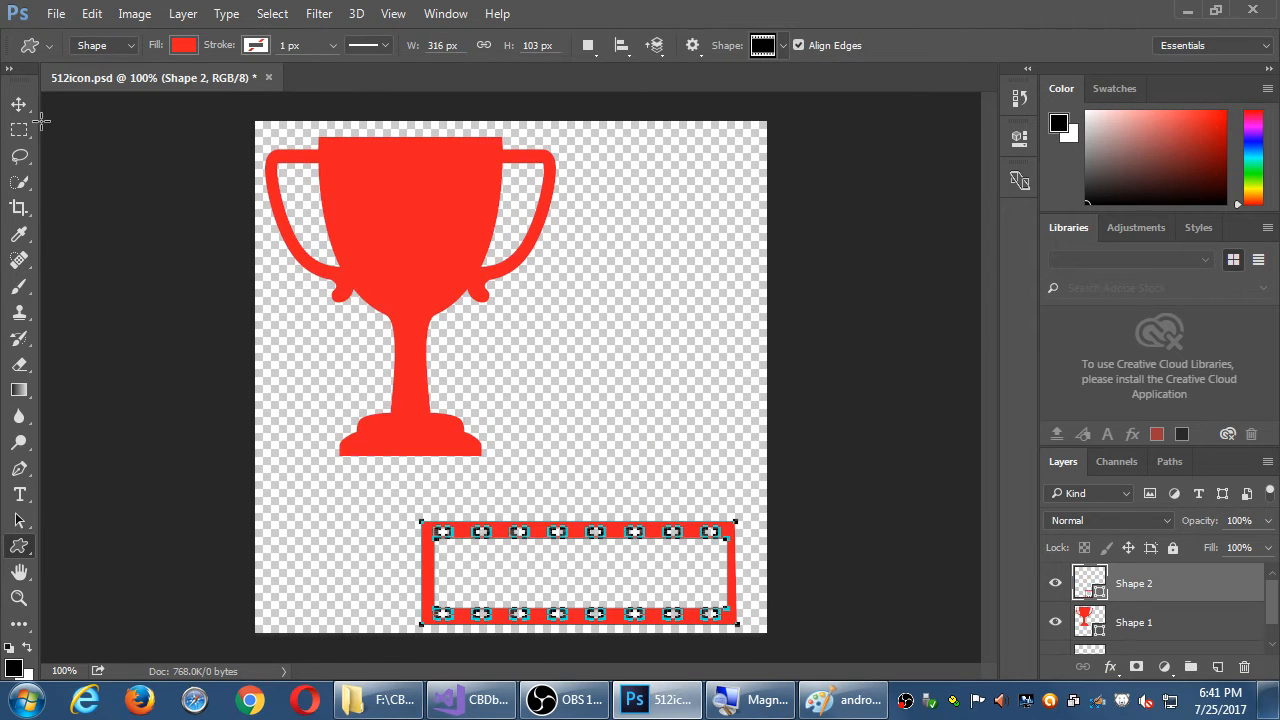
pyautogui.moveTo(578, 572); pyautogui.dragTo(596, 516)
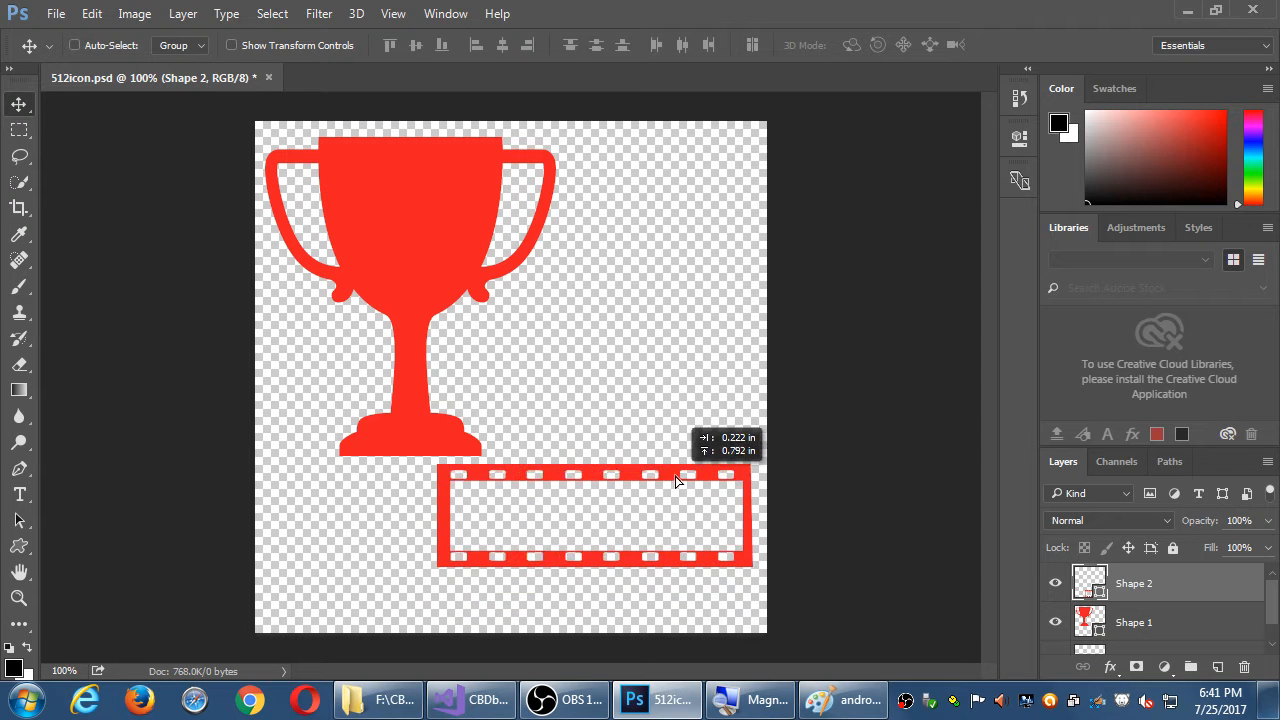
pyautogui.moveTo(676, 480); pyautogui.dragTo(668, 404)
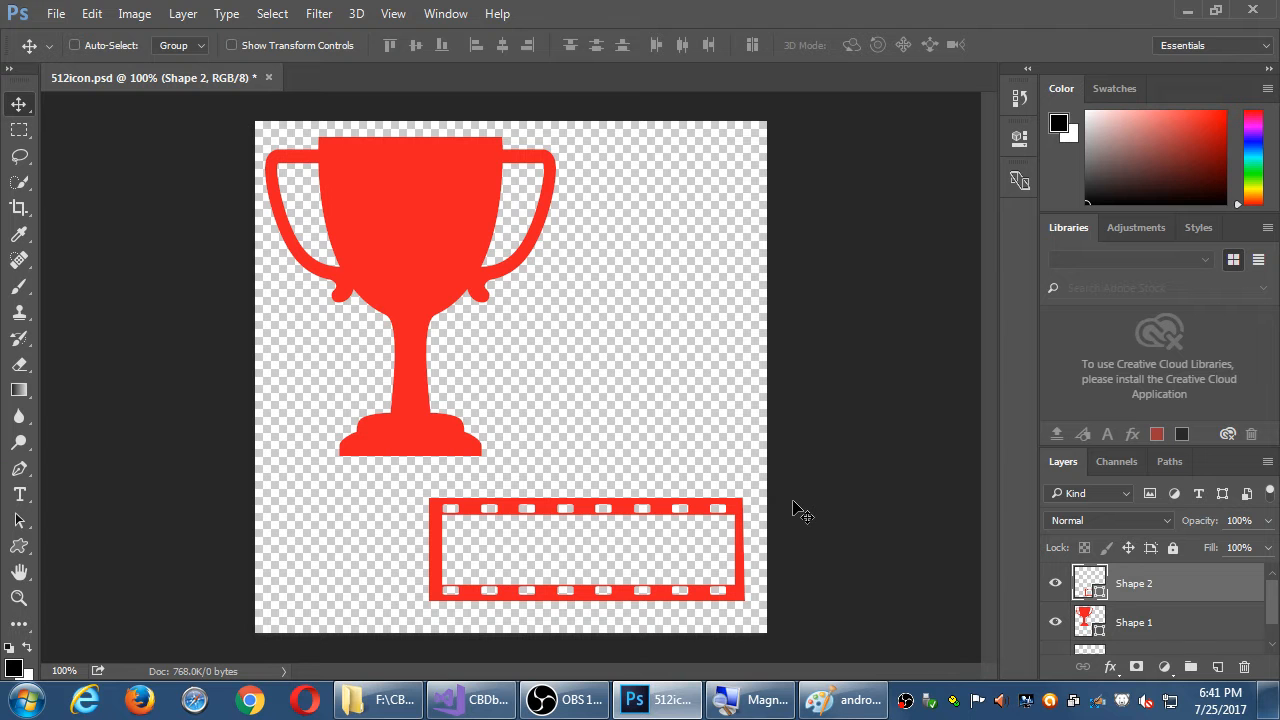
pyautogui.moveTo(920, 270)
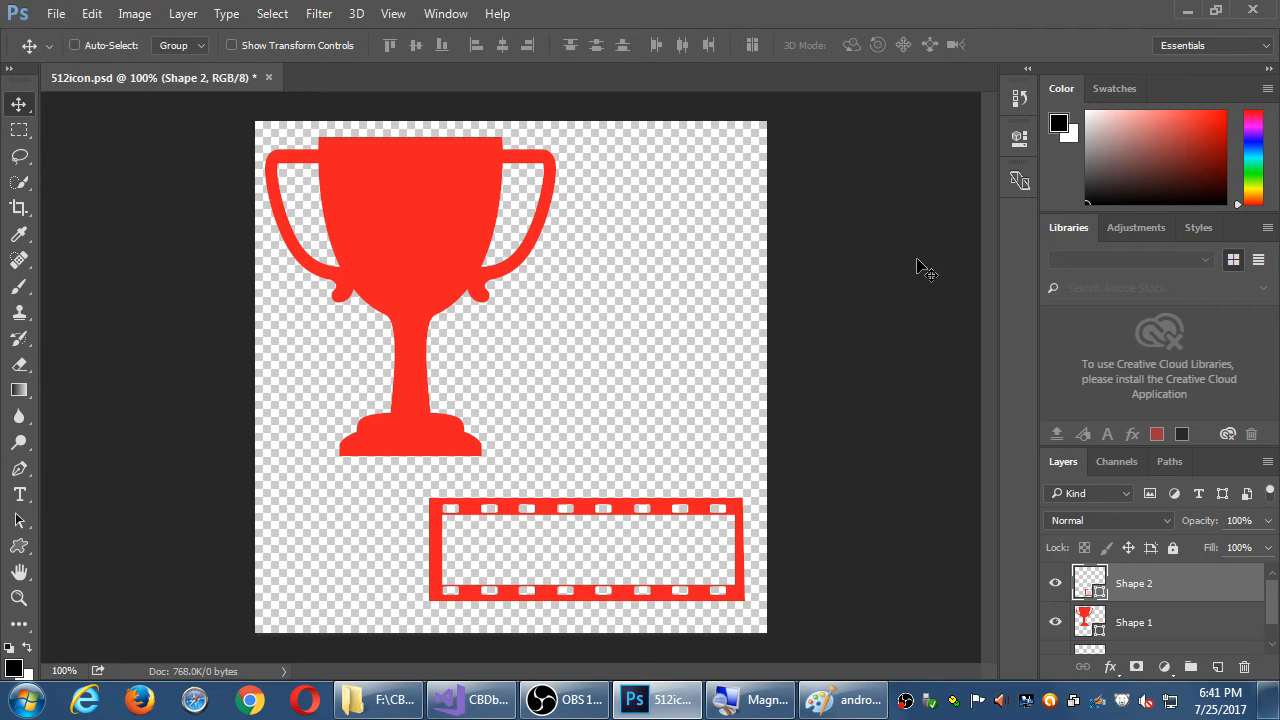
pyautogui.click(764, 44)
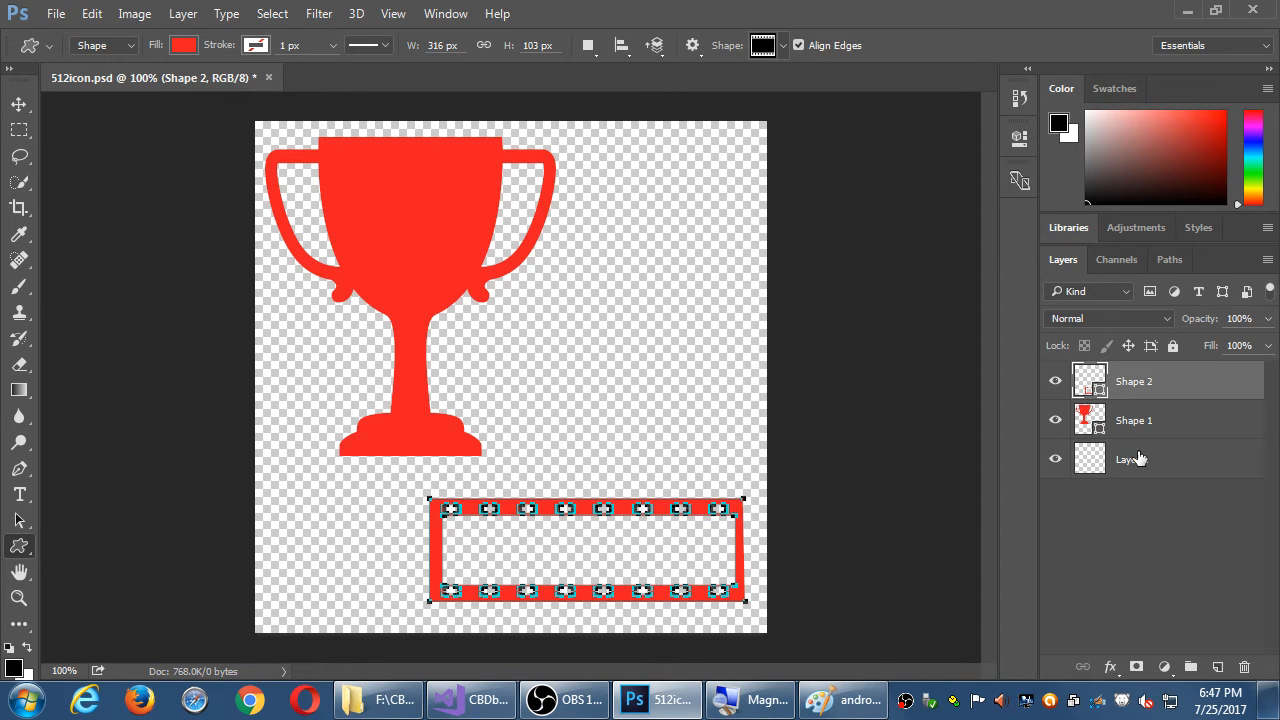
pyautogui.moveTo(1128, 458)
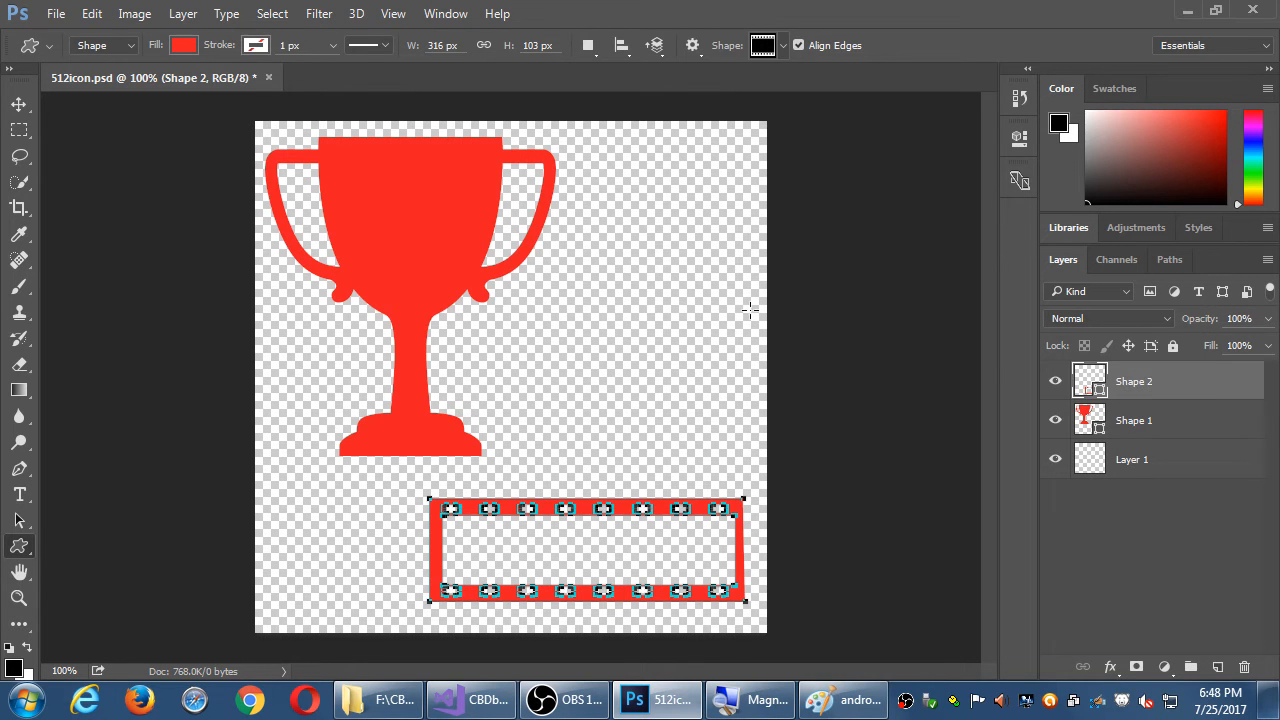
pyautogui.moveTo(1210, 390)
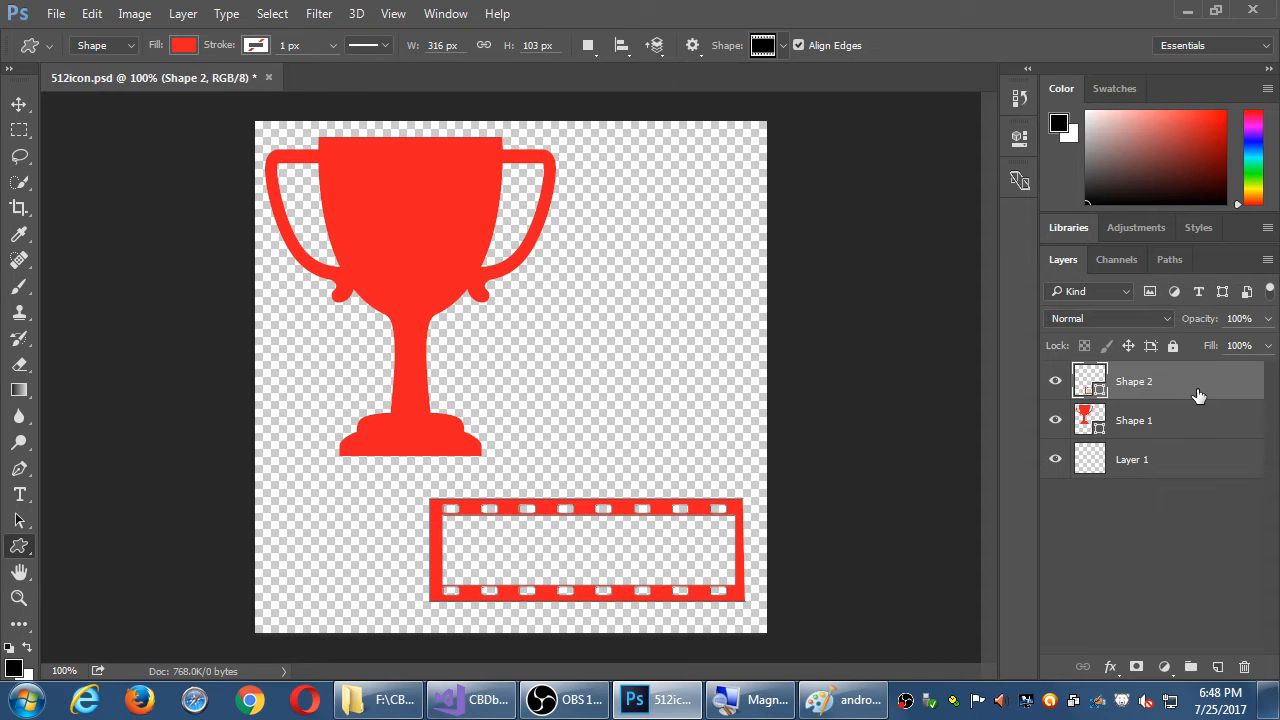
# - Delete the Shape 2 banner layer, confirming the removal
pyautogui.click(1132, 420)
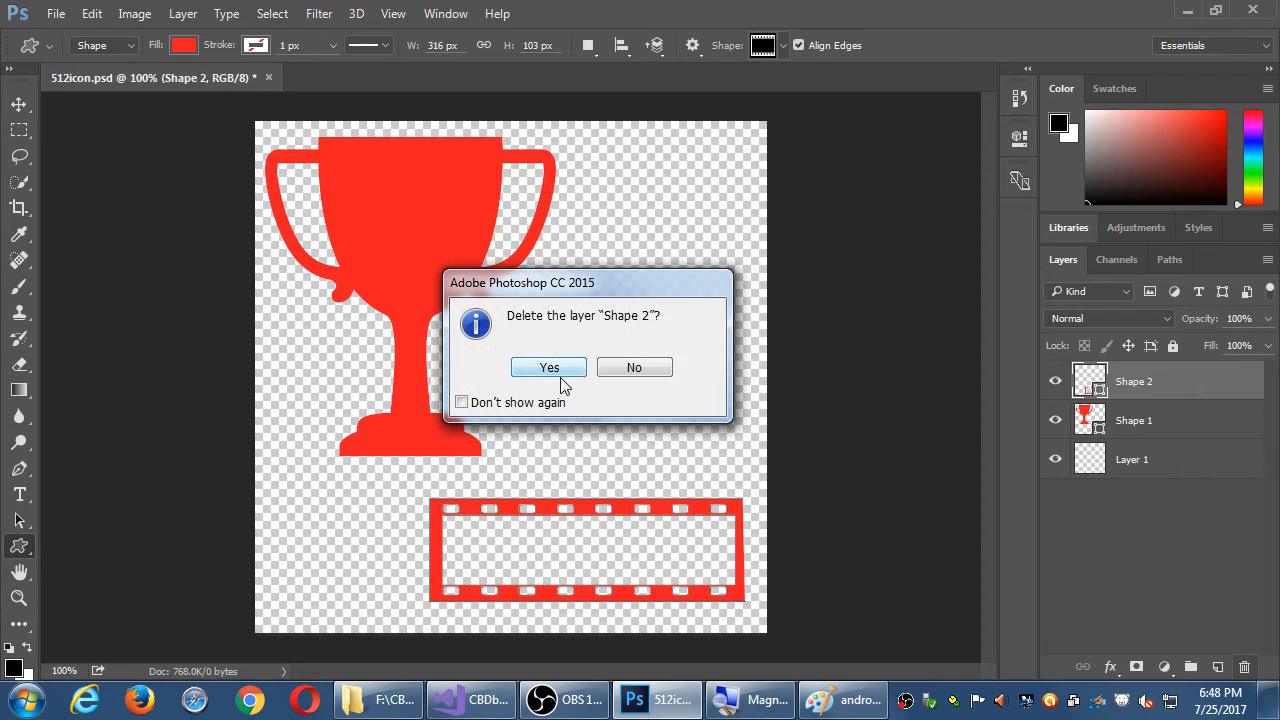
pyautogui.click(548, 368)
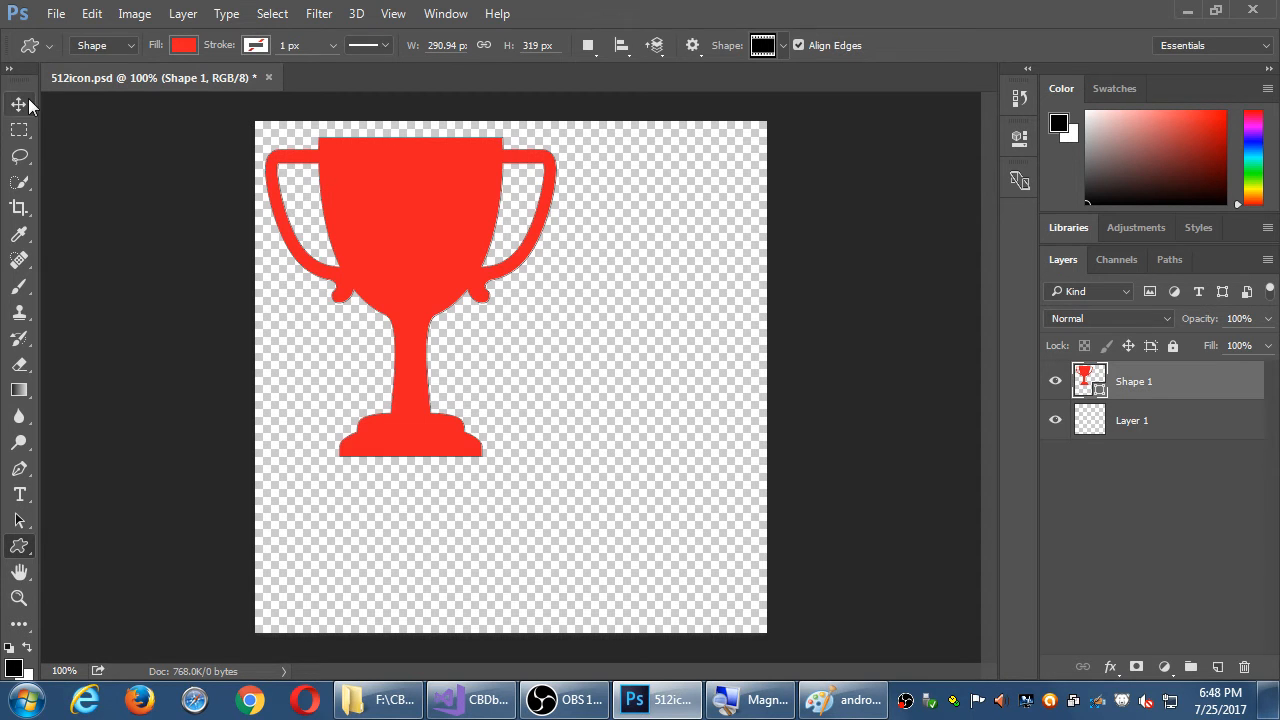
# - Switch to the Move tool to reposition the Shape 1 trophy layer
pyautogui.click(18, 104)
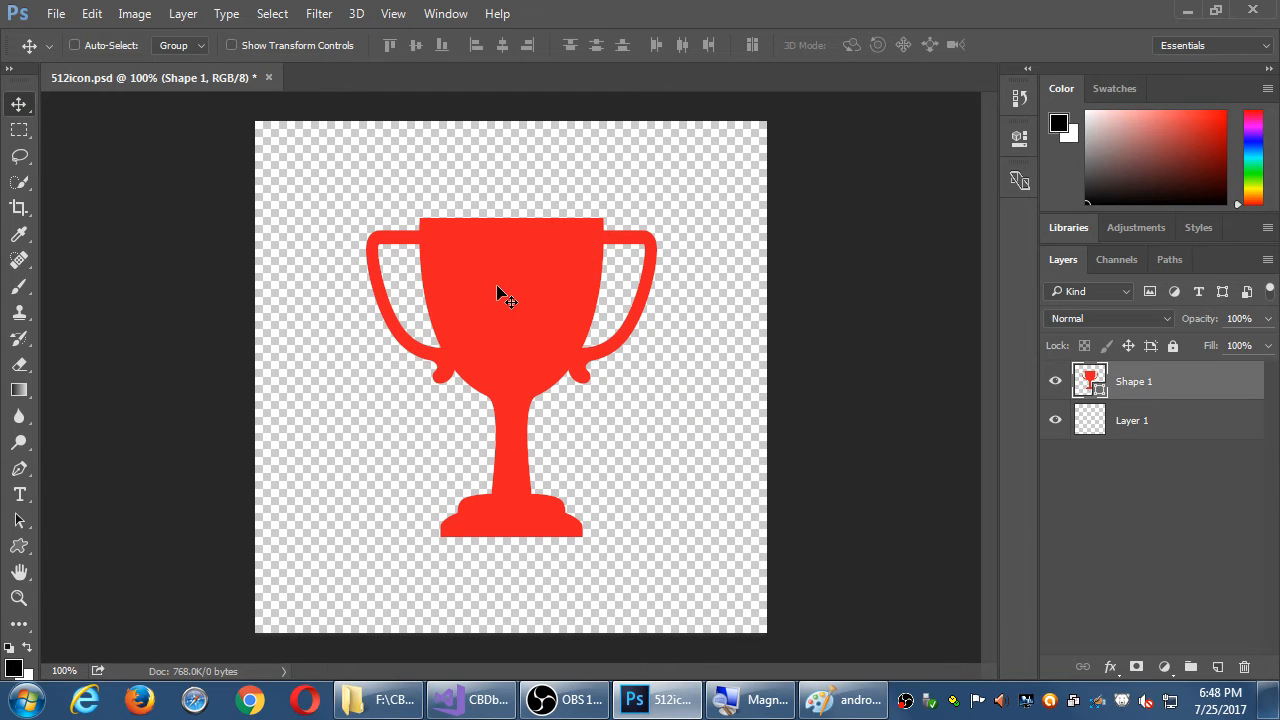
pyautogui.moveTo(168, 62)
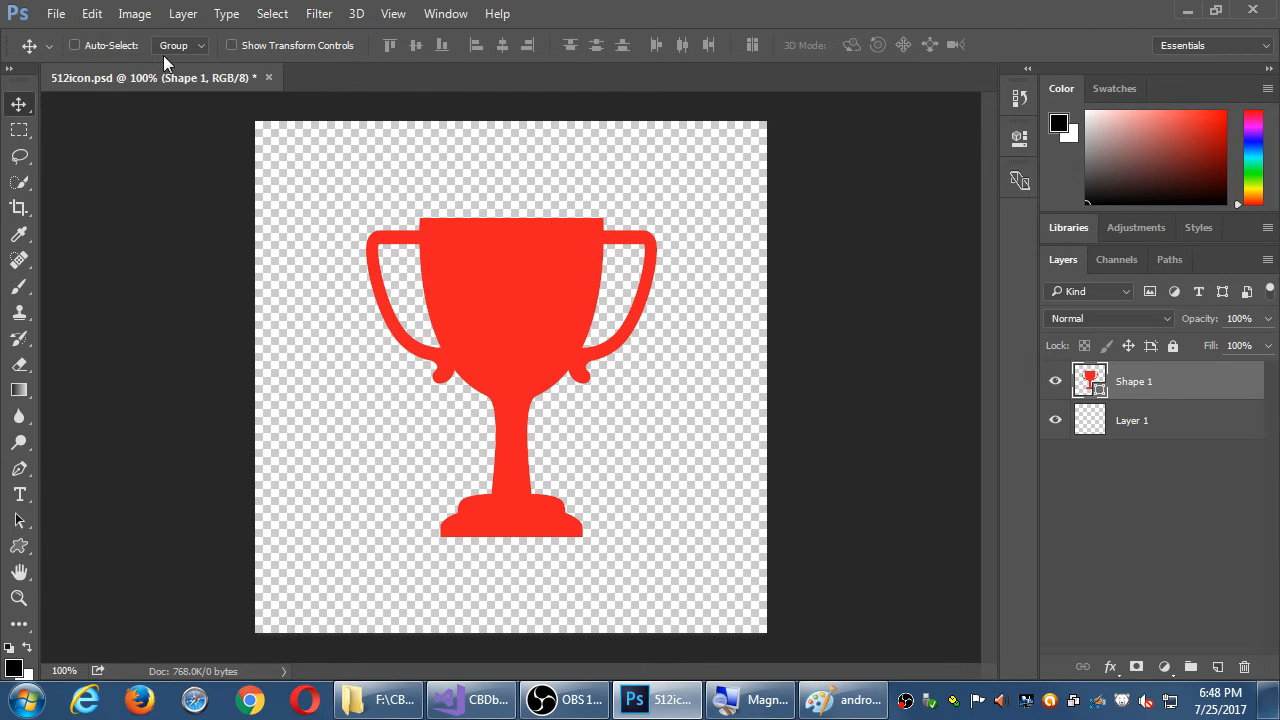
# - Start Free Transform on the trophy and enlarge it toward the upper left
pyautogui.click(92, 12)
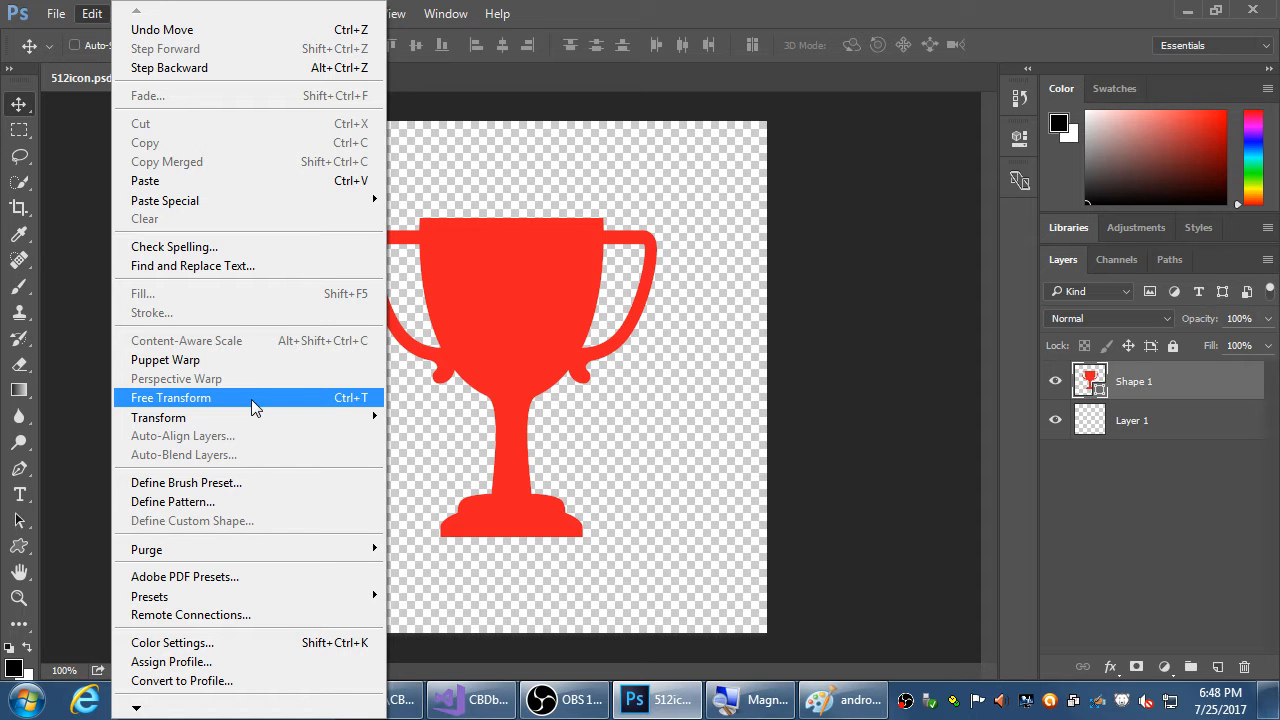
pyautogui.click(170, 396)
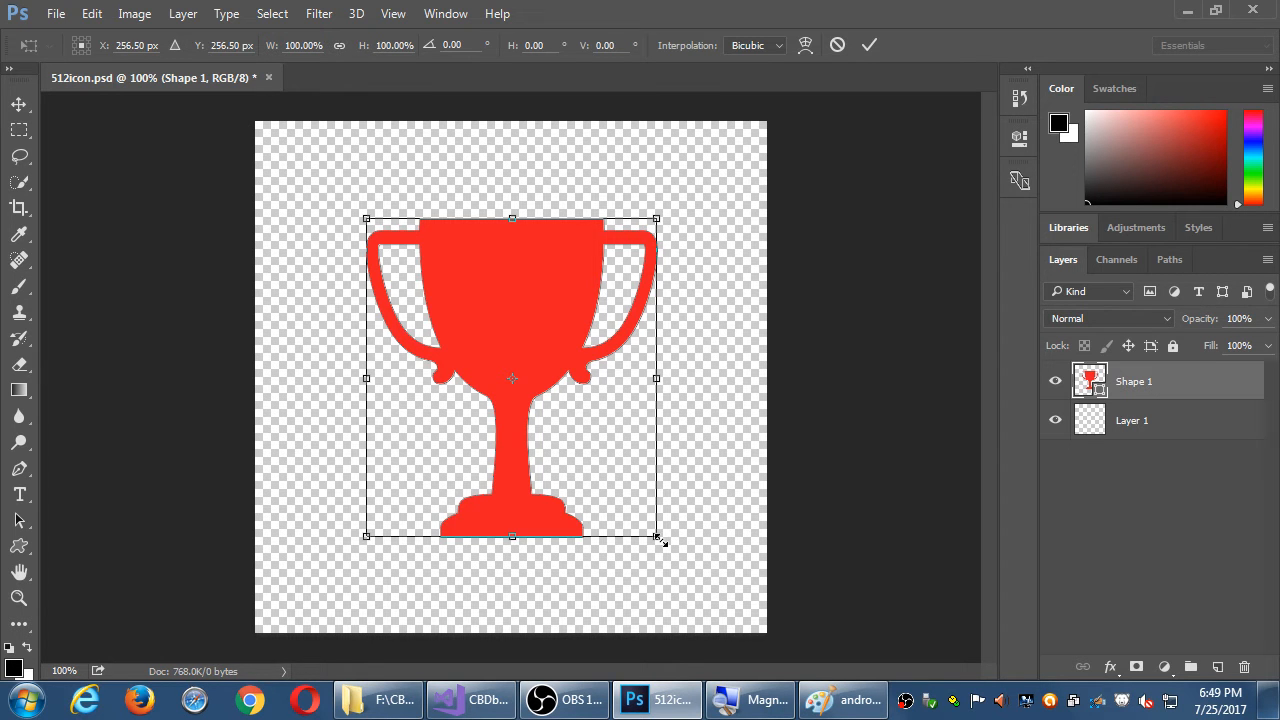
pyautogui.moveTo(656, 536); pyautogui.dragTo(700, 592)
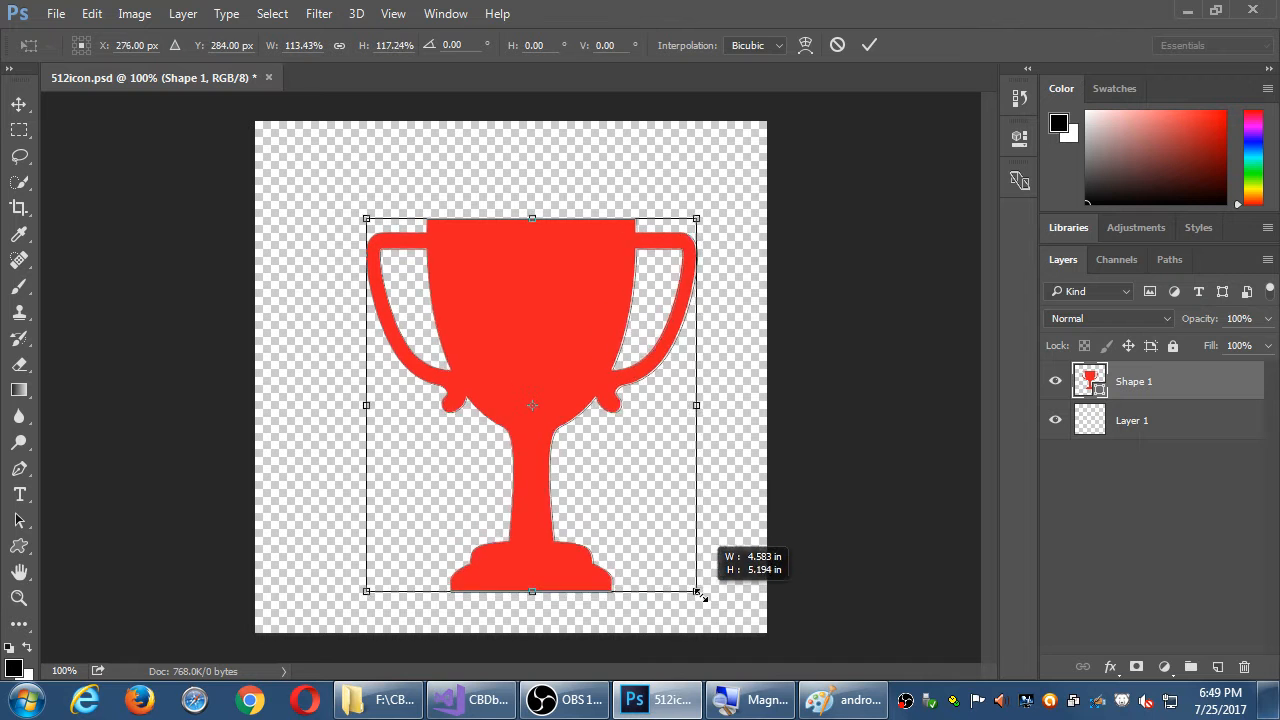
pyautogui.moveTo(696, 592); pyautogui.dragTo(708, 598)
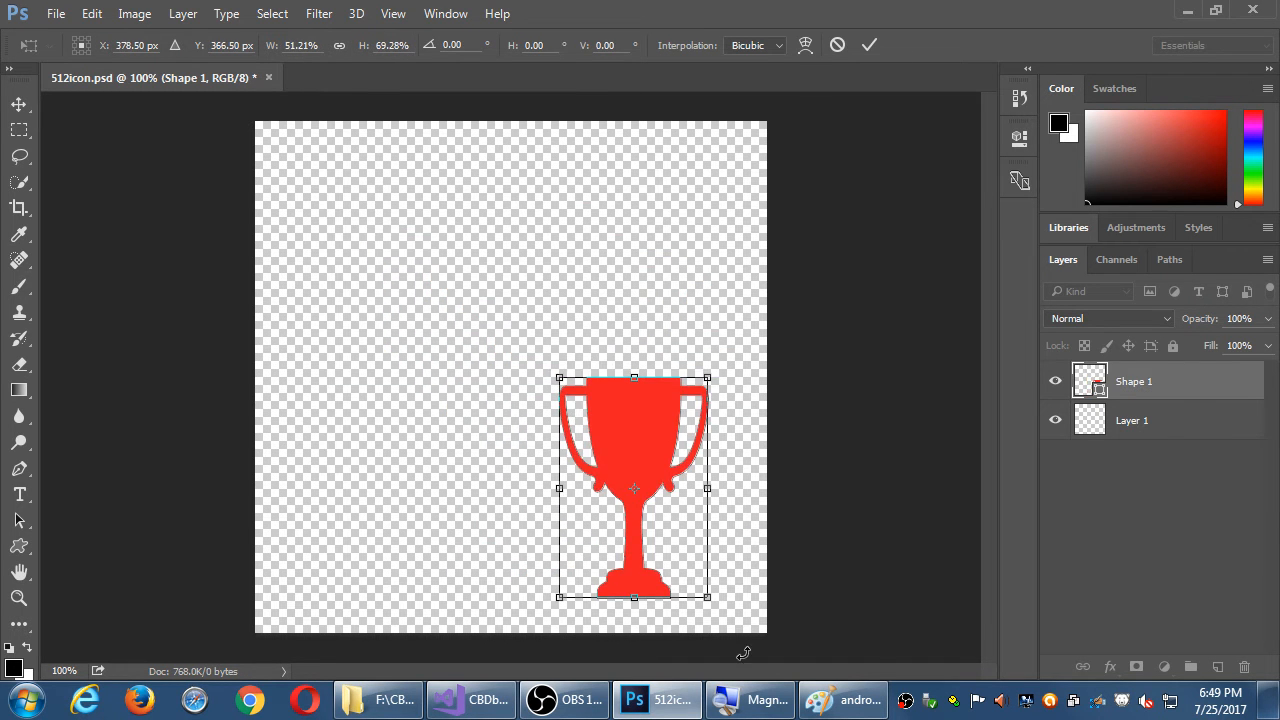
pyautogui.moveTo(560, 378); pyautogui.dragTo(460, 278)
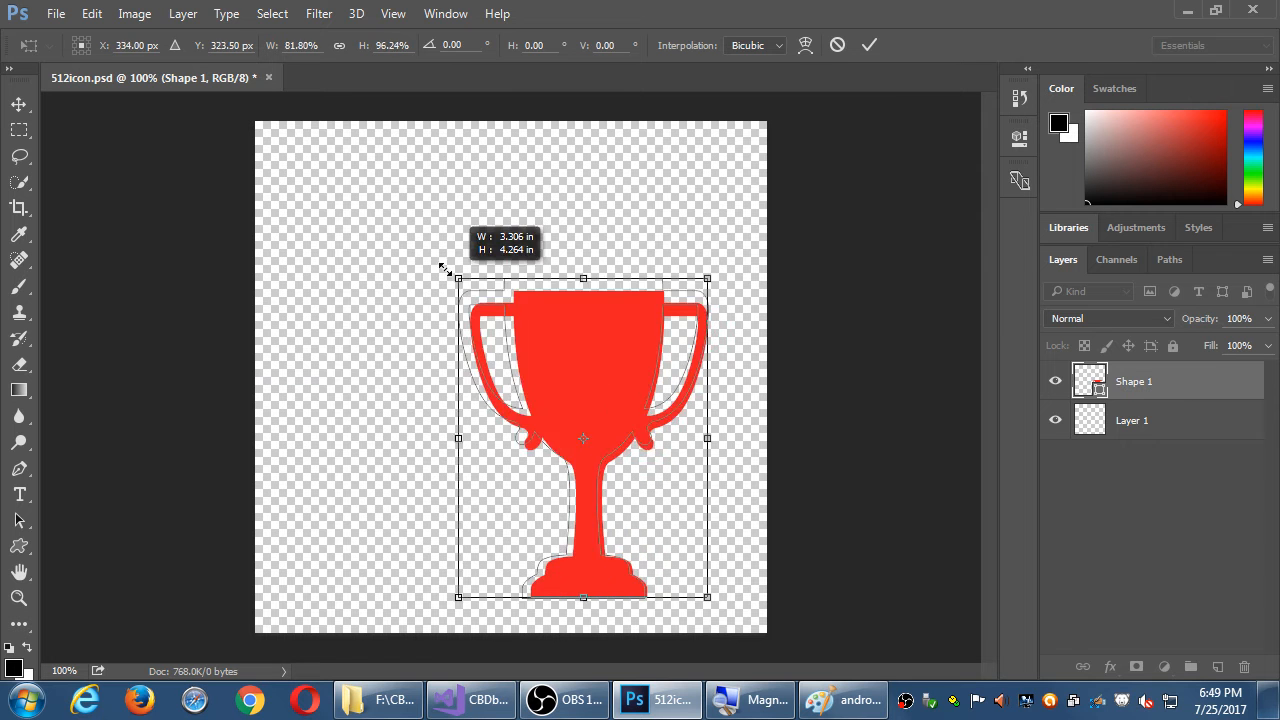
pyautogui.moveTo(460, 278); pyautogui.dragTo(336, 220)
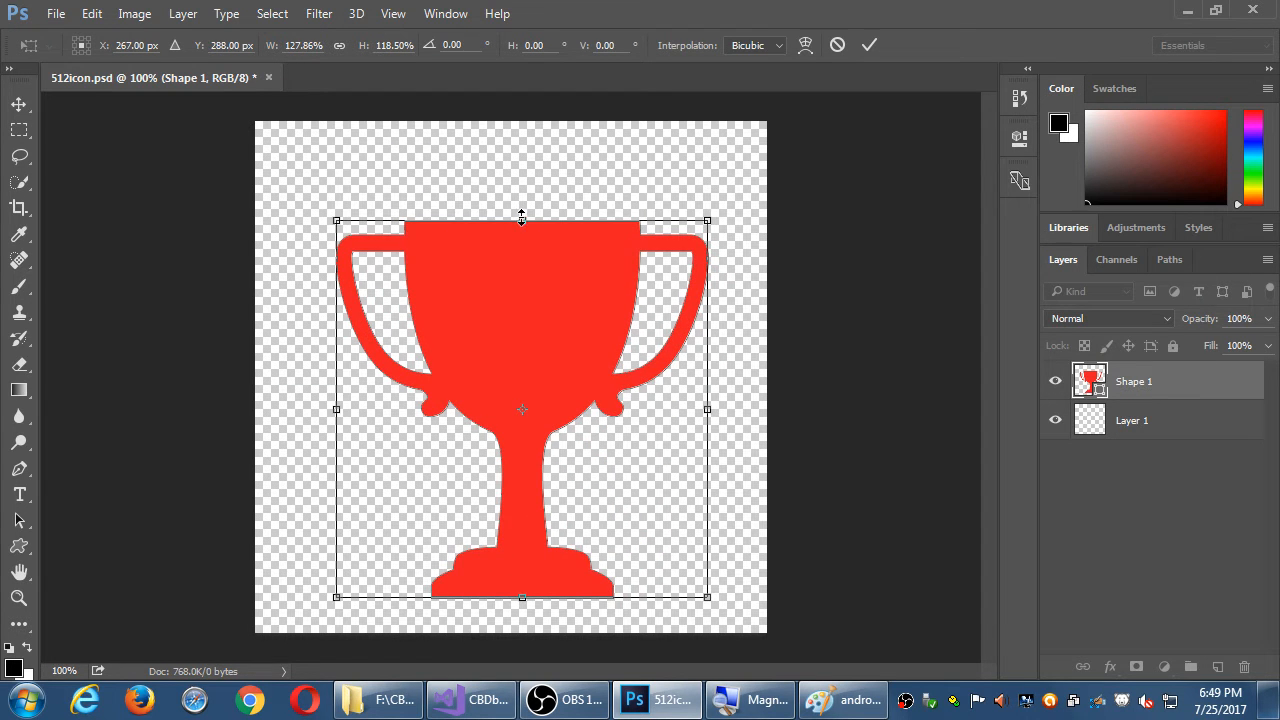
# - Stretch the trophy taller and wider until it nearly fills the 512×512 canvas
pyautogui.moveTo(520, 220); pyautogui.dragTo(520, 250)
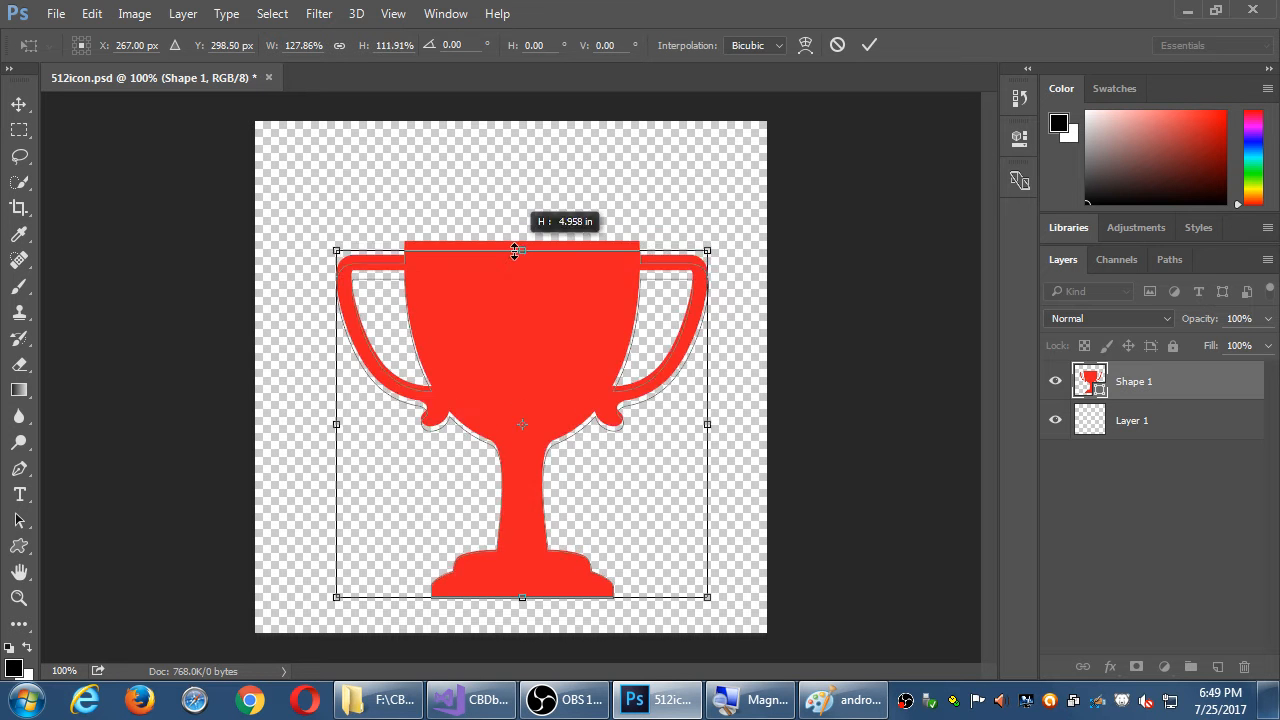
pyautogui.moveTo(520, 250); pyautogui.dragTo(520, 284)
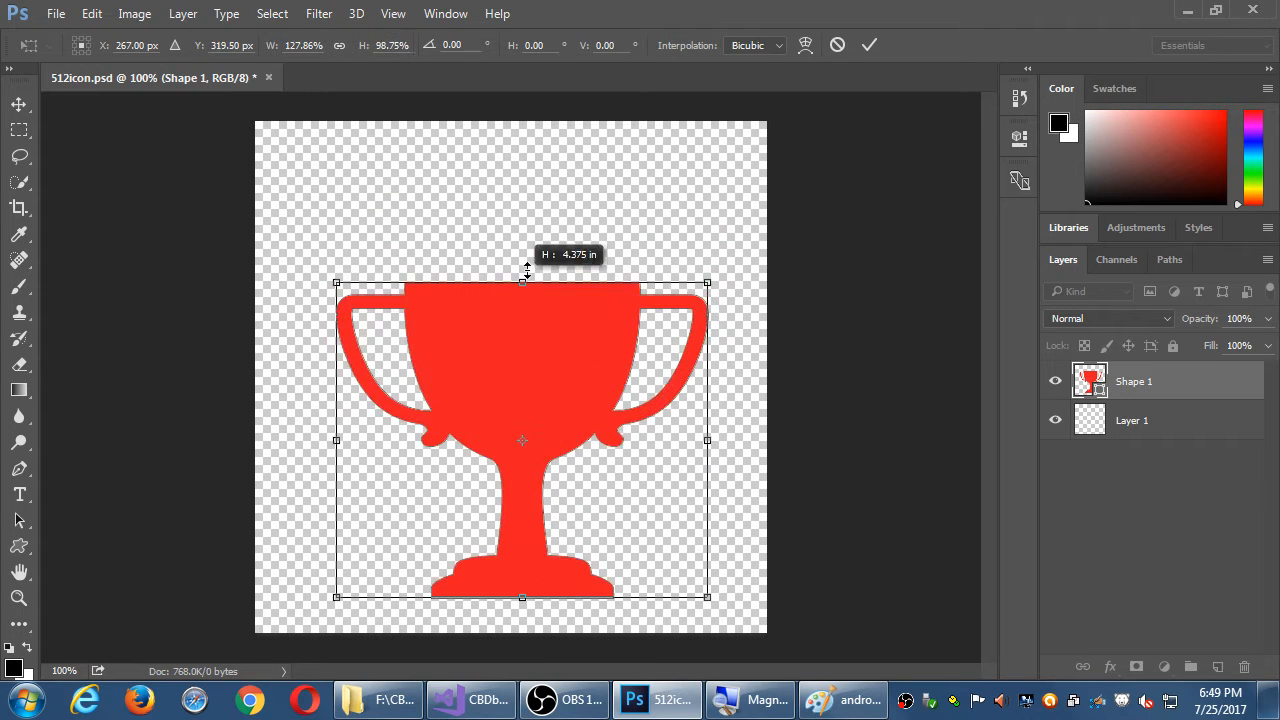
pyautogui.moveTo(520, 284); pyautogui.dragTo(520, 192)
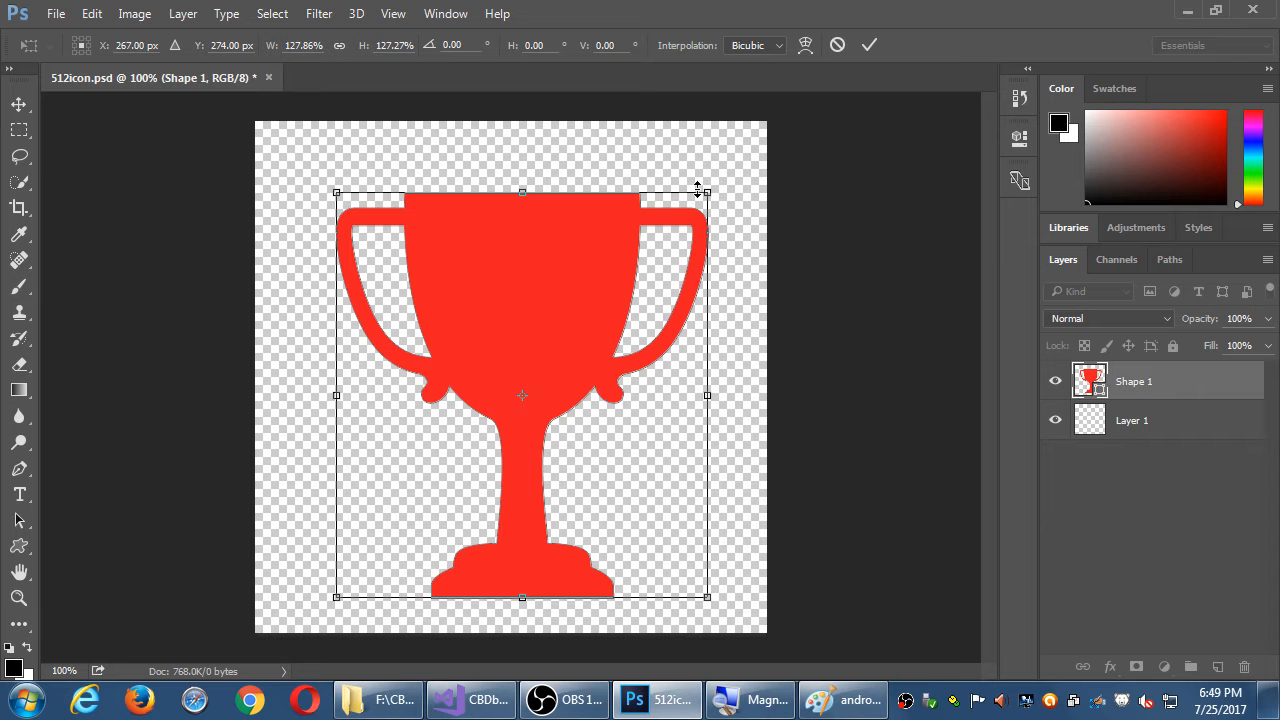
pyautogui.moveTo(708, 192); pyautogui.dragTo(658, 252)
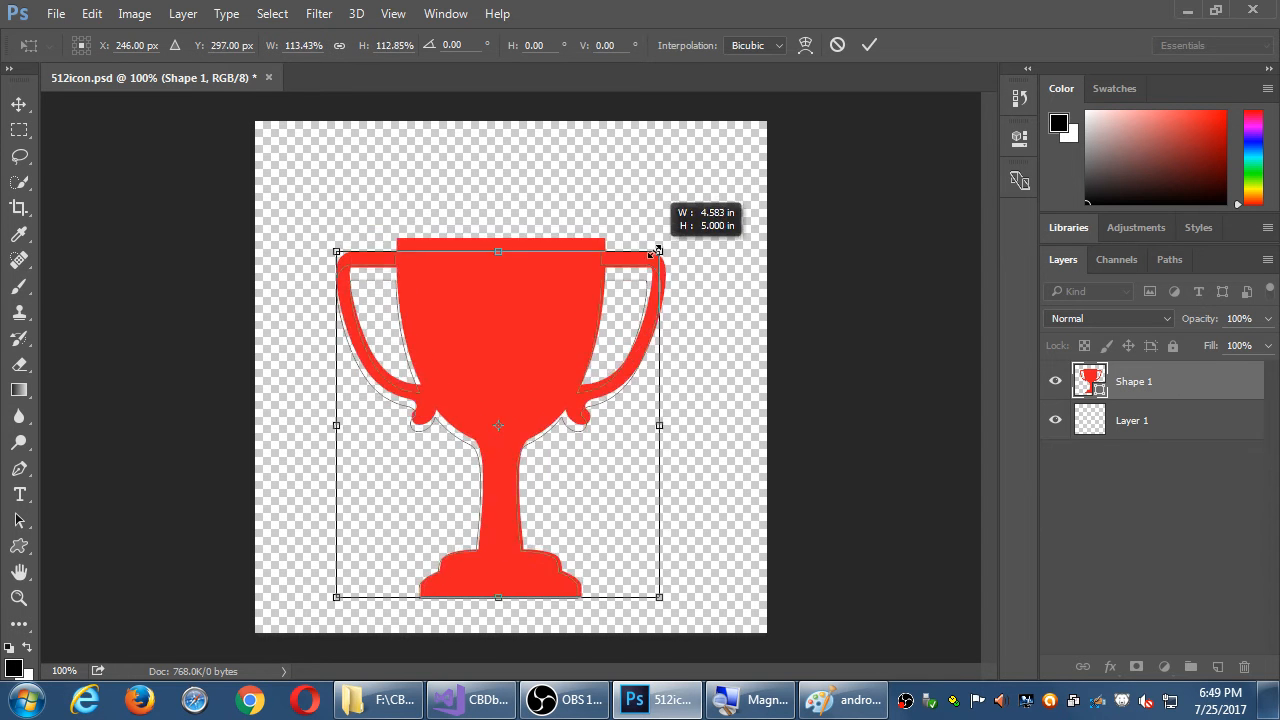
pyautogui.moveTo(658, 252); pyautogui.dragTo(700, 204)
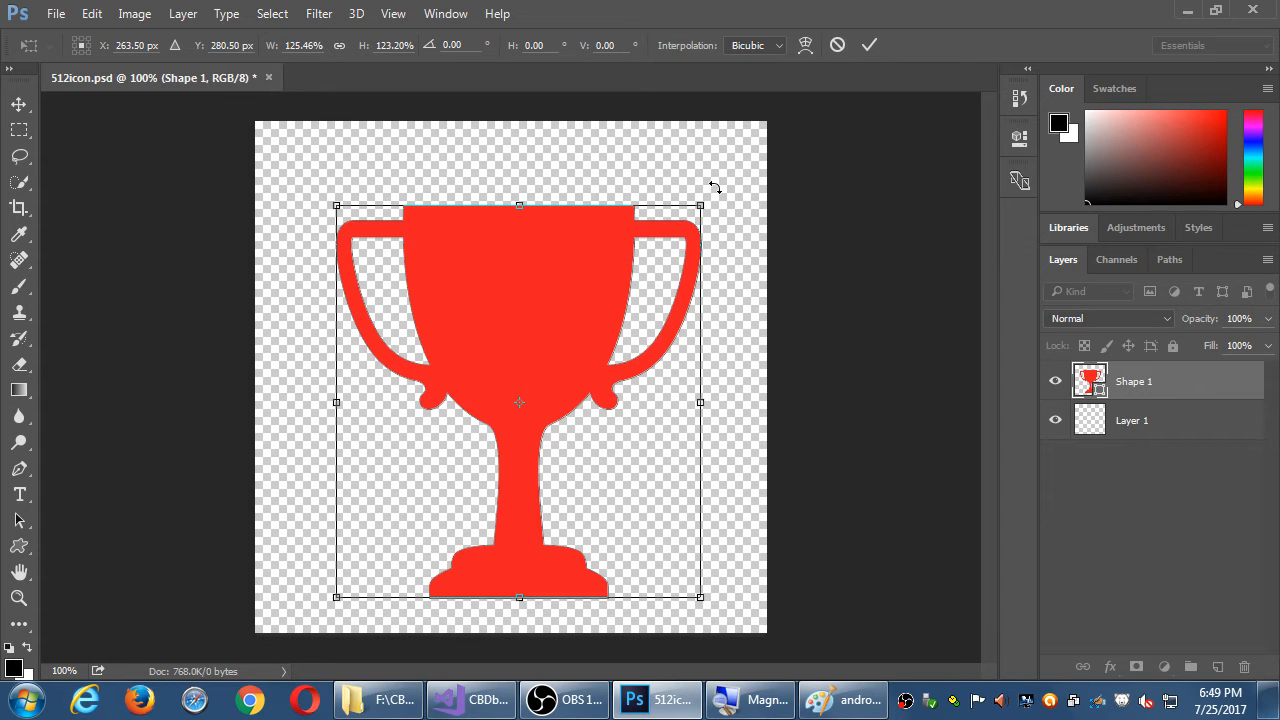
# - Tilt the transform box counterclockwise, then cancel the pending scale and rotation
pyautogui.moveTo(700, 204); pyautogui.dragTo(664, 180)
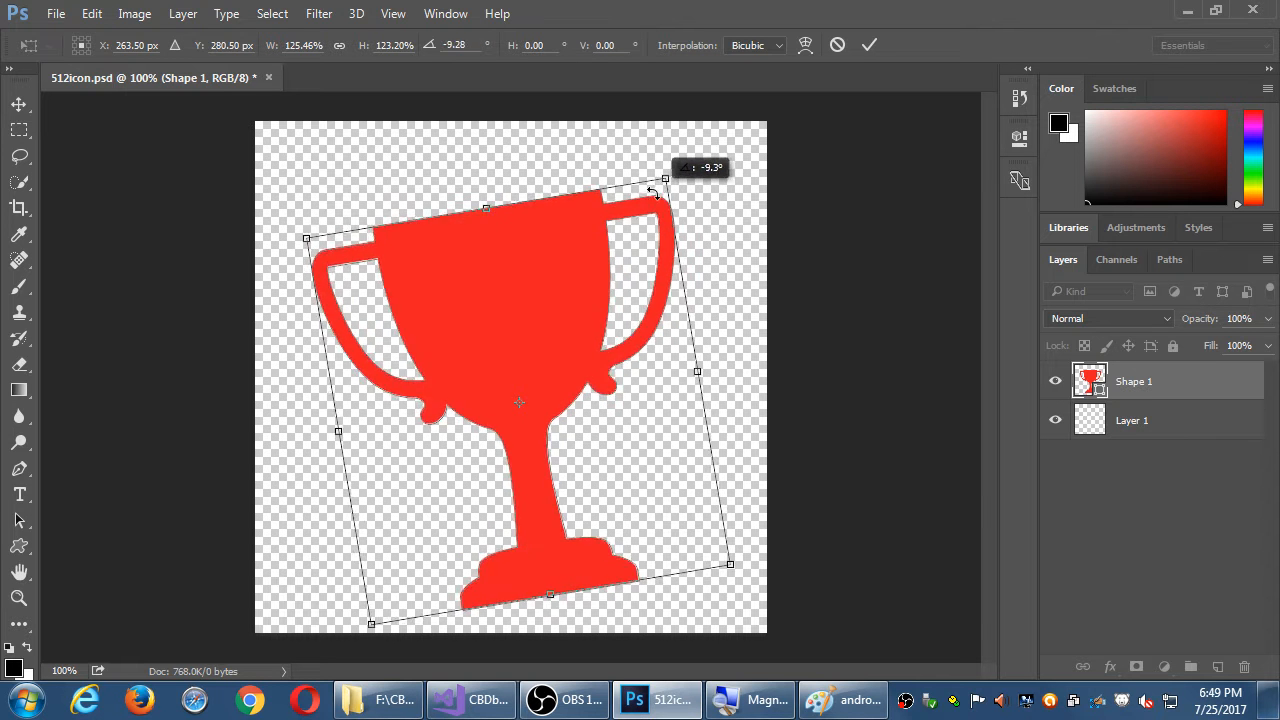
pyautogui.moveTo(656, 190); pyautogui.dragTo(616, 152)
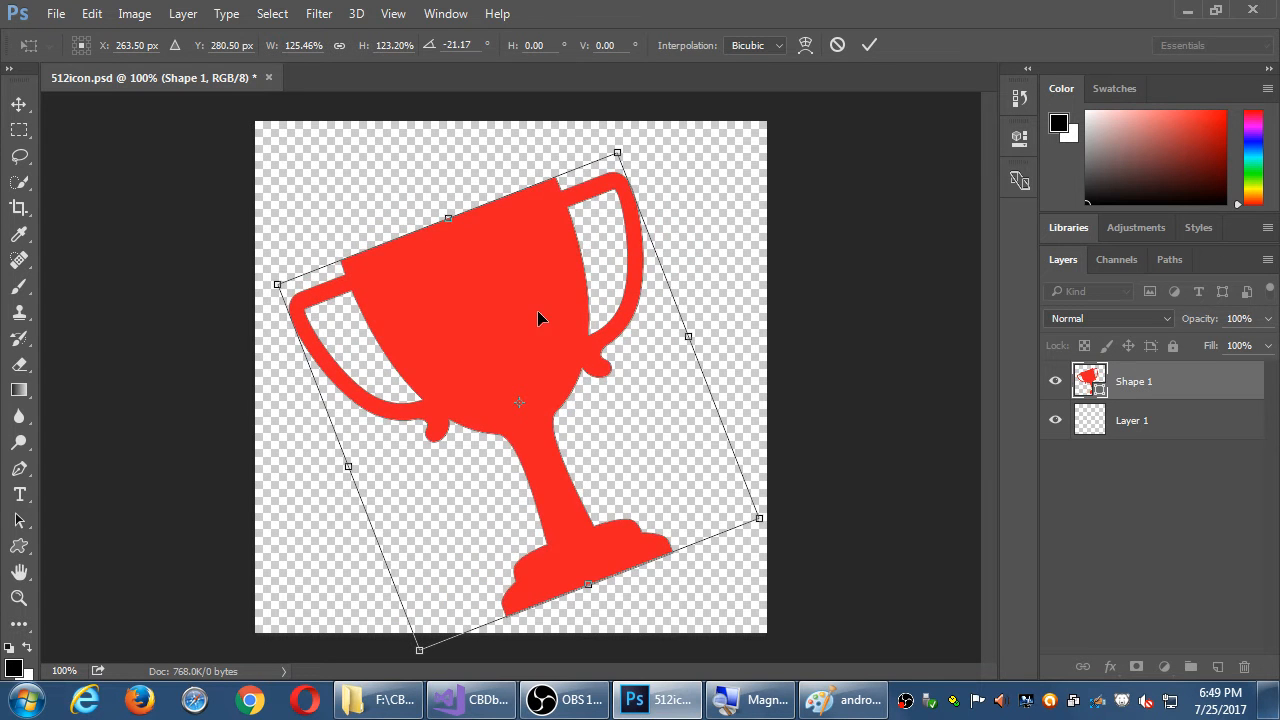
pyautogui.moveTo(540, 320); pyautogui.dragTo(524, 296)
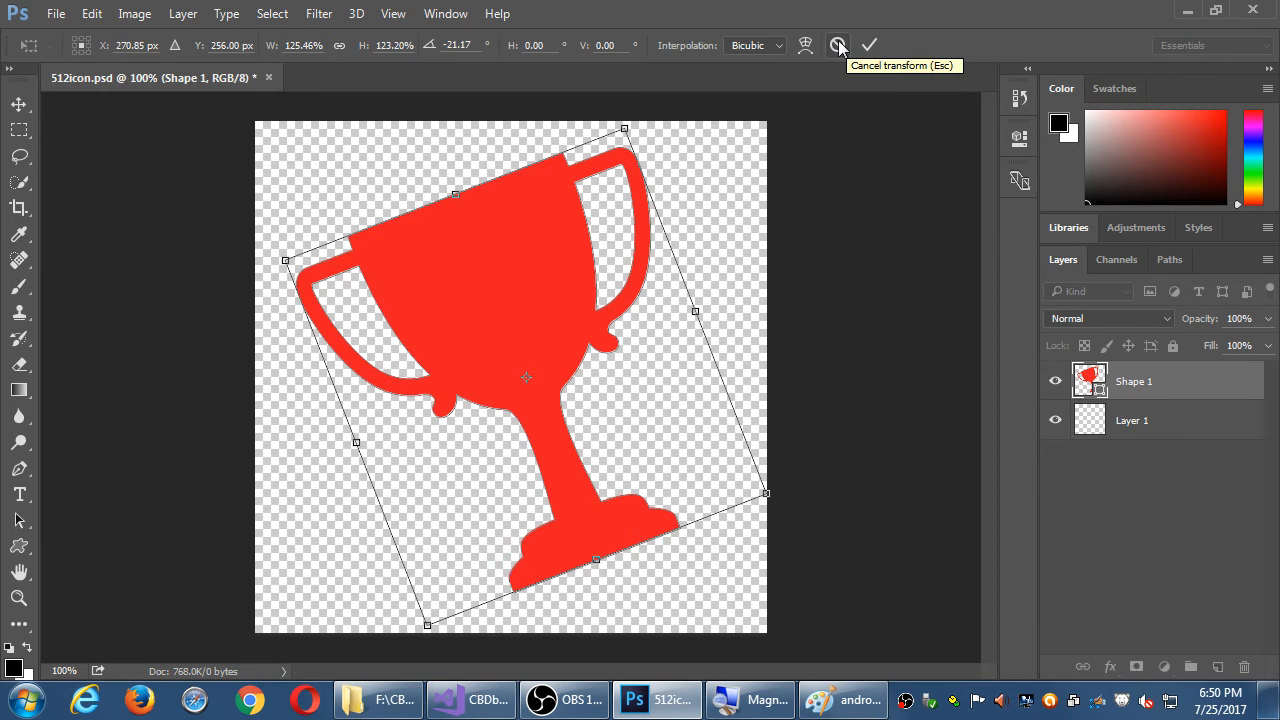
pyautogui.click(868, 44)
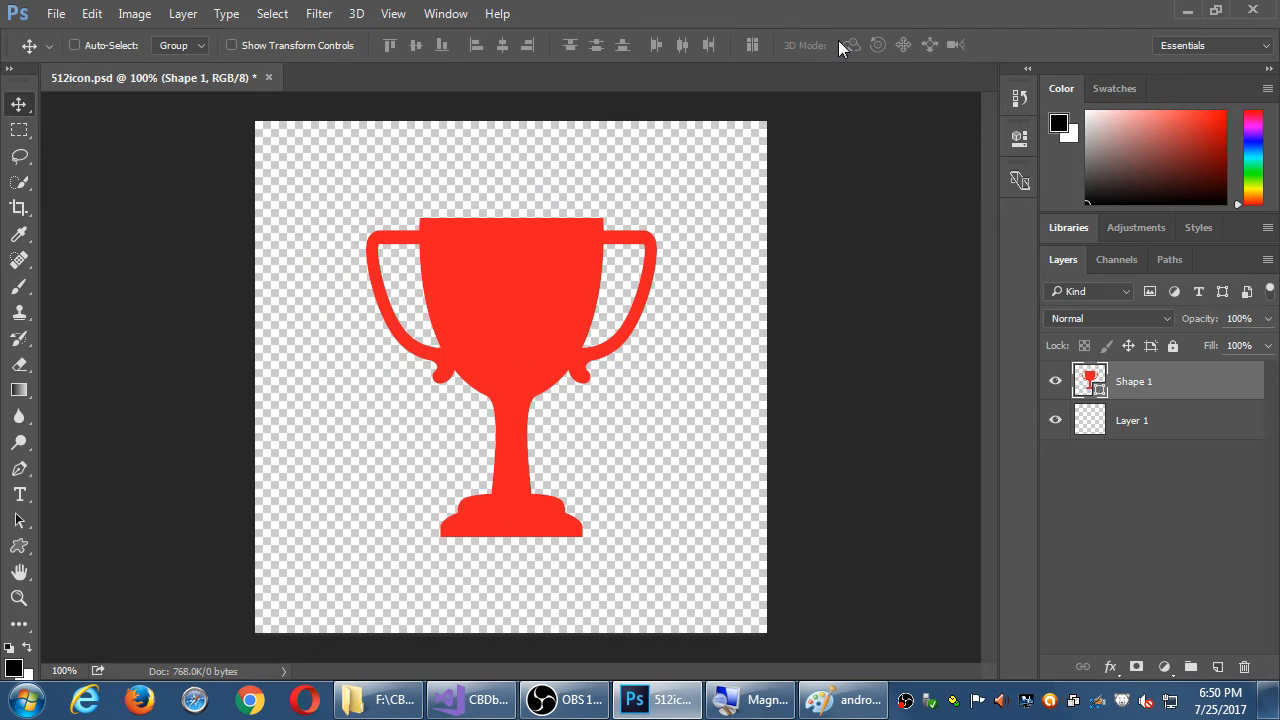
pyautogui.moveTo(578, 256)
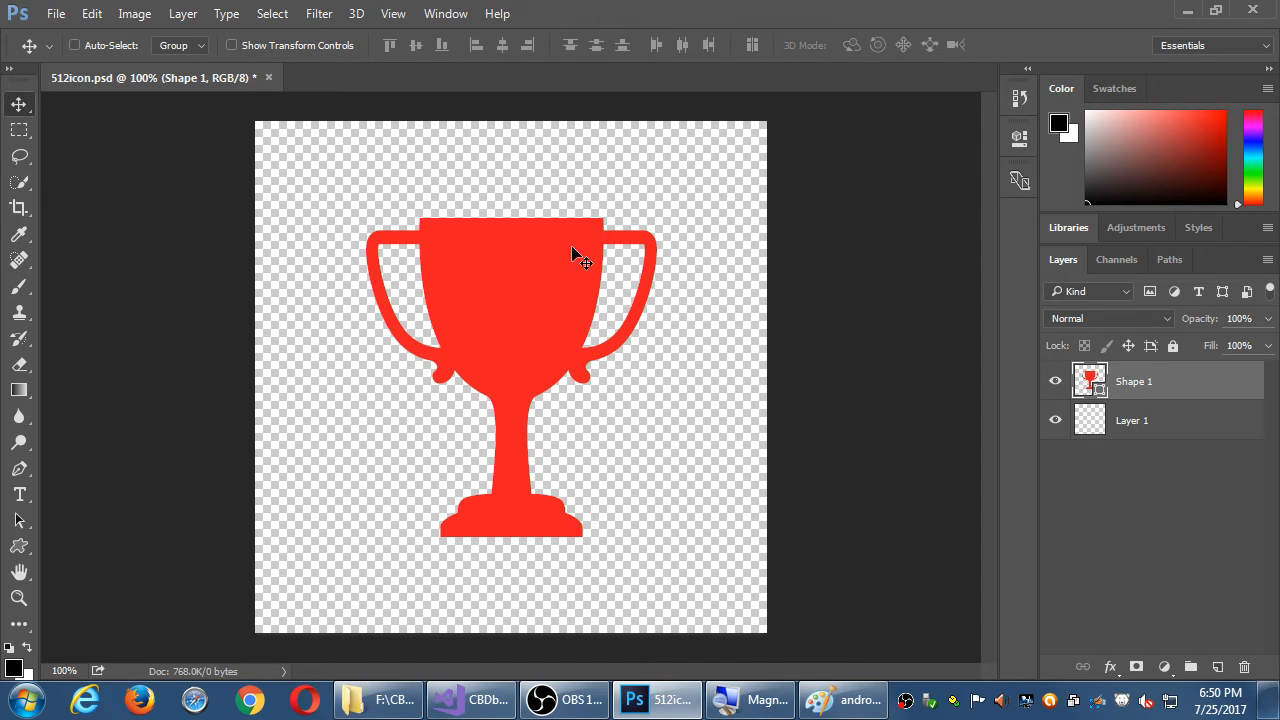
pyautogui.press('Ctrl+t')
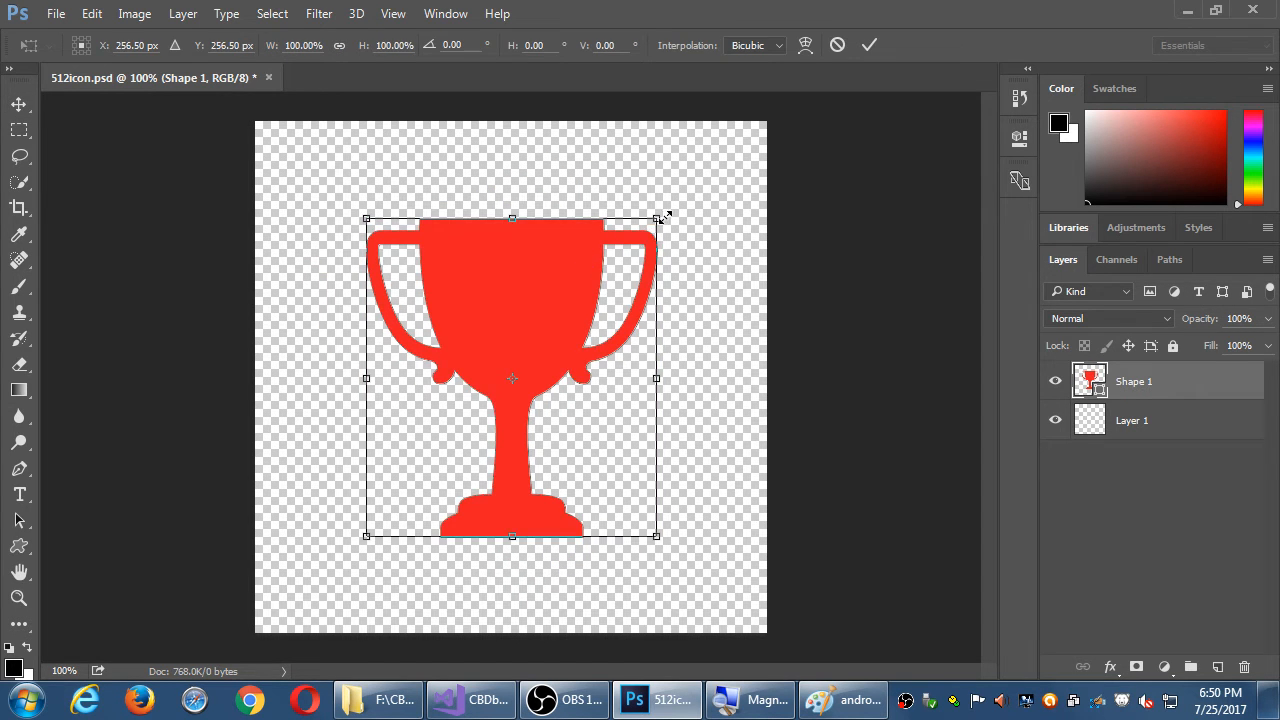
pyautogui.moveTo(664, 216); pyautogui.dragTo(678, 138)
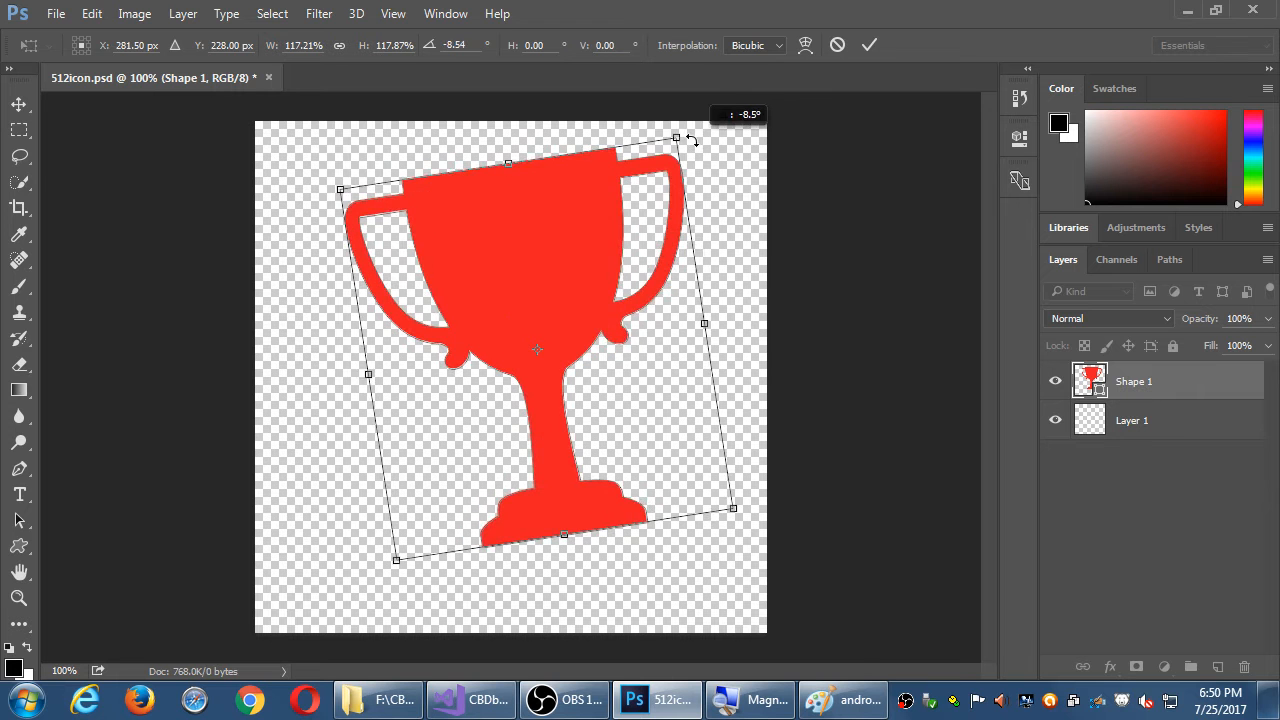
pyautogui.moveTo(692, 140); pyautogui.dragTo(690, 144)
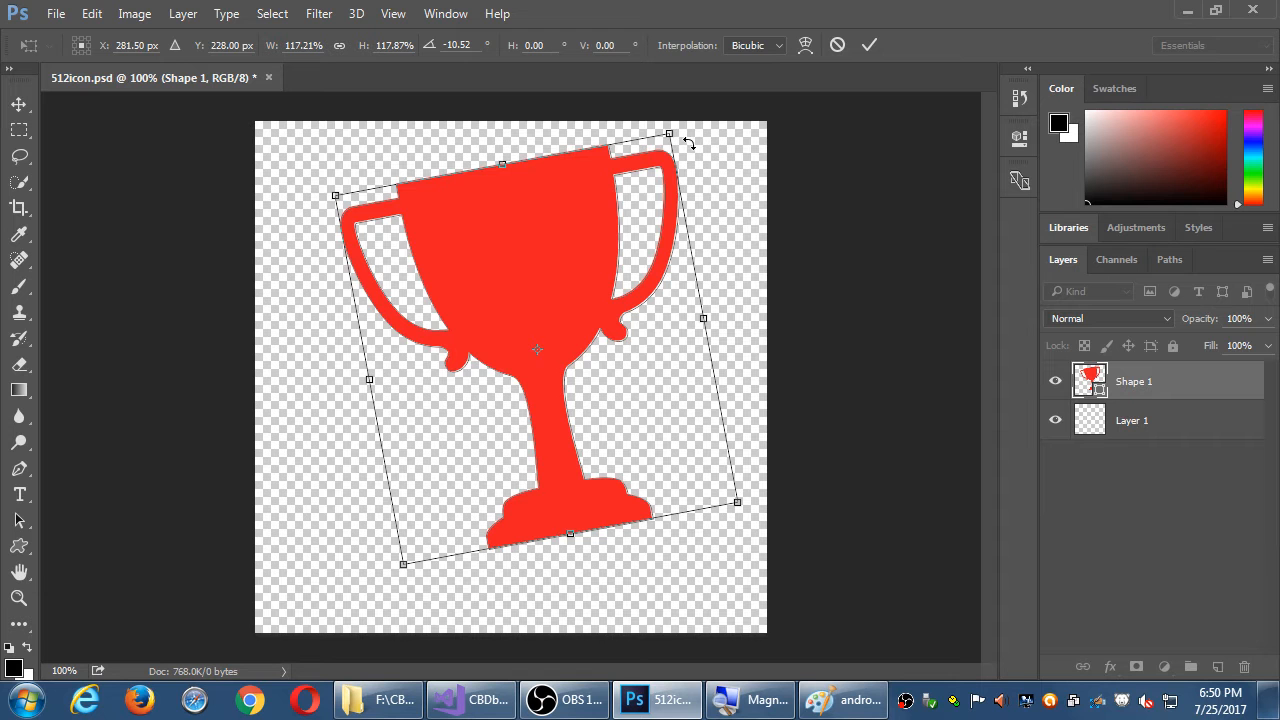
pyautogui.moveTo(472, 72)
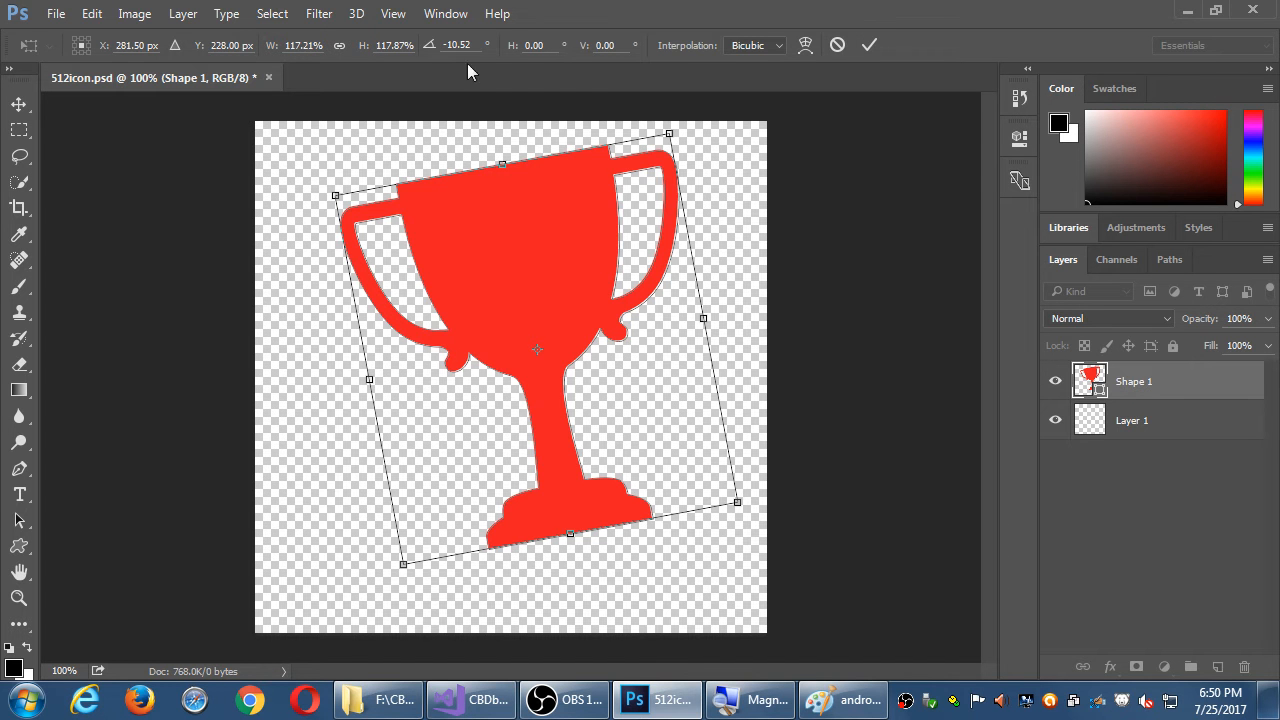
pyautogui.moveTo(136, 62)
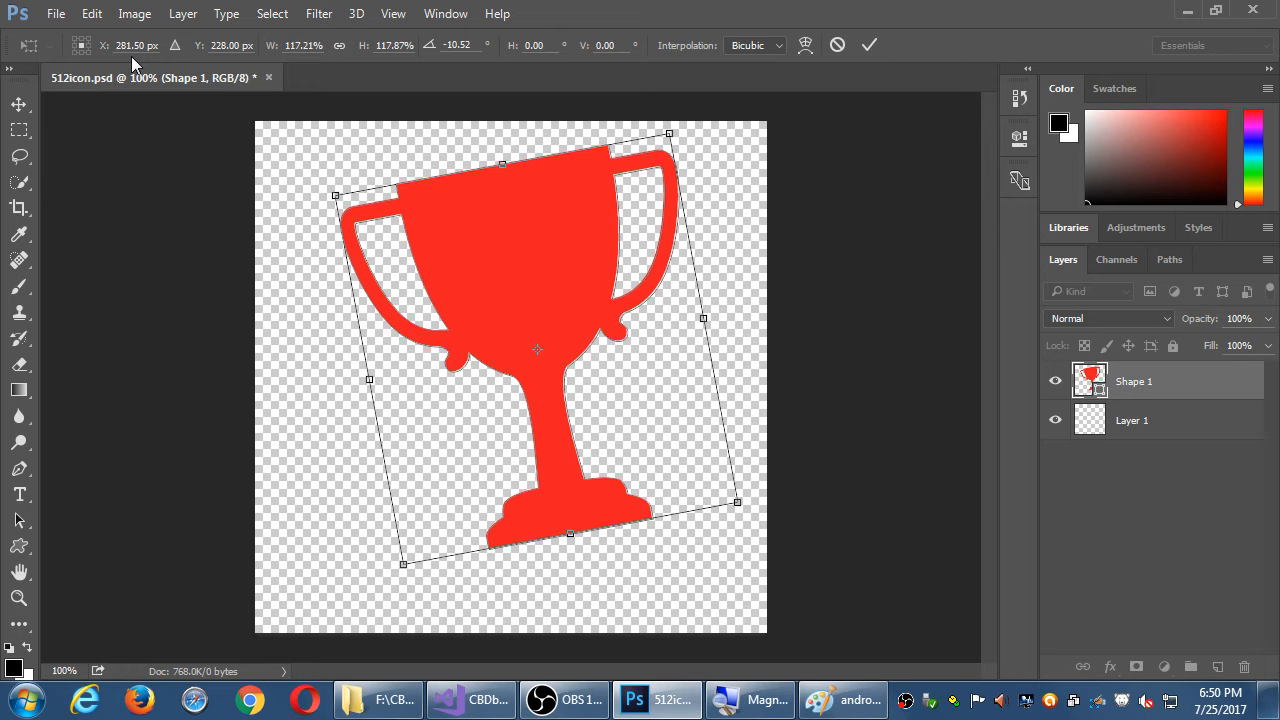
pyautogui.moveTo(920, 42)
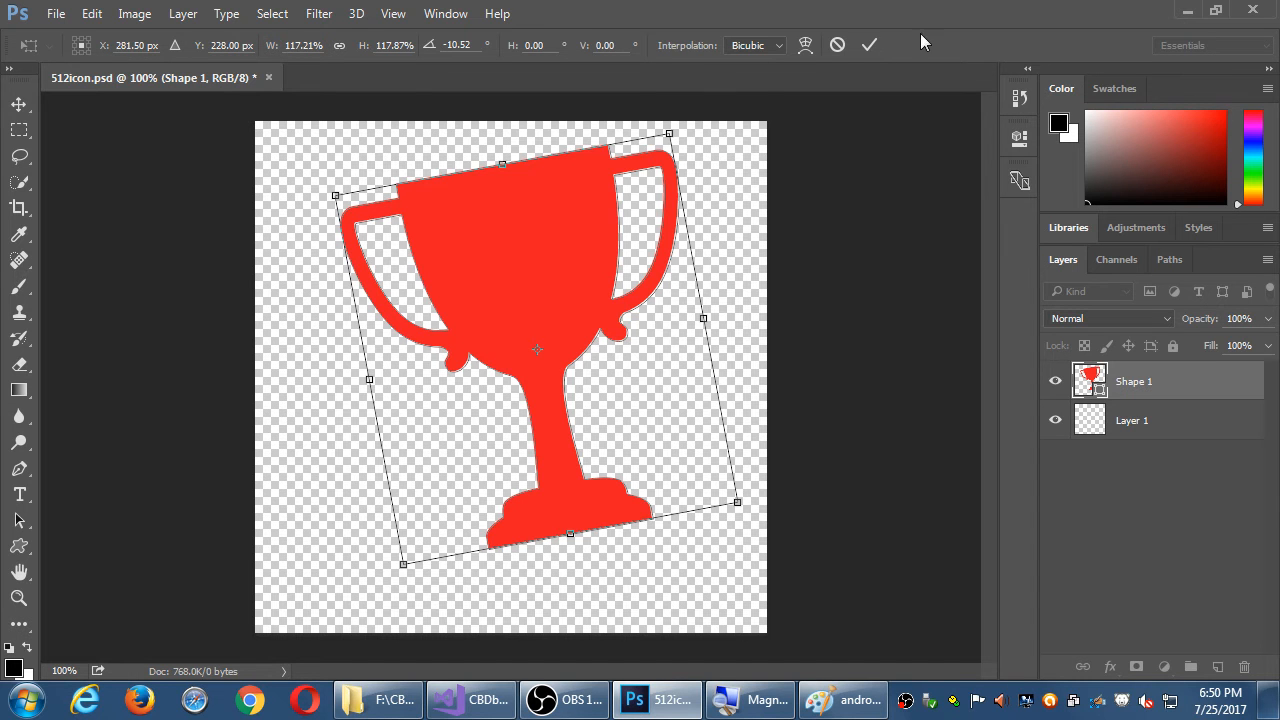
pyautogui.click(868, 44)
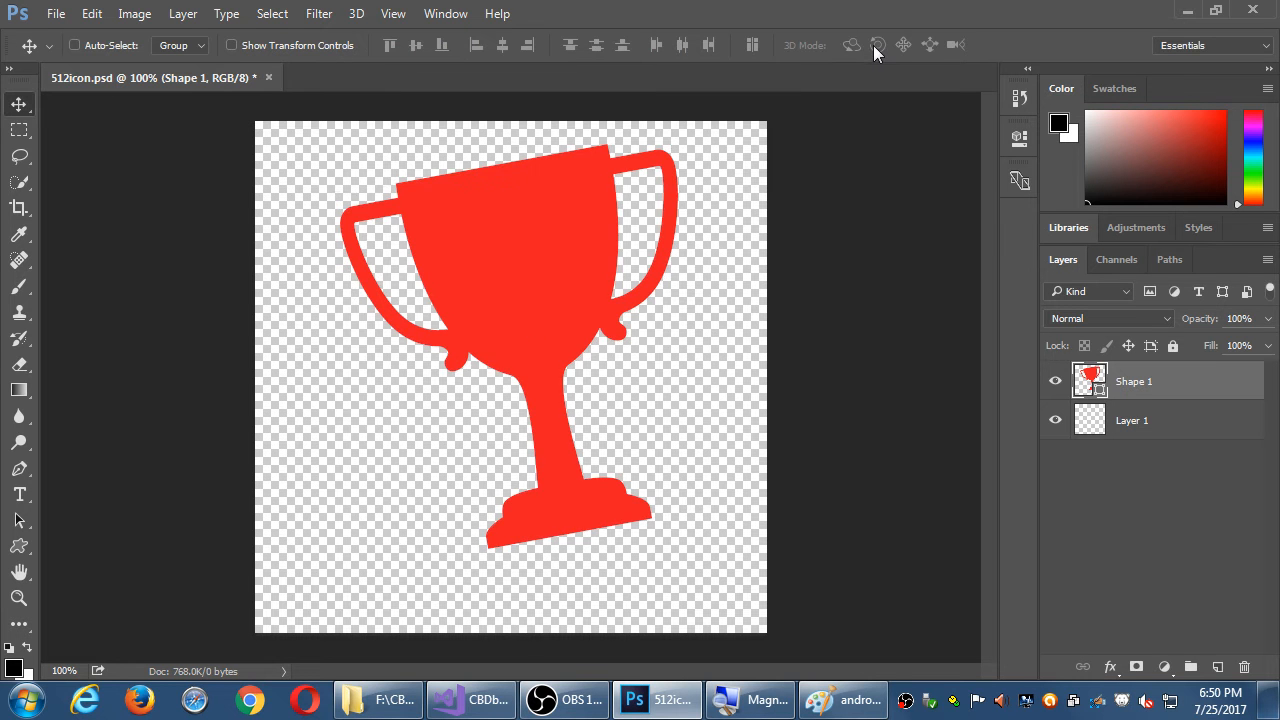
pyautogui.moveTo(572, 264)
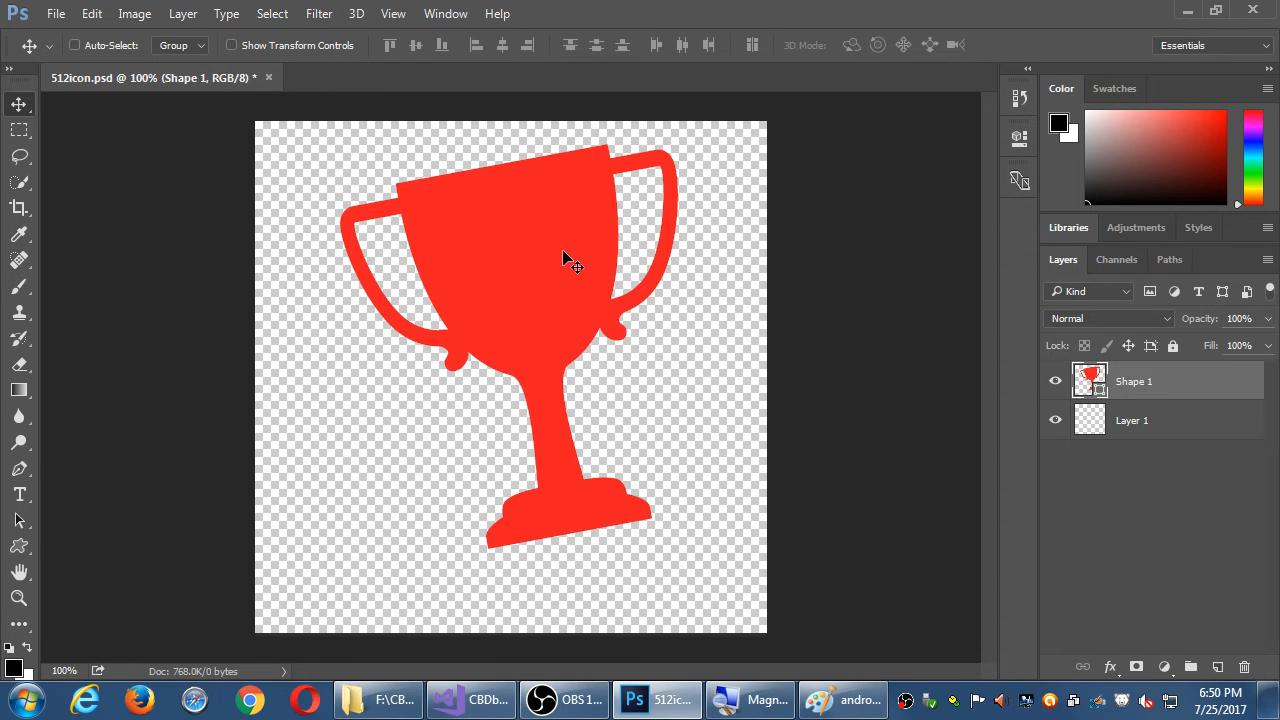
# - Drag the Shape 1 trophy to adjust its position and tilt on the canvas
pyautogui.moveTo(576, 260); pyautogui.dragTo(752, 330)
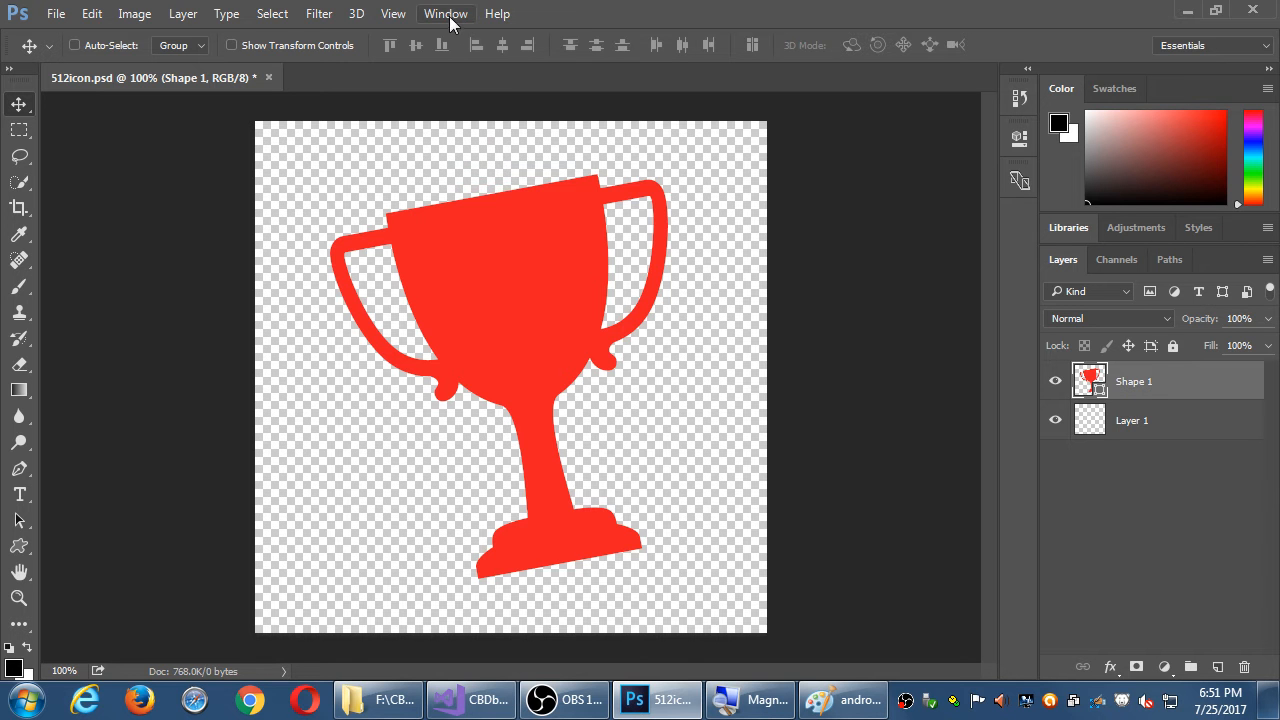
# - Show the Styles panel of preset layer styles via the Window menu
pyautogui.click(444, 12)
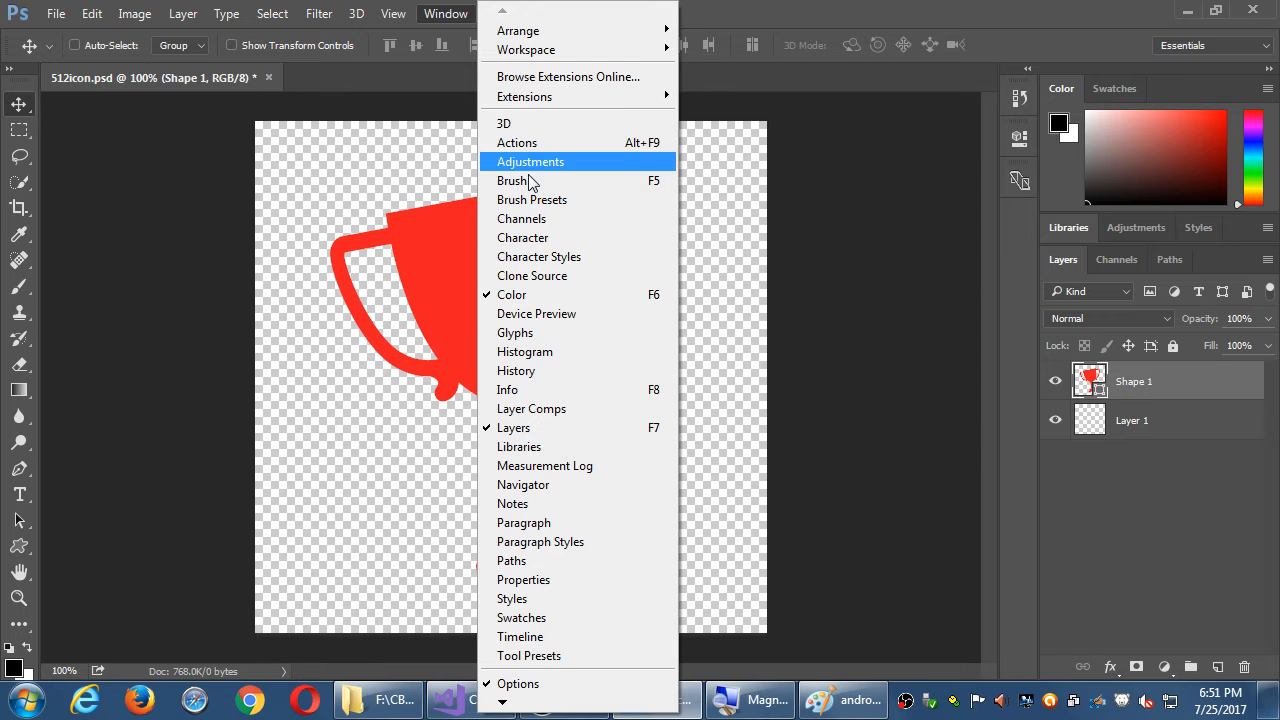
pyautogui.moveTo(444, 14)
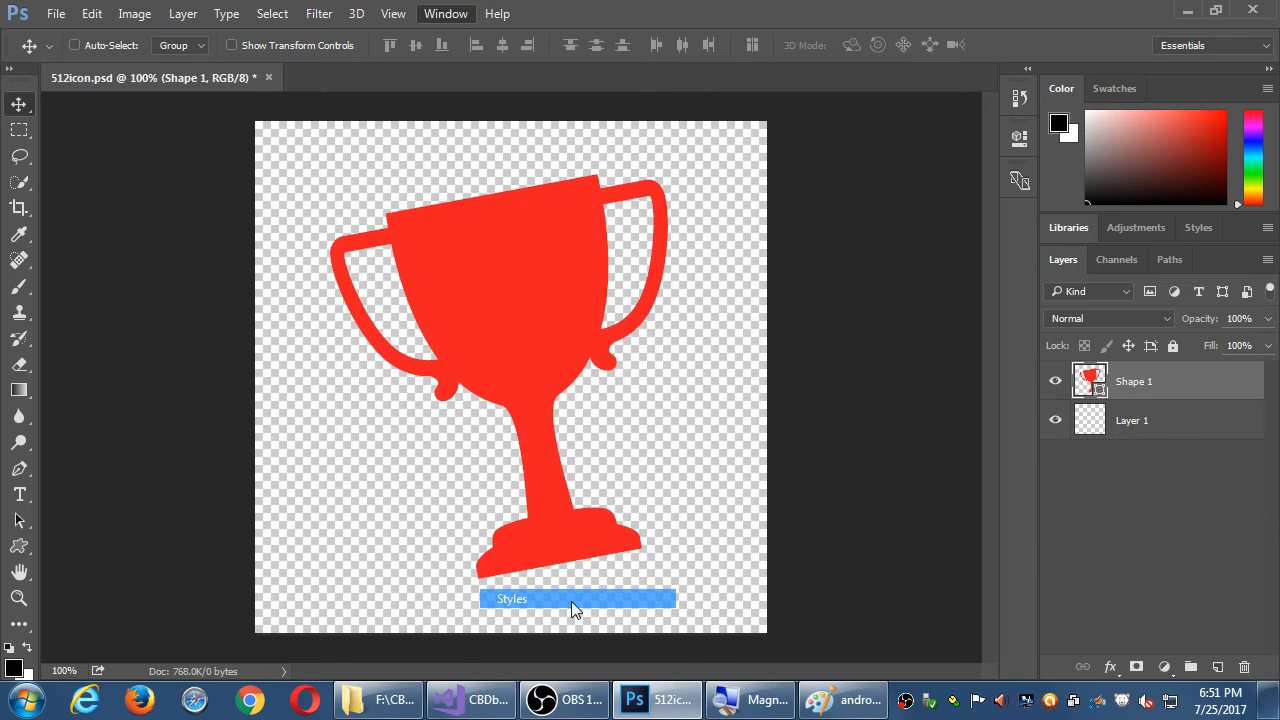
pyautogui.click(1200, 228)
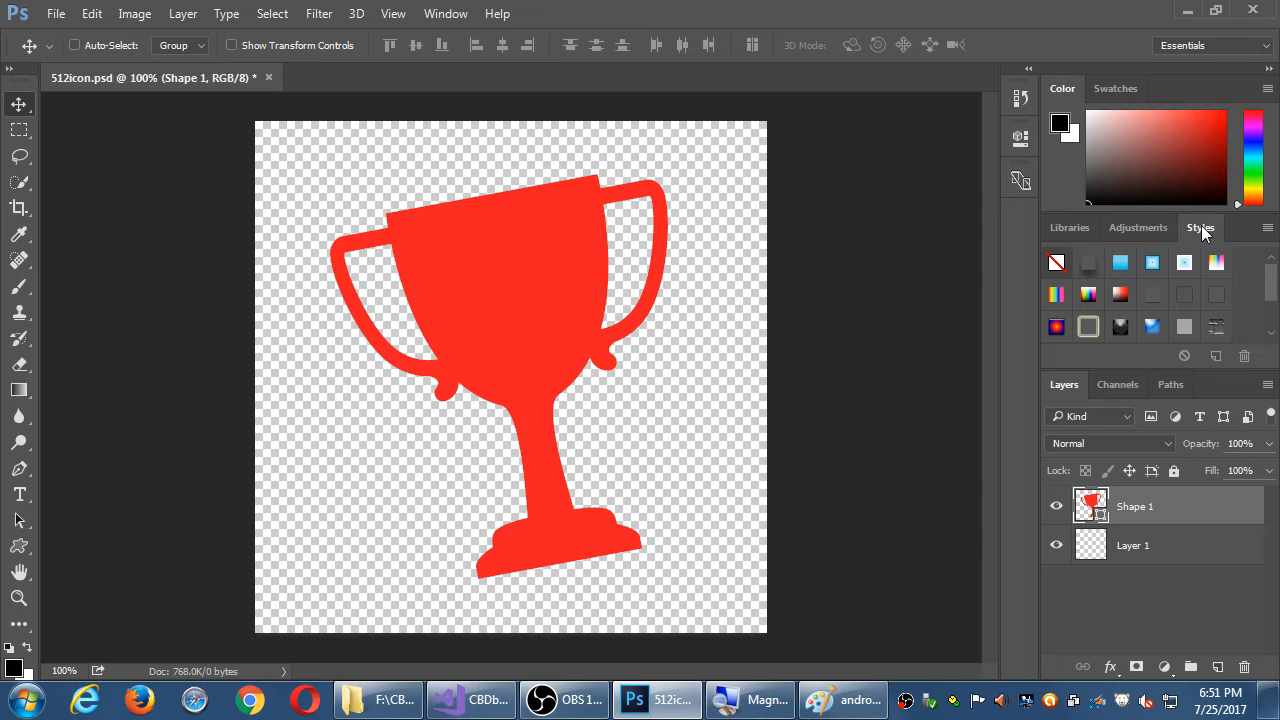
pyautogui.moveTo(1172, 328)
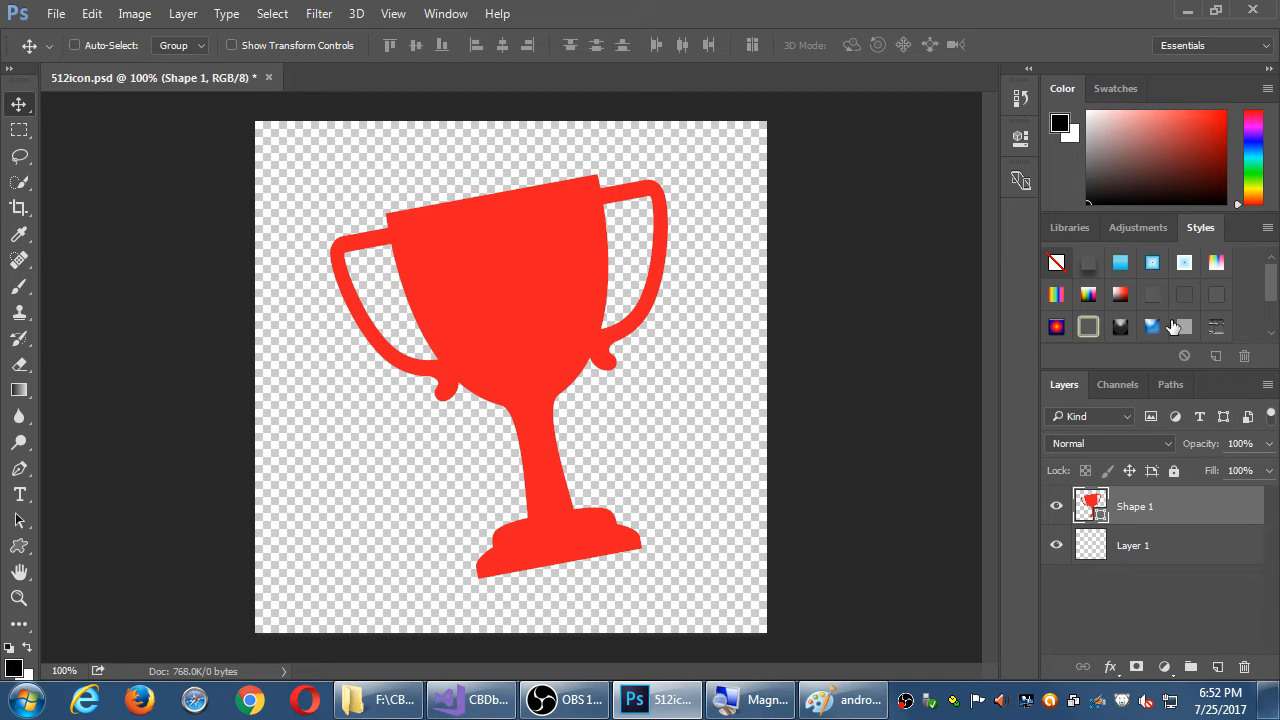
# - Try blue glass, stroke-shadow, light blue and rainbow presets, ending on the red-yellow-blue bevelled style
pyautogui.click(1152, 326)
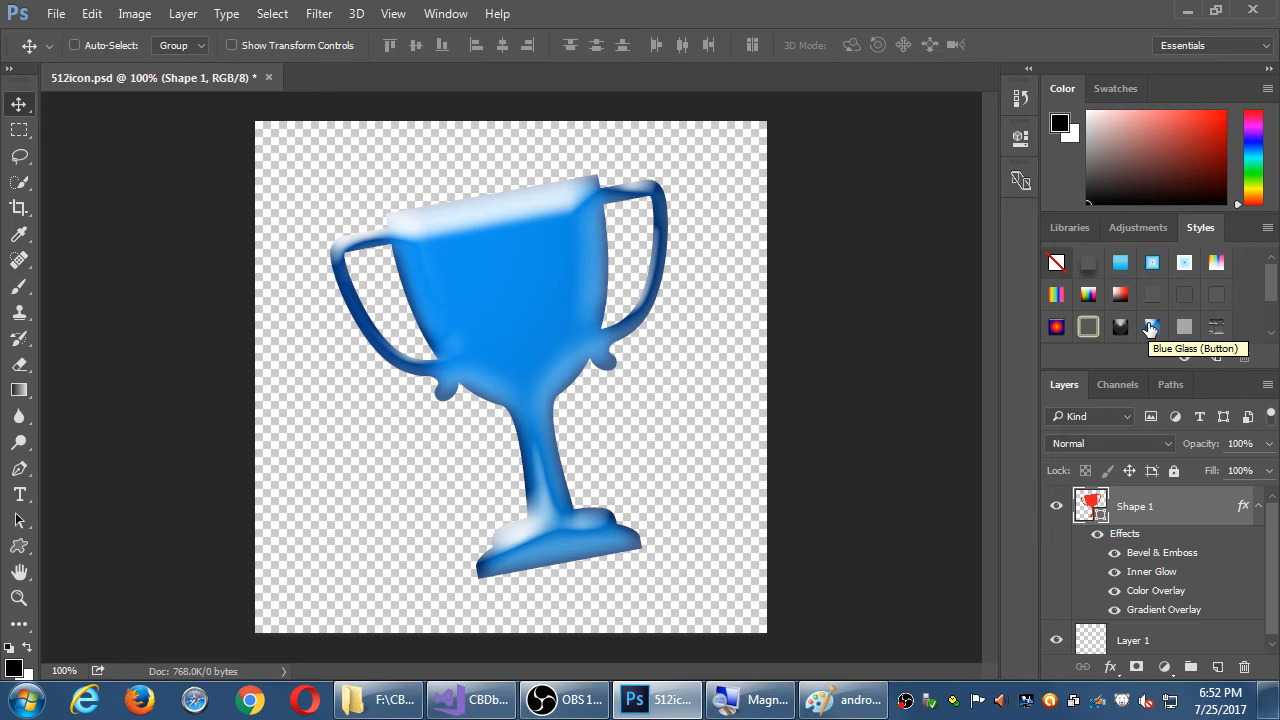
pyautogui.click(1088, 264)
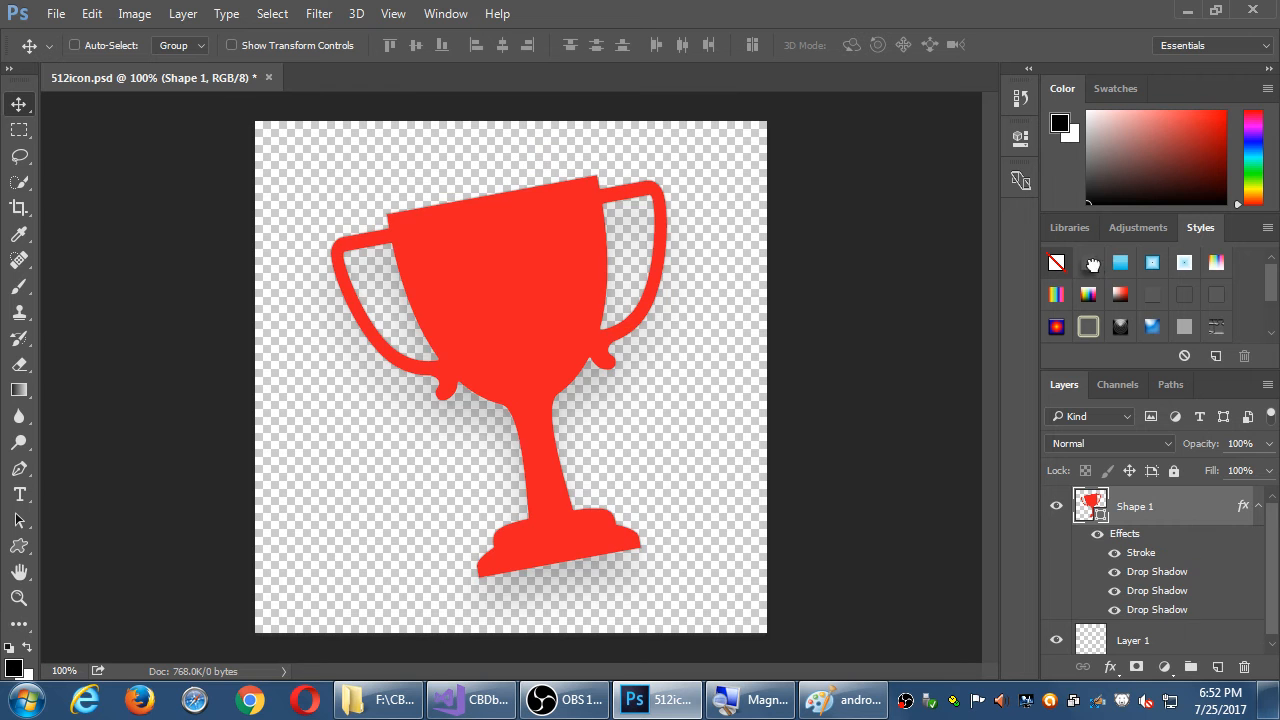
pyautogui.click(1120, 262)
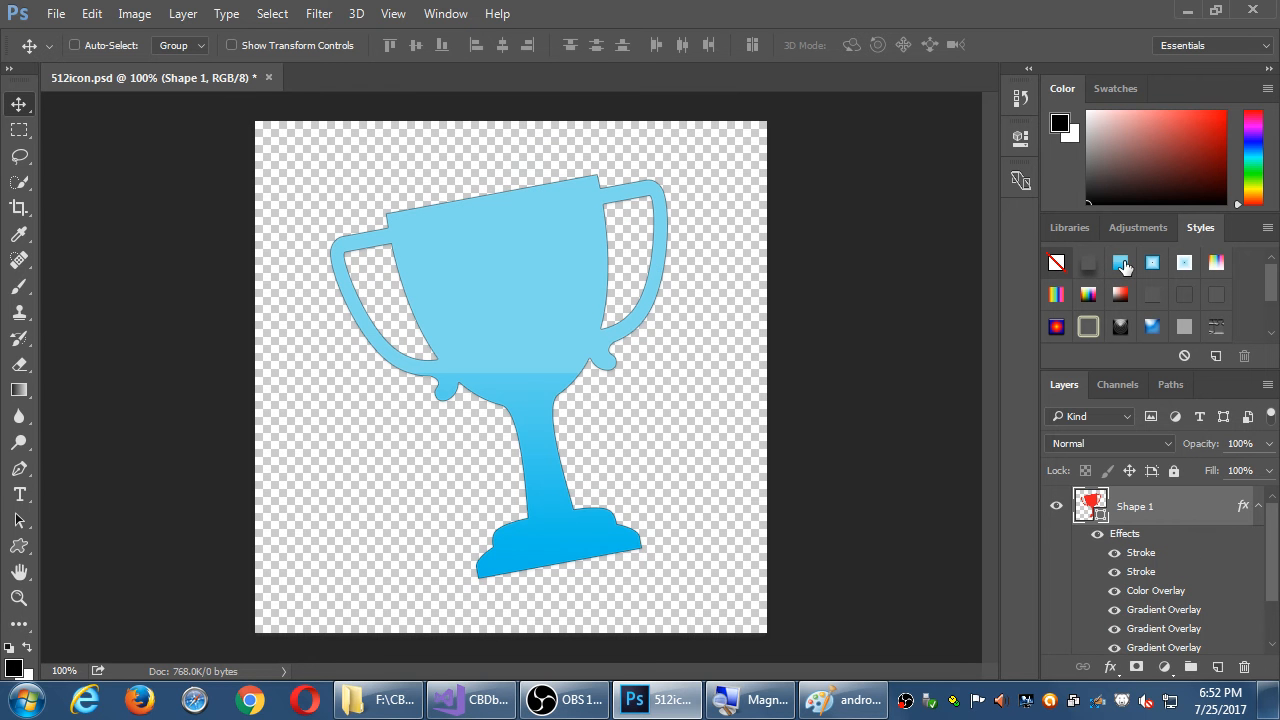
pyautogui.moveTo(1120, 262)
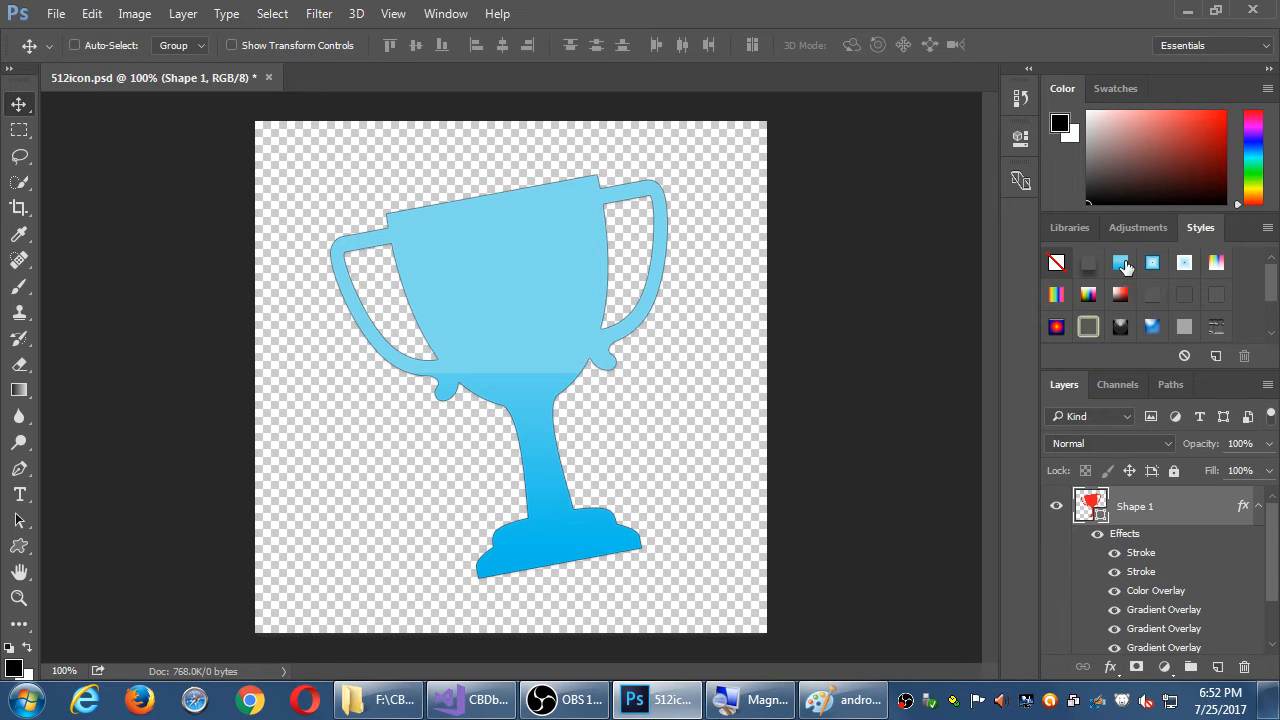
pyautogui.click(1216, 262)
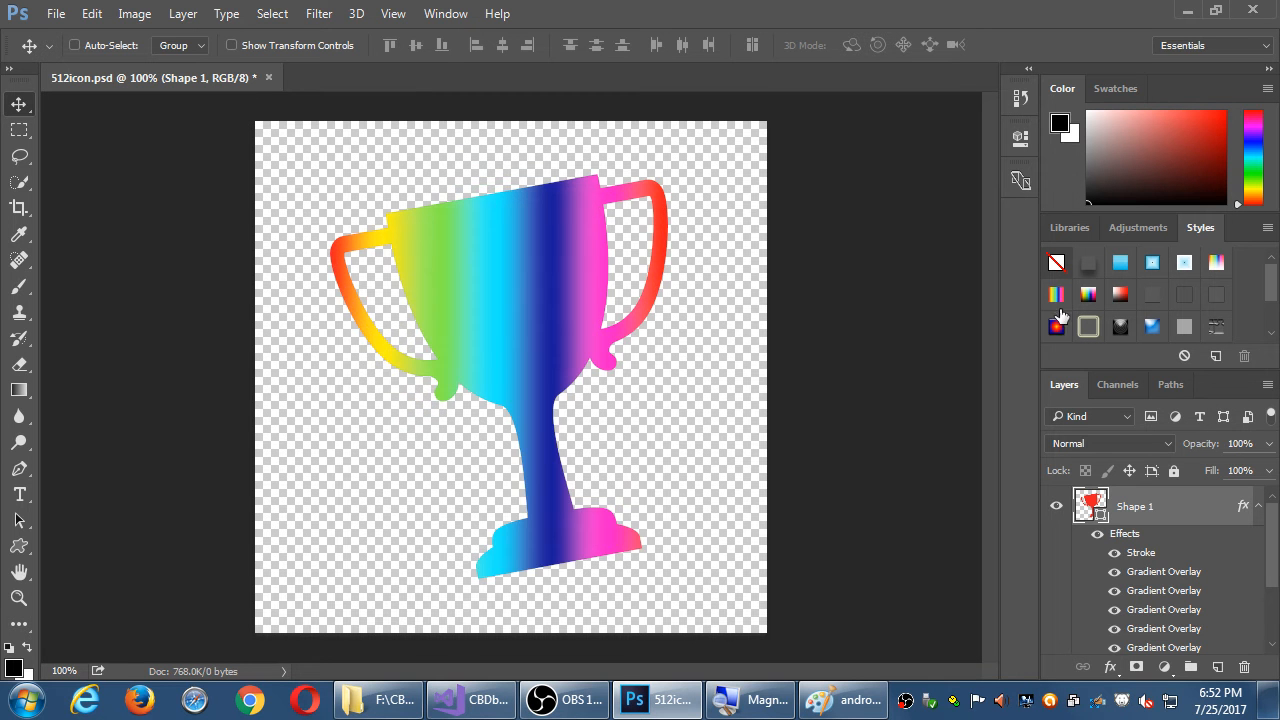
pyautogui.click(1056, 326)
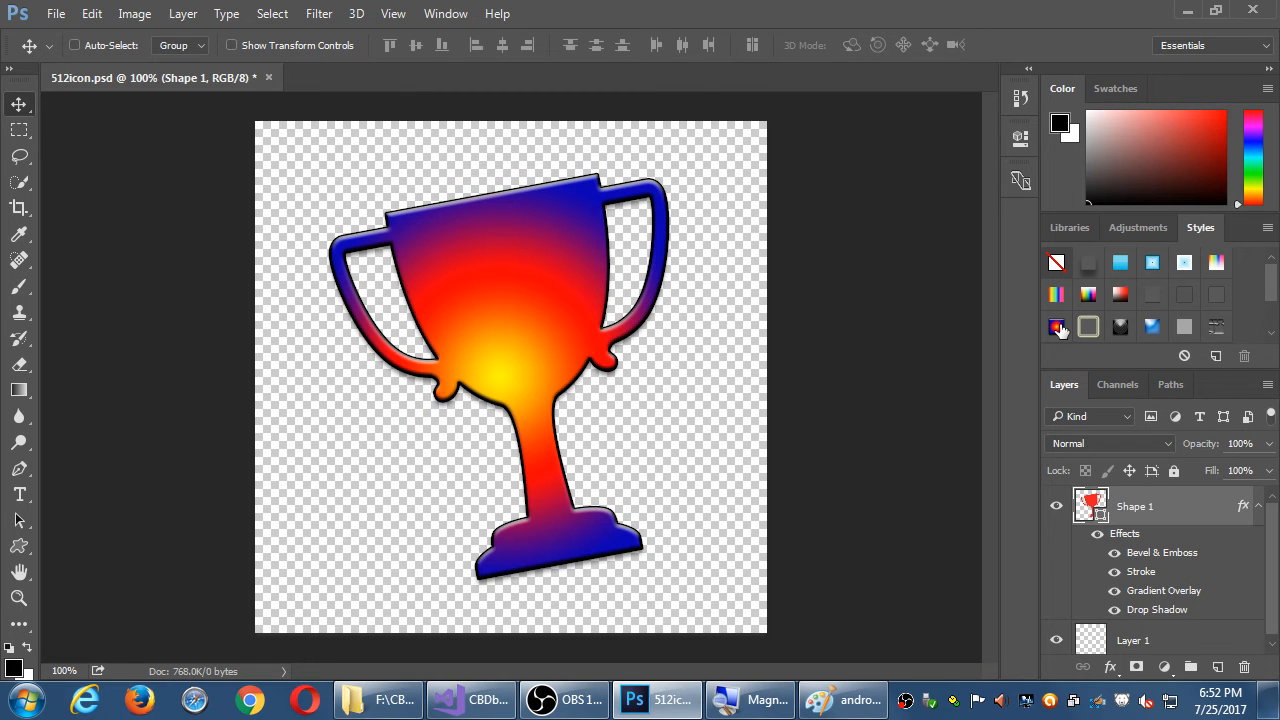
pyautogui.moveTo(1056, 328)
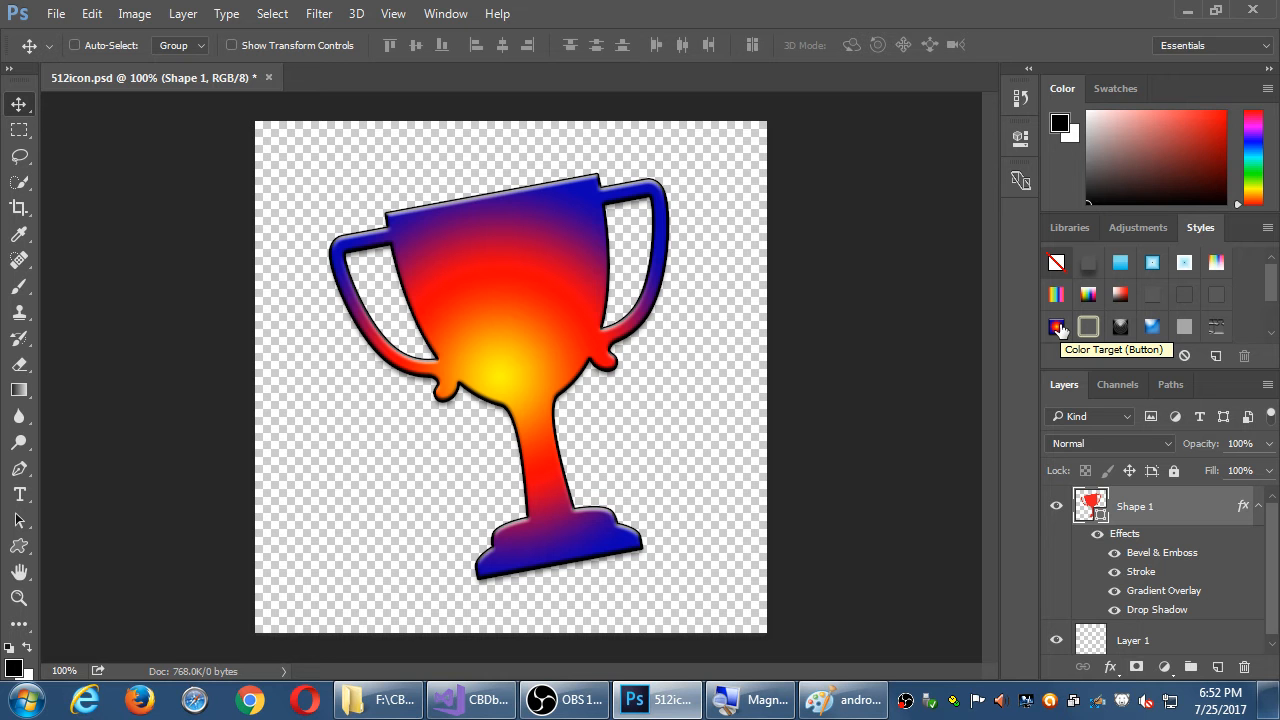
# - Show the Styles panel's flyout menu listing loadable style sets
pyautogui.click(444, 12)
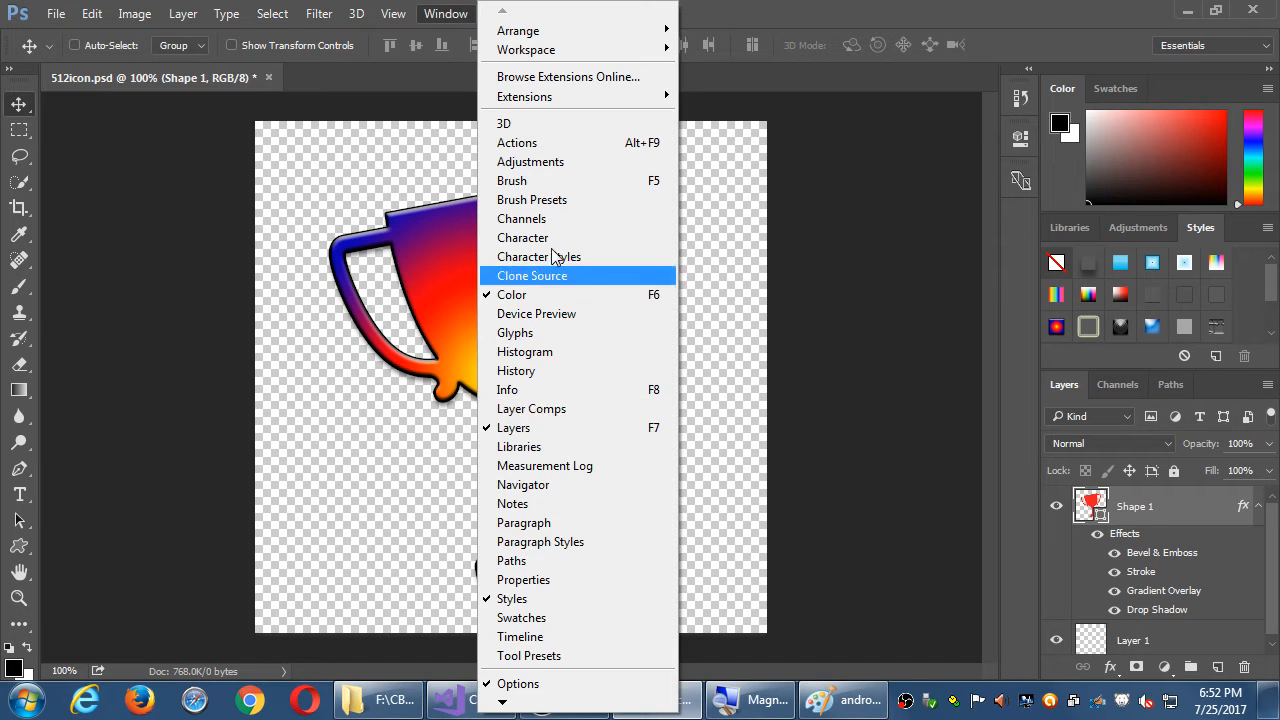
pyautogui.moveTo(548, 598)
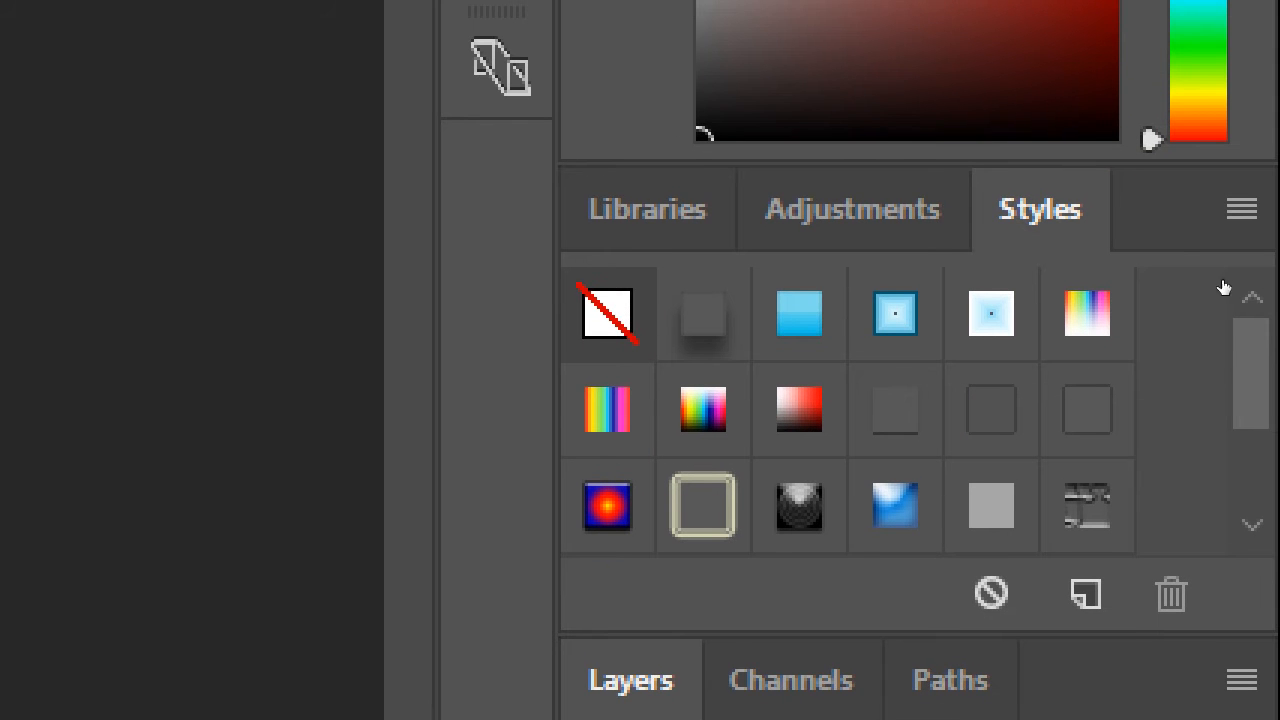
pyautogui.moveTo(1270, 244)
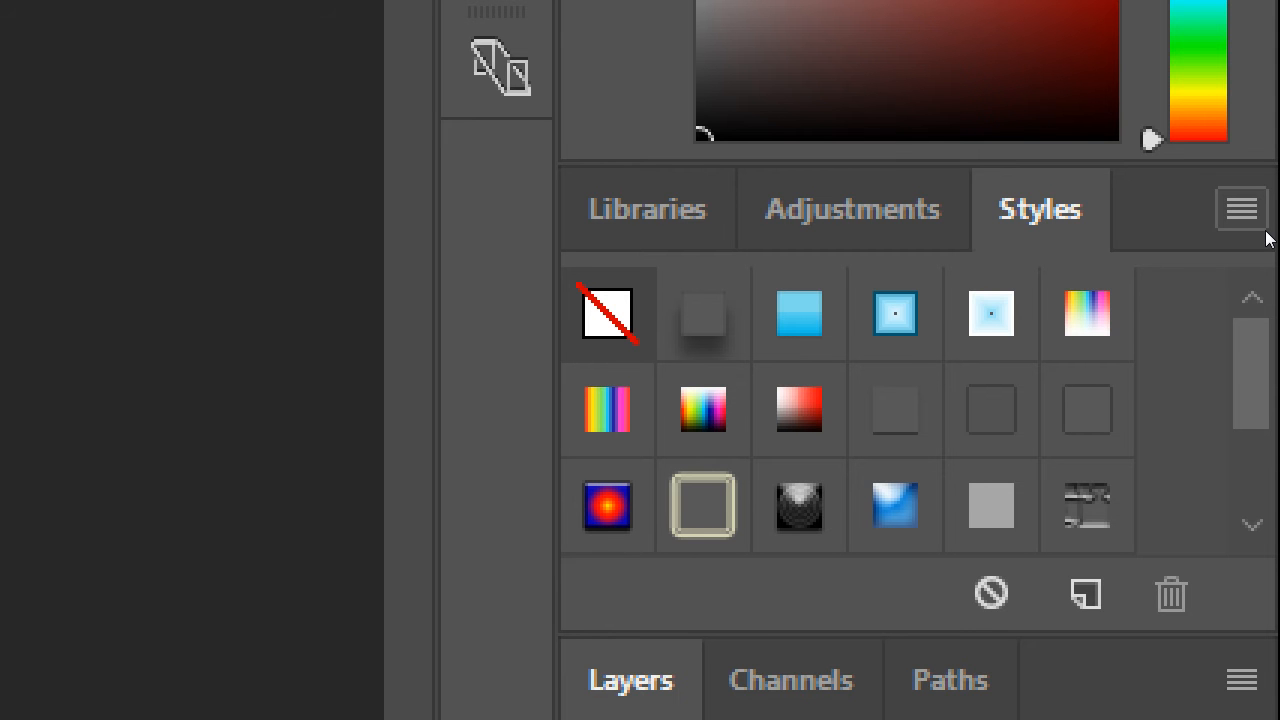
pyautogui.click(1240, 210)
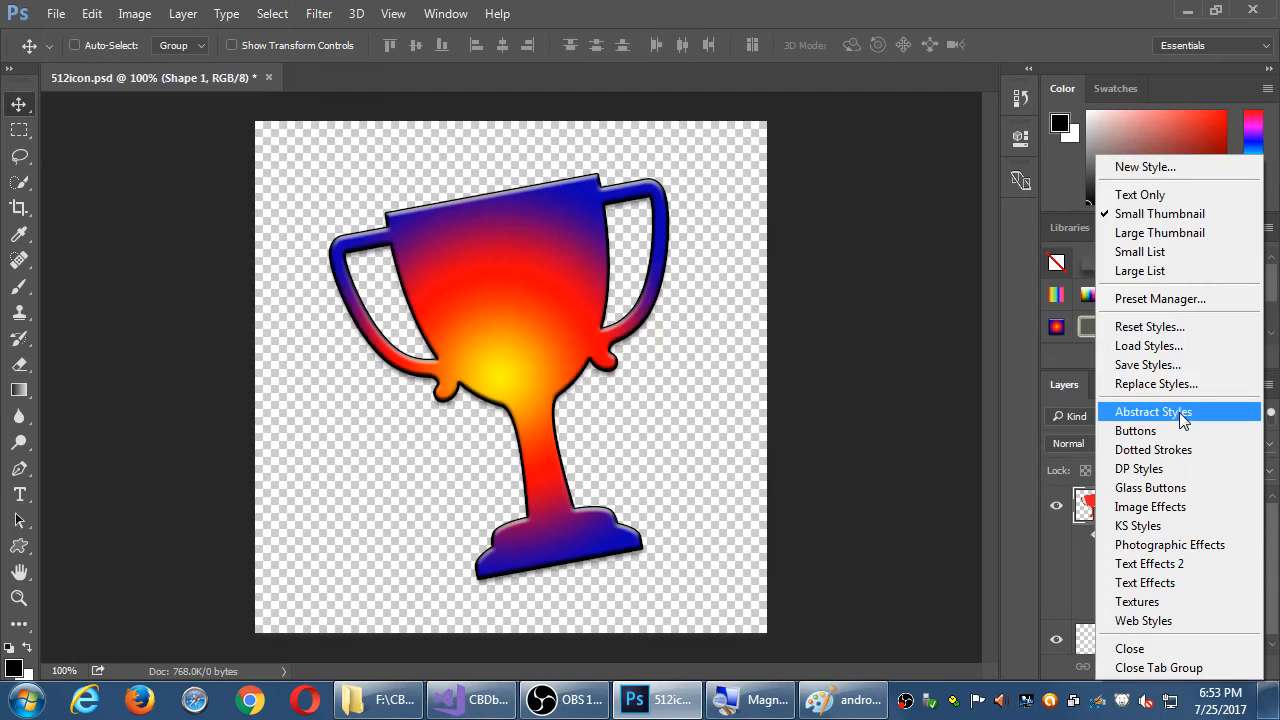
# - Replace the styles with Abstract Styles and try woven and yellow textured presets on the trophy
pyautogui.click(1152, 412)
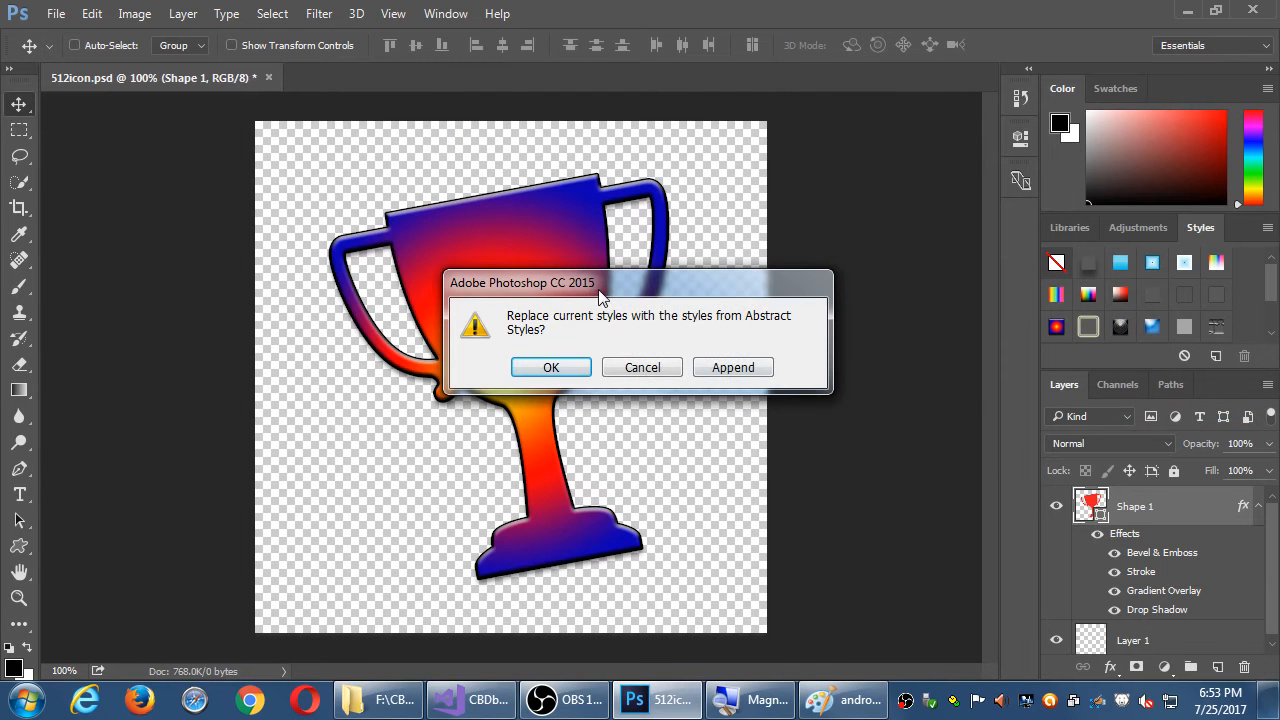
pyautogui.click(550, 368)
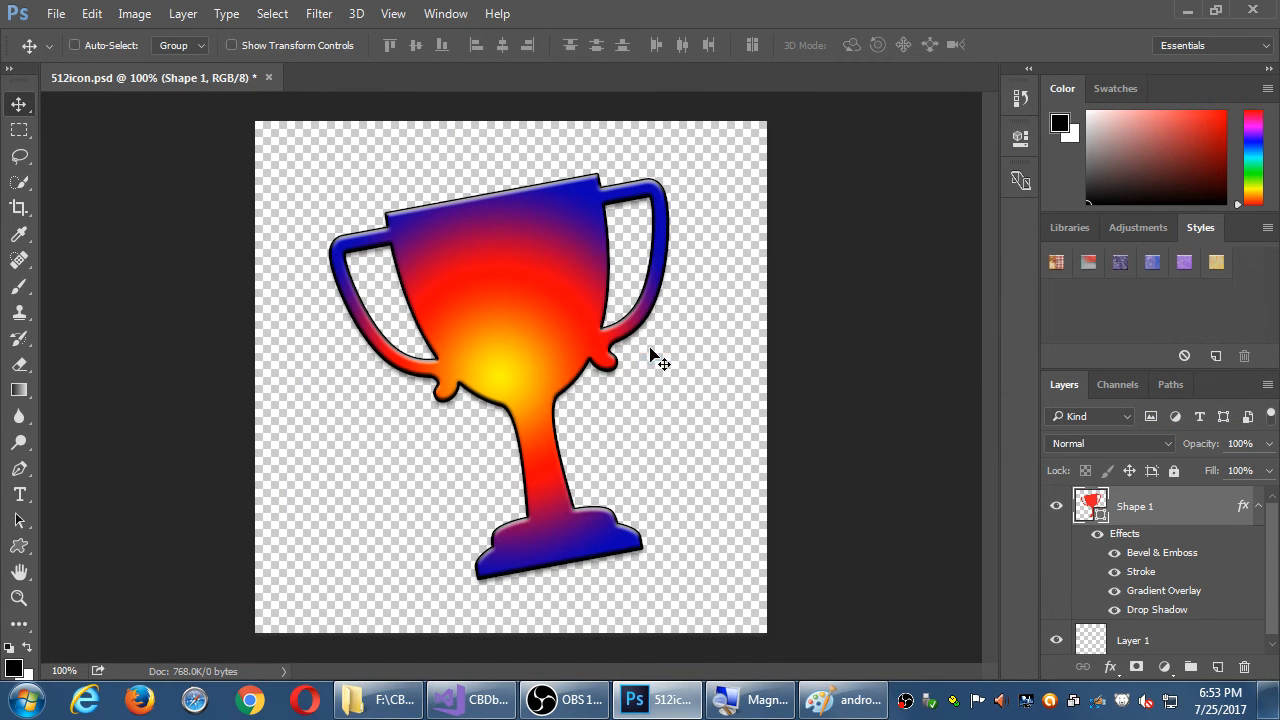
pyautogui.click(1088, 262)
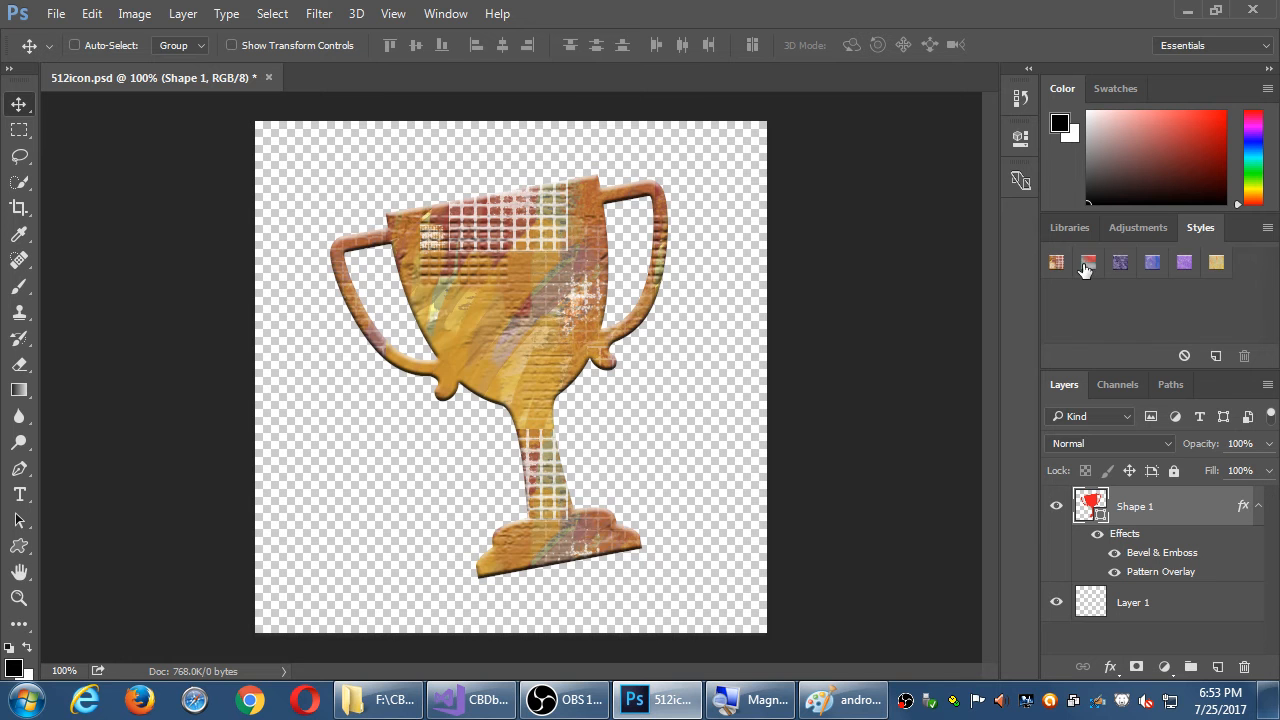
pyautogui.click(1120, 262)
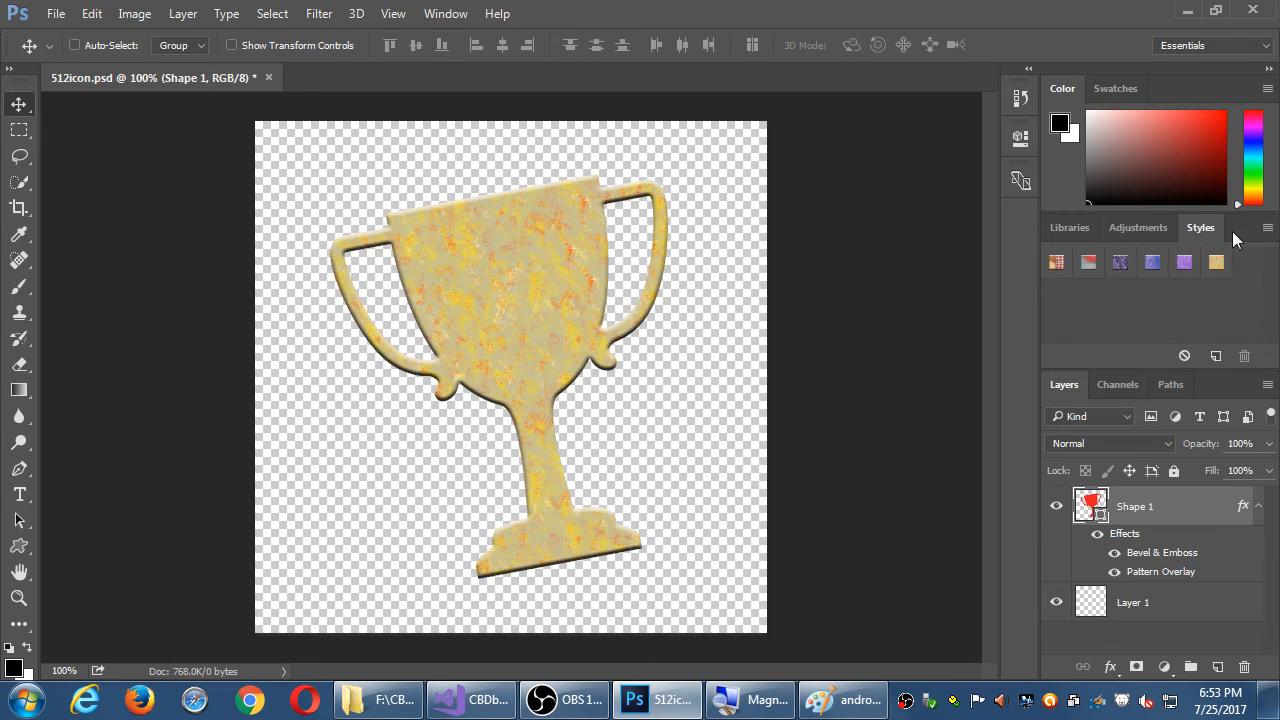
# - Load the DP Styles set and give the trophy its translucent red glass preset
pyautogui.click(1268, 228)
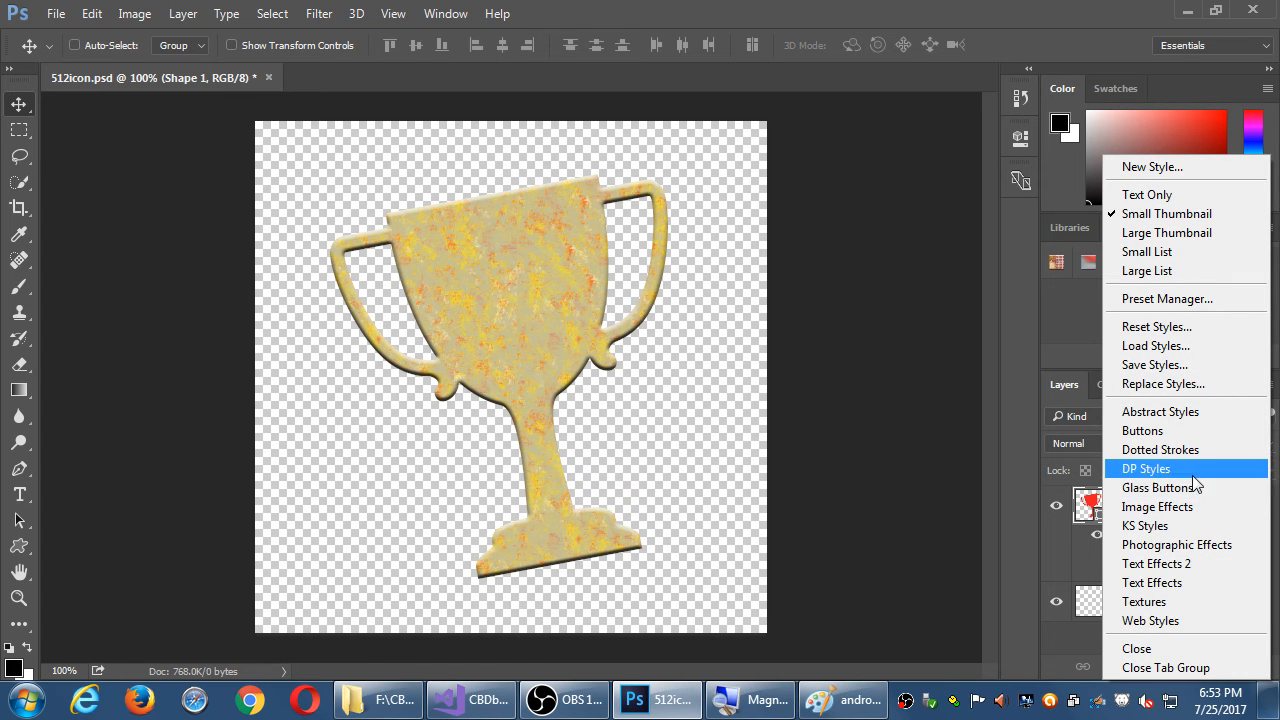
pyautogui.click(1144, 468)
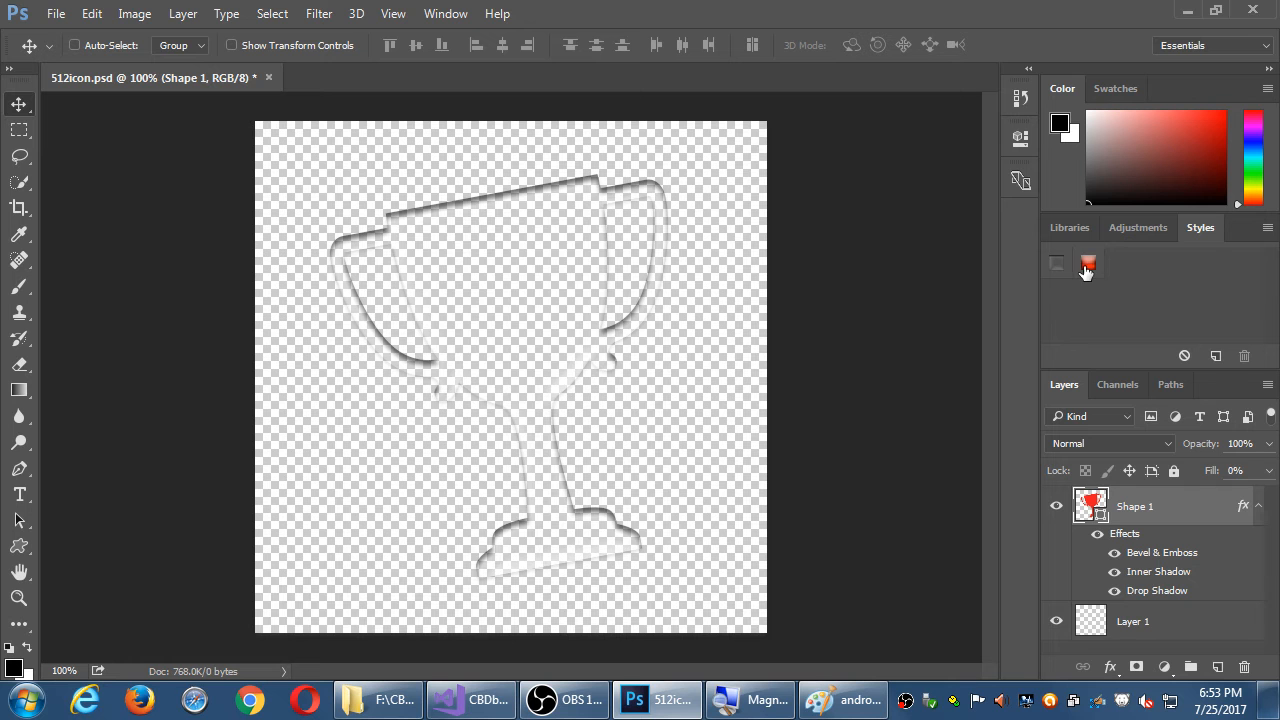
pyautogui.click(1088, 264)
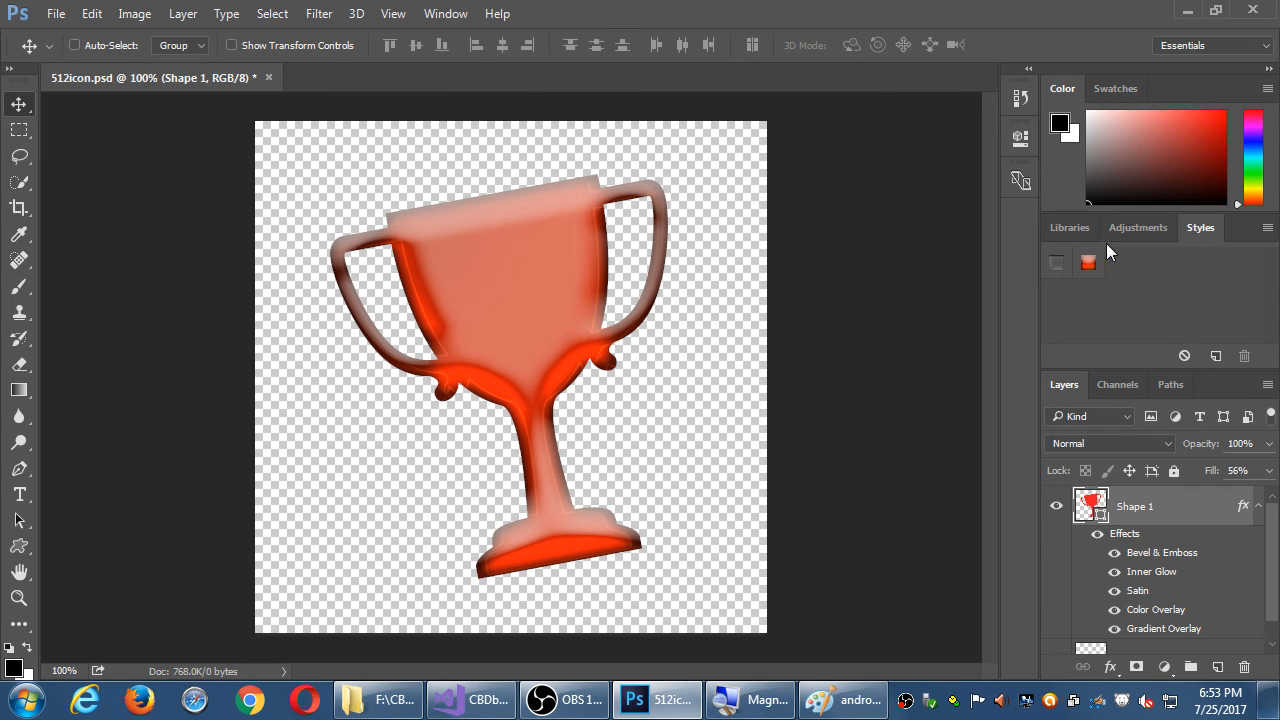
pyautogui.moveTo(1236, 270)
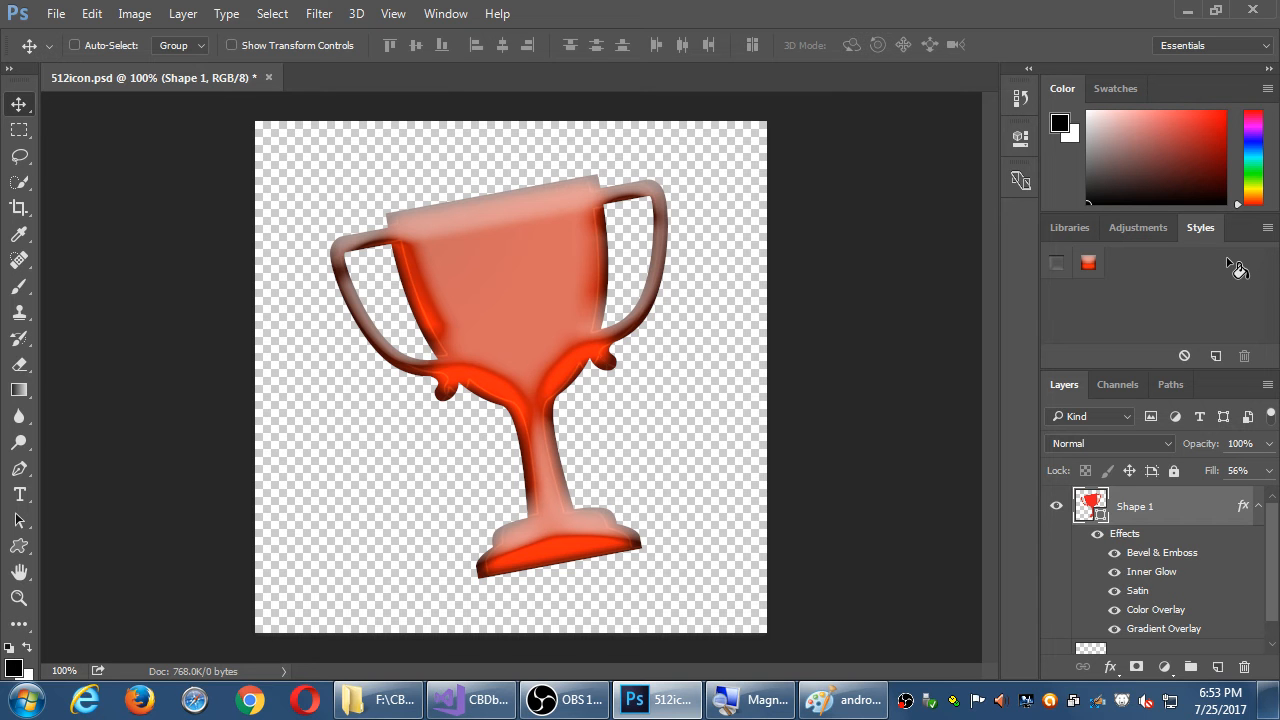
pyautogui.moveTo(1268, 244)
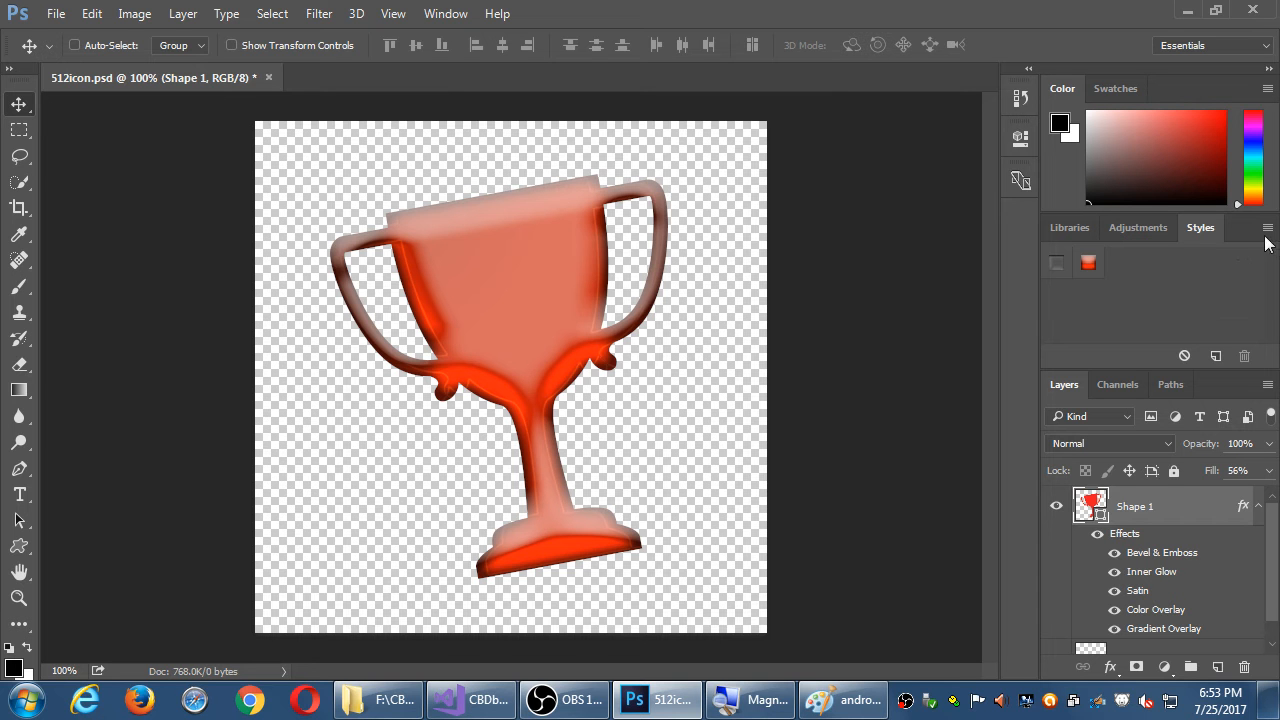
# - Replace the current styles with the Photographic Effects set
pyautogui.click(1268, 228)
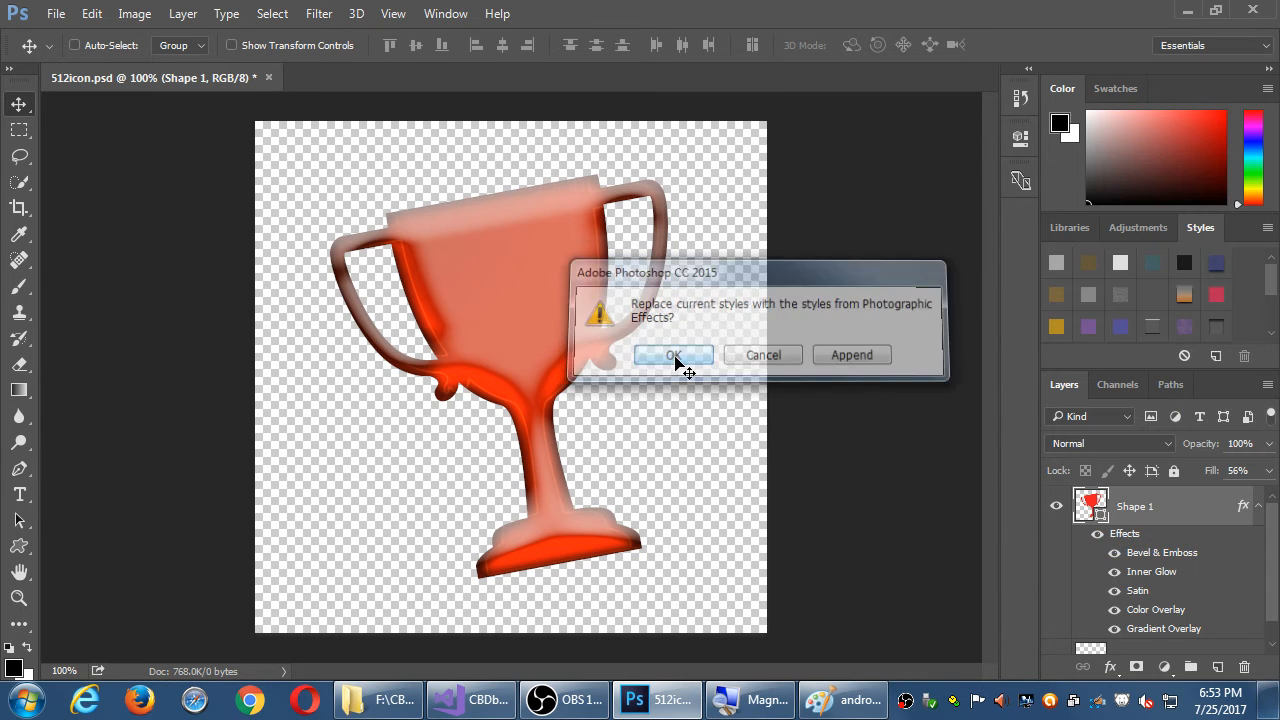
pyautogui.click(672, 356)
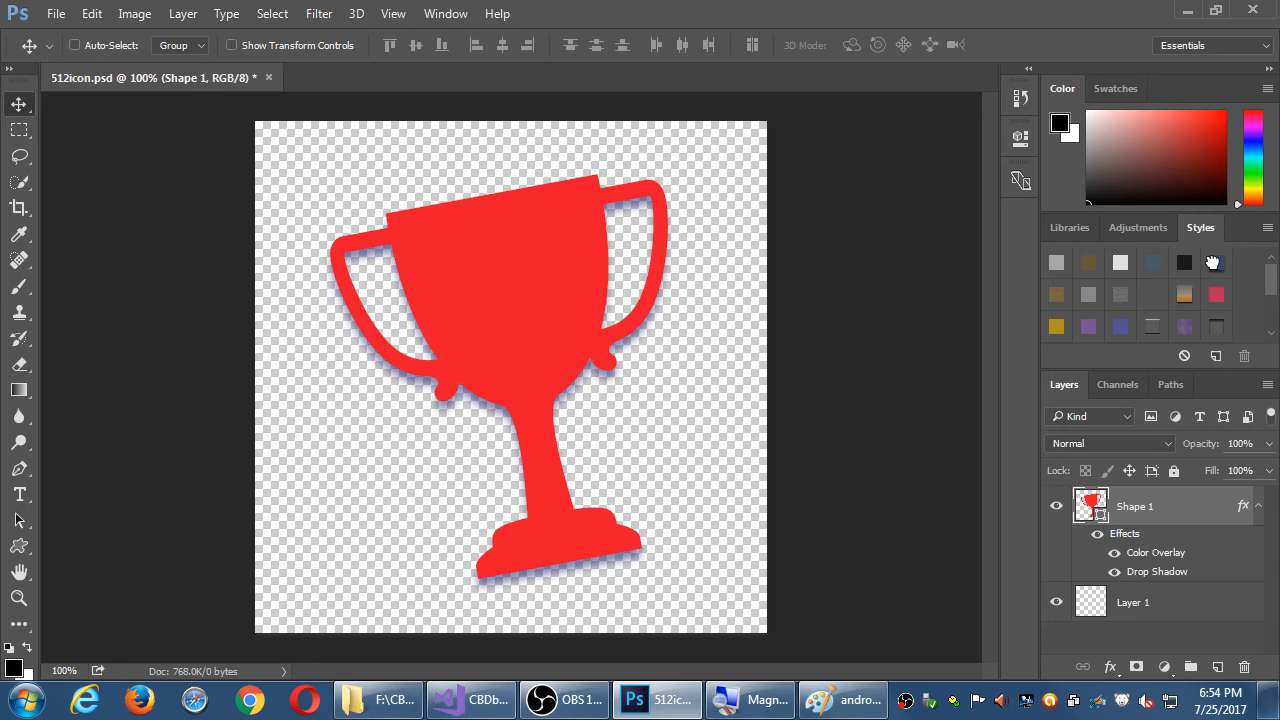
pyautogui.moveTo(1216, 262)
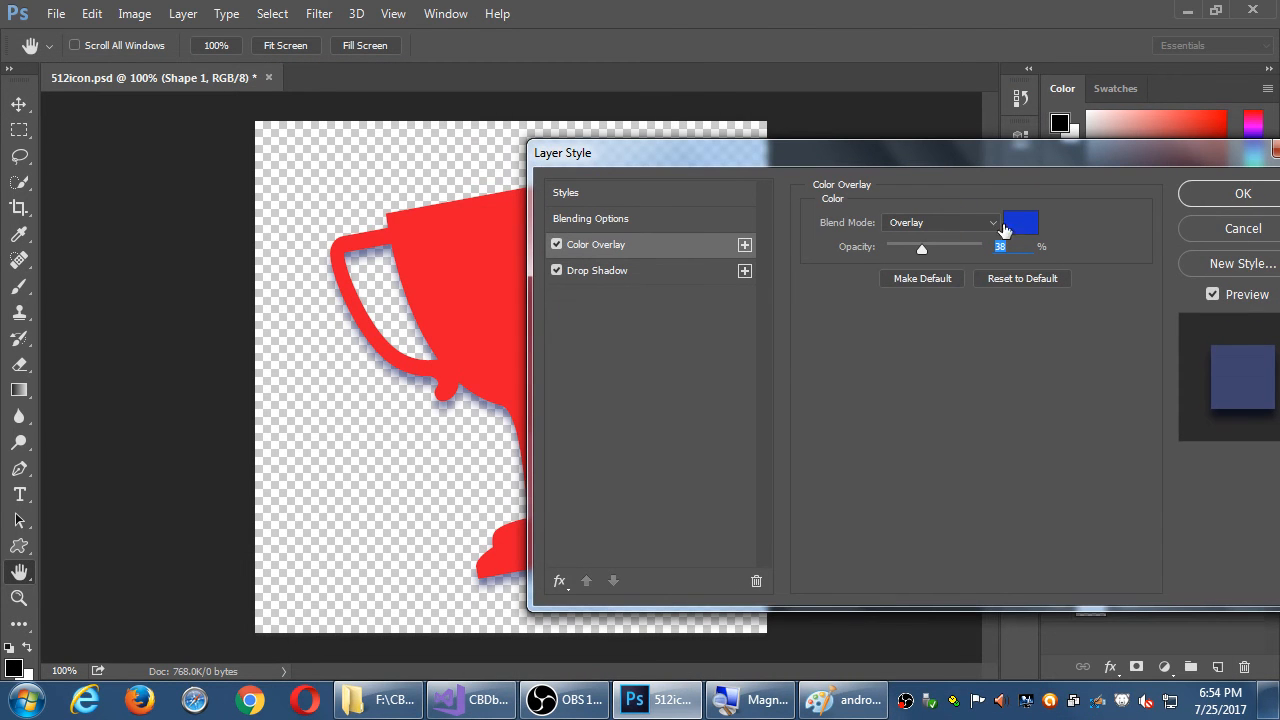
# - Set the Color Overlay blend mode to Multiply, then Hue at 38% opacity, and commit the layer style
pyautogui.click(1020, 222)
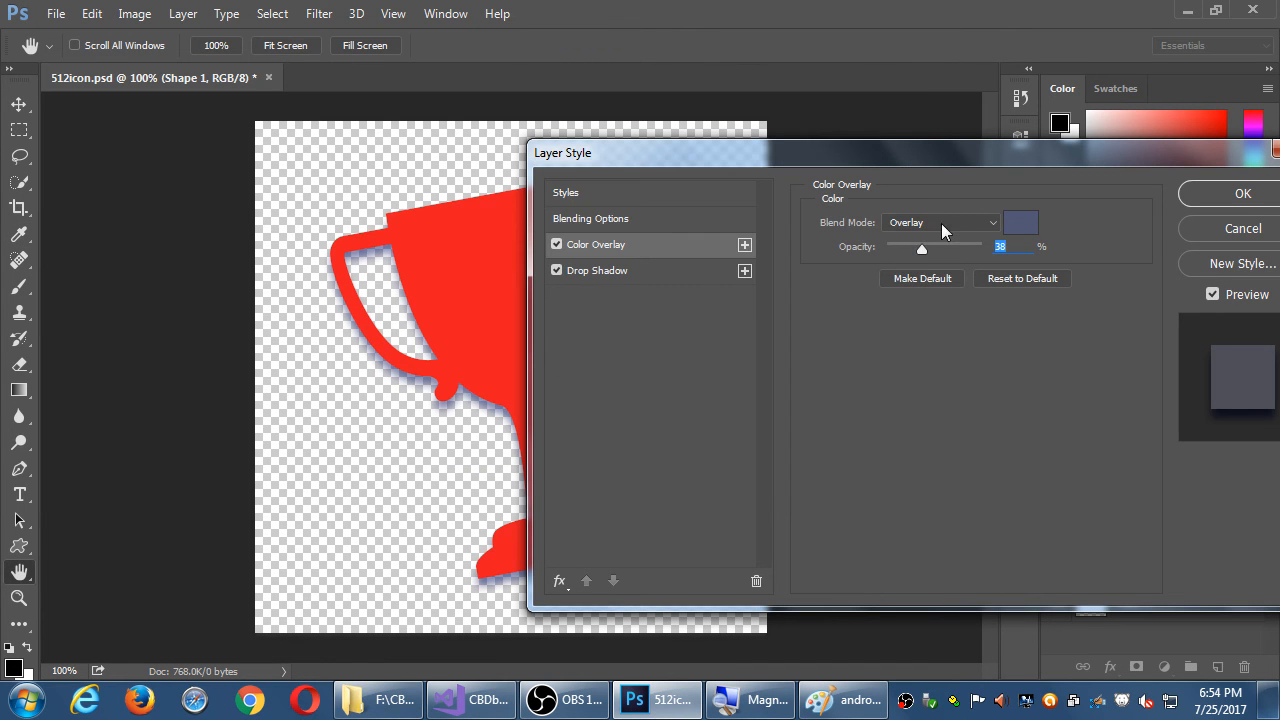
pyautogui.click(940, 222)
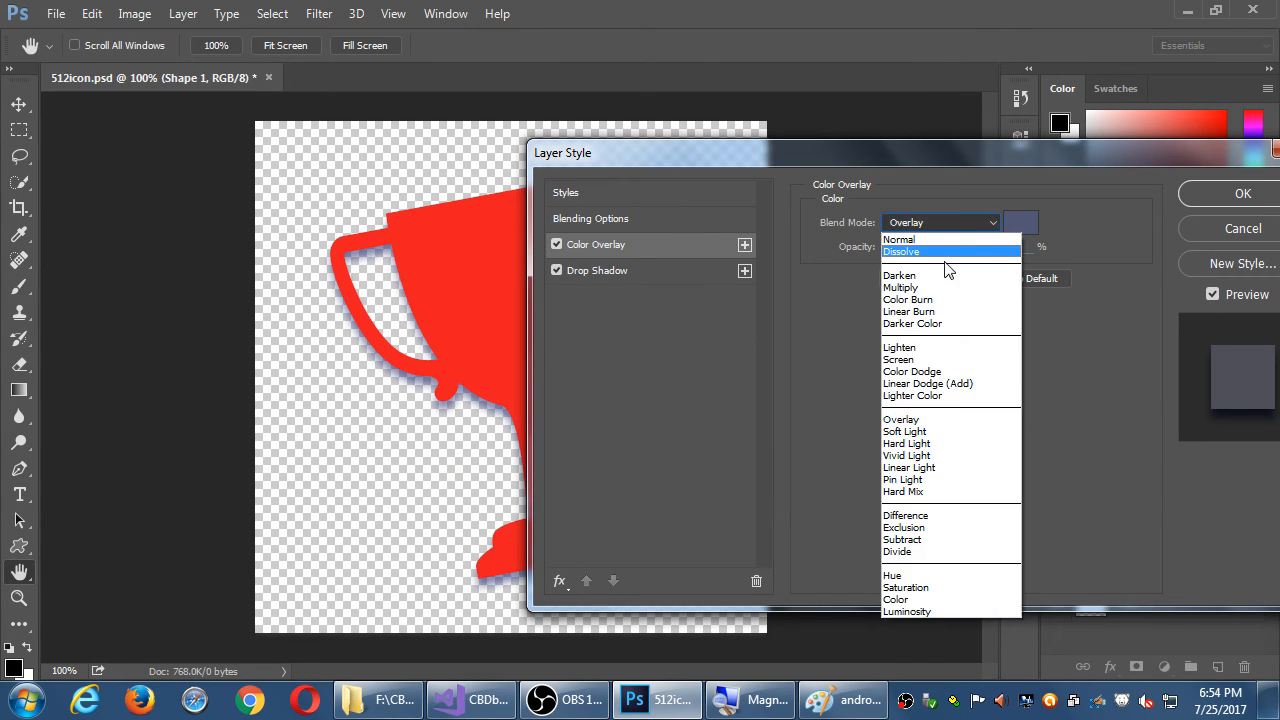
pyautogui.click(900, 288)
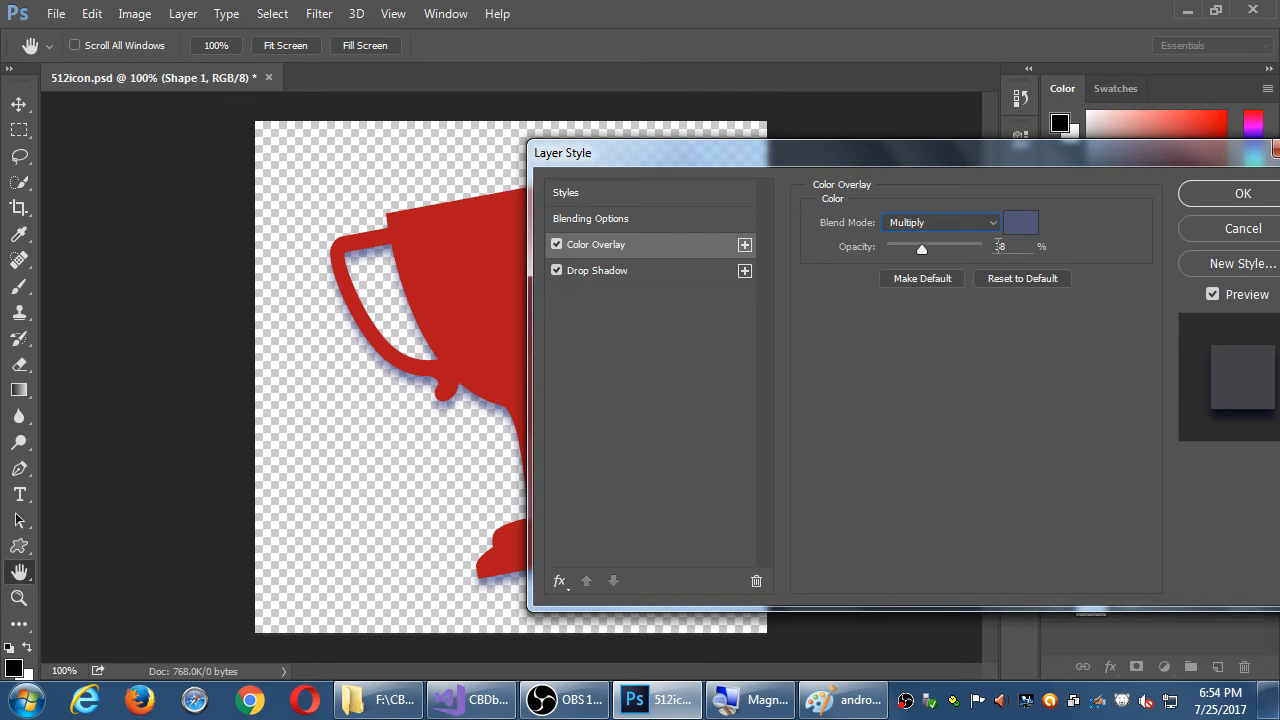
pyautogui.click(940, 222)
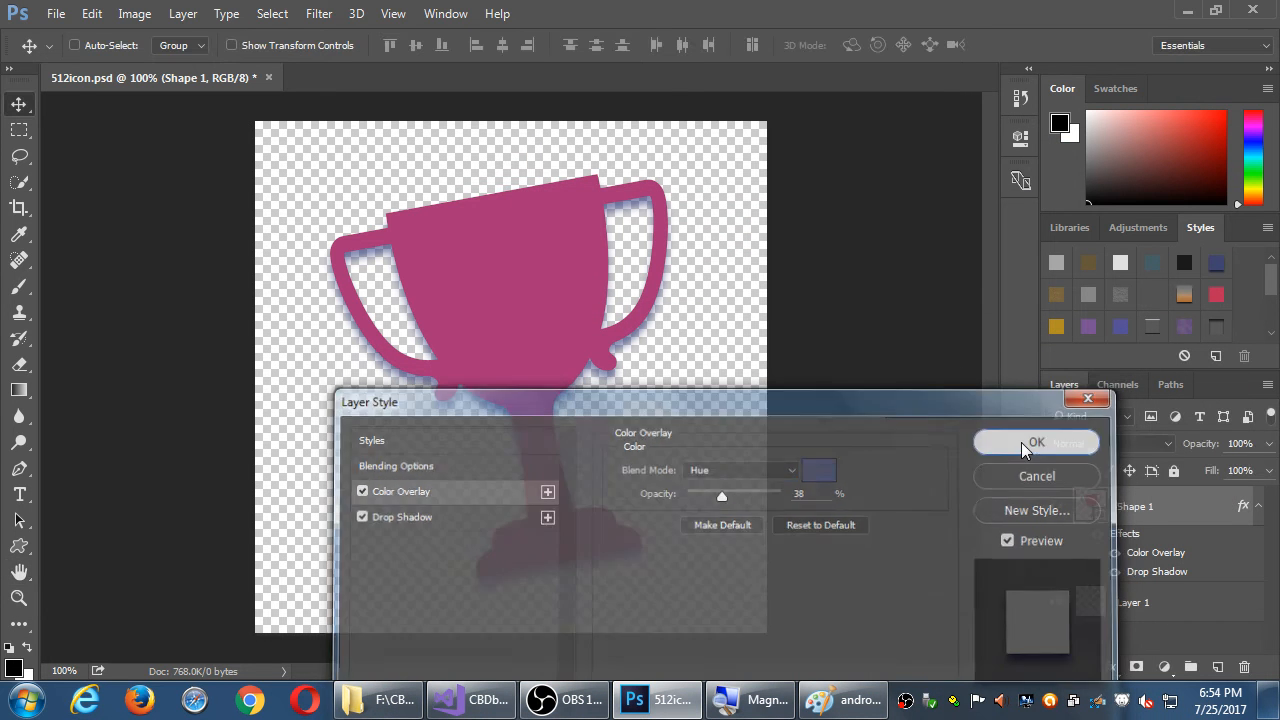
pyautogui.click(1036, 442)
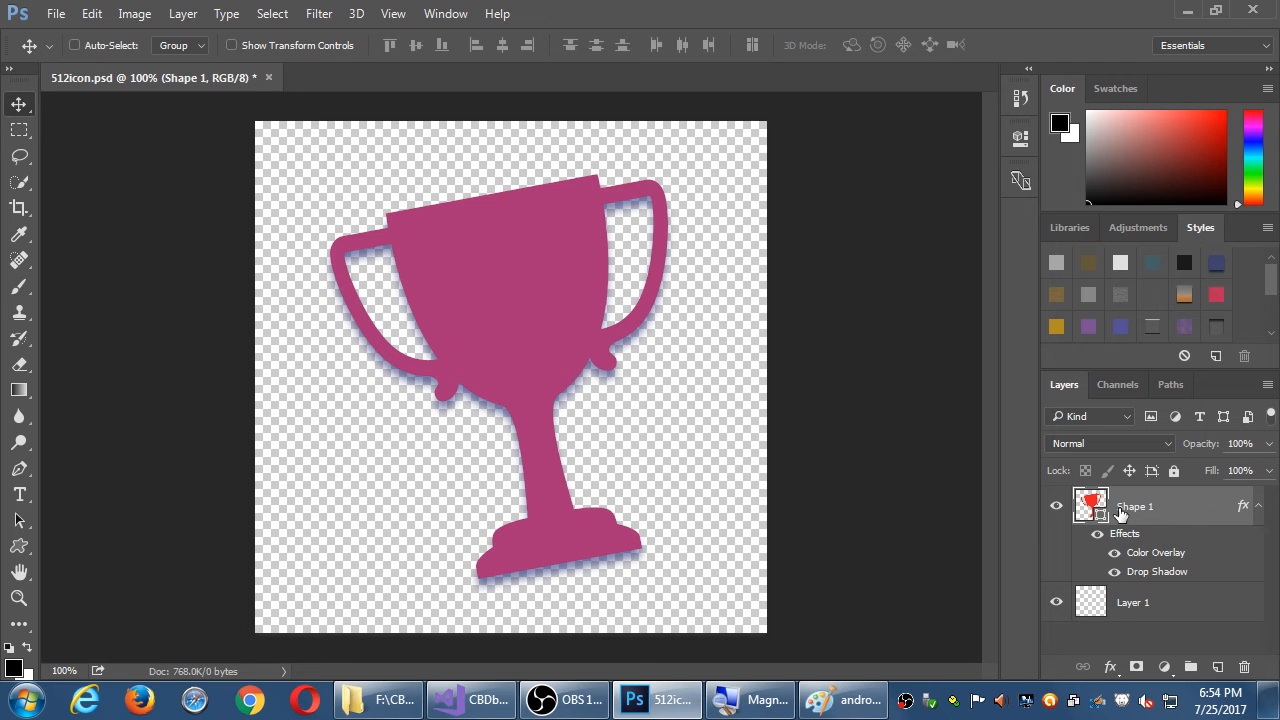
pyautogui.moveTo(996, 160)
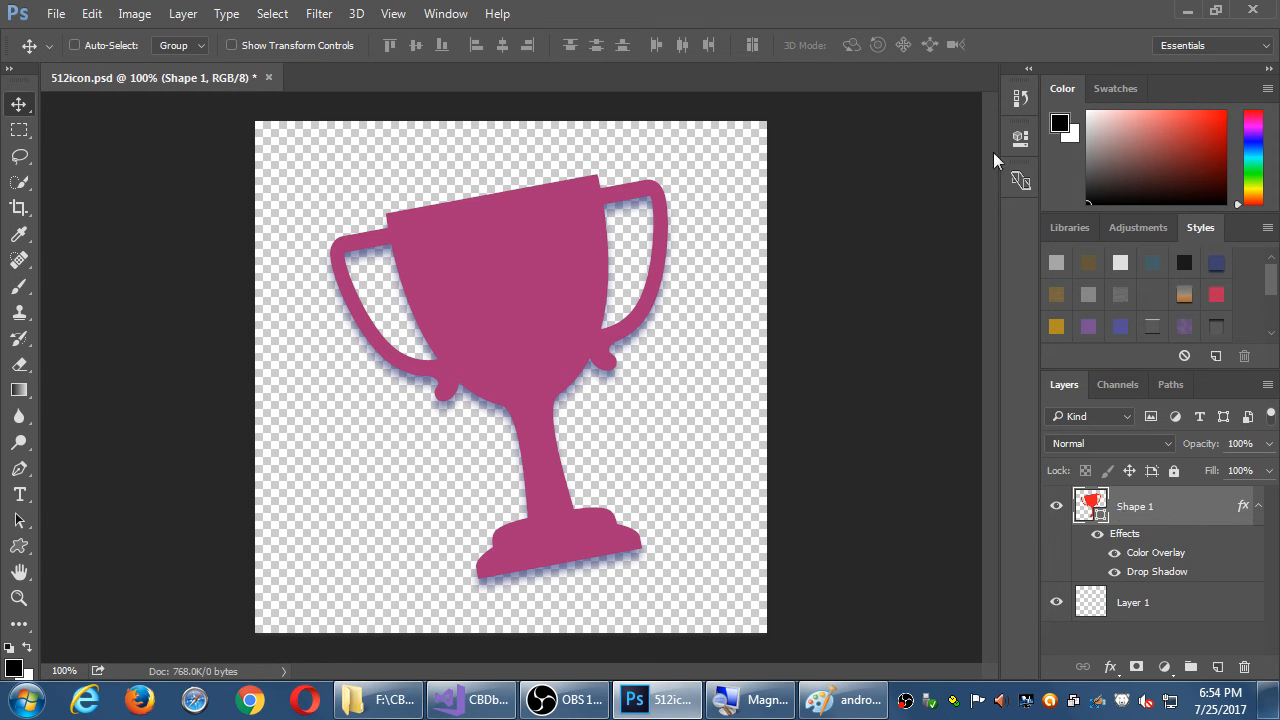
# - Clear the drop shadow and overlay tweaks and bring up the Styles panel flyout menu
pyautogui.click(182, 12)
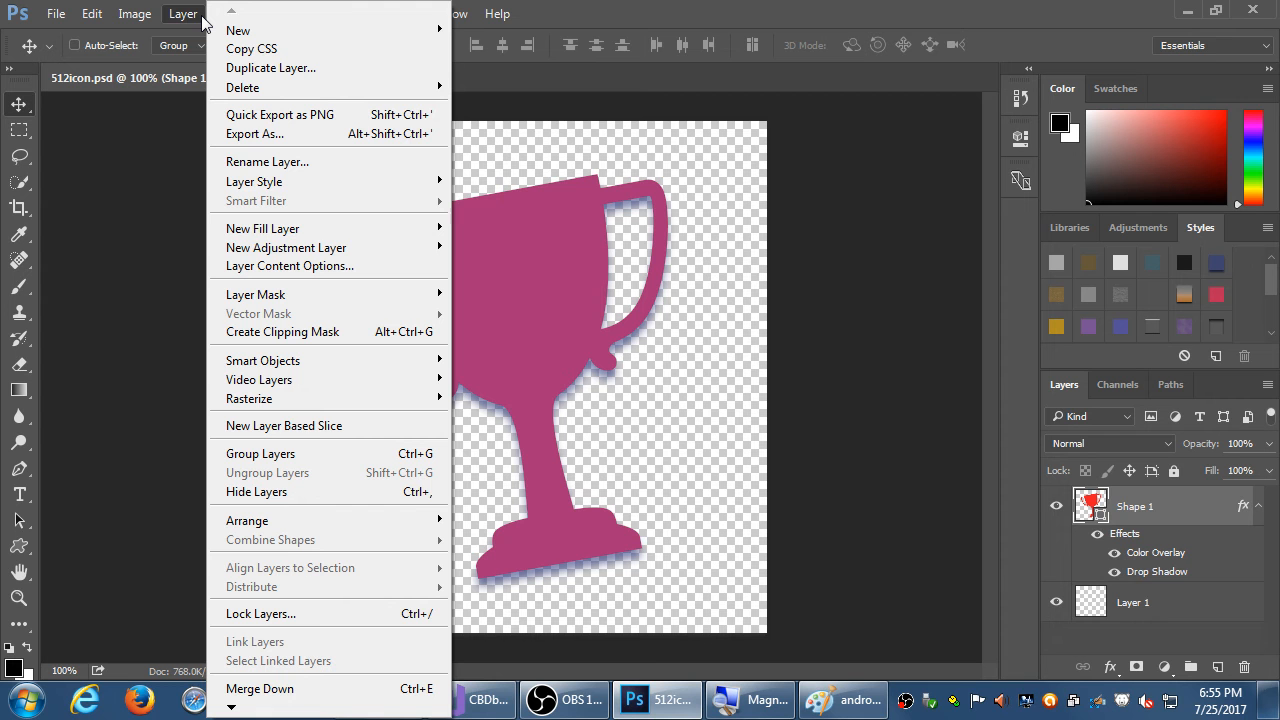
pyautogui.click(446, 12)
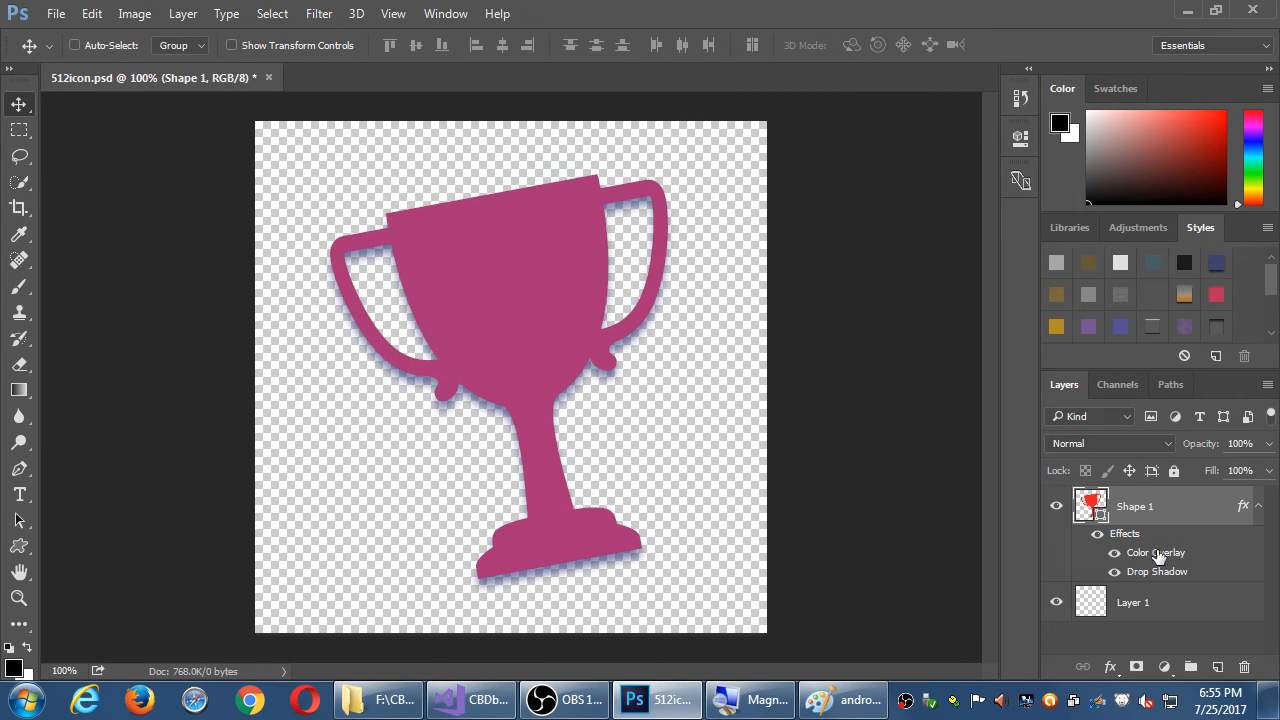
pyautogui.moveTo(1220, 296)
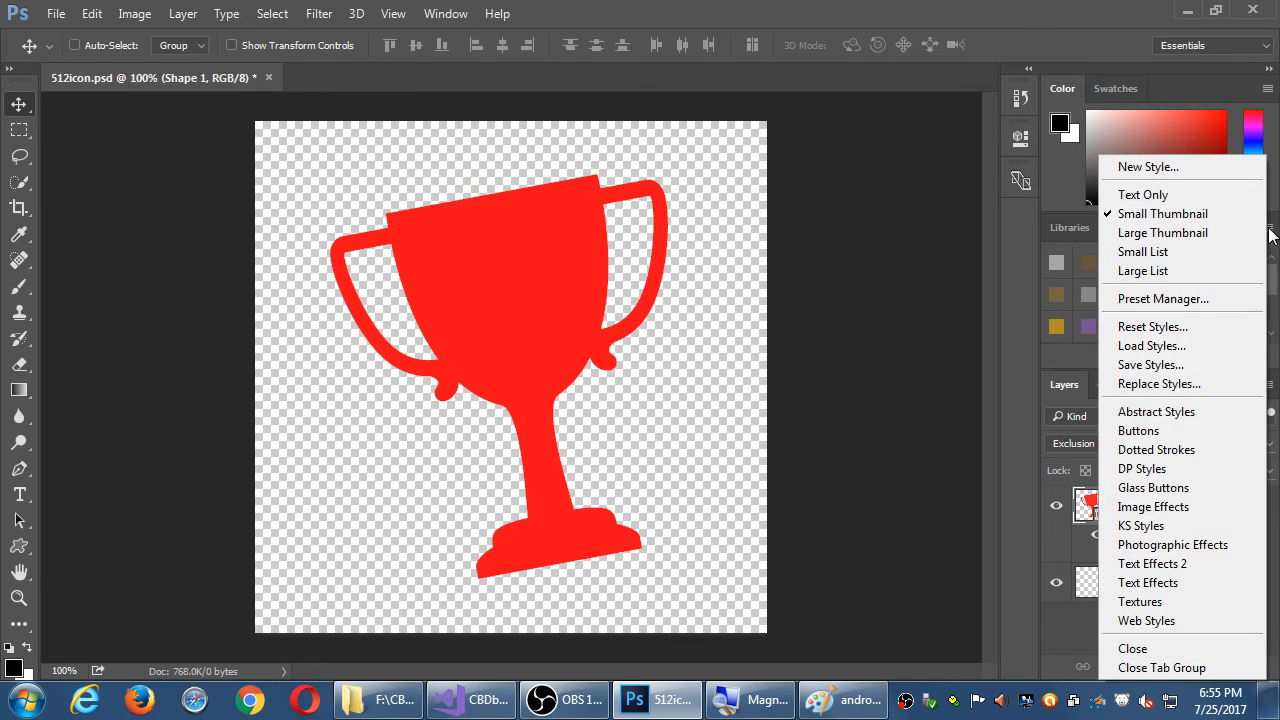
pyautogui.moveTo(1152, 564)
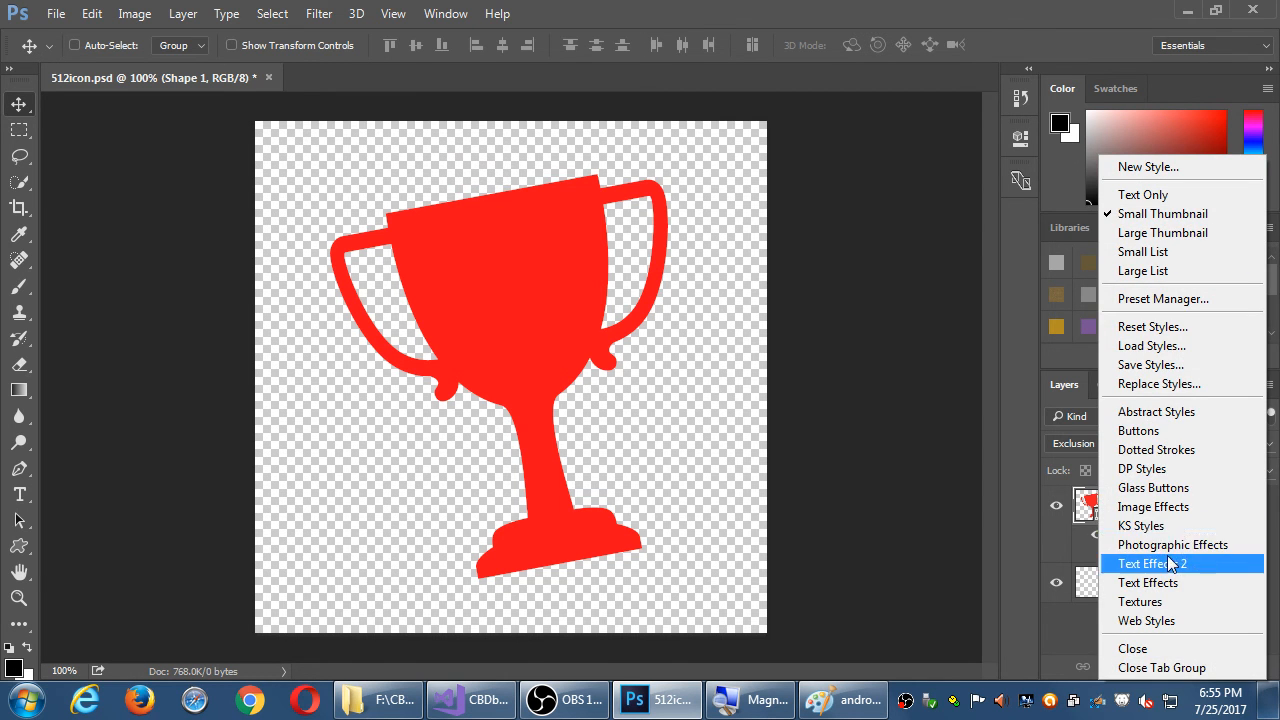
# - Load the Text Effects 2 set and apply its blue-black gradient preset to Shape 1
pyautogui.click(1160, 564)
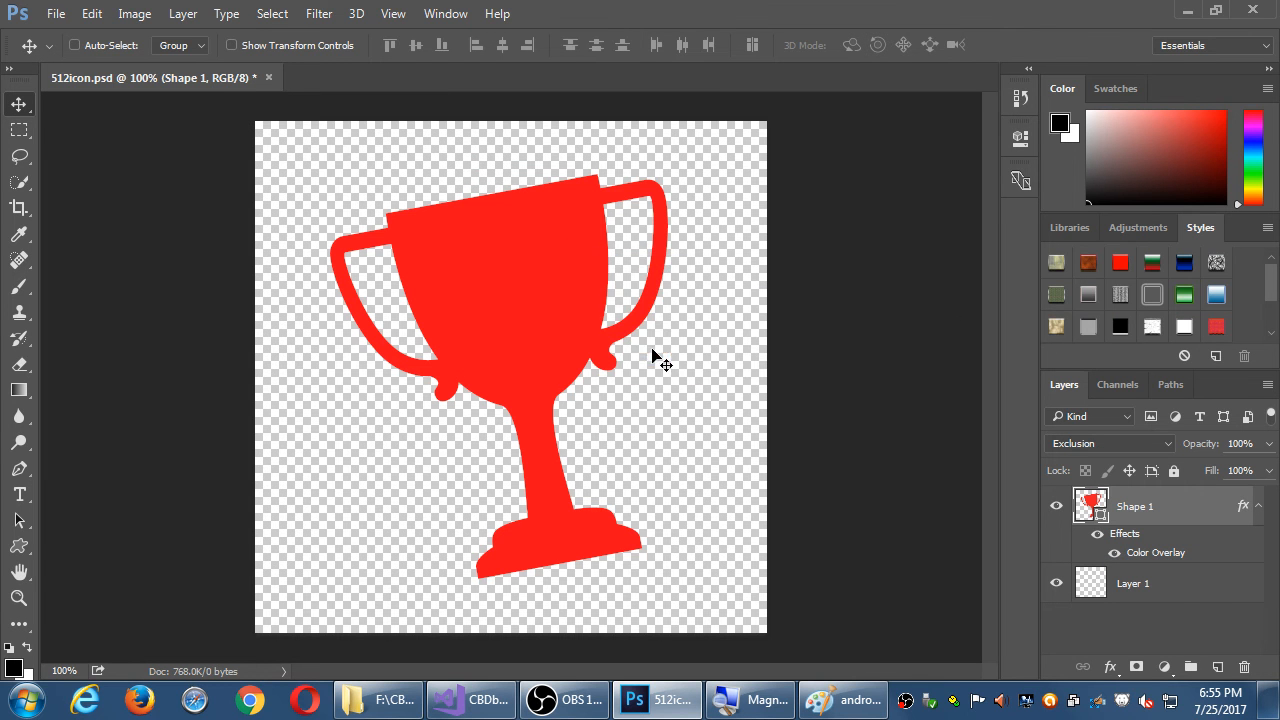
pyautogui.click(1120, 262)
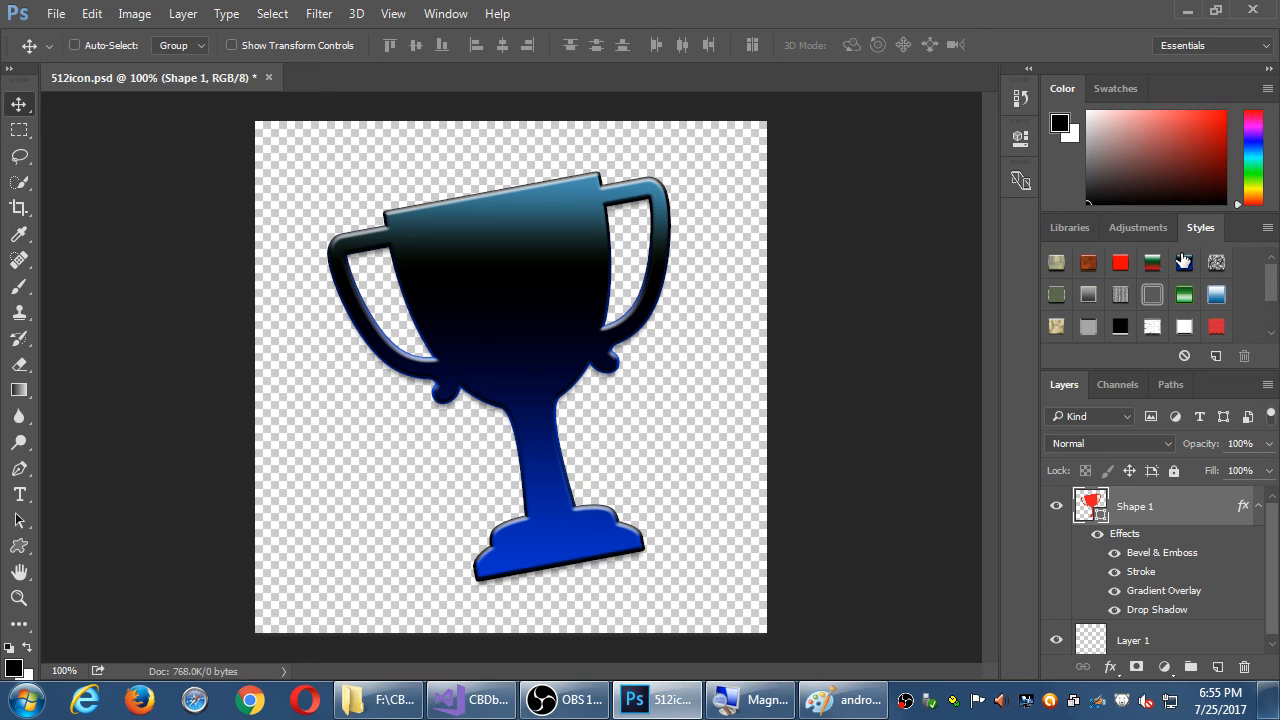
pyautogui.moveTo(1184, 262)
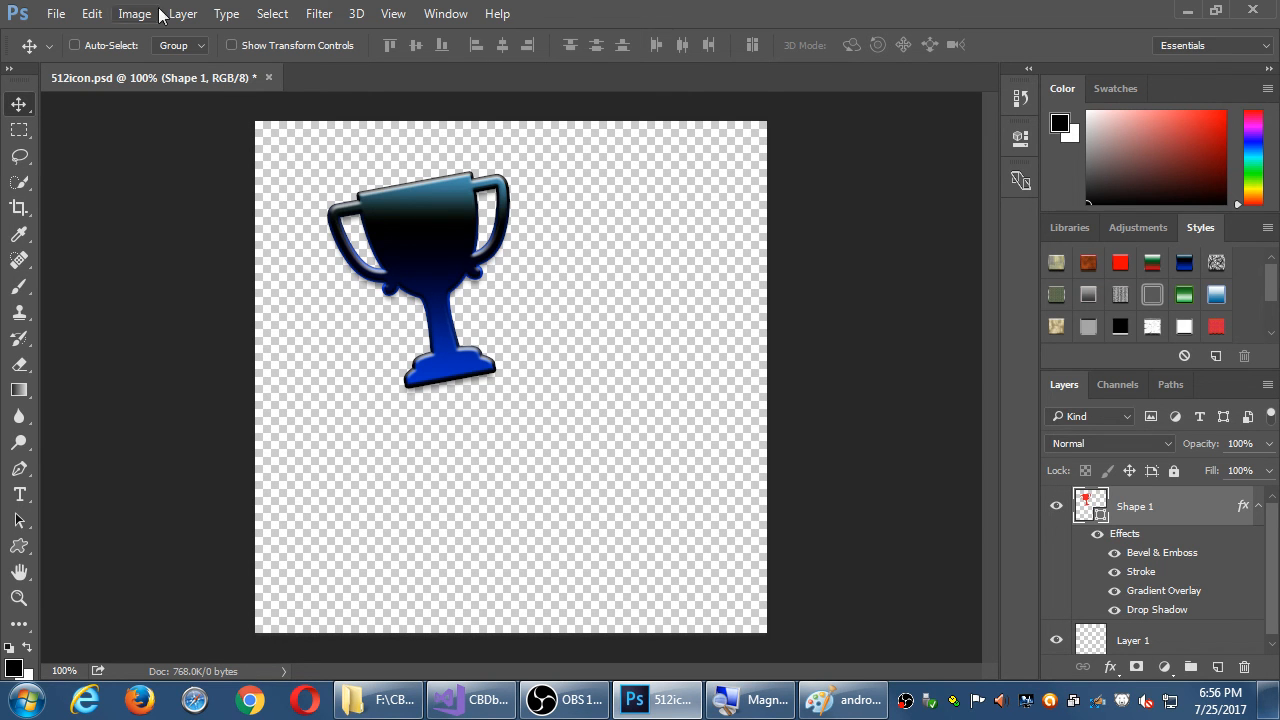
# - Free Transform the styled trophy, scaling it up to fill the 512×512 canvas, and commit
pyautogui.click(92, 12)
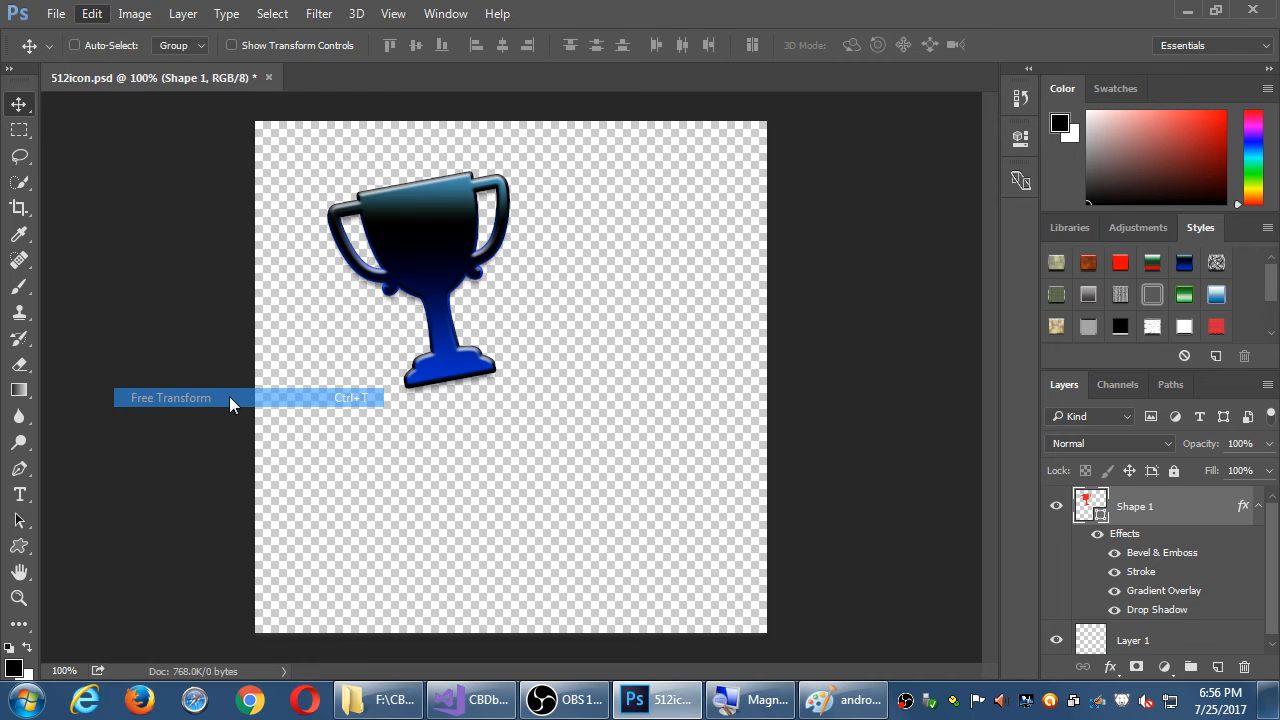
pyautogui.click(170, 396)
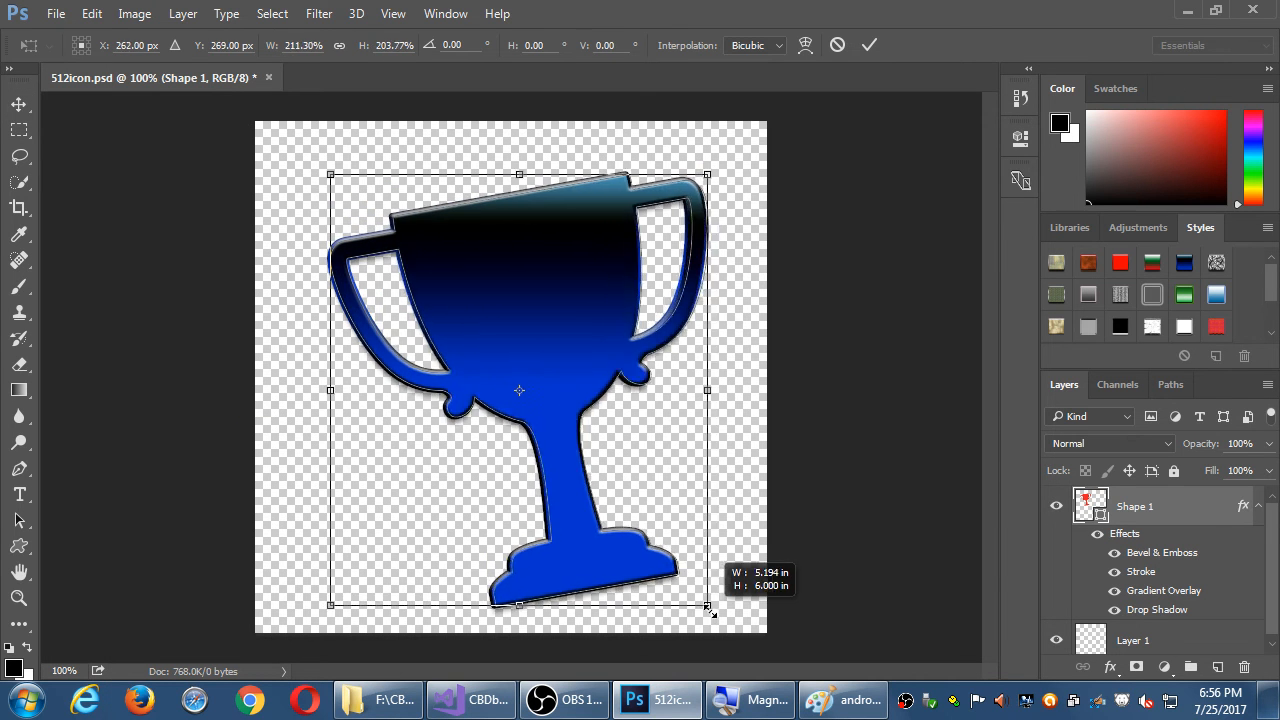
pyautogui.moveTo(710, 608); pyautogui.dragTo(720, 612)
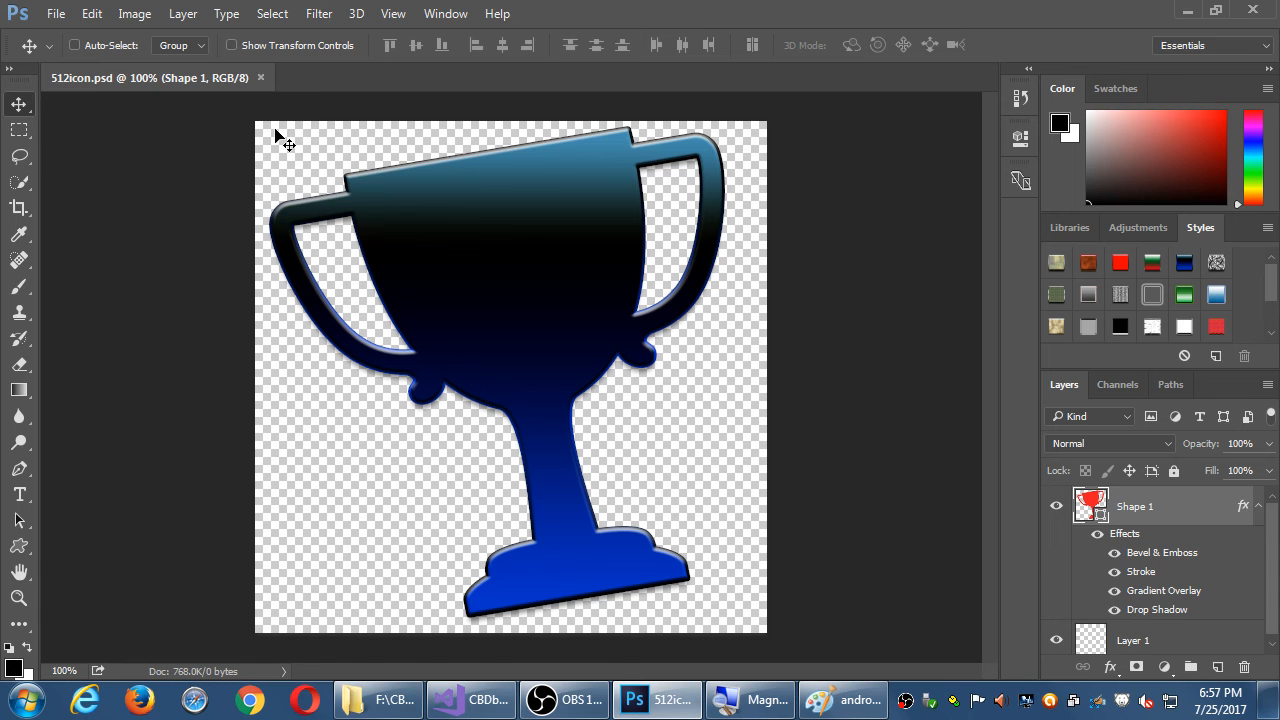
pyautogui.click(56, 12)
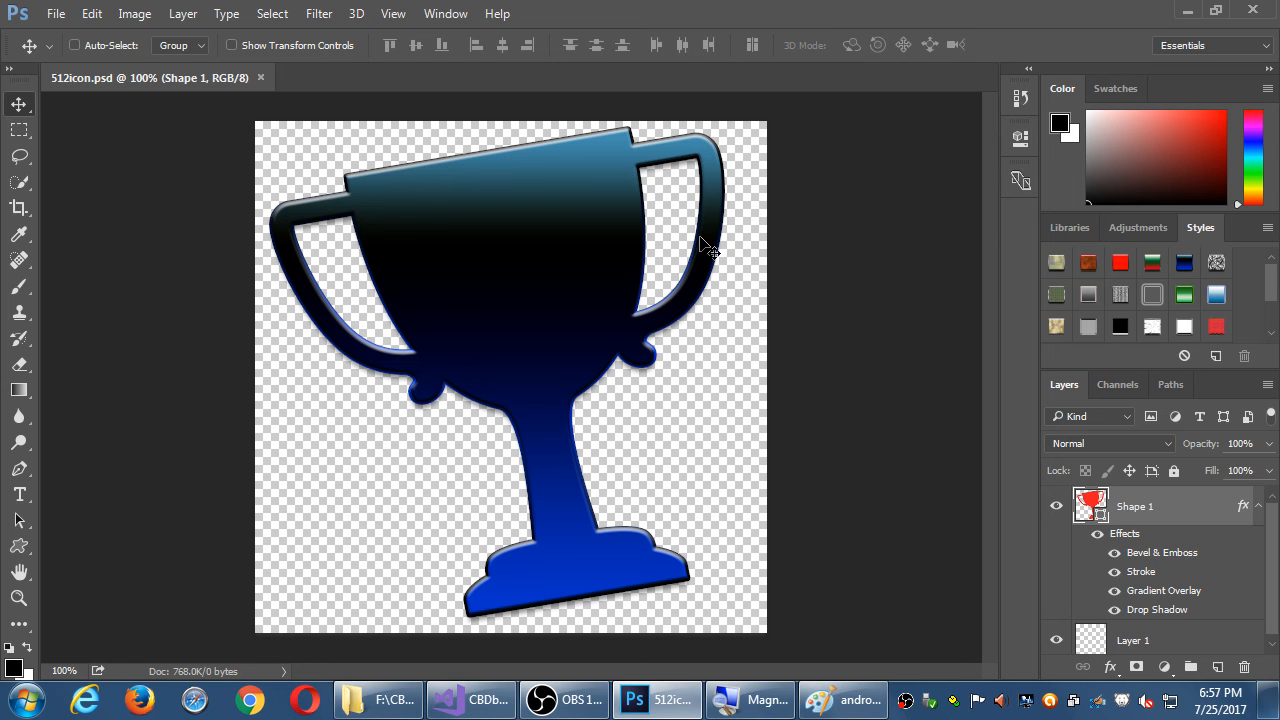
pyautogui.moveTo(768, 480)
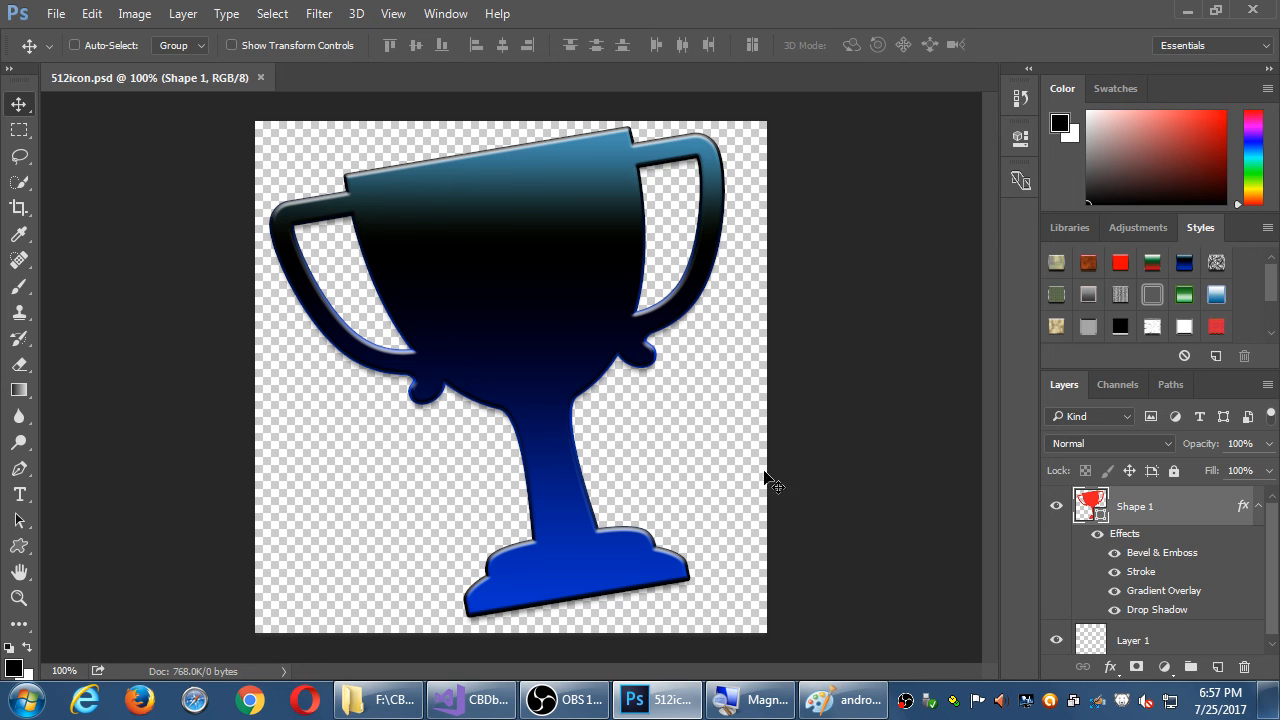